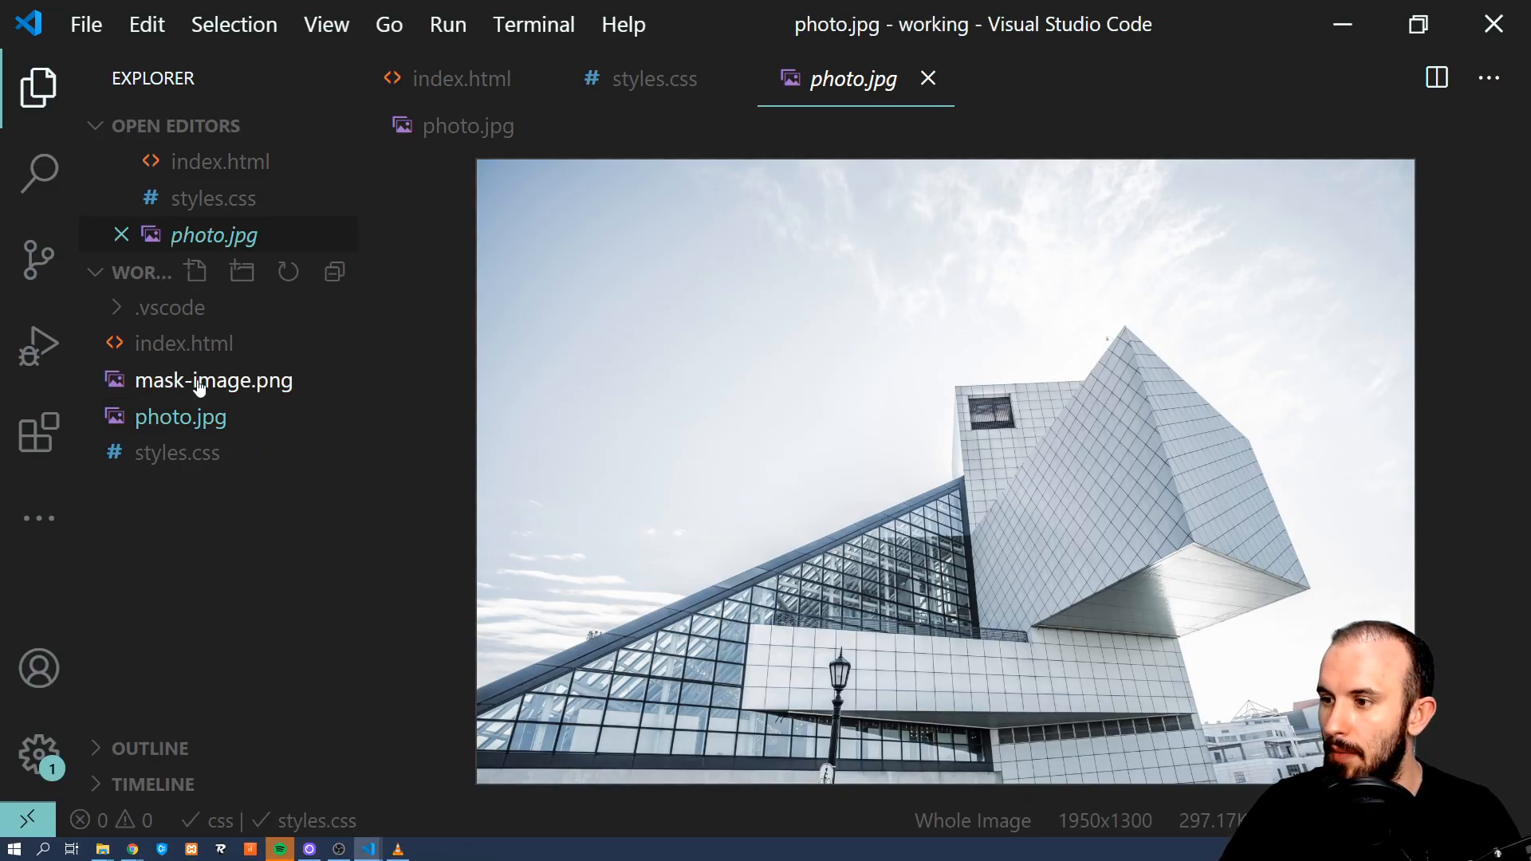
Preview mask-image.png, the black brush-stroke mask shape.
click(213, 380)
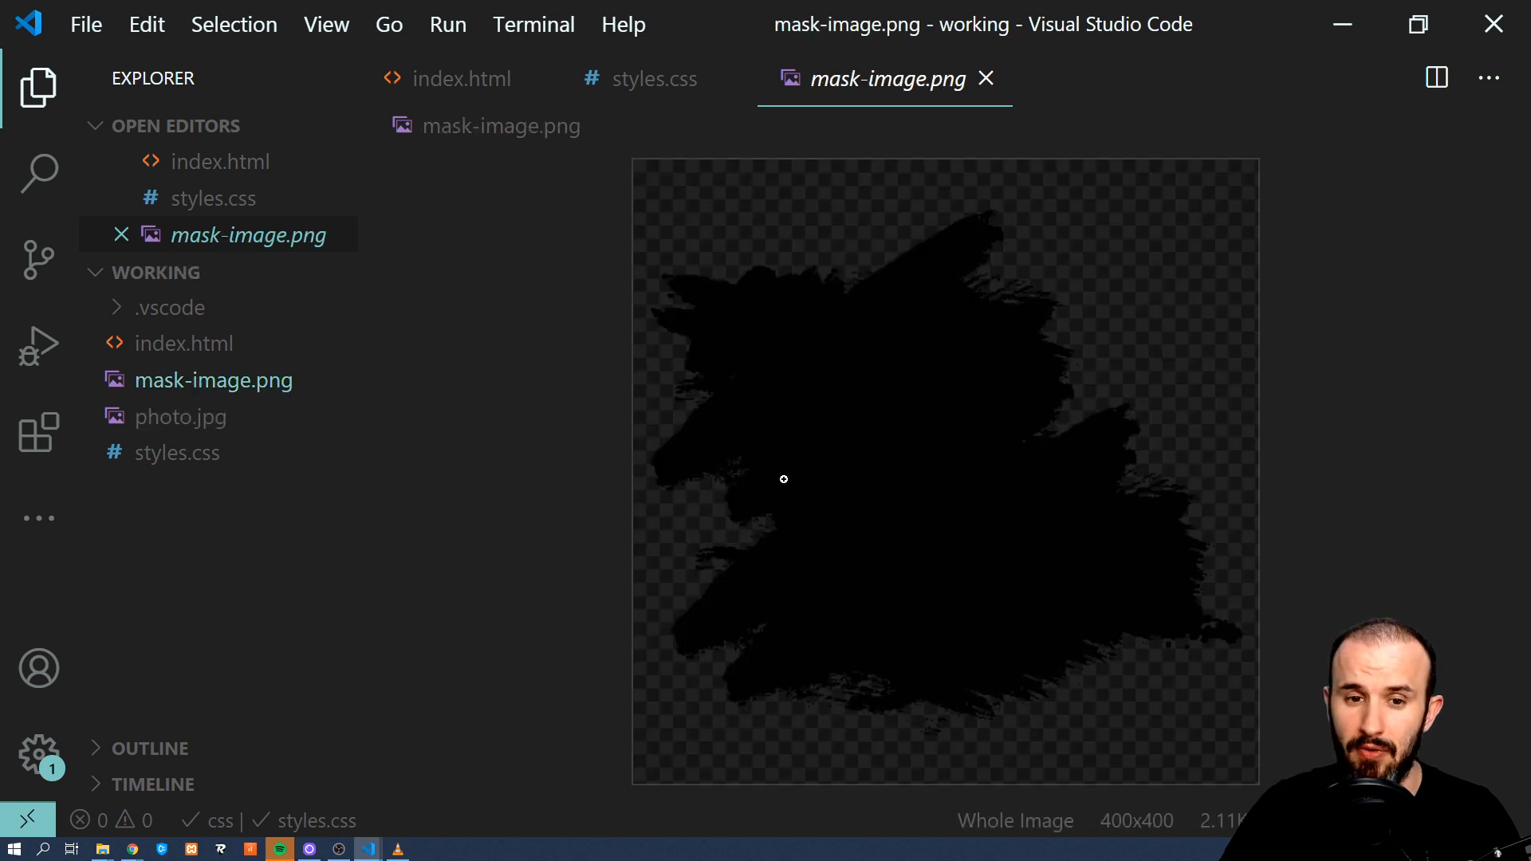
mouse_move(841, 375)
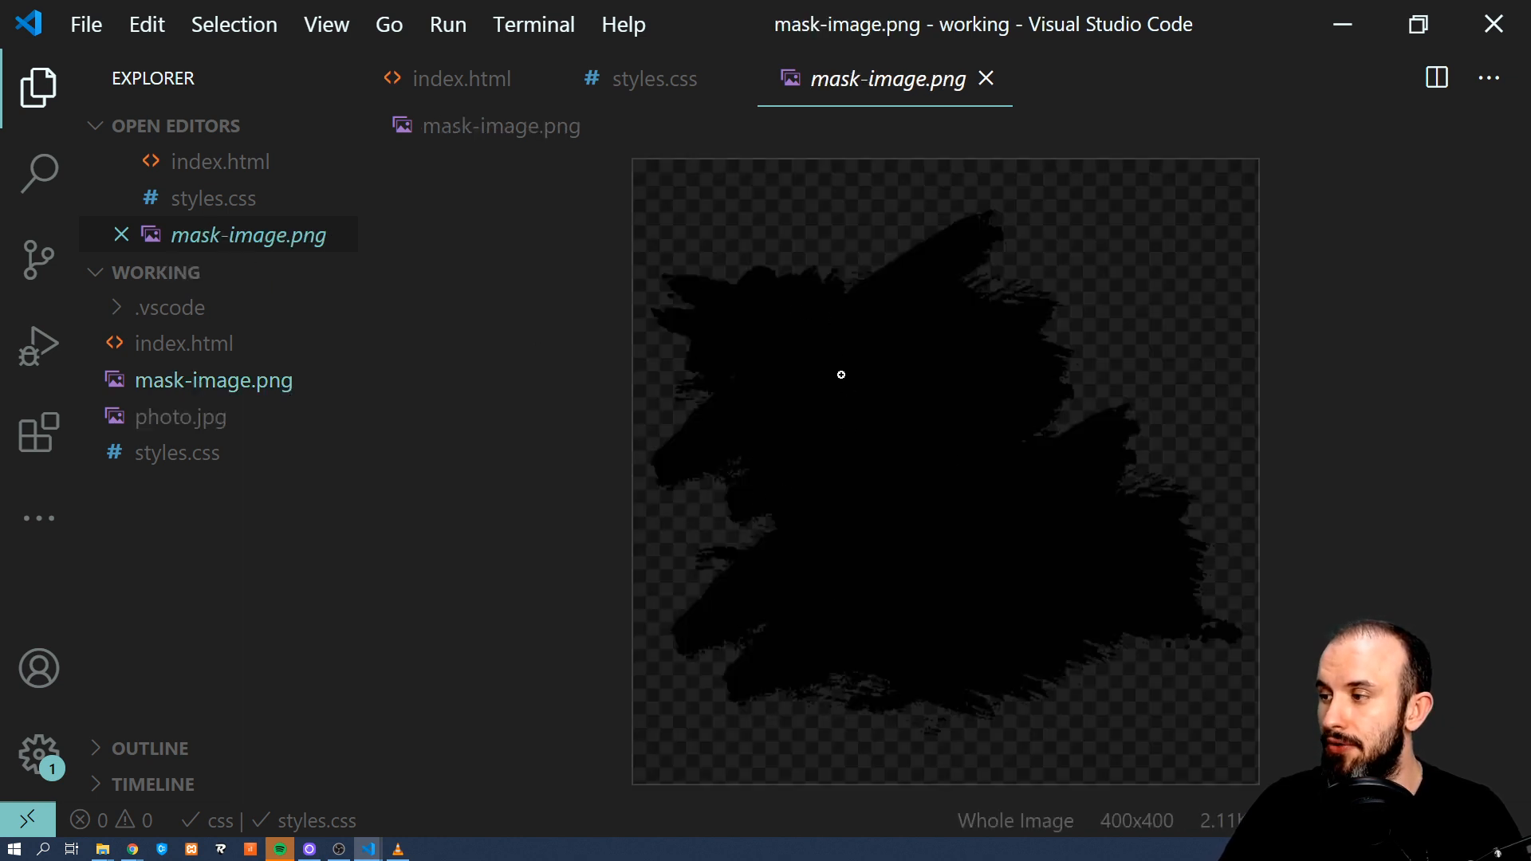
mouse_move(742, 354)
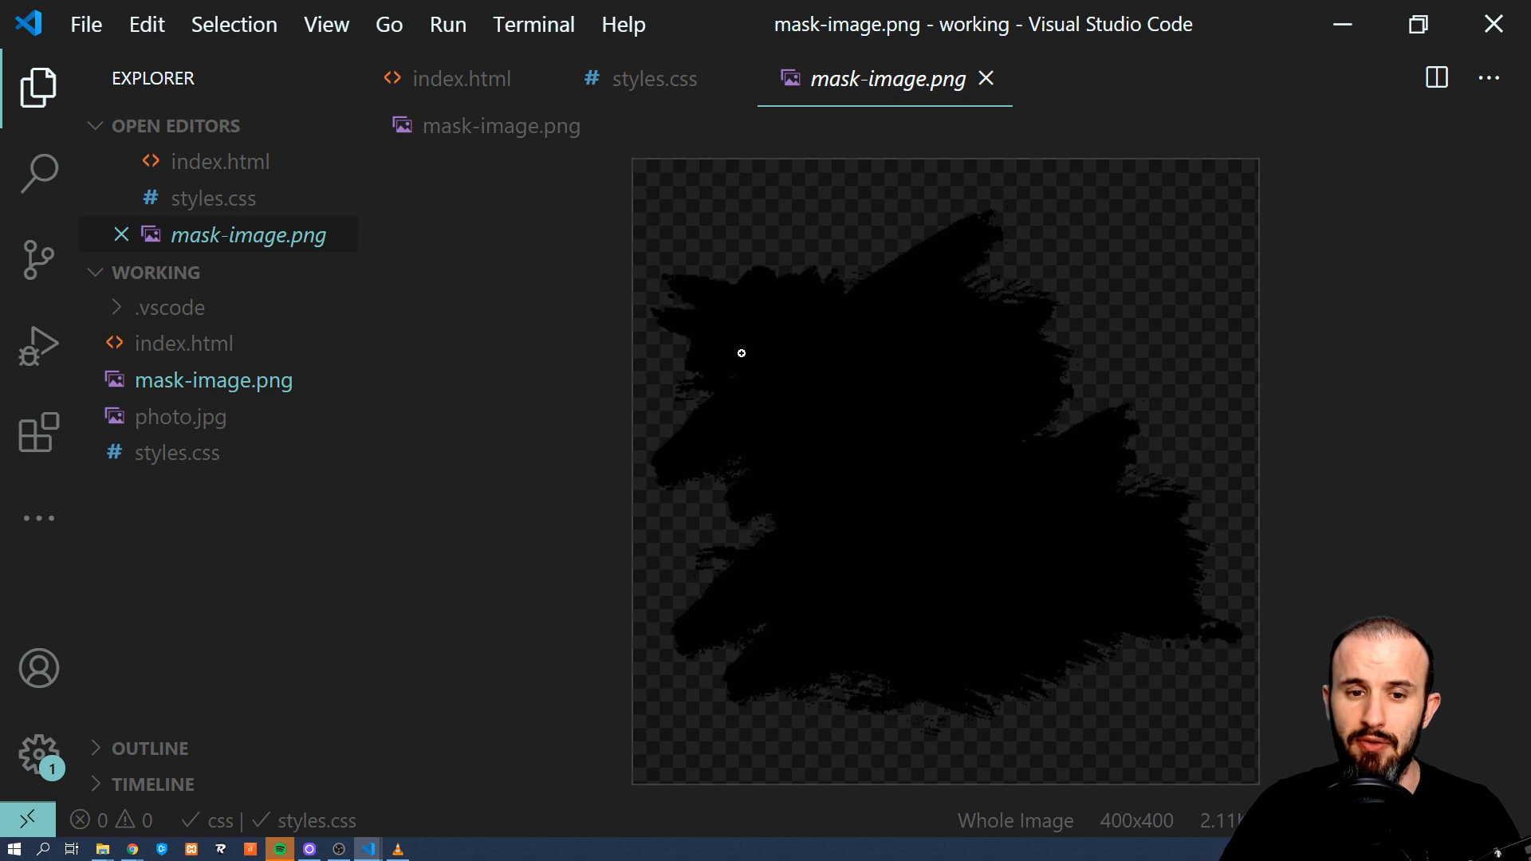
mouse_move(764, 335)
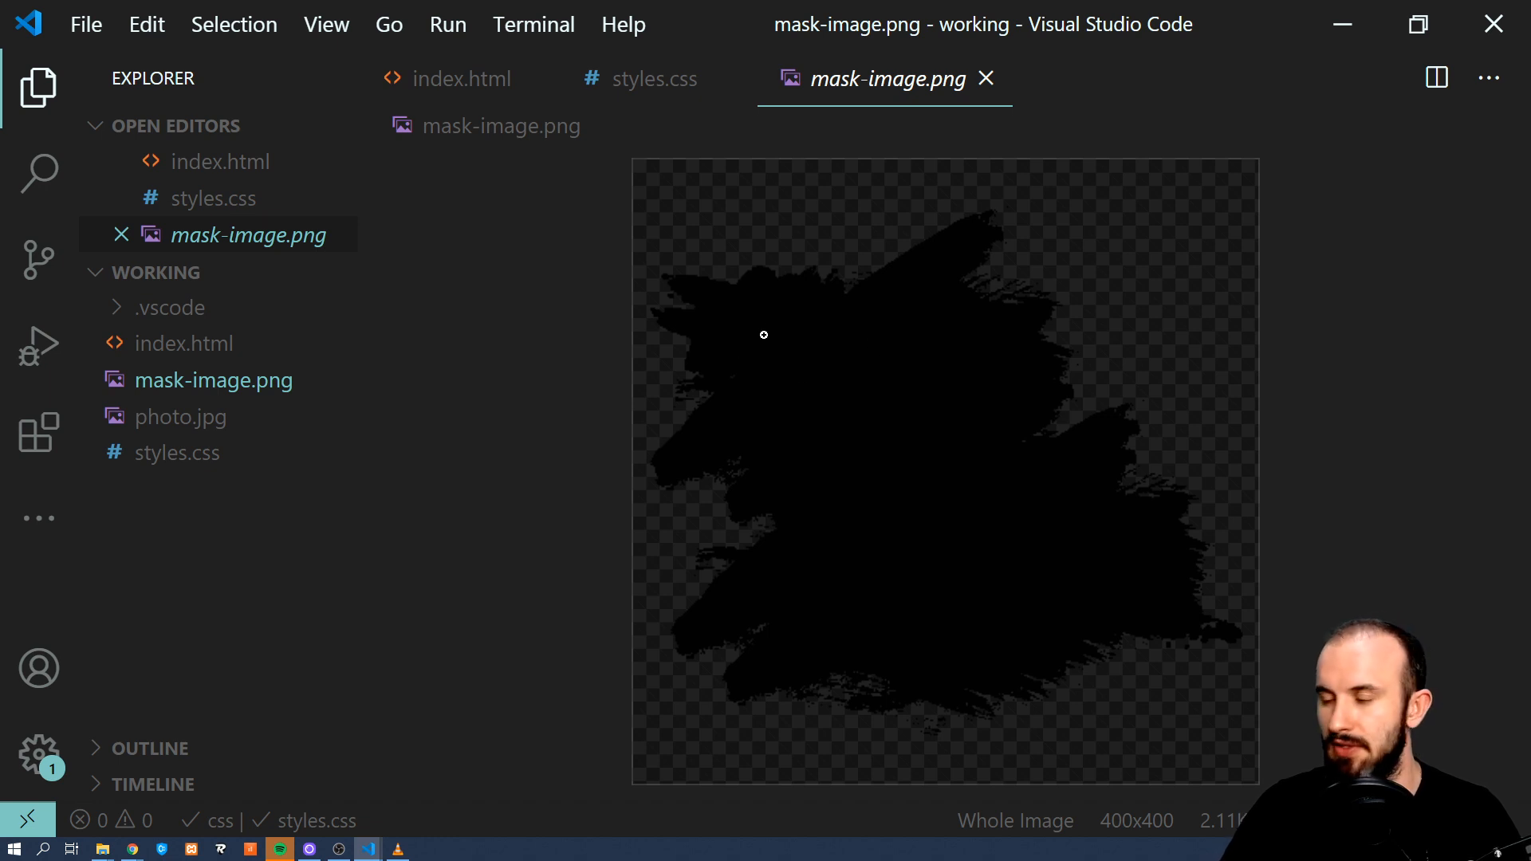
mouse_move(866, 522)
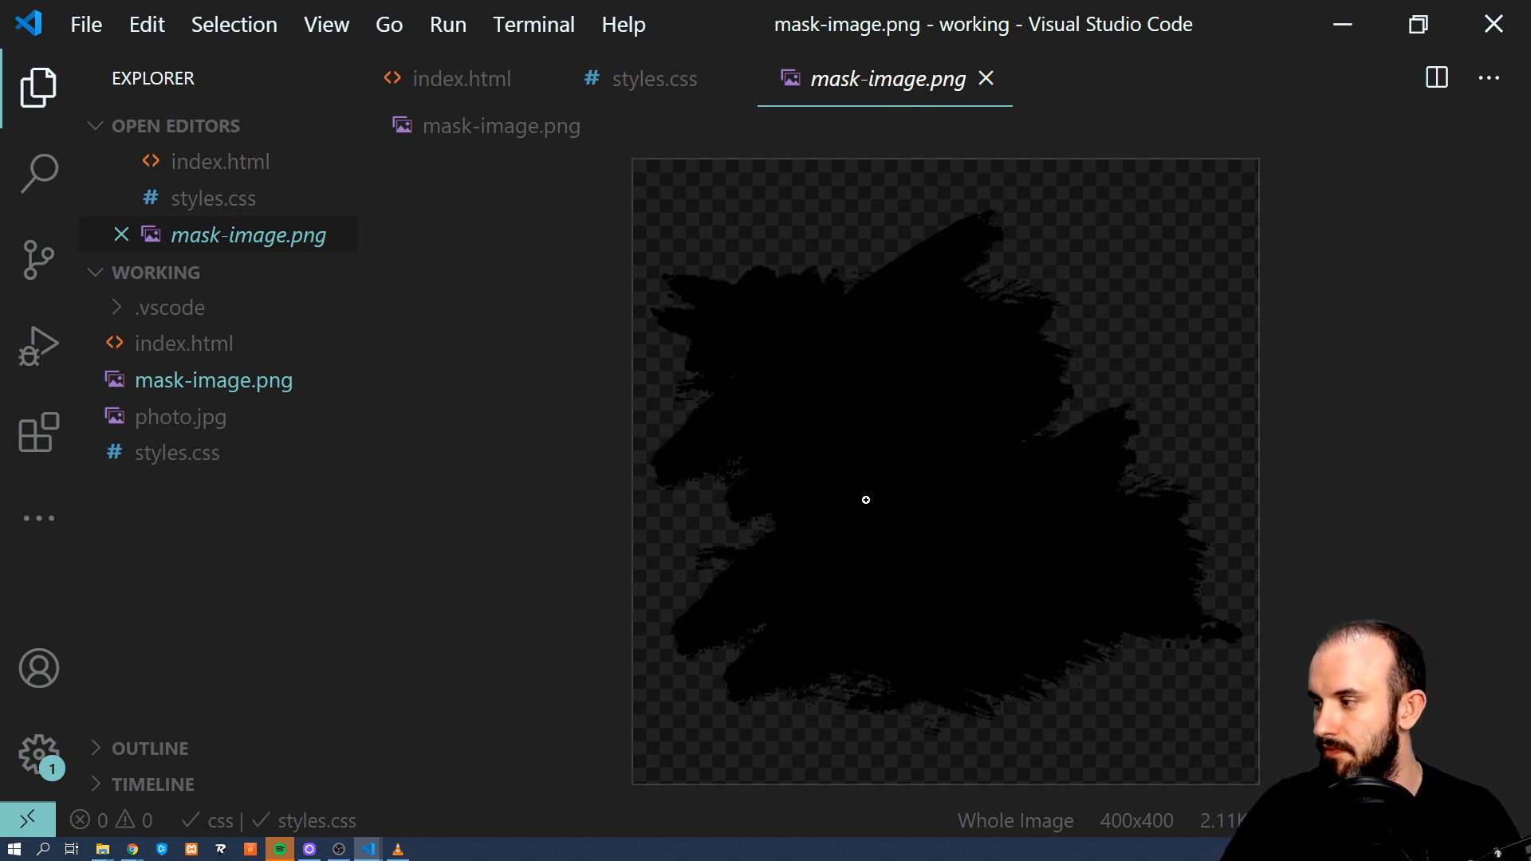
mouse_move(850, 501)
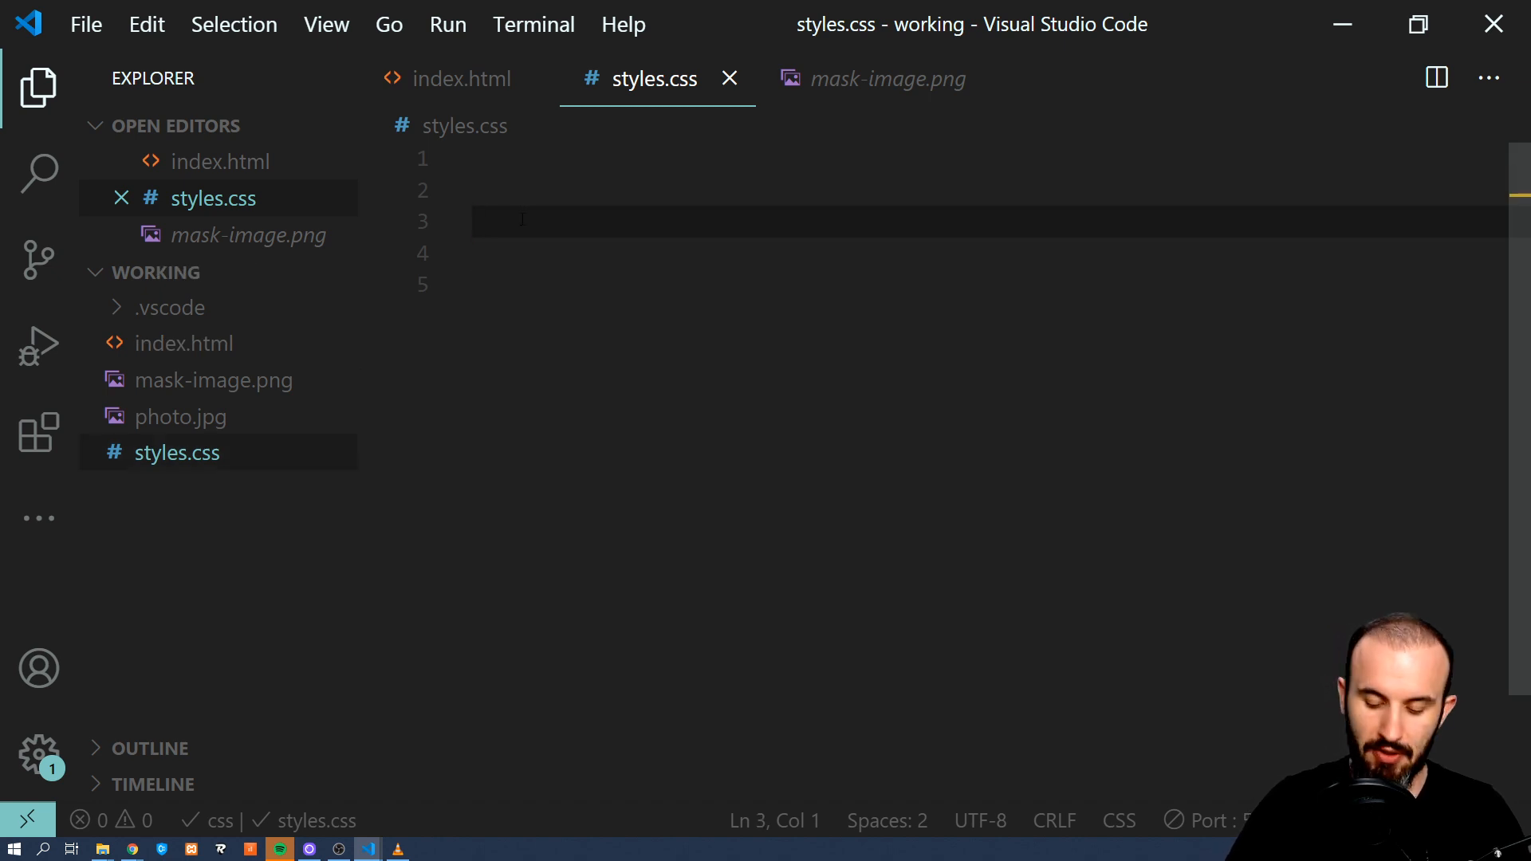
Give img a 400px width and mask-image: url(mask-image.png).
text(img {)
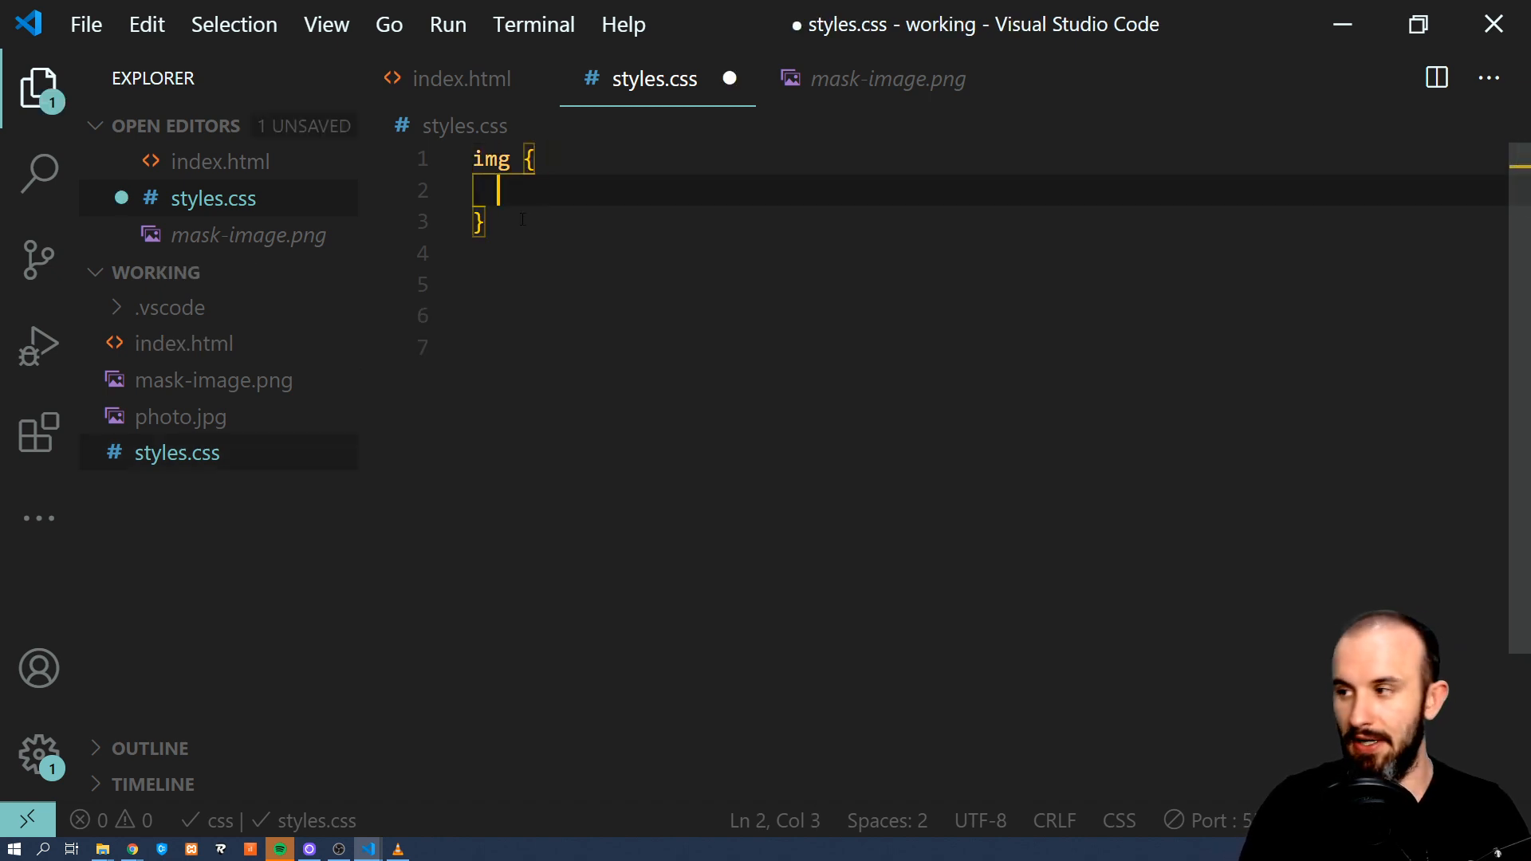
text(w)
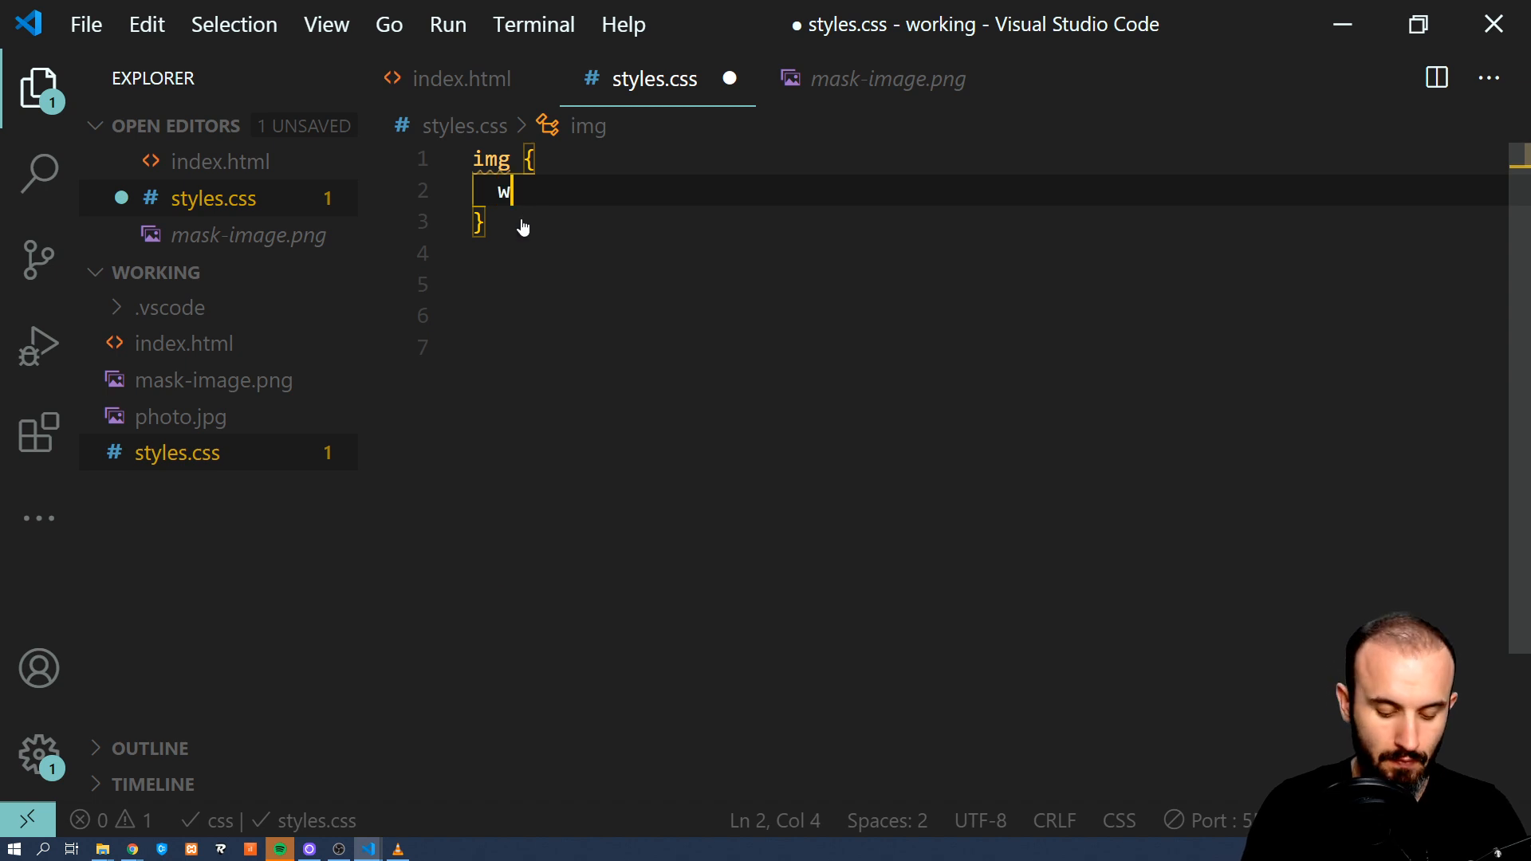
text(idth: 400px;)
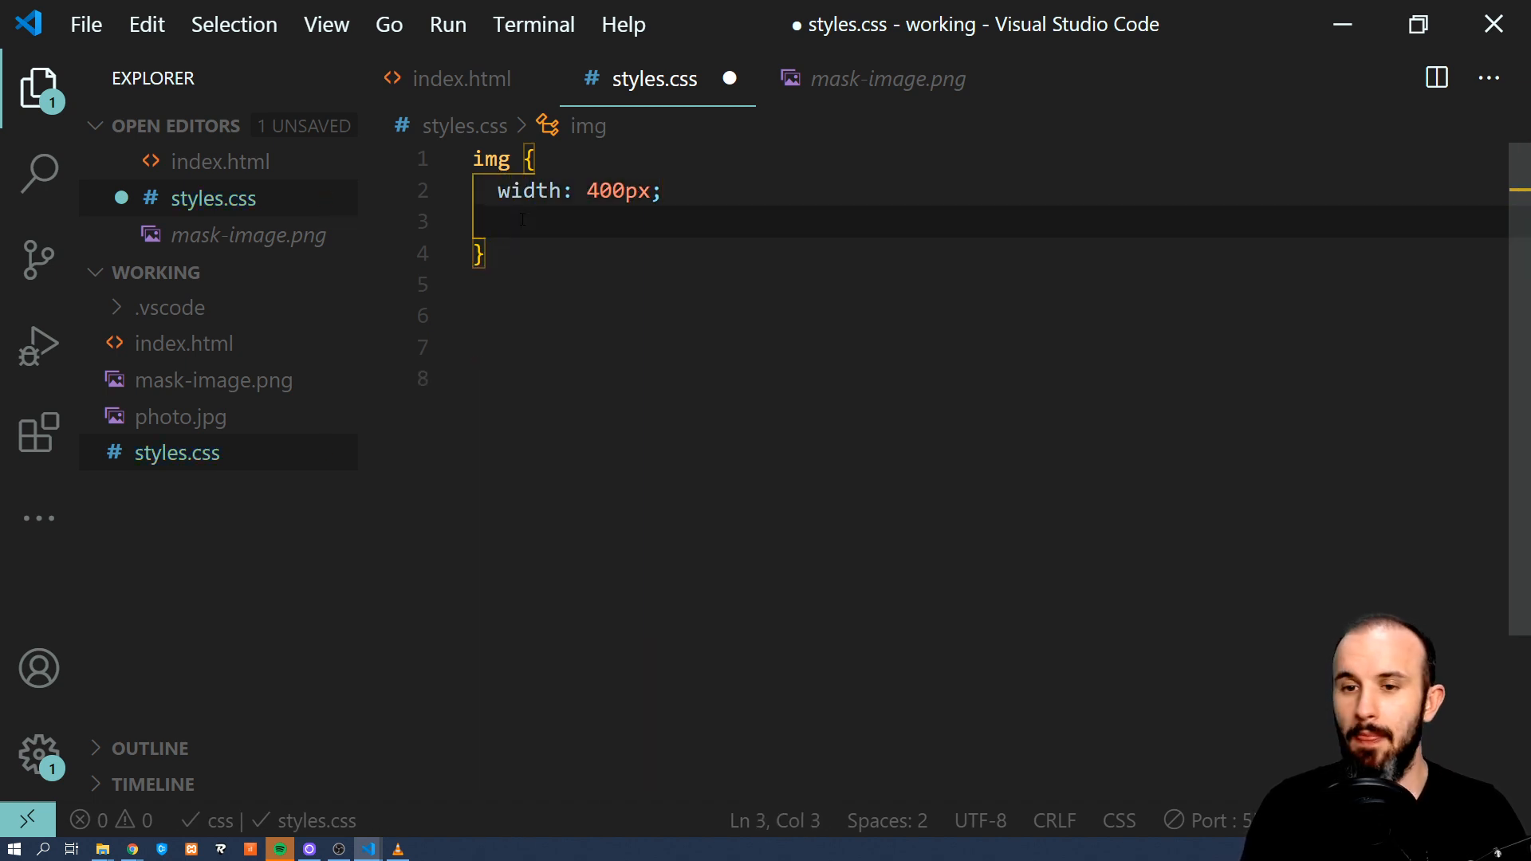
text(-)
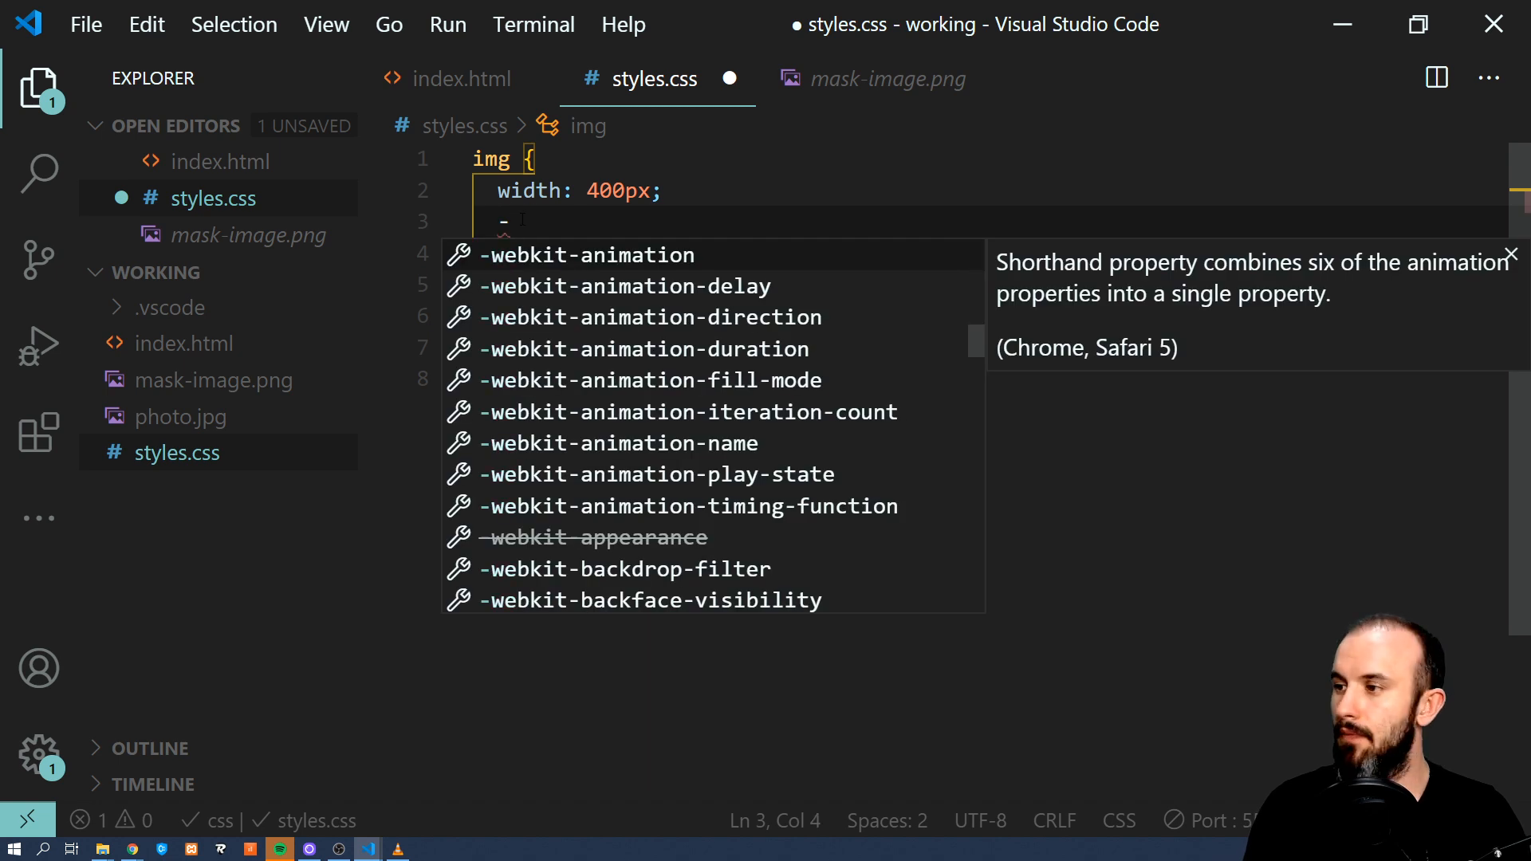
text(mask-i)
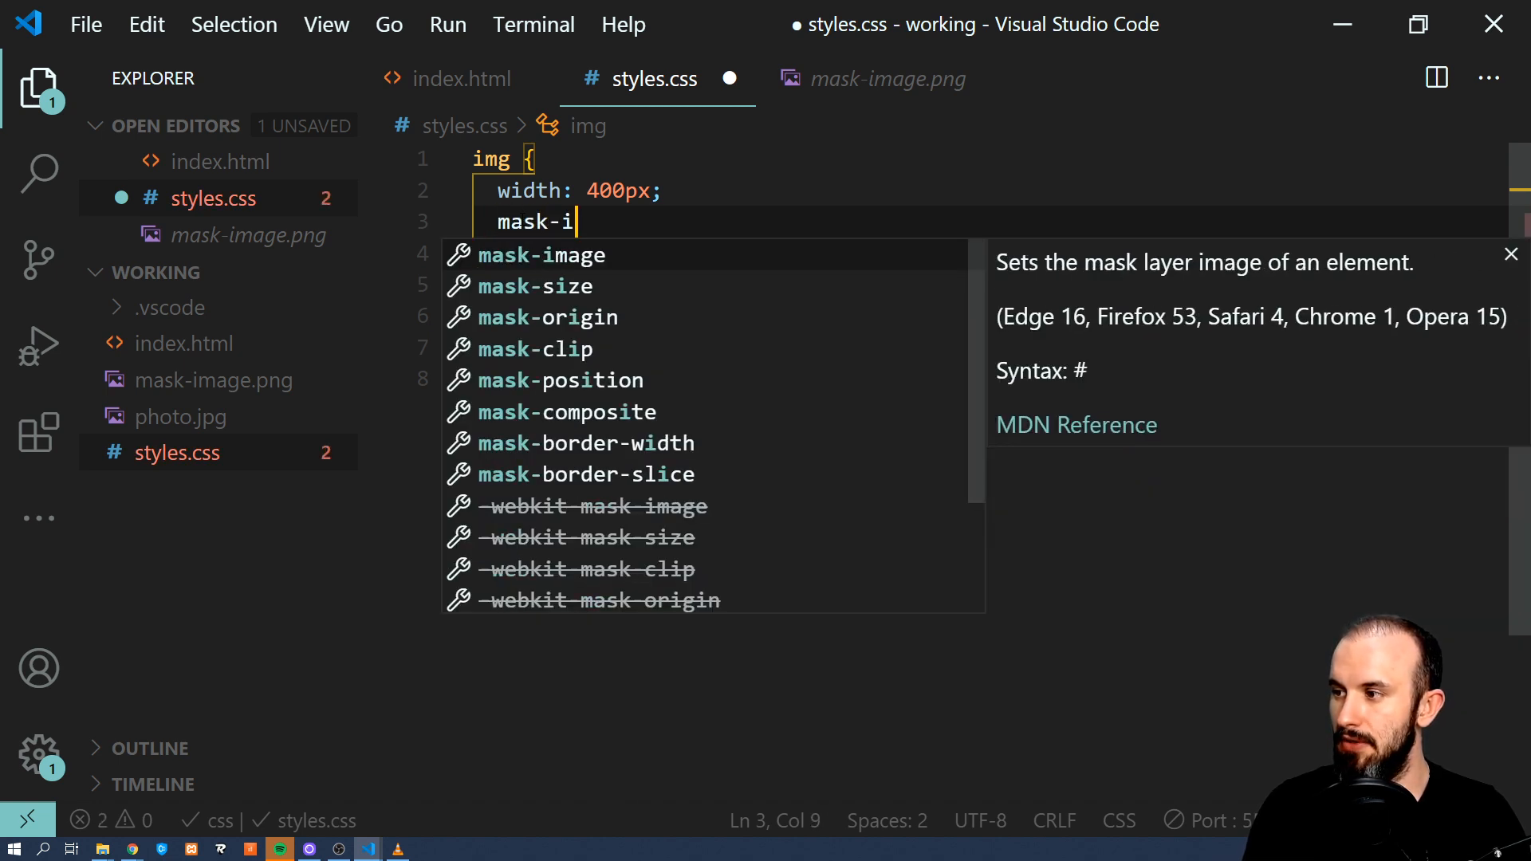
text(mage: url()
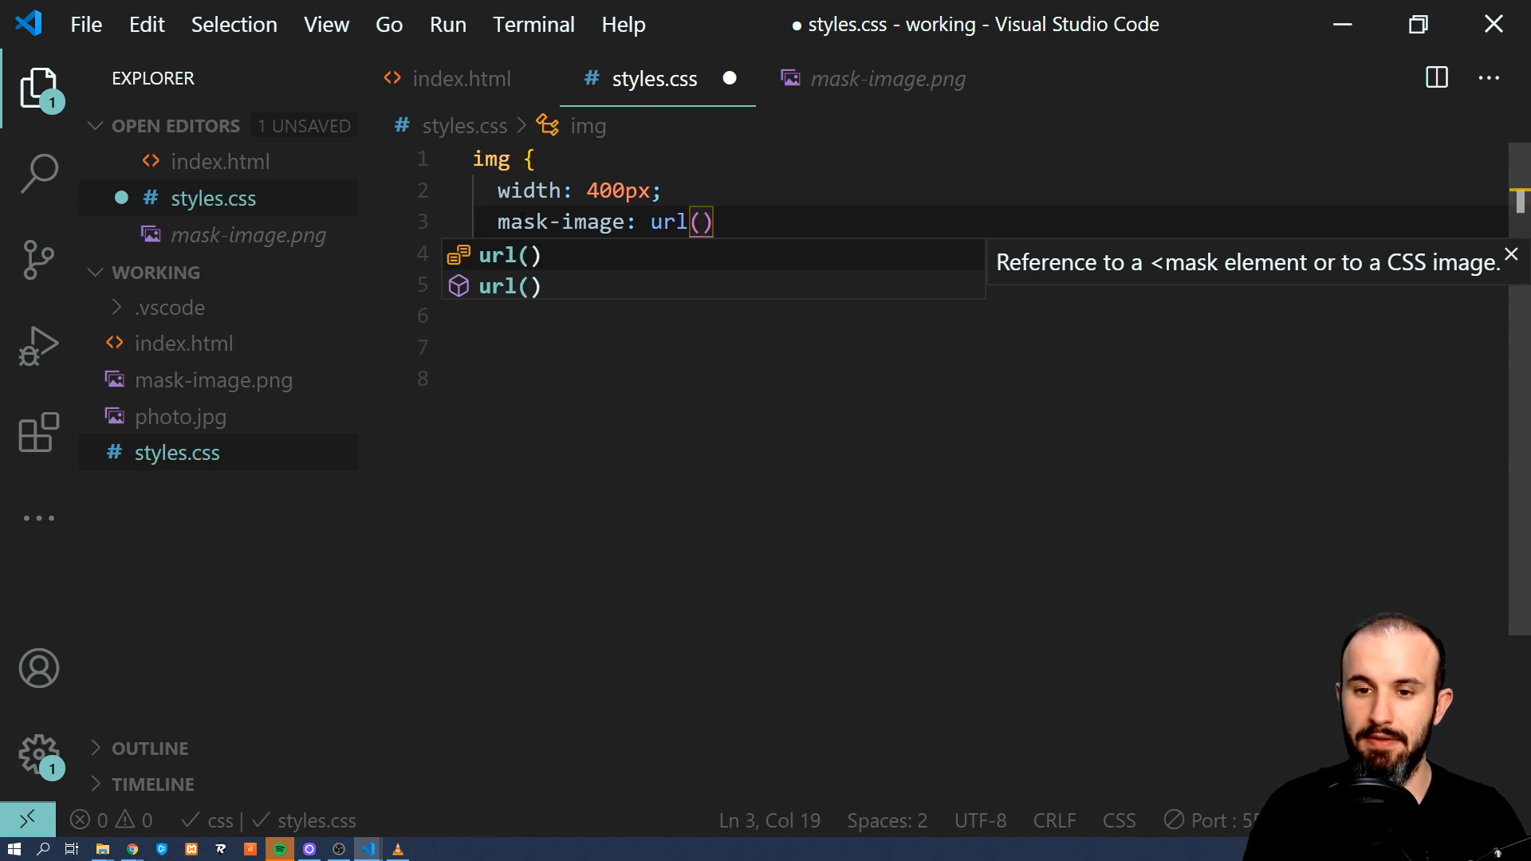
text(mask-image.png)
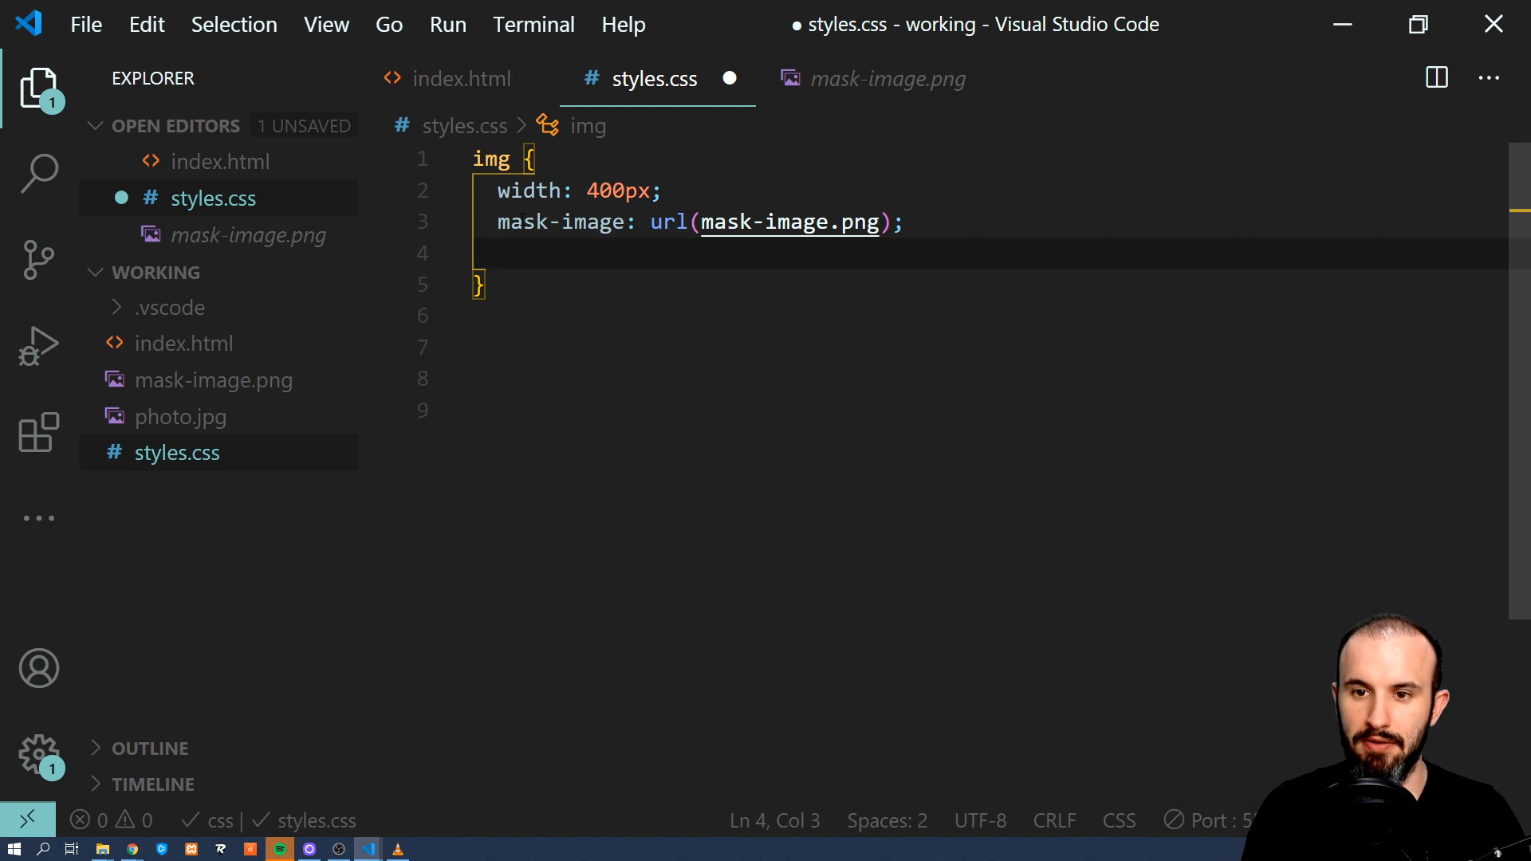
Add the matching -webkit-mask-image: url(mask-image.png) and save the stylesheet.
text(-webk)
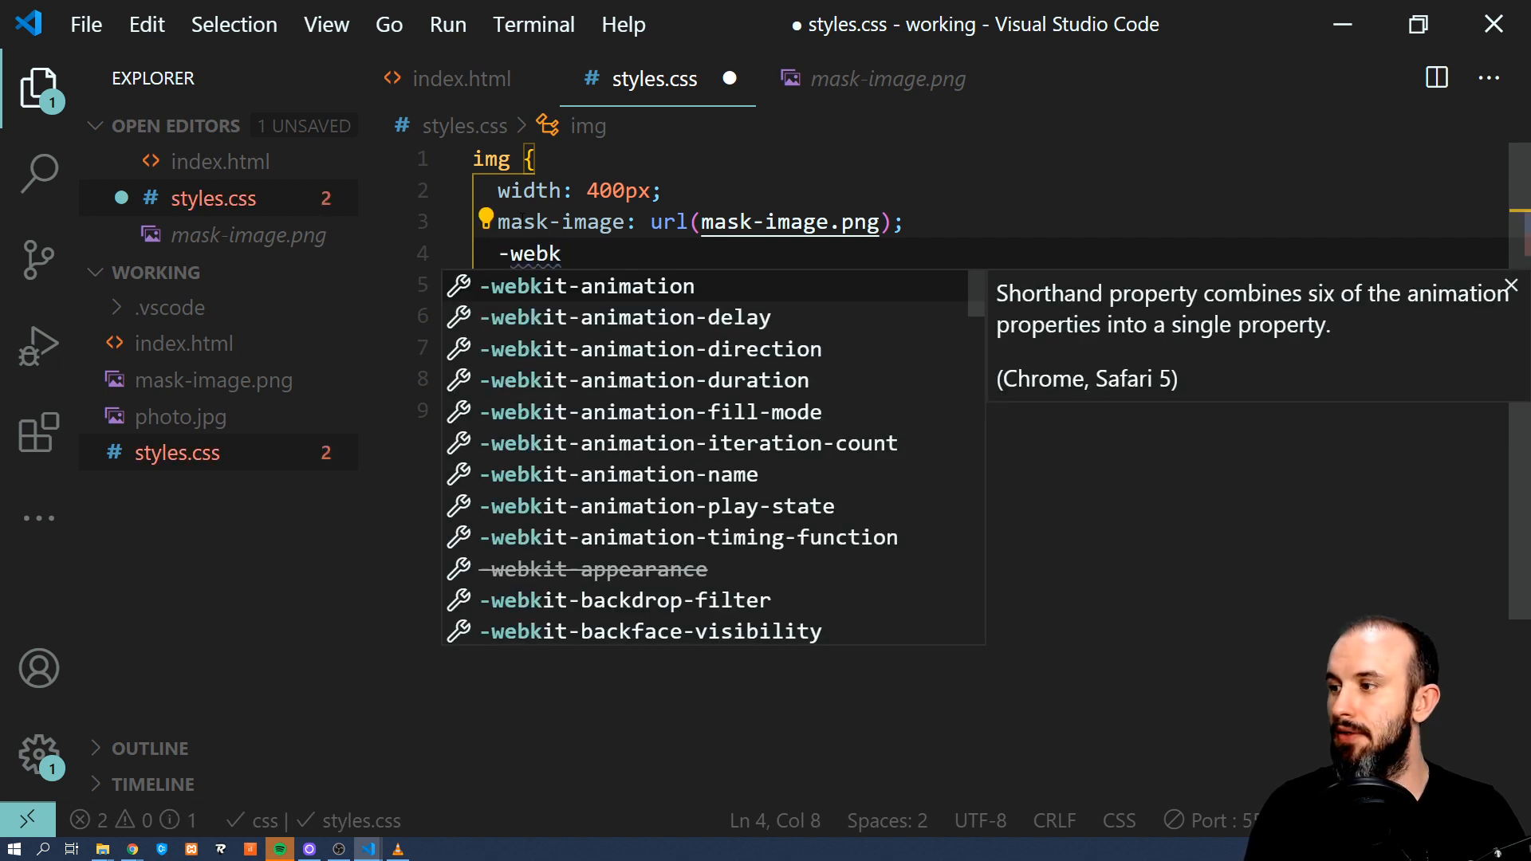
text(it-mas)
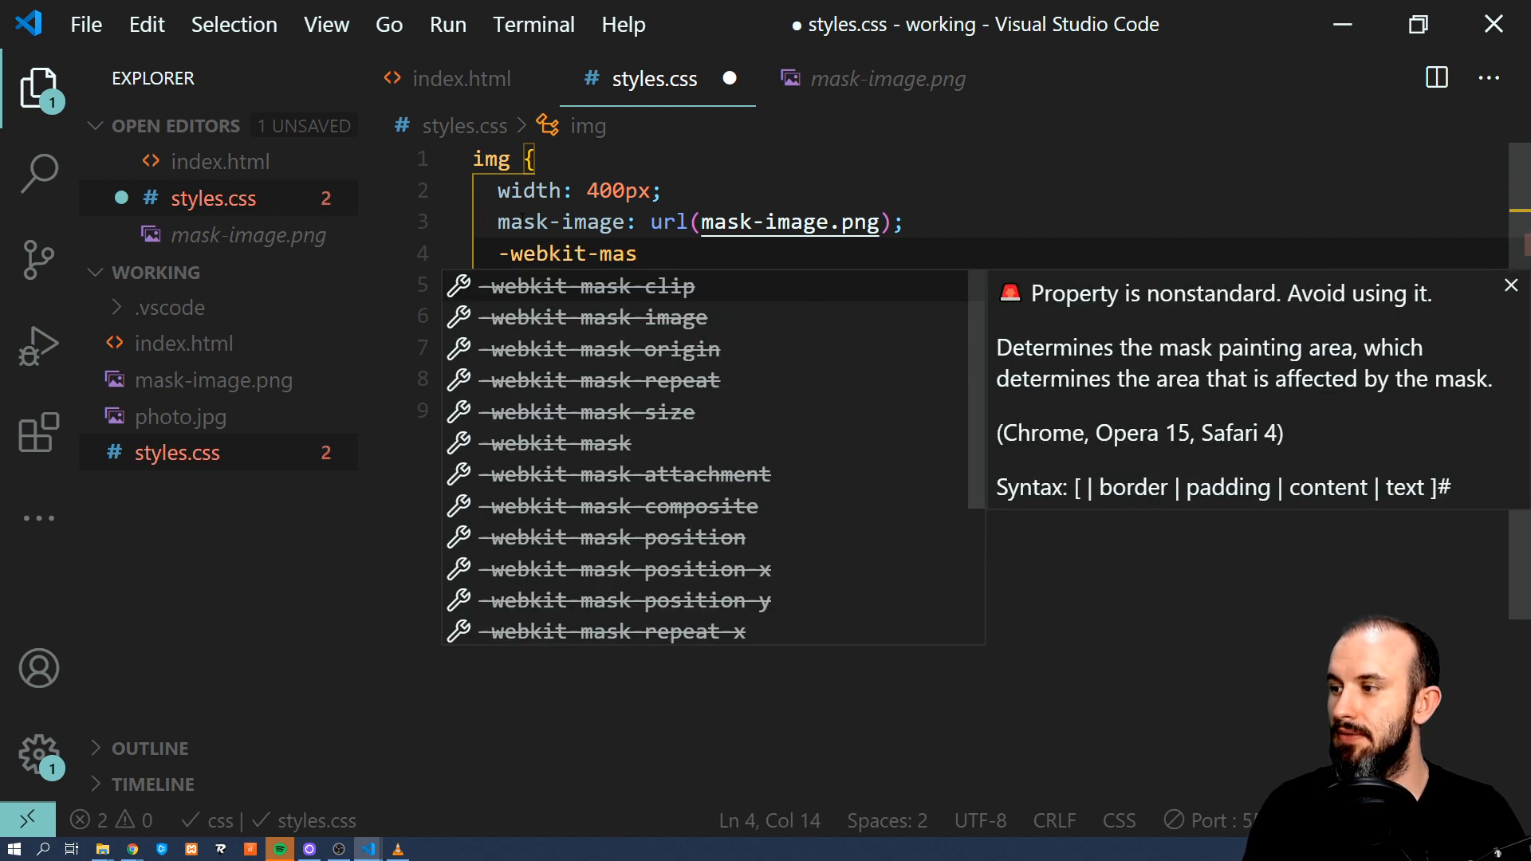
text(k)
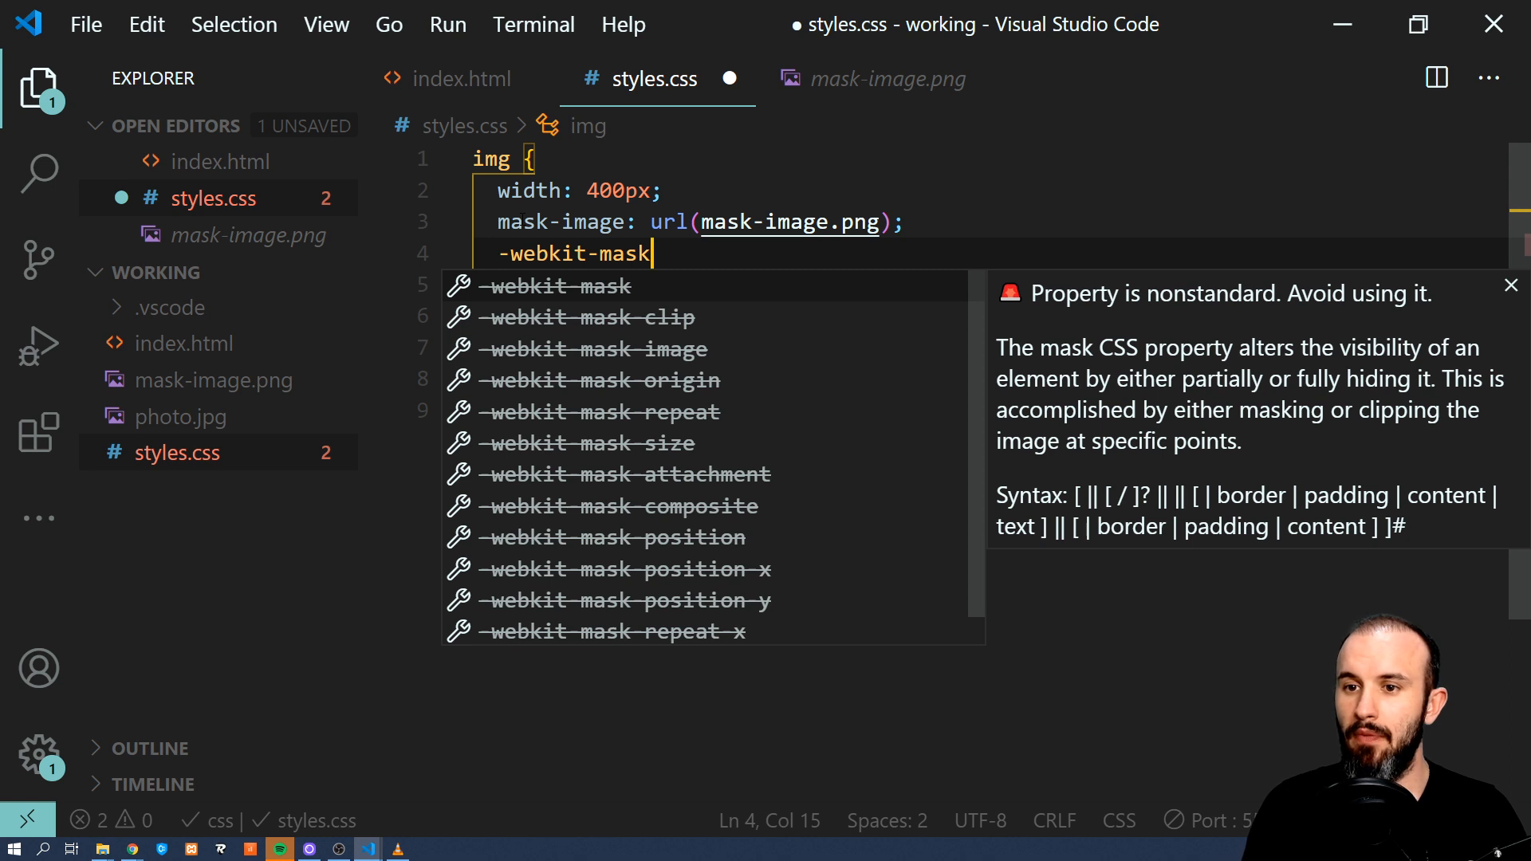
text(-image)
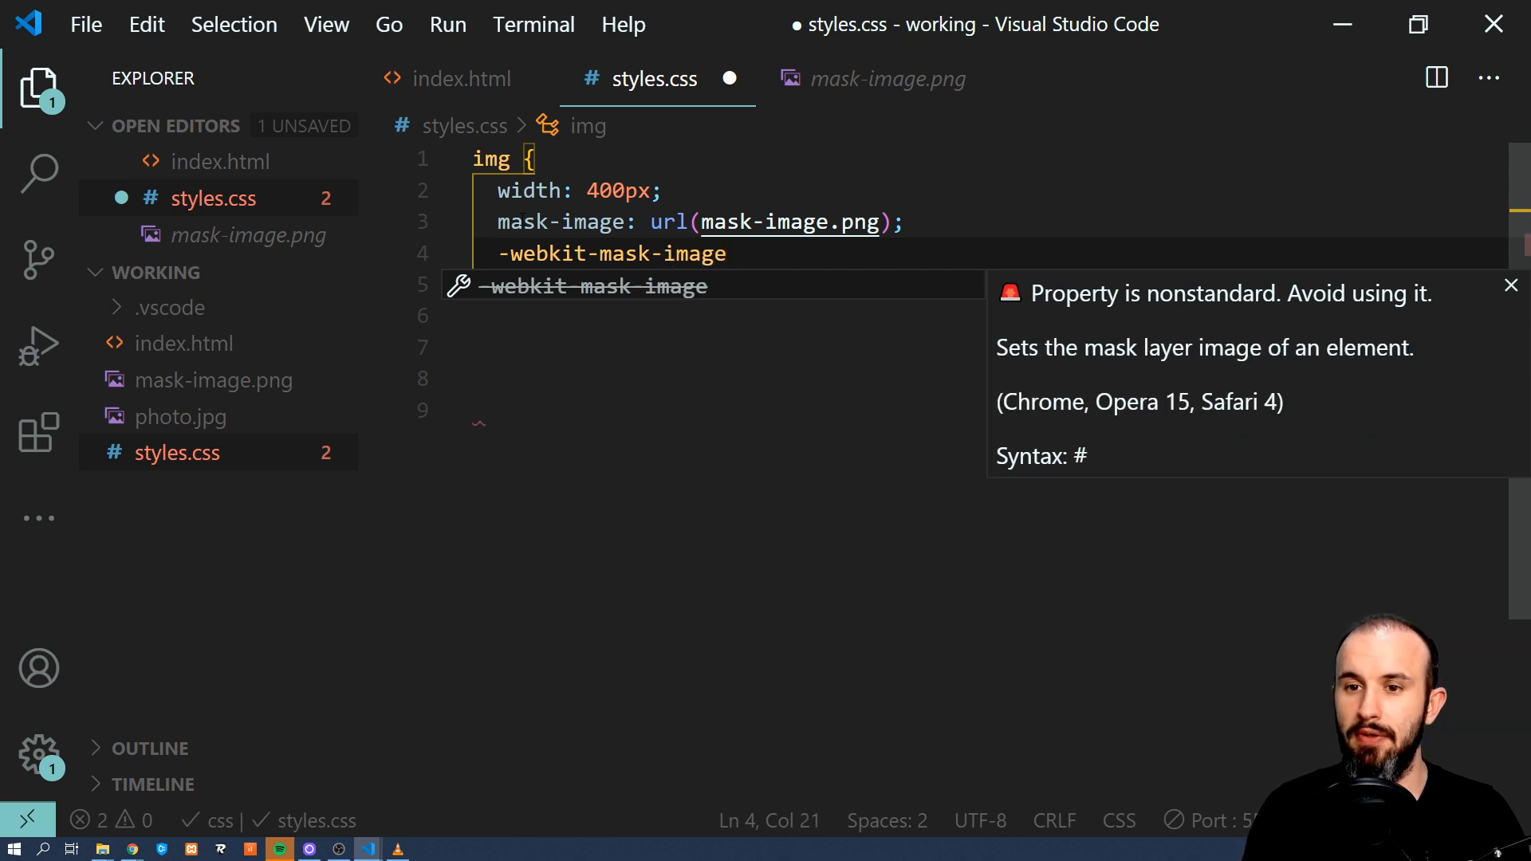
text(:)
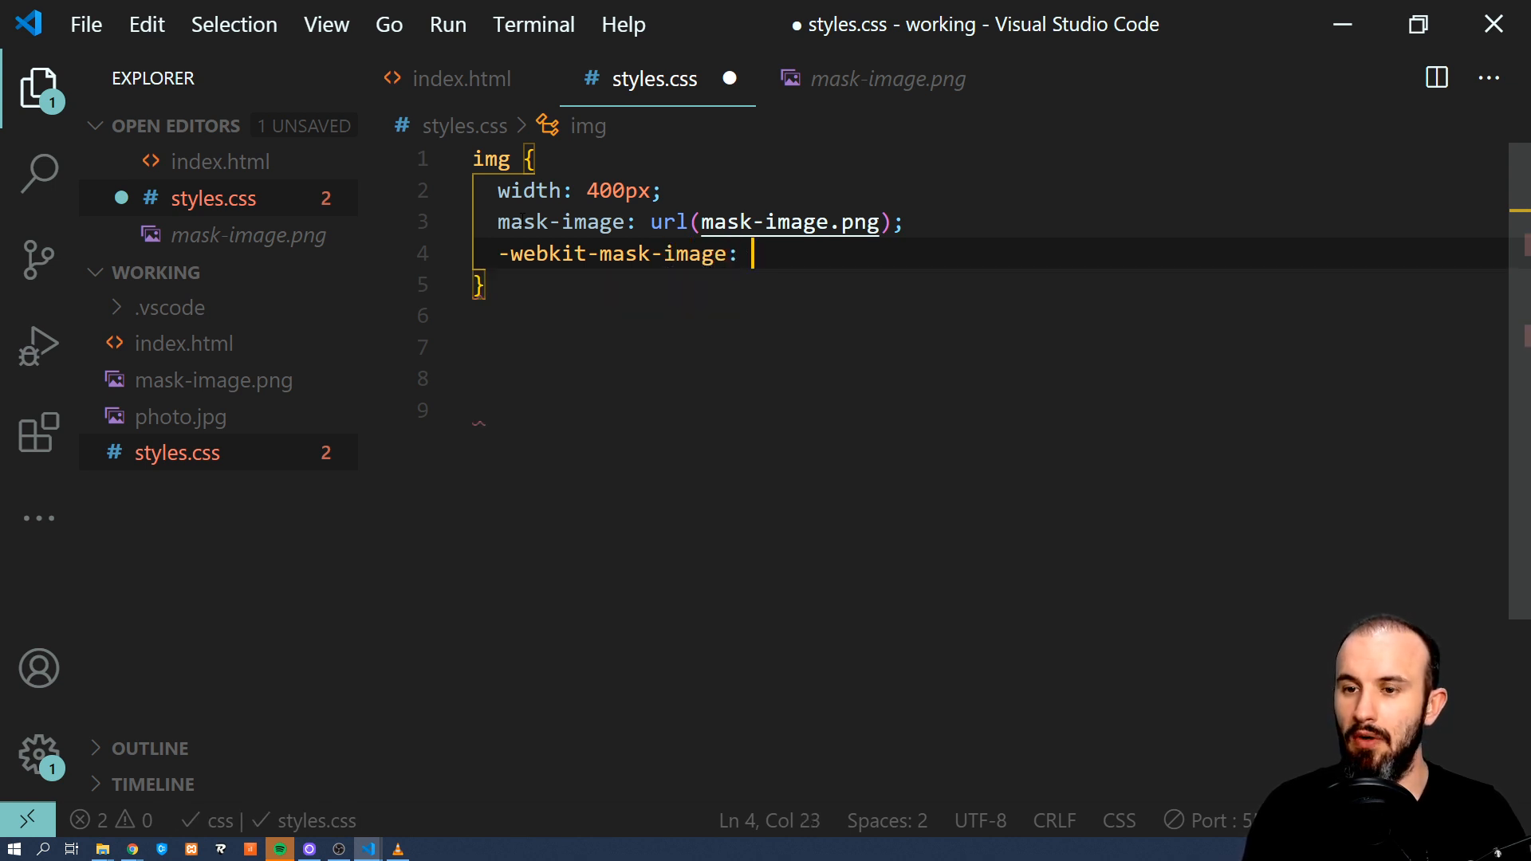
text(ur)
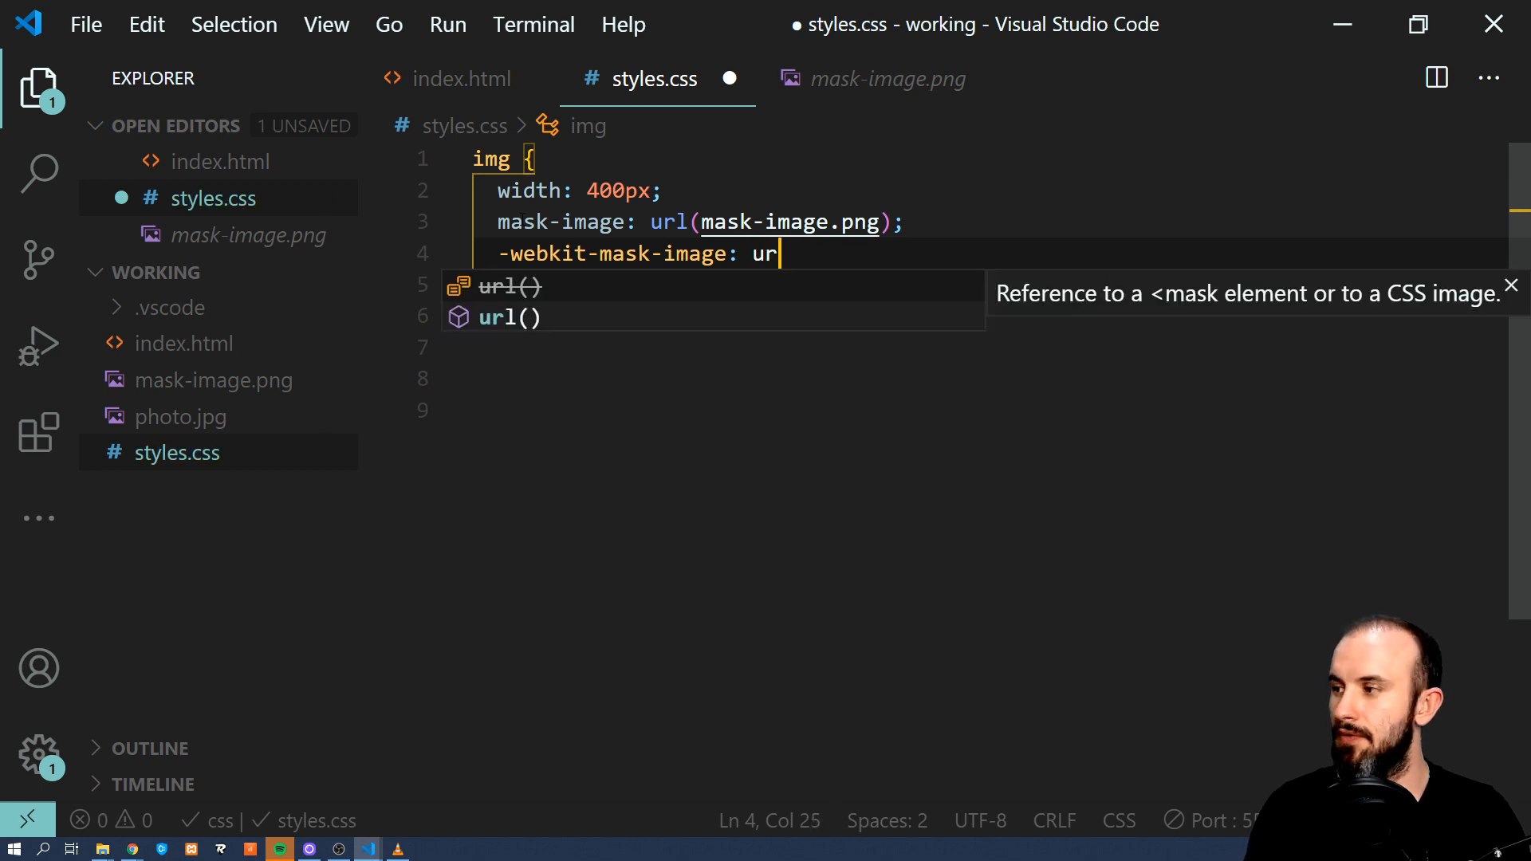
text(l)
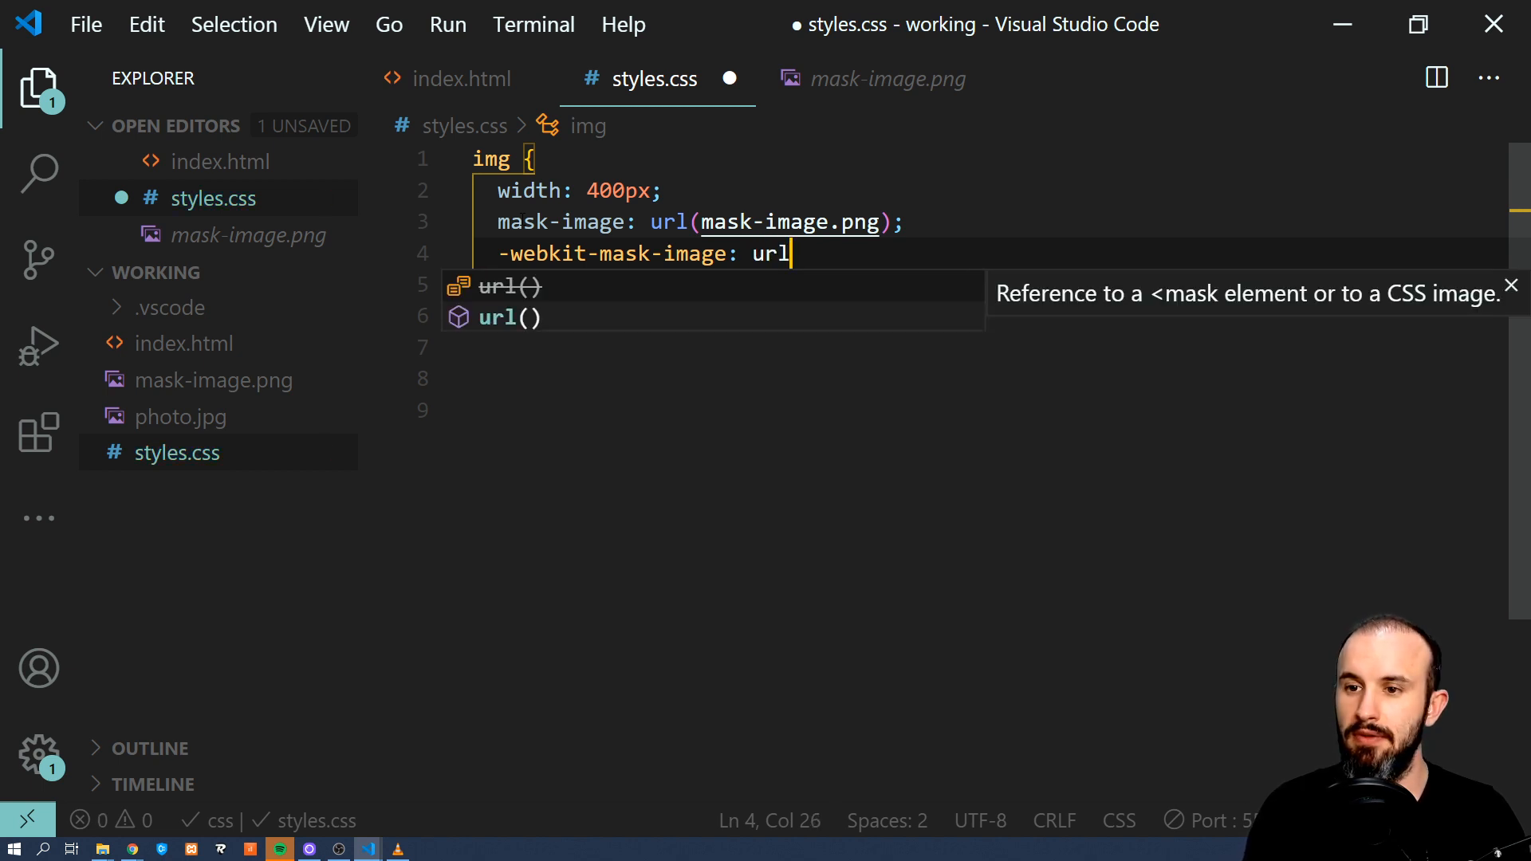
text((mask-image.png);)
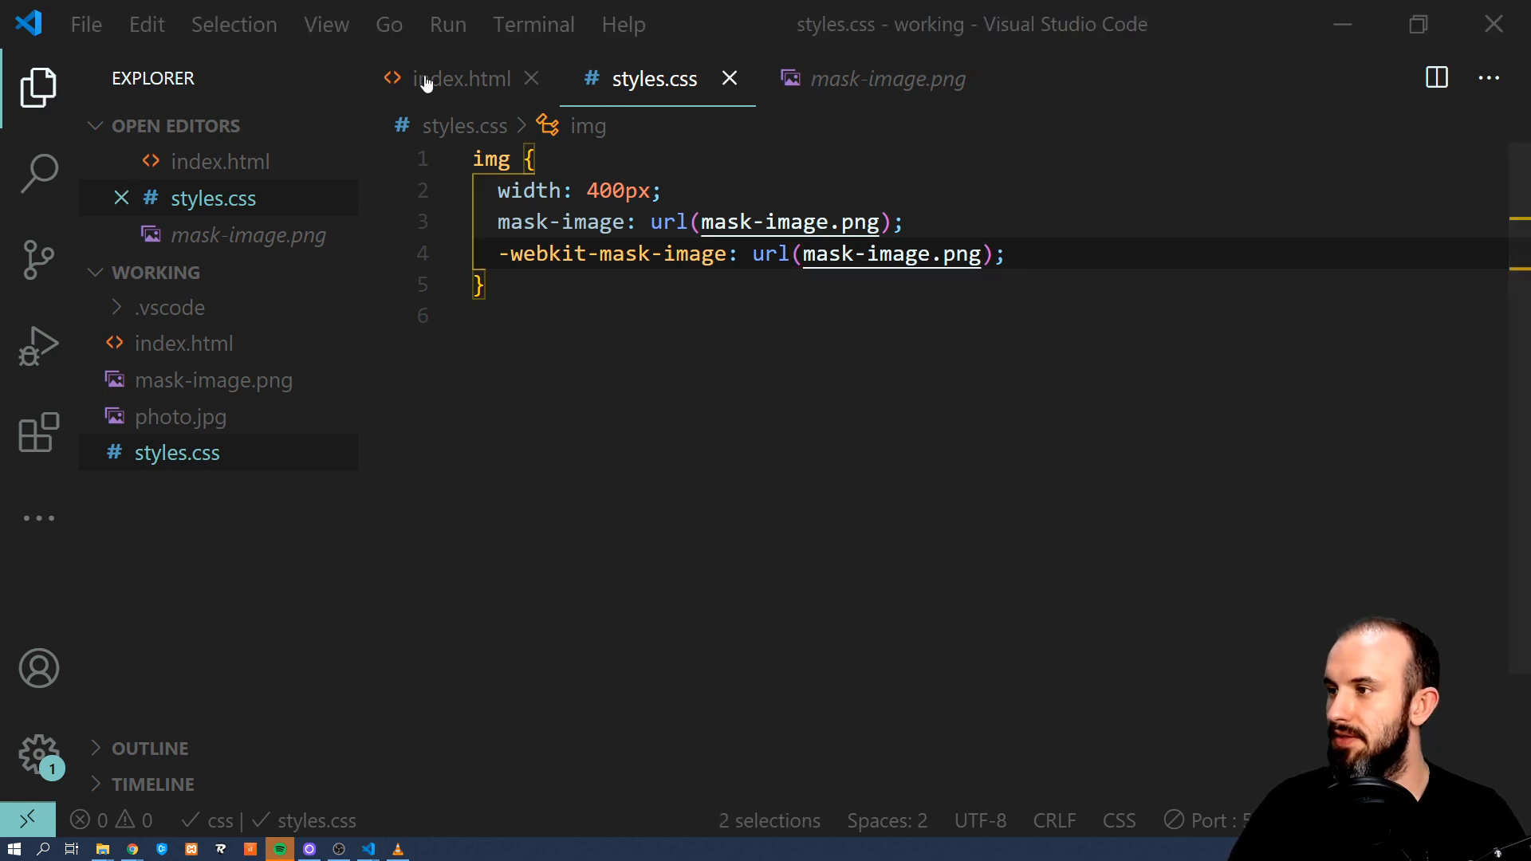
Check in Chrome that the building photo is clipped to the brush-stroke mask.
click(462, 79)
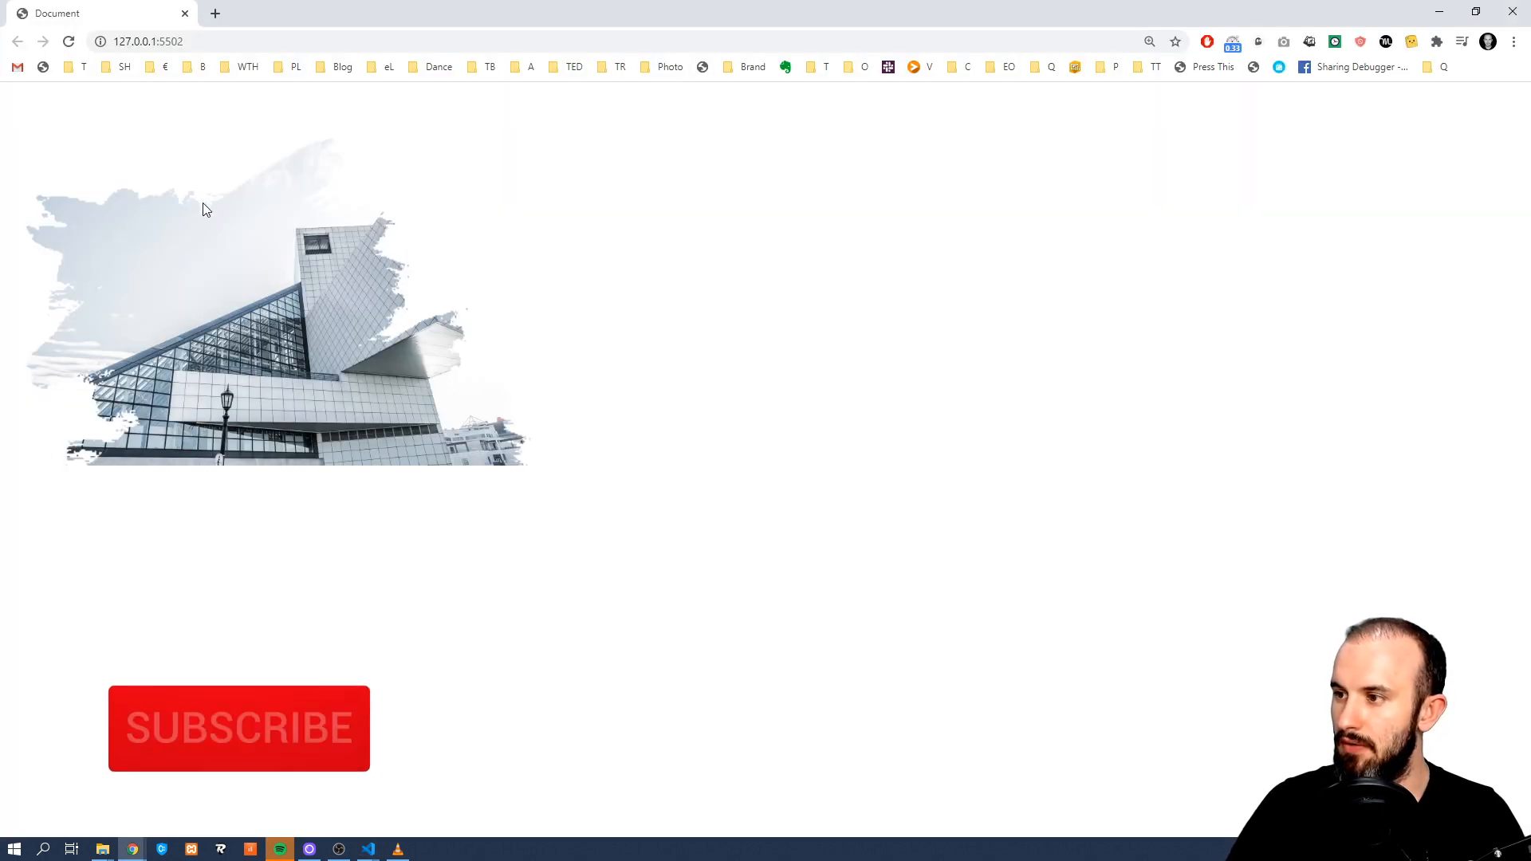
click(240, 729)
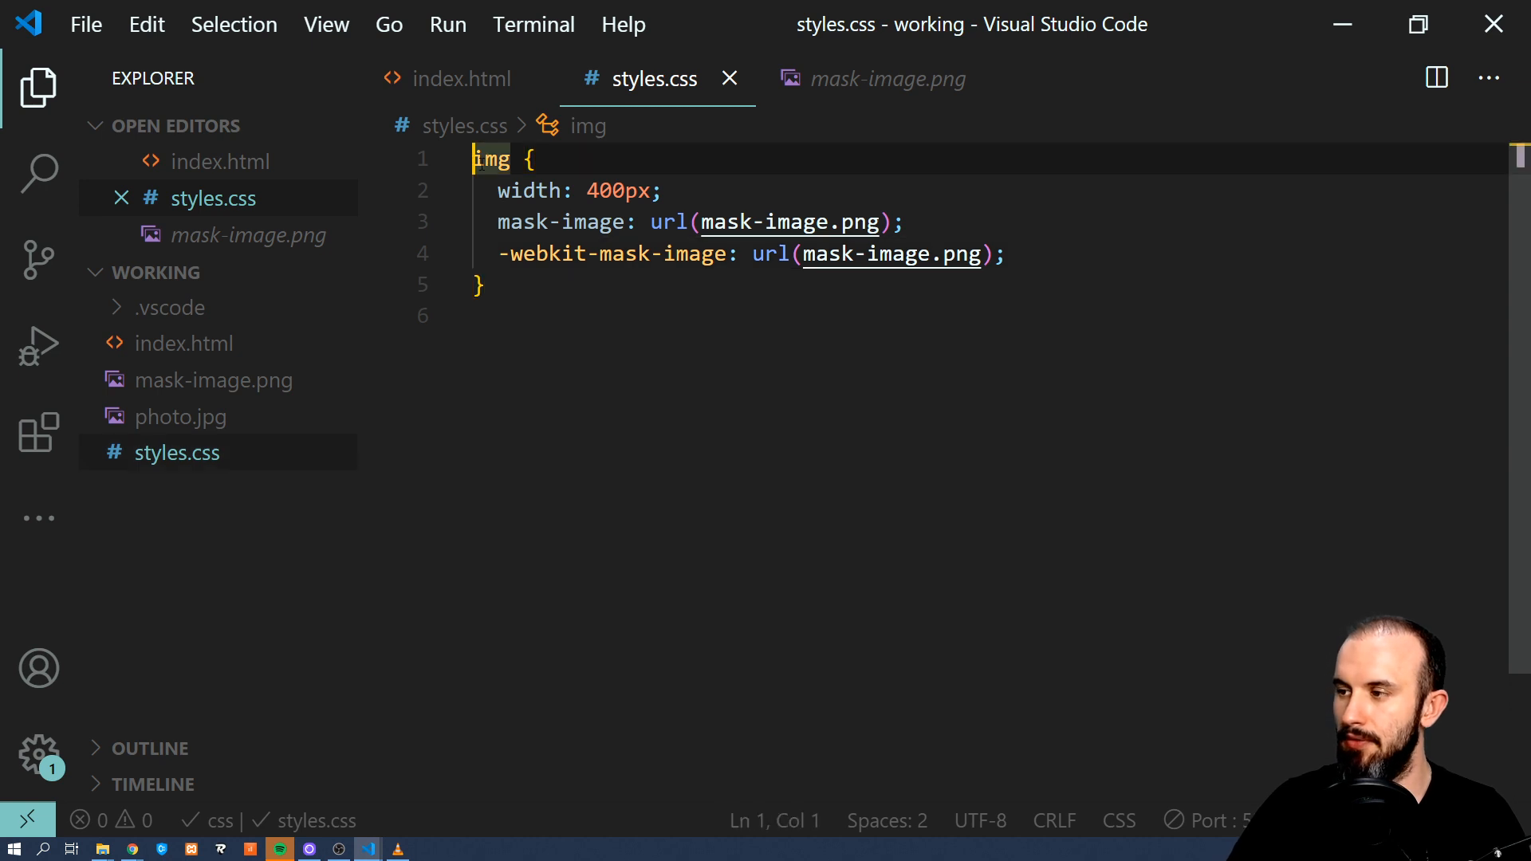
Add a body rule with background: black at the top of styles.css.
text(backgro)
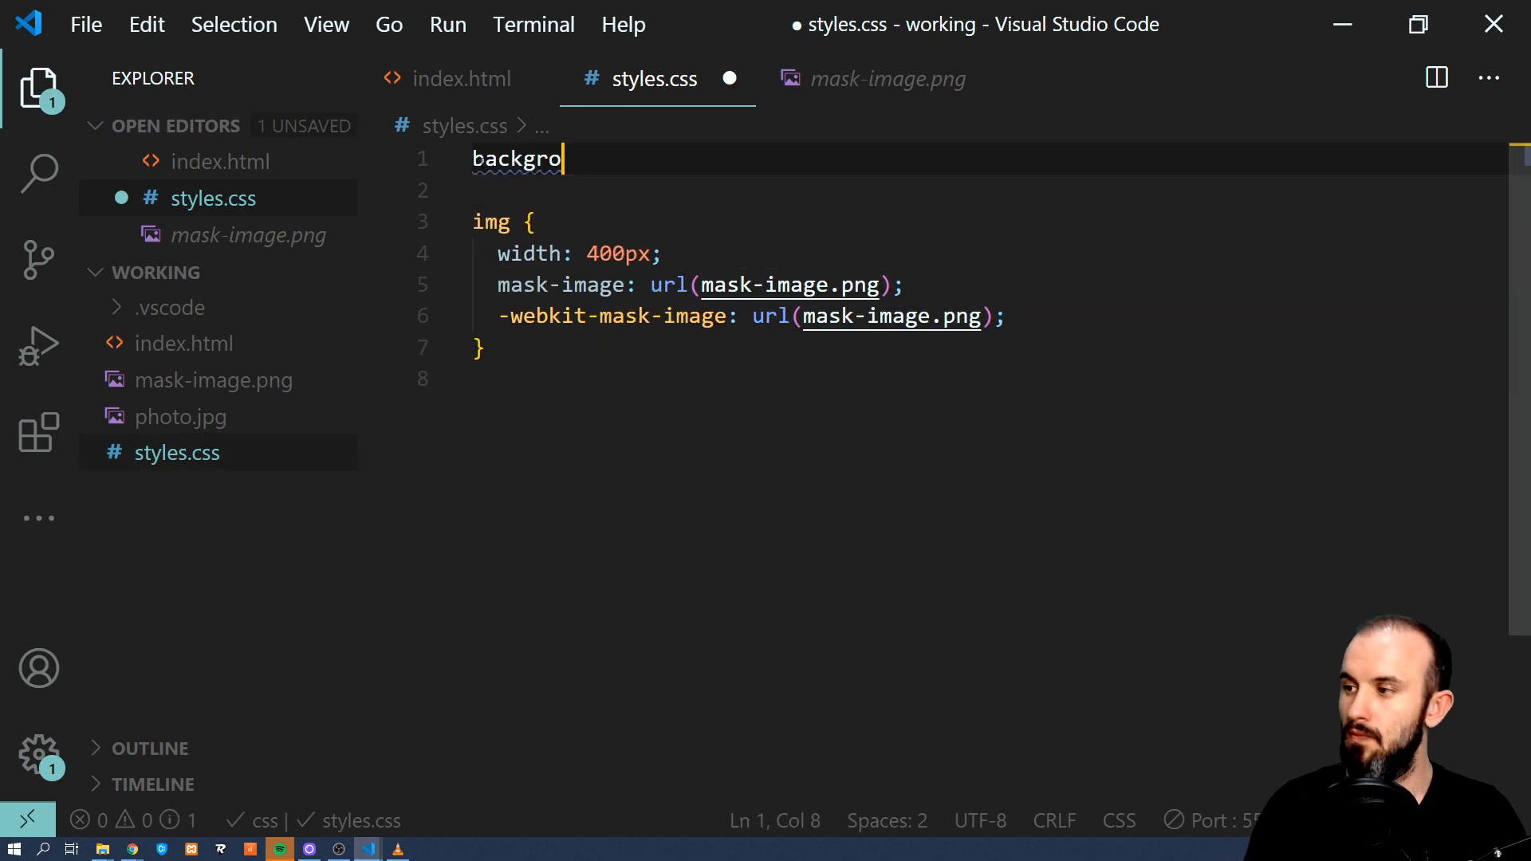
text(body {)
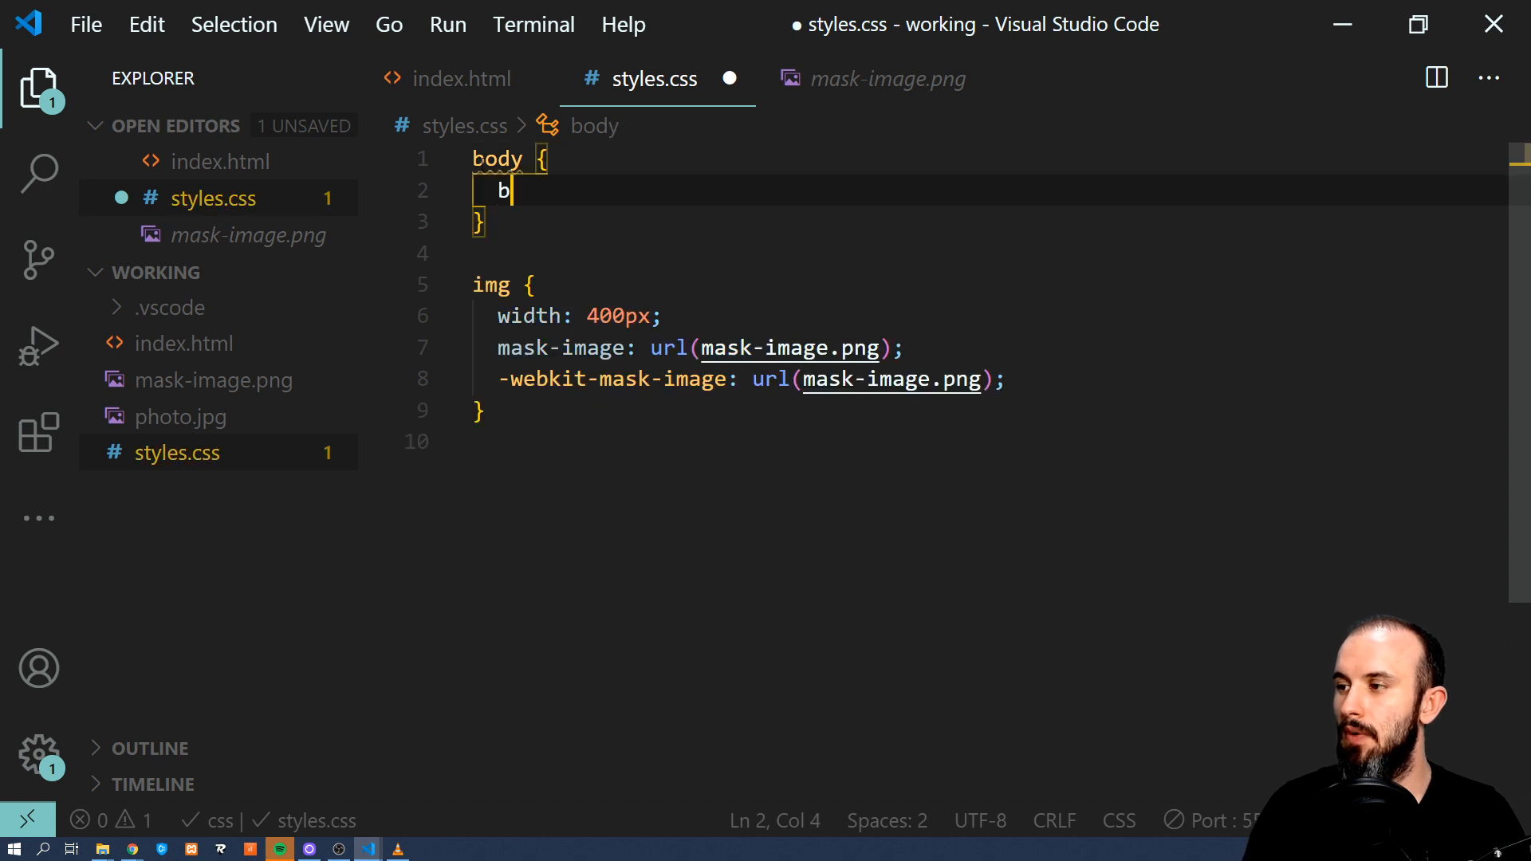
text(ackground:)
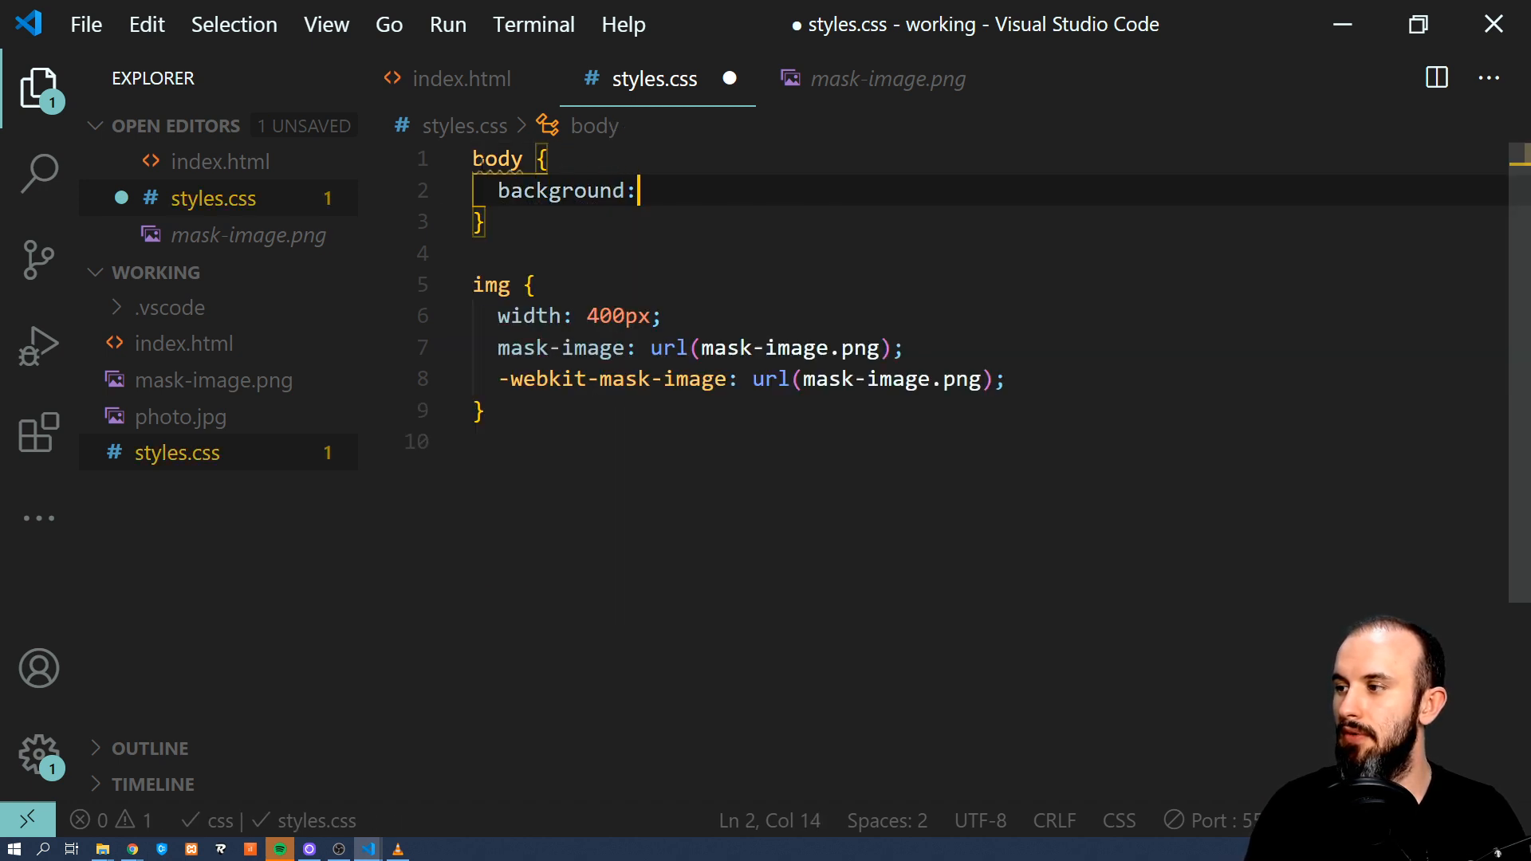
text(black)
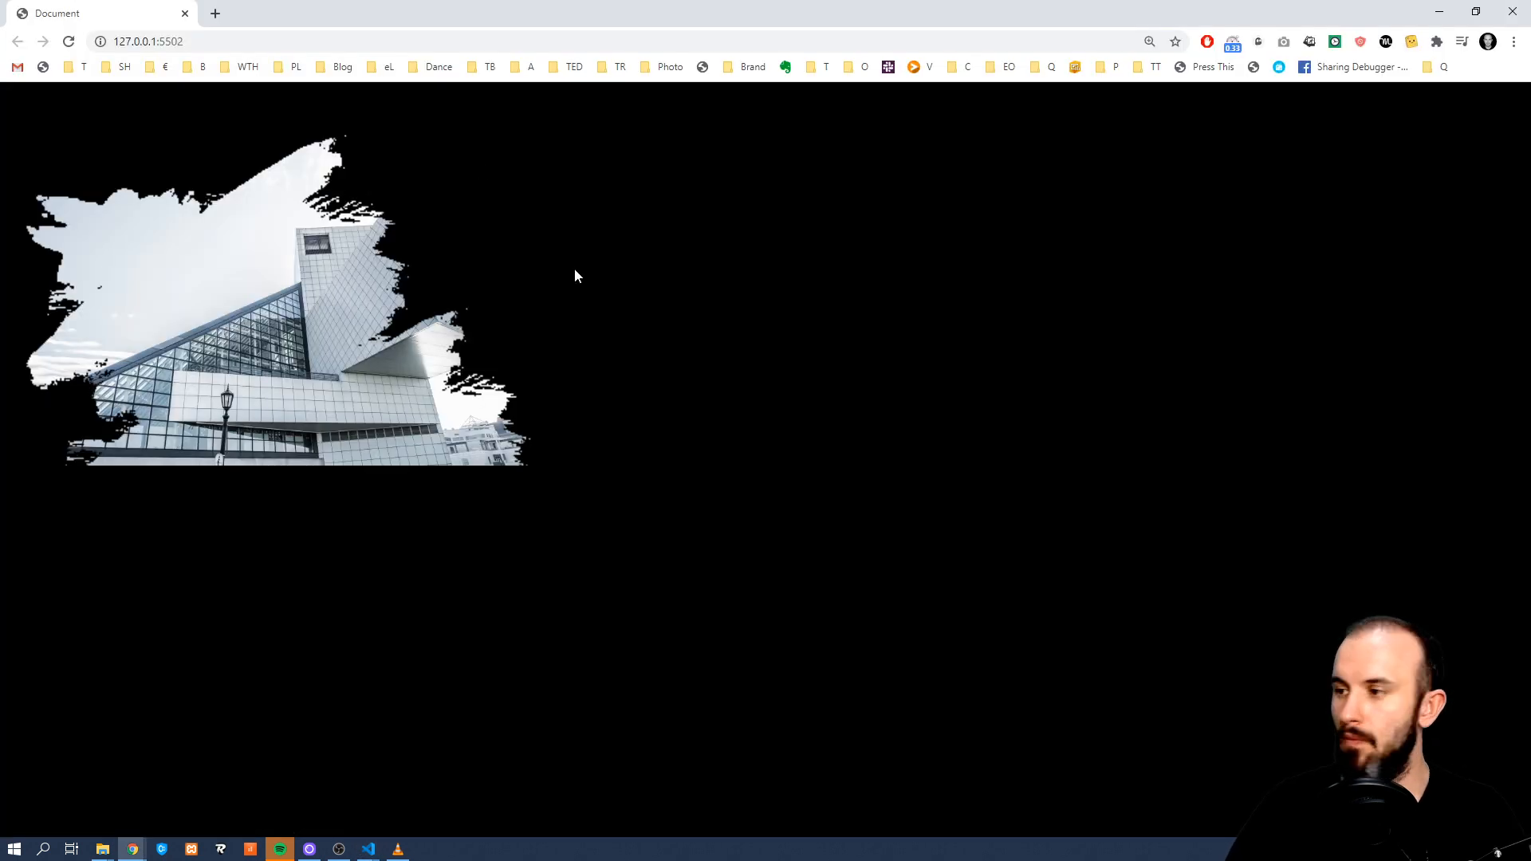
mouse_move(34, 138)
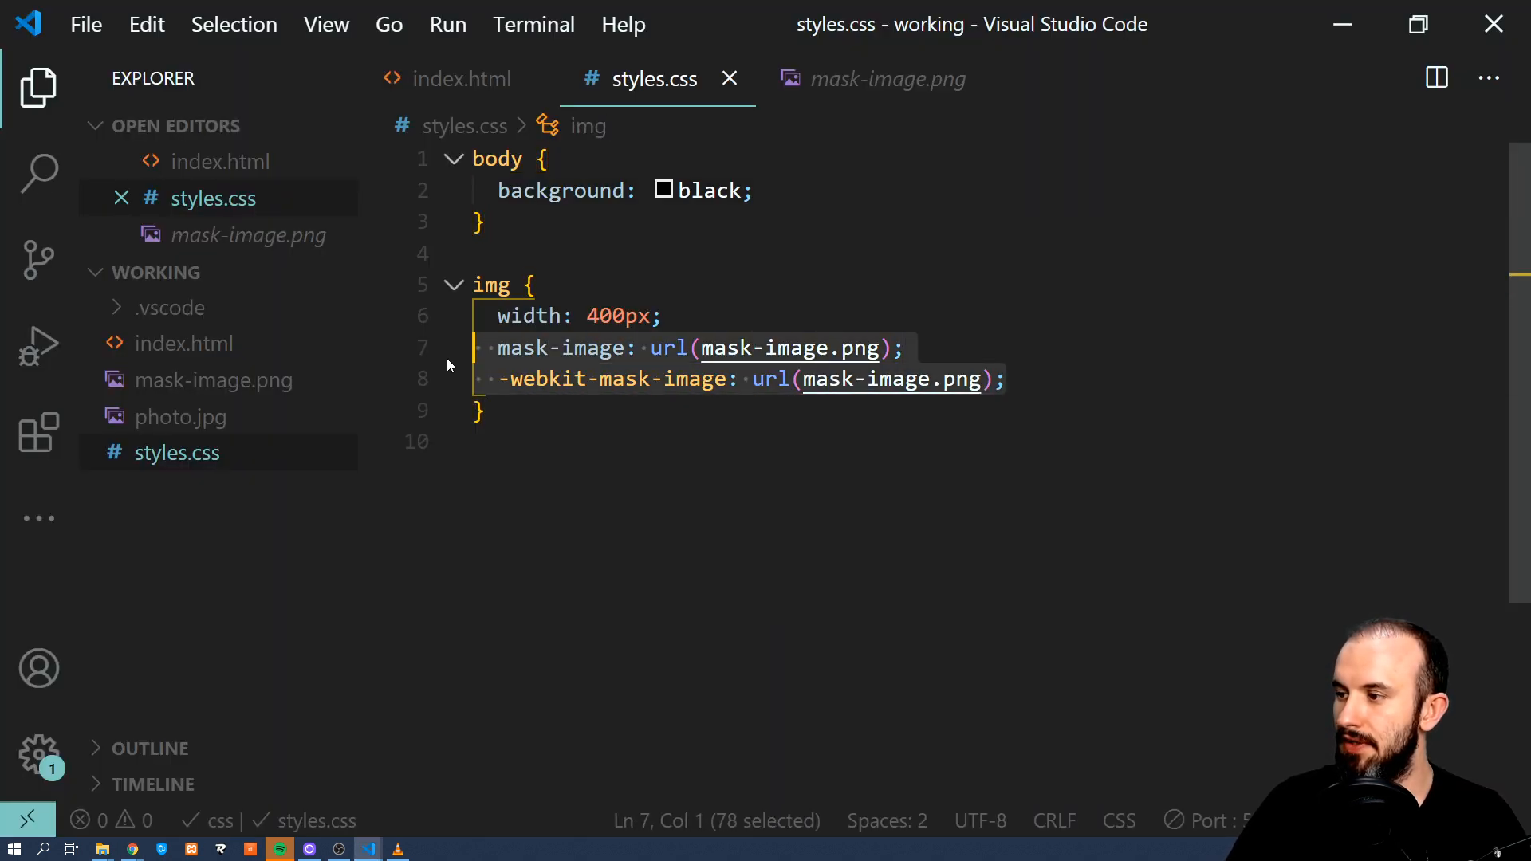
key(Ctrl+/)
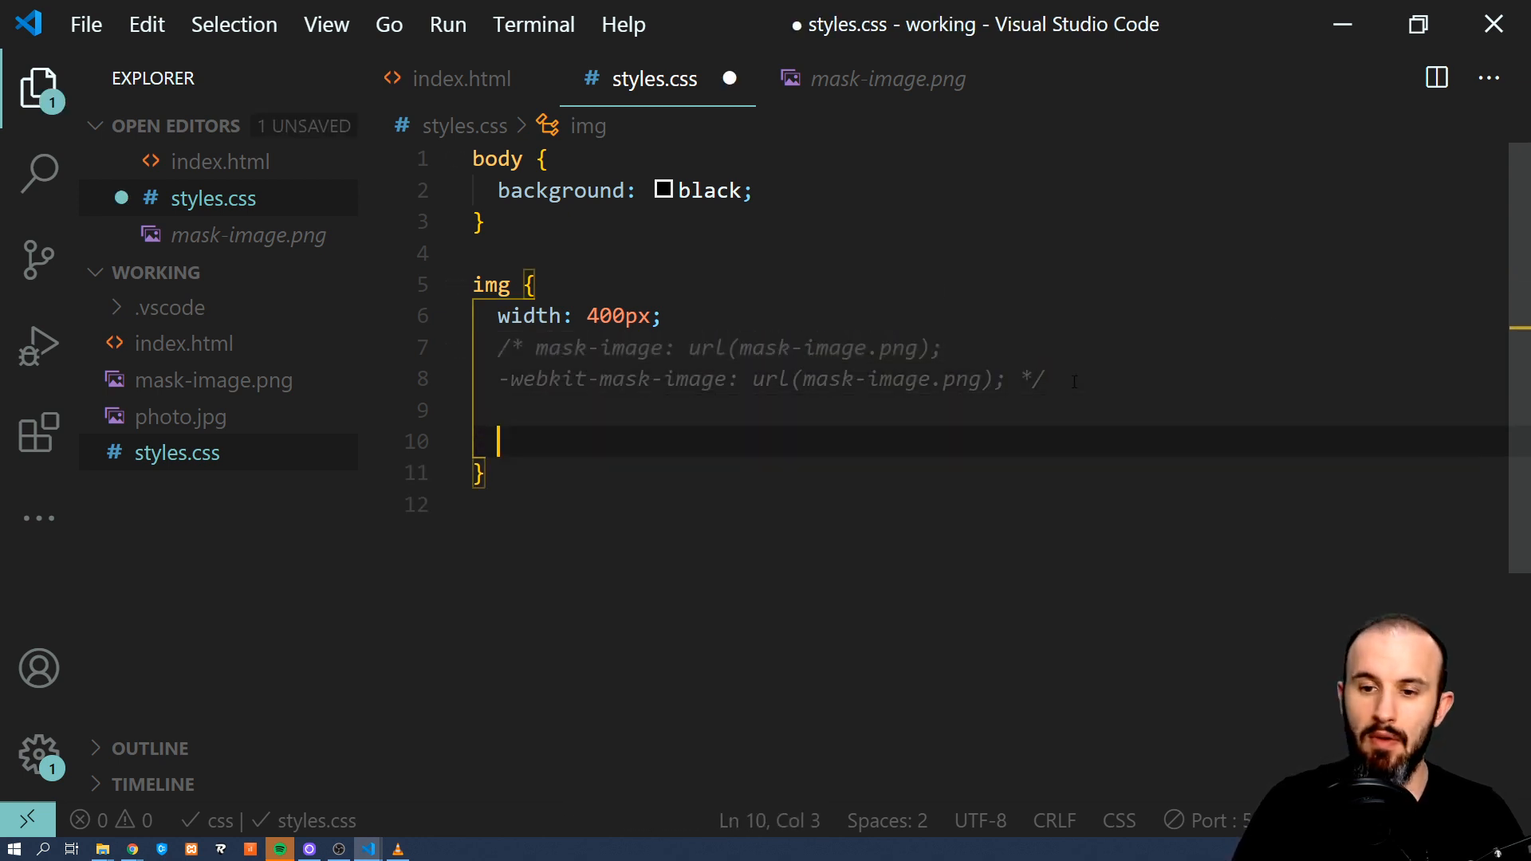
Set mask-image to linear-gradient(to bottom, transparent 25%, black 75%).
text(ma)
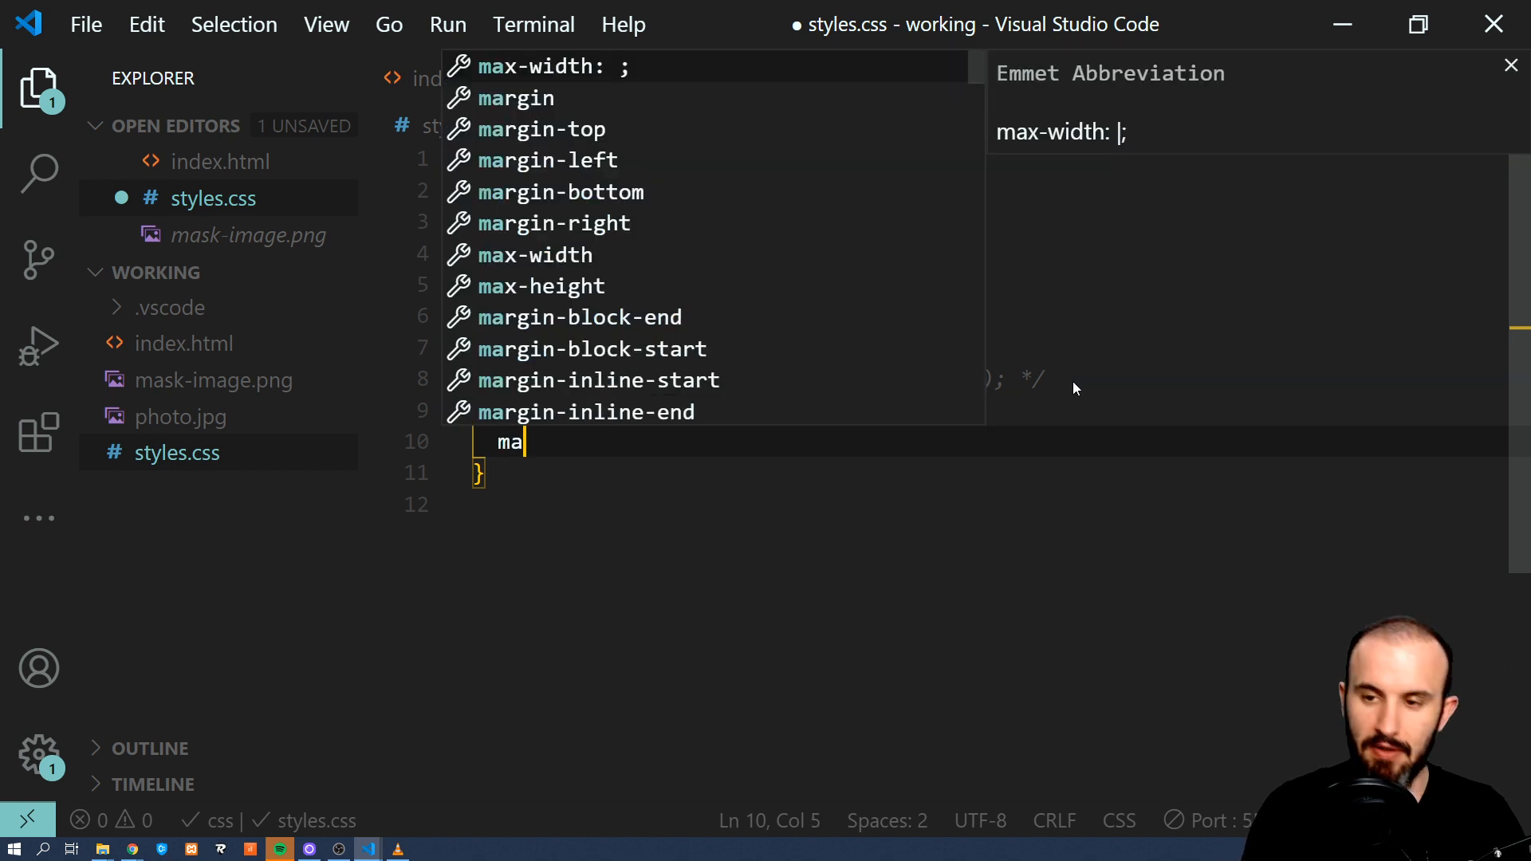
text(sk-image:)
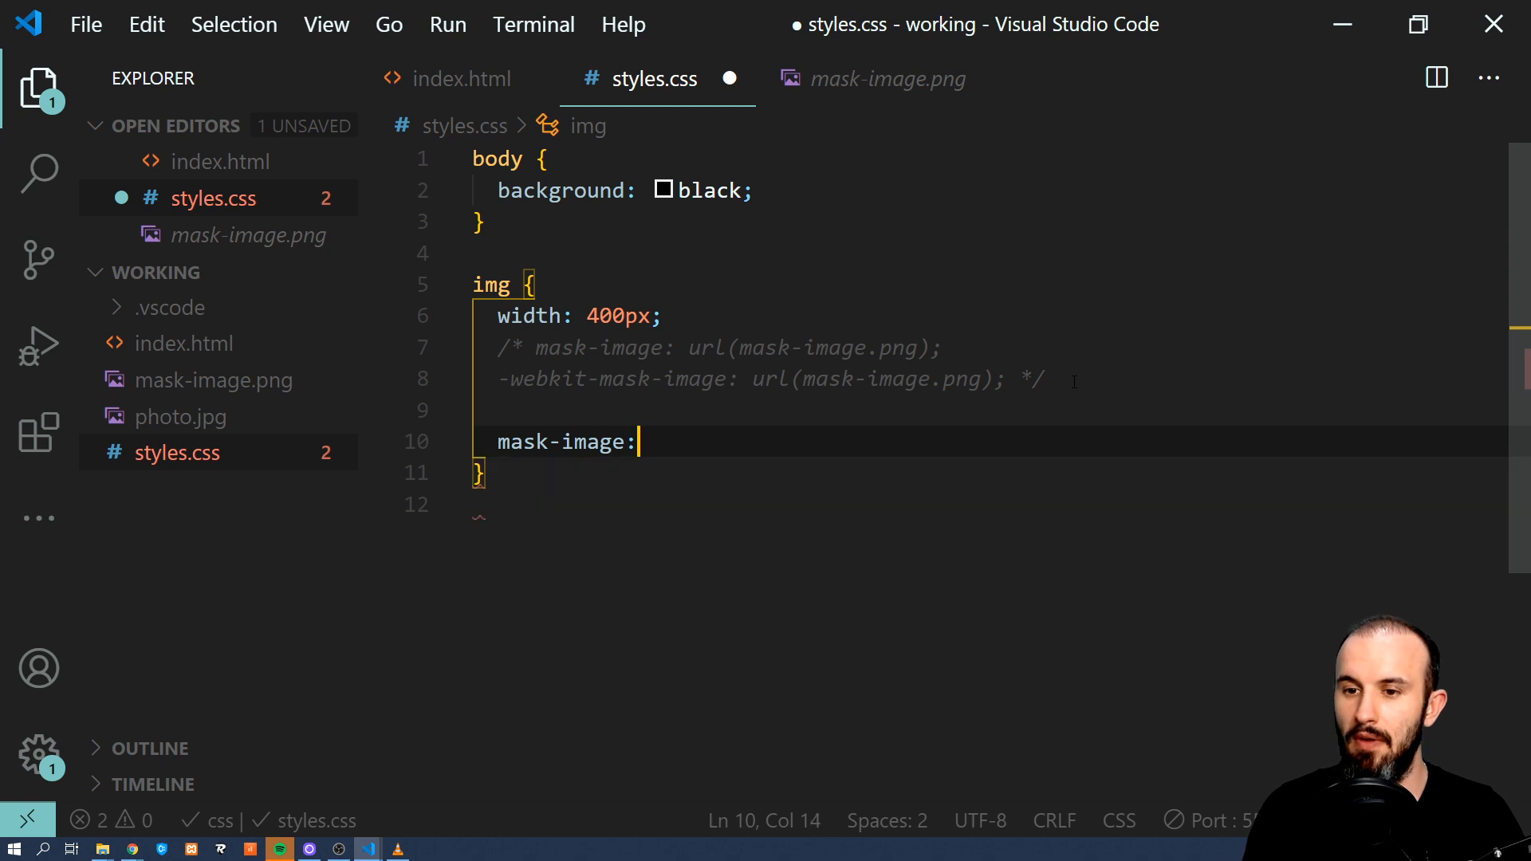
text(liner)
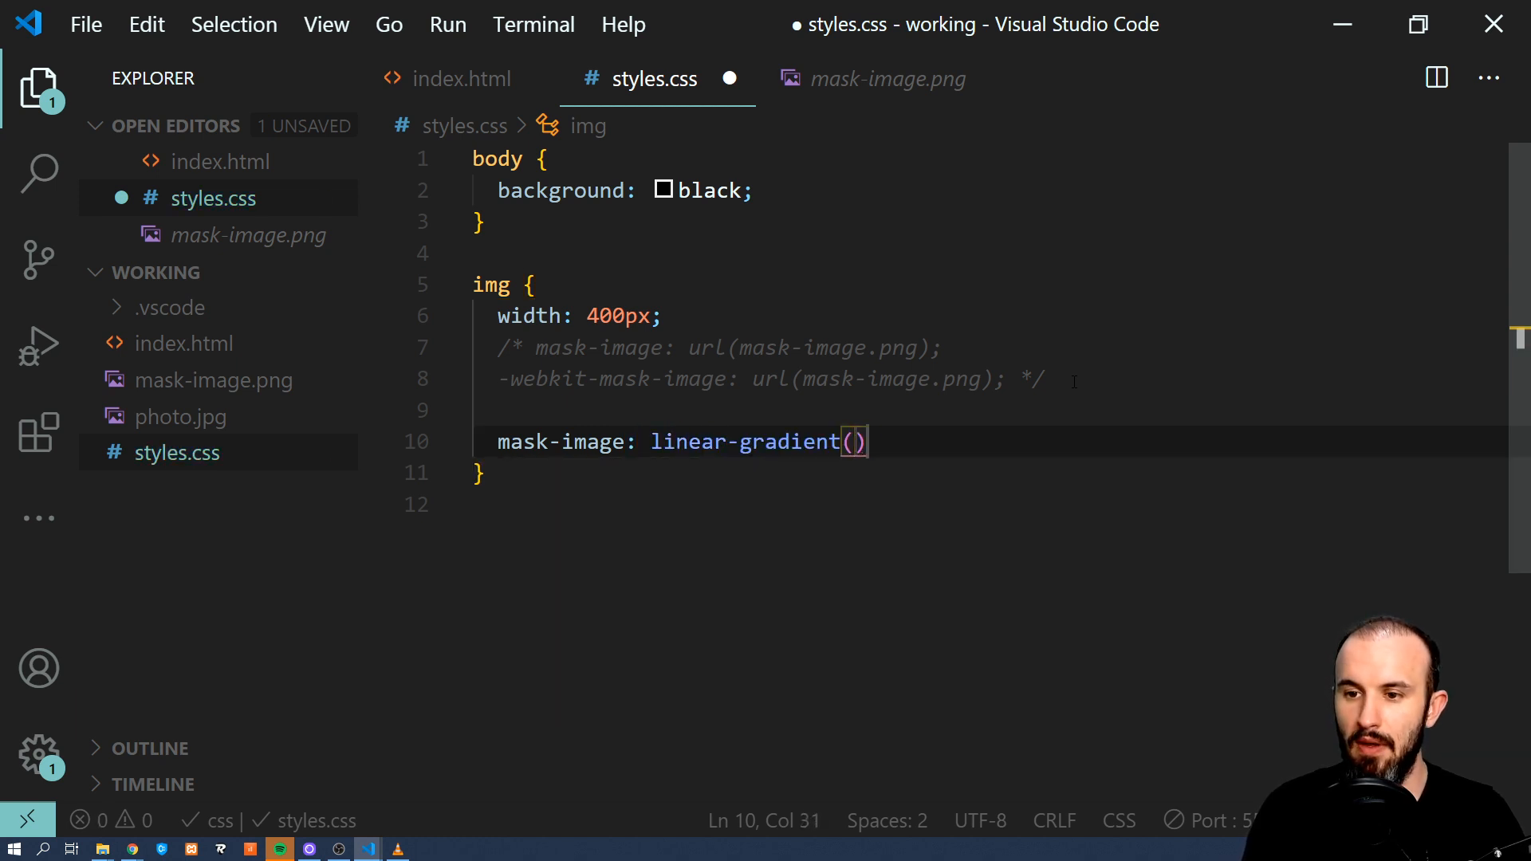
text(to bottom)
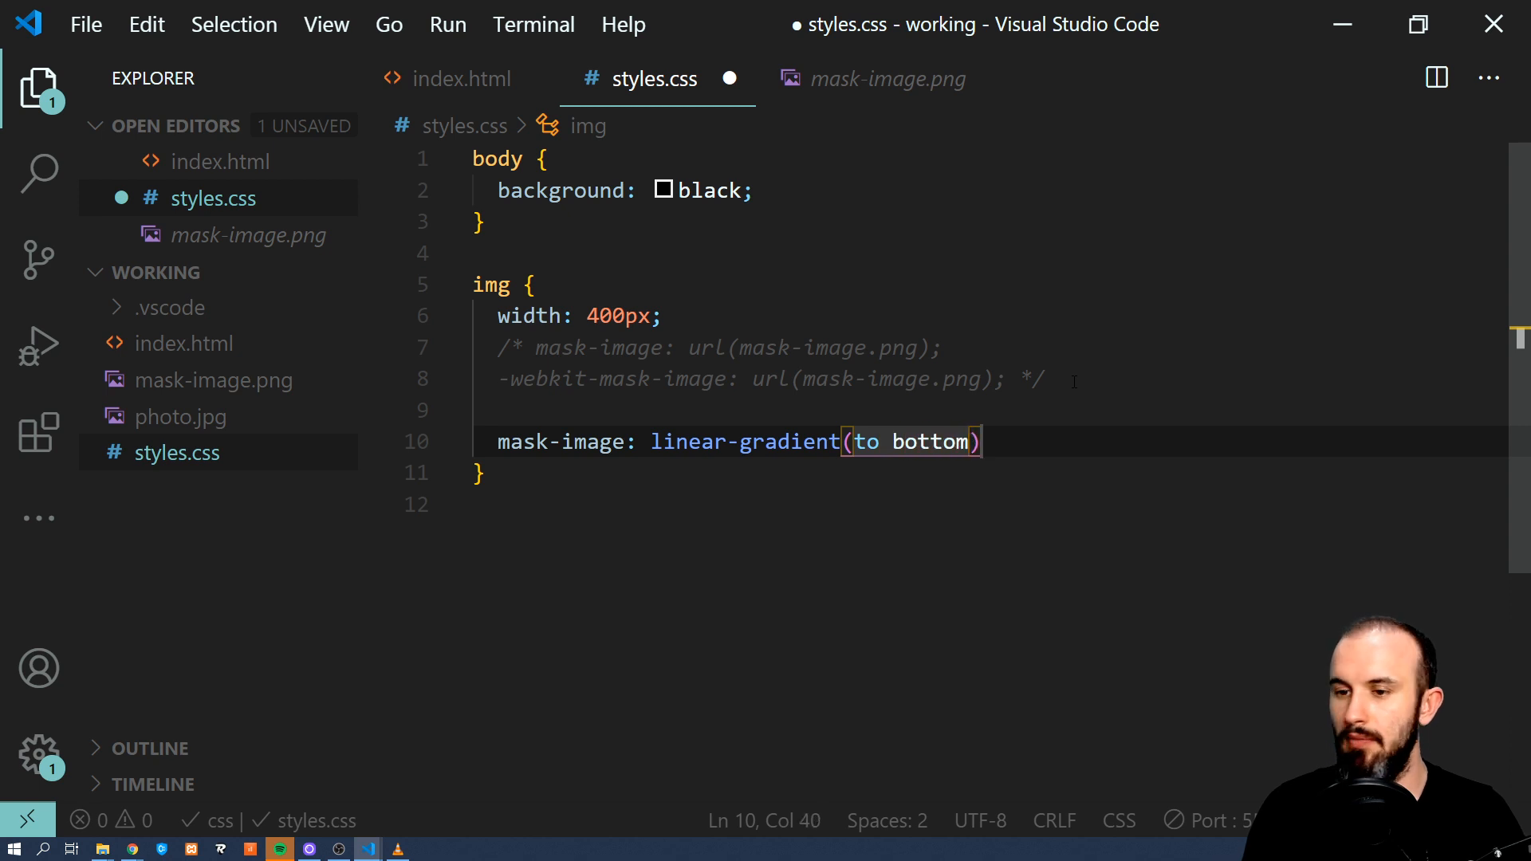
text(, transp)
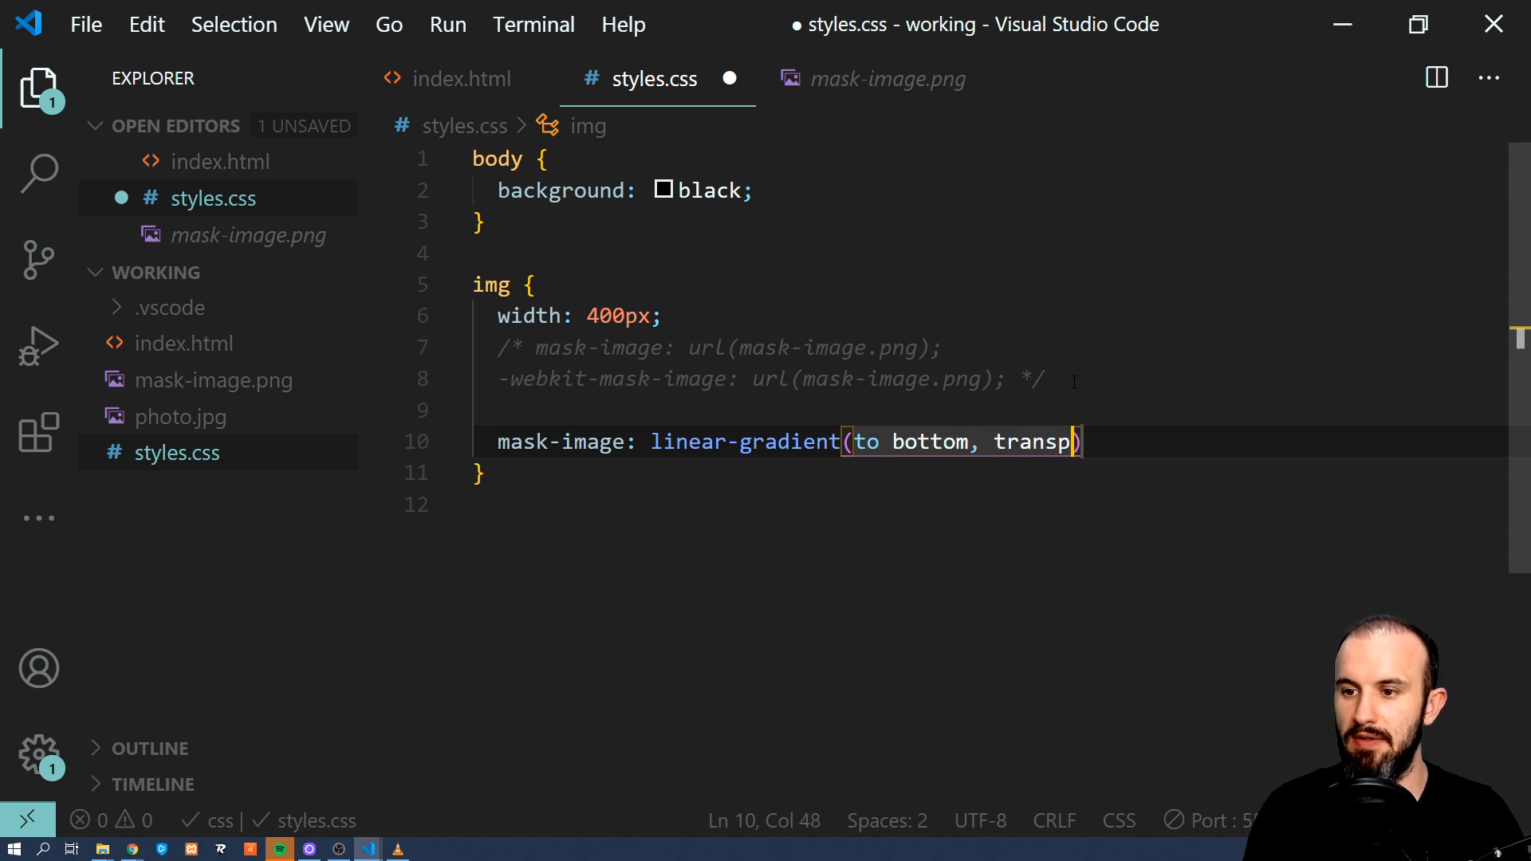
text(arent)
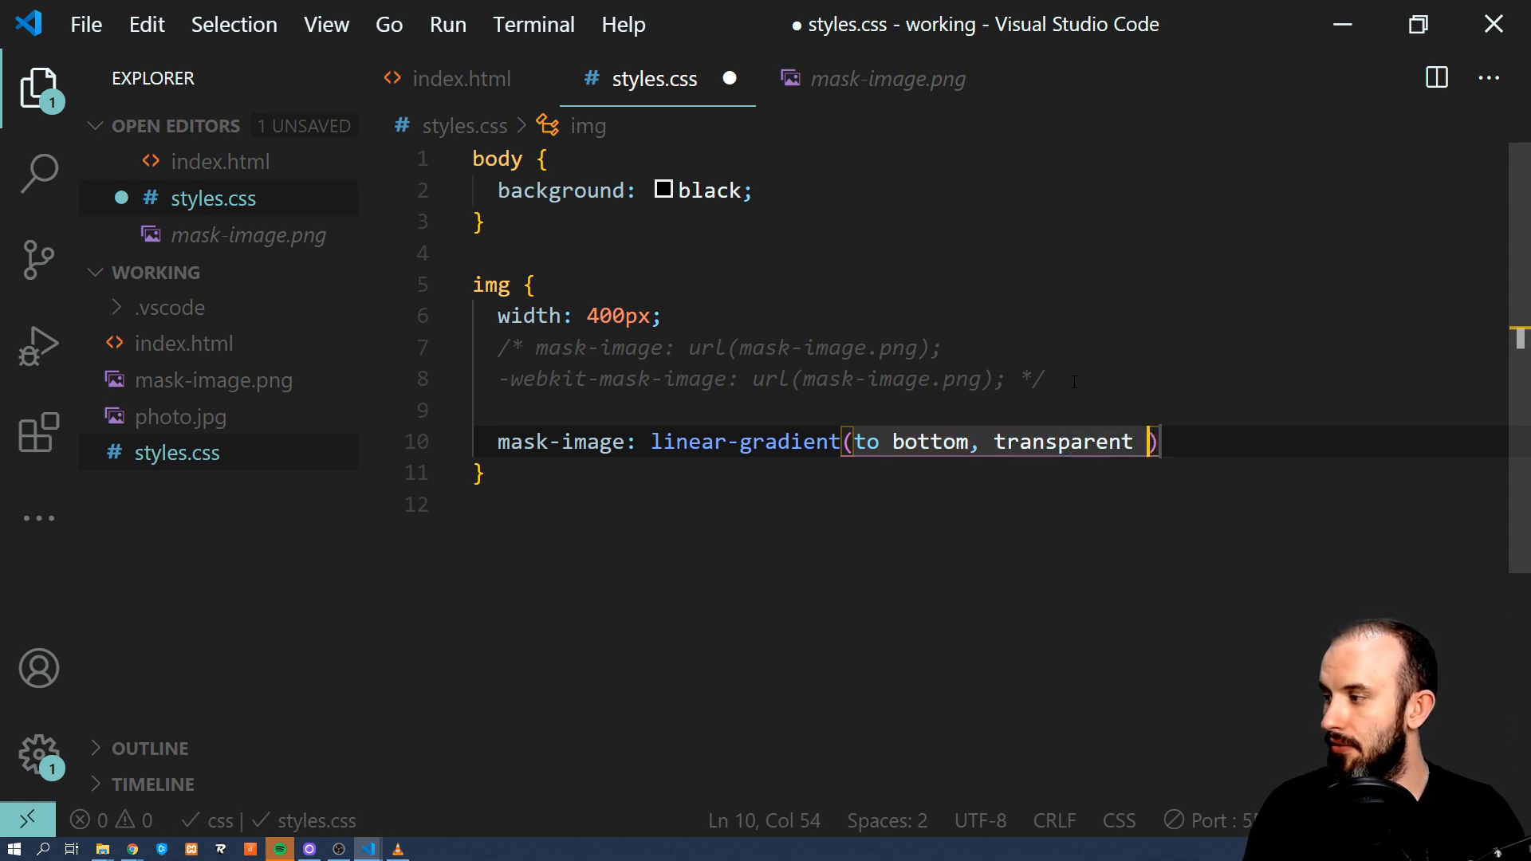
text(25%, black)
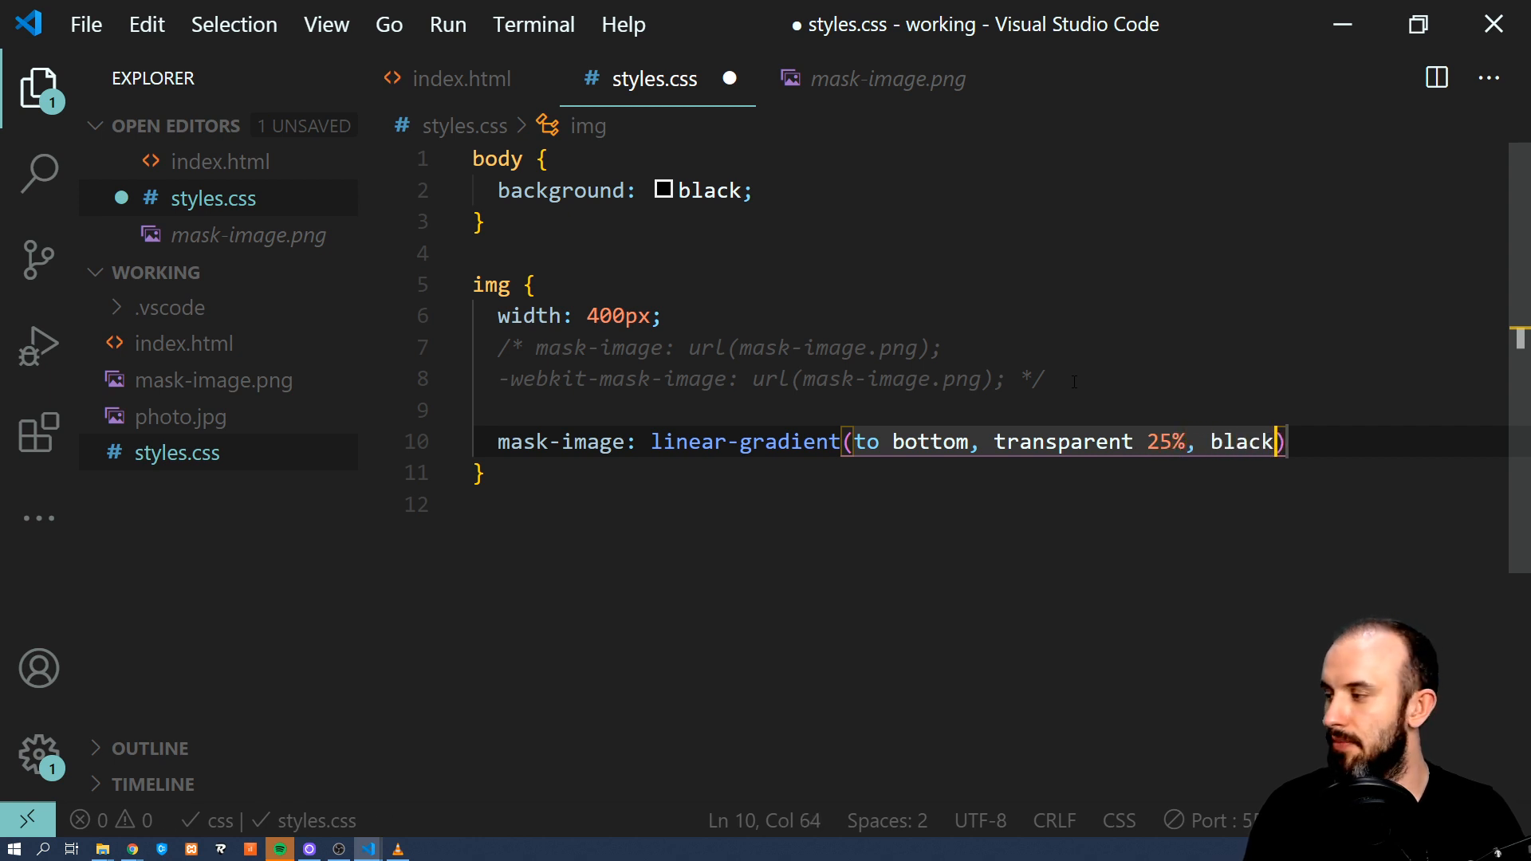
text(75)
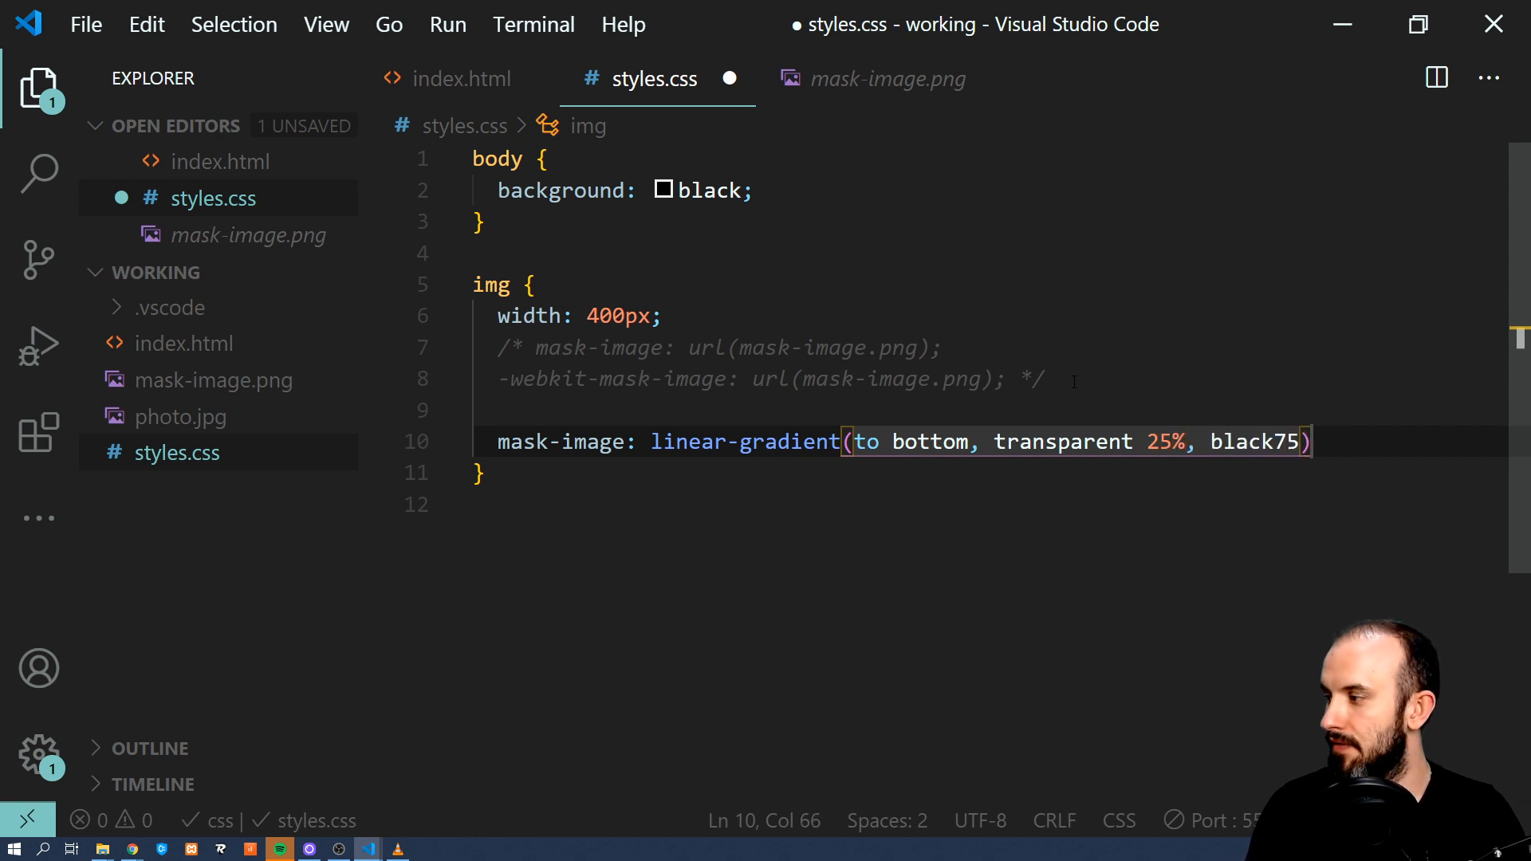
text())
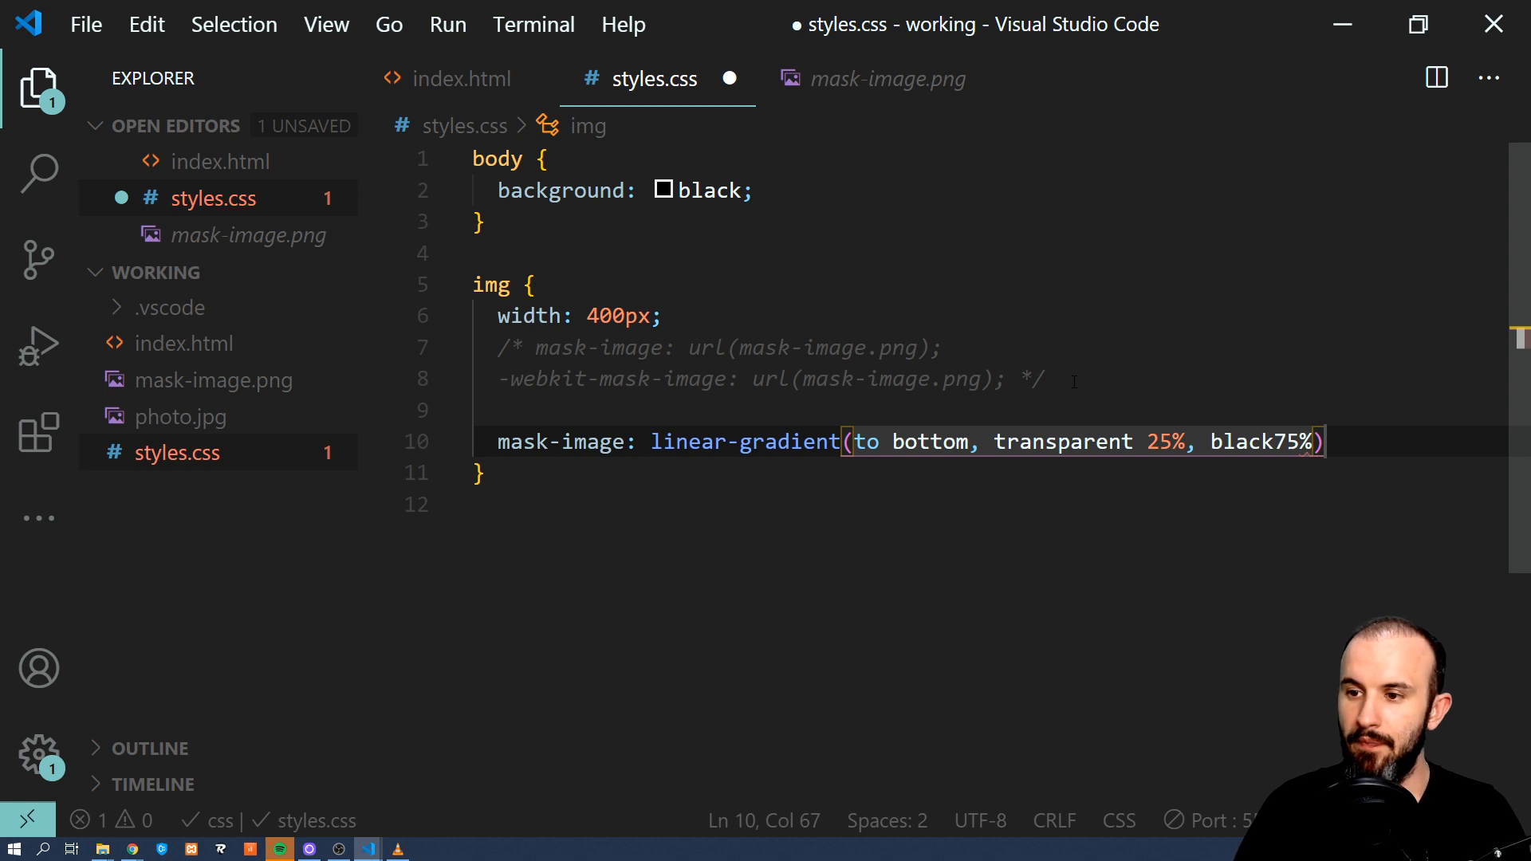
key(Space)
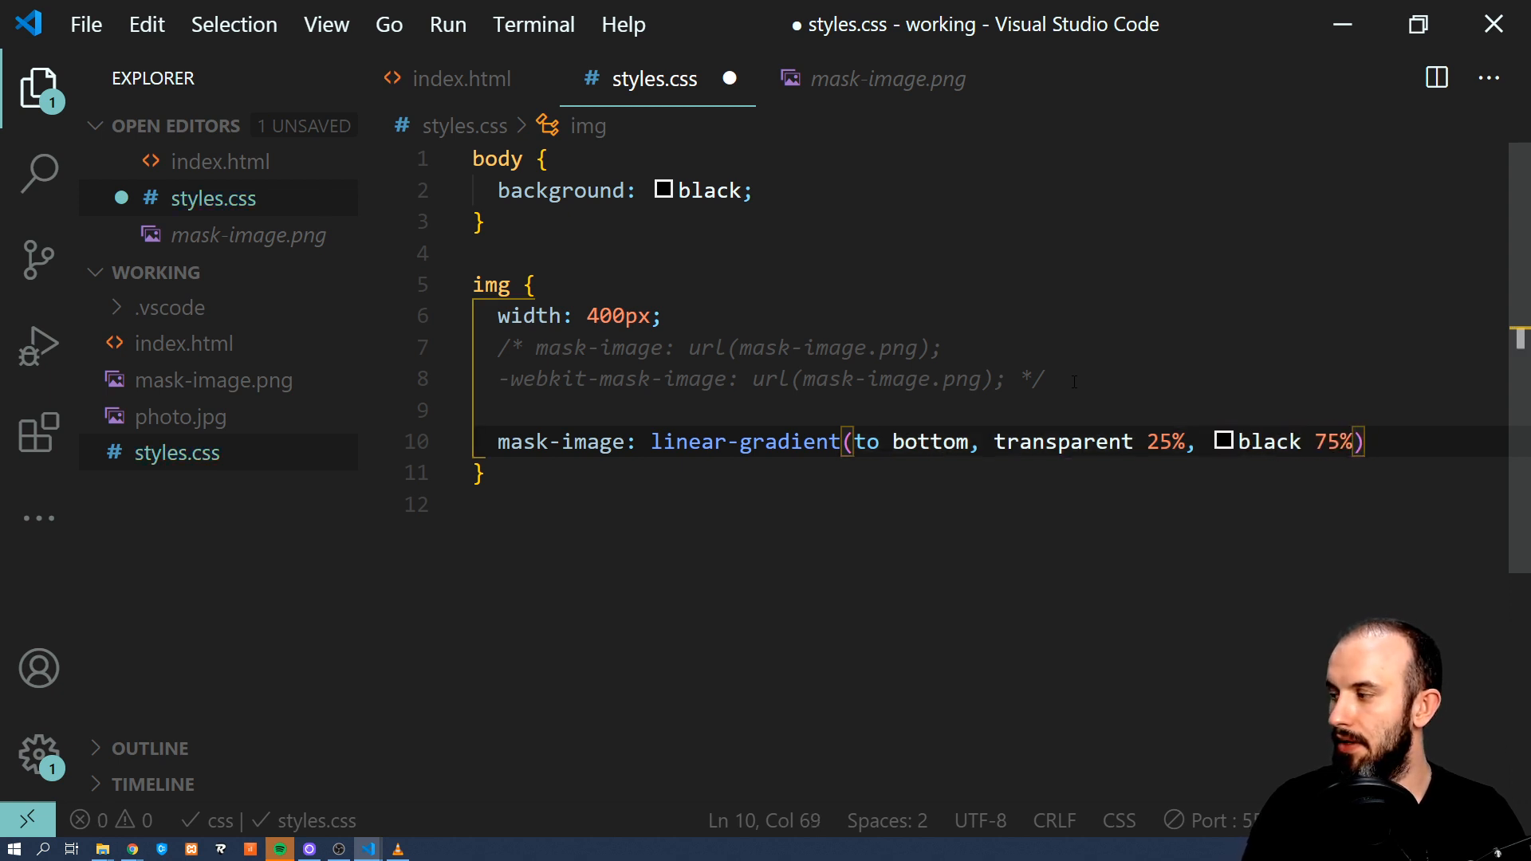
Add the -webkit-mask-image copy of the same top-to-bottom gradient.
text(-webk)
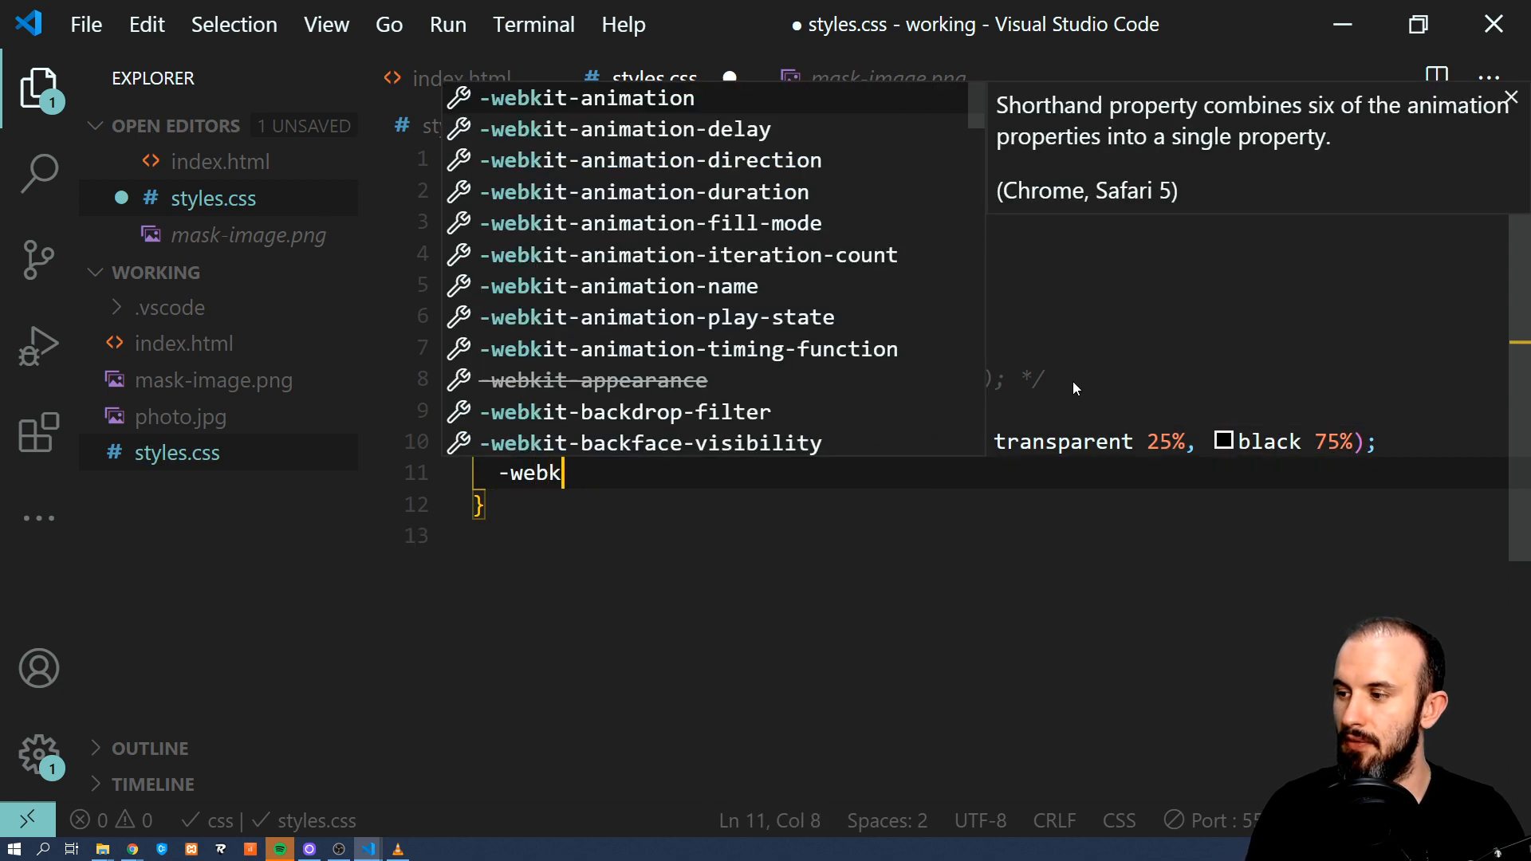
text(it)
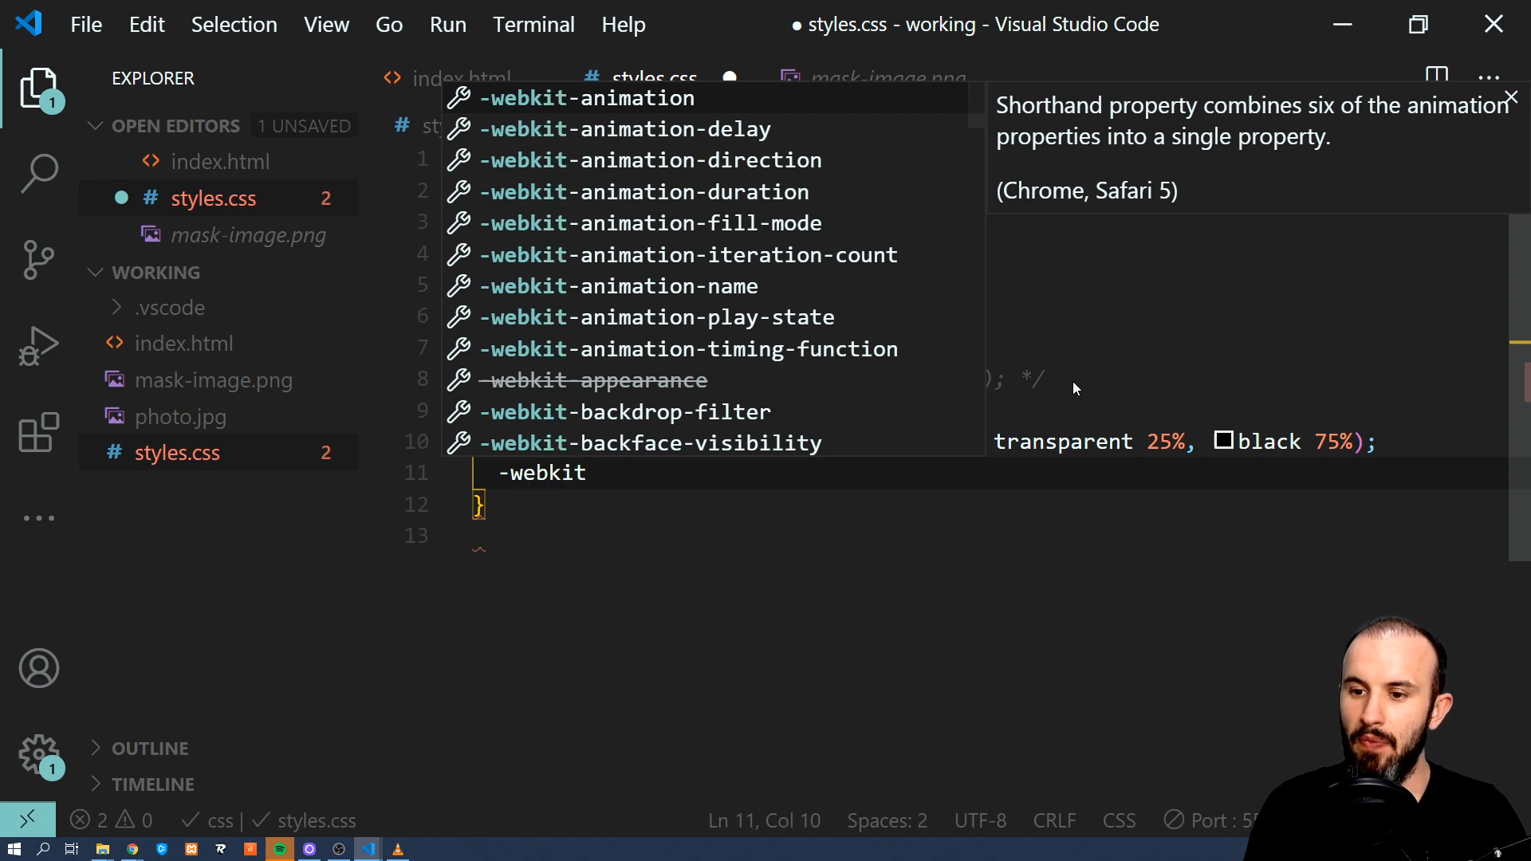
text(-mask-image)
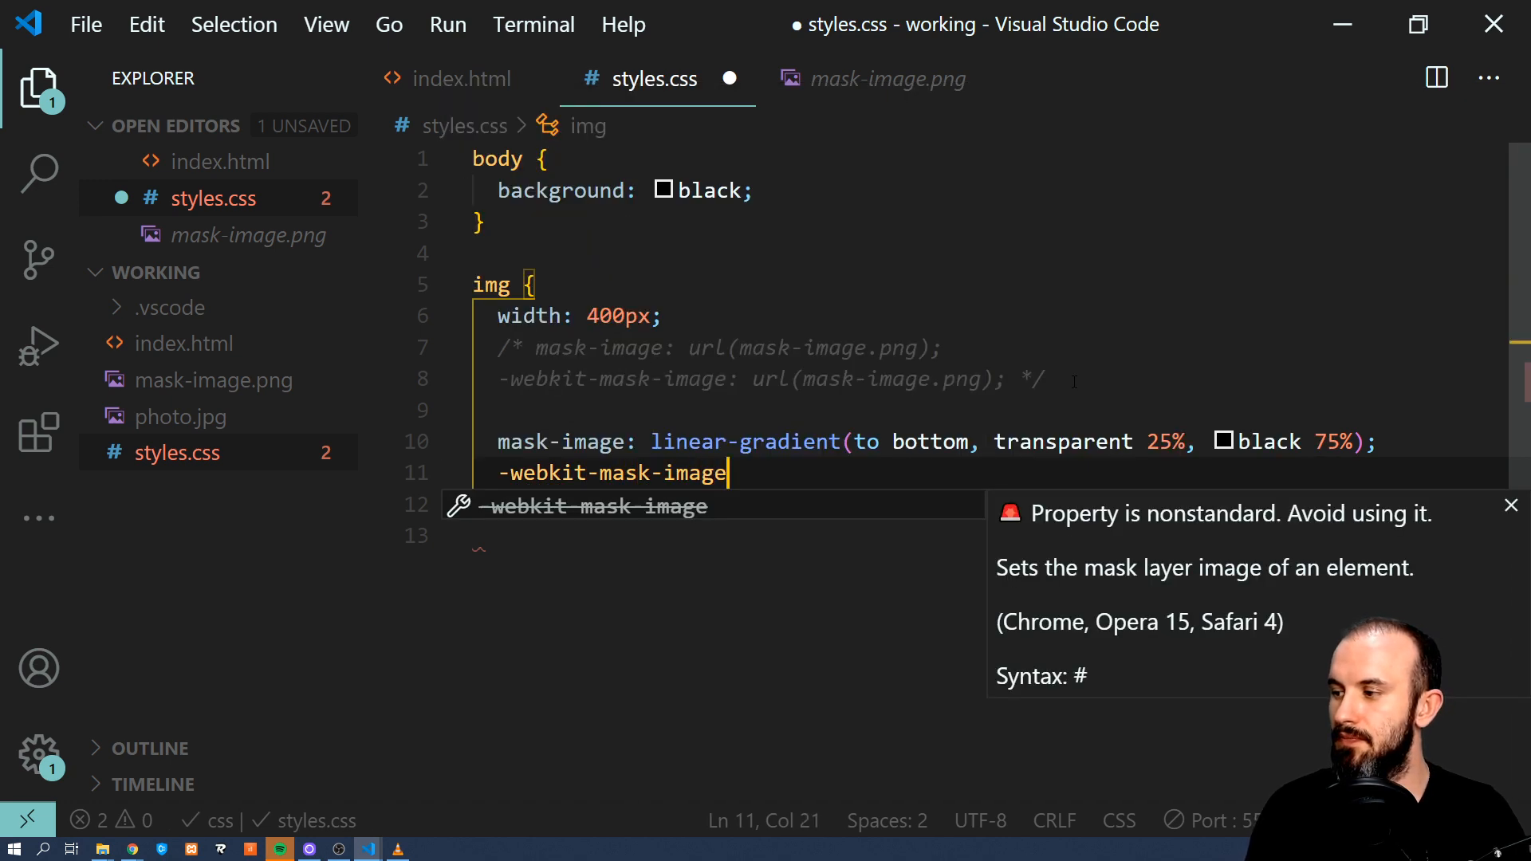
text(:)
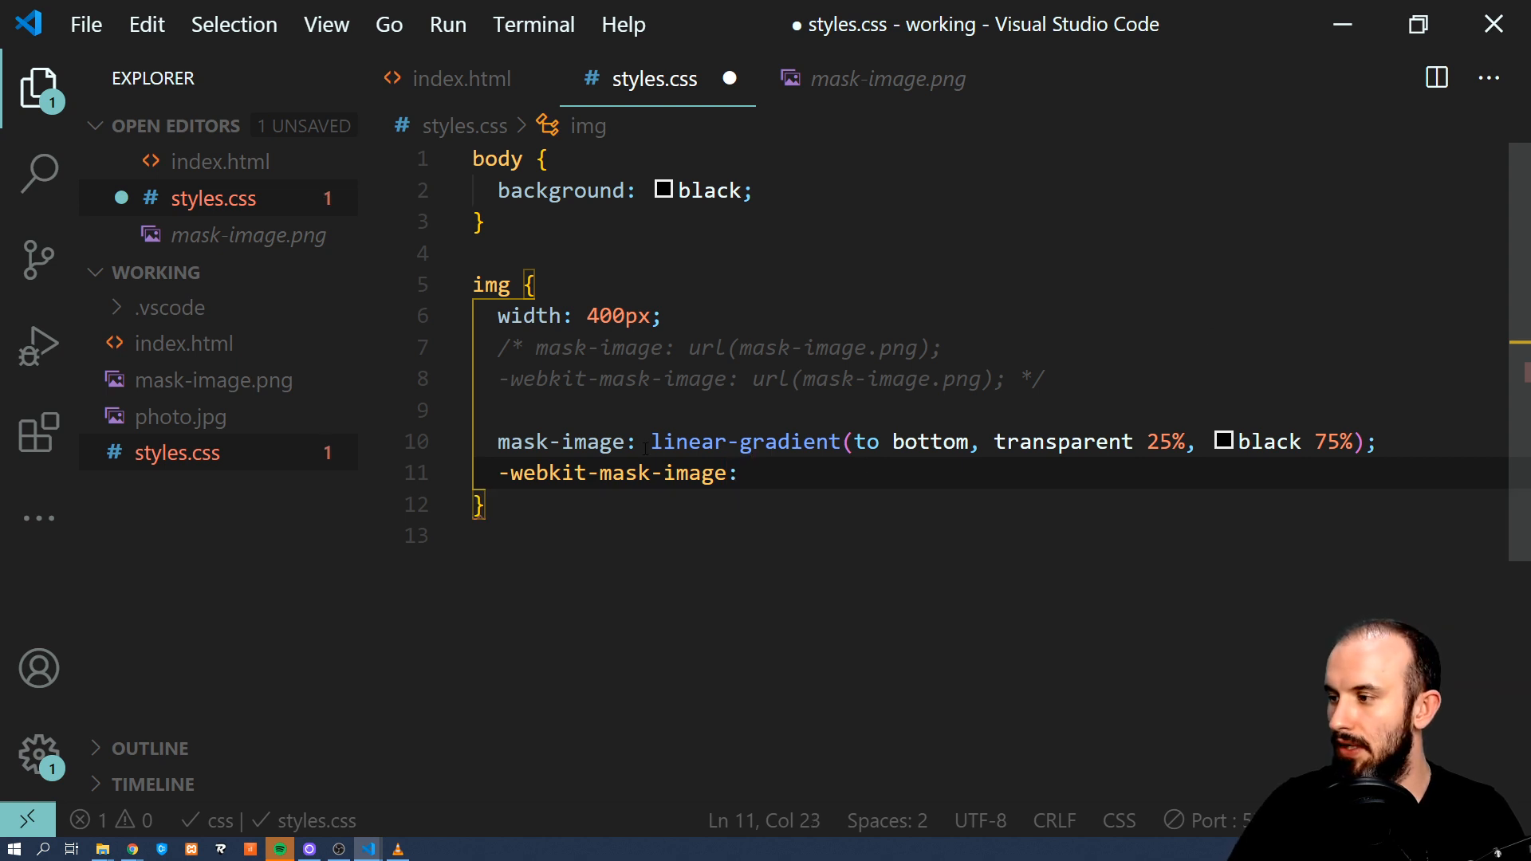
text(linear-gradient(to bottom, transparent 25%, black 75%);)
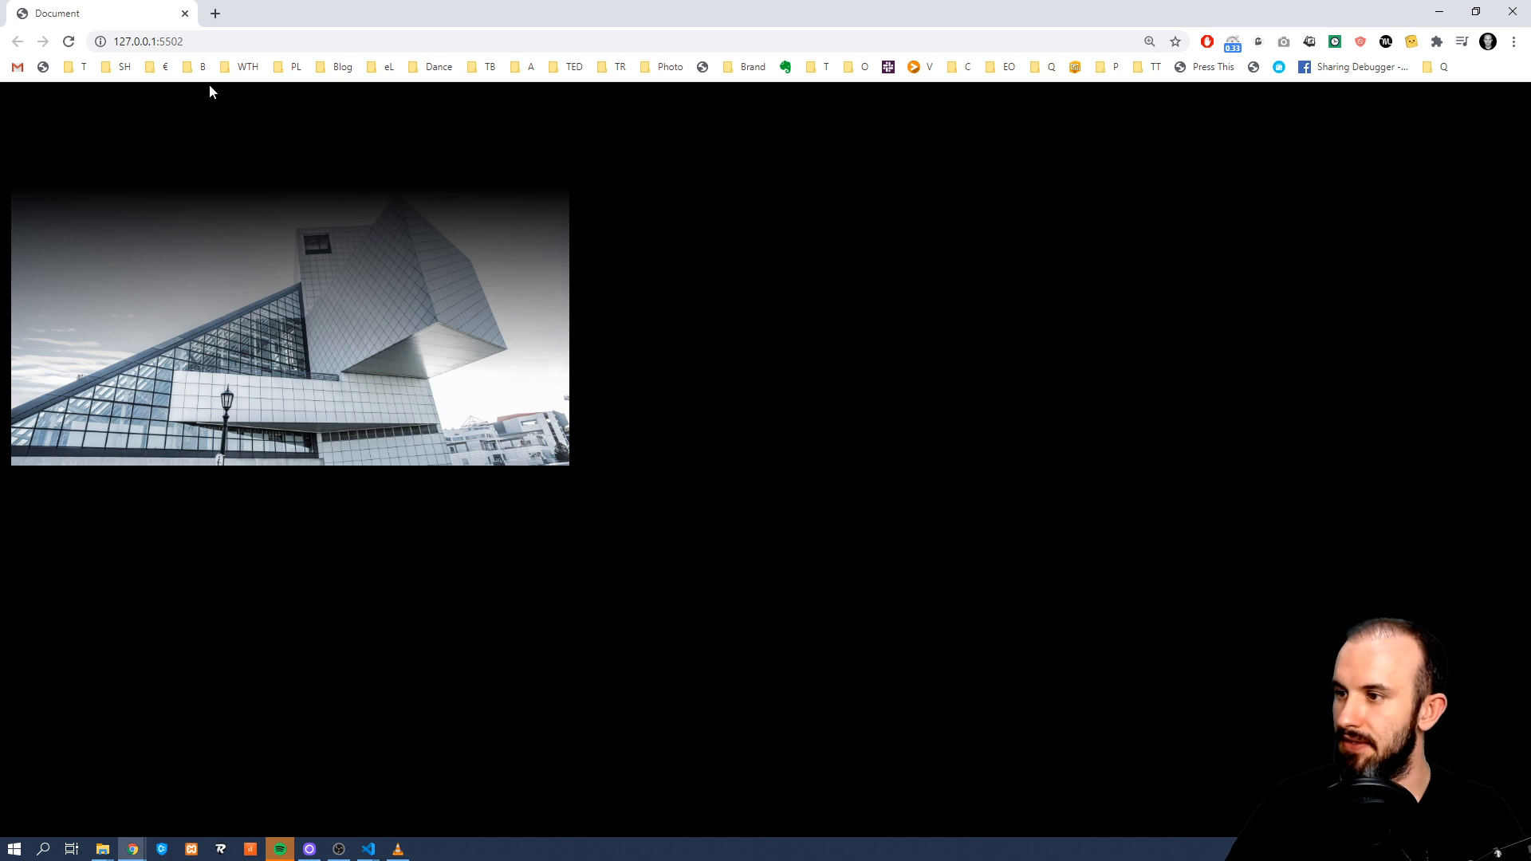
mouse_move(193, 335)
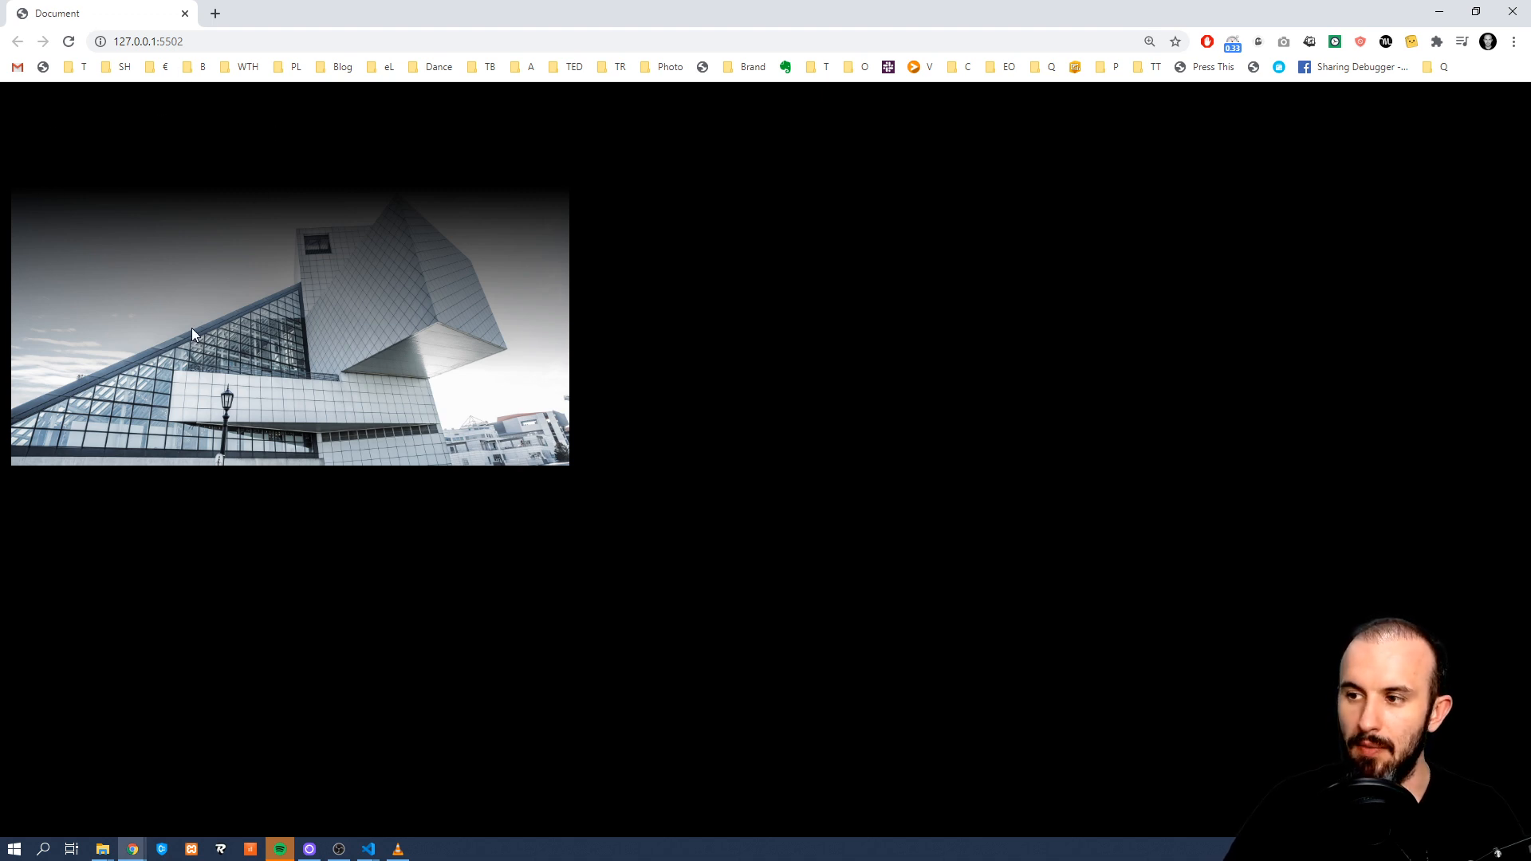
mouse_move(49, 330)
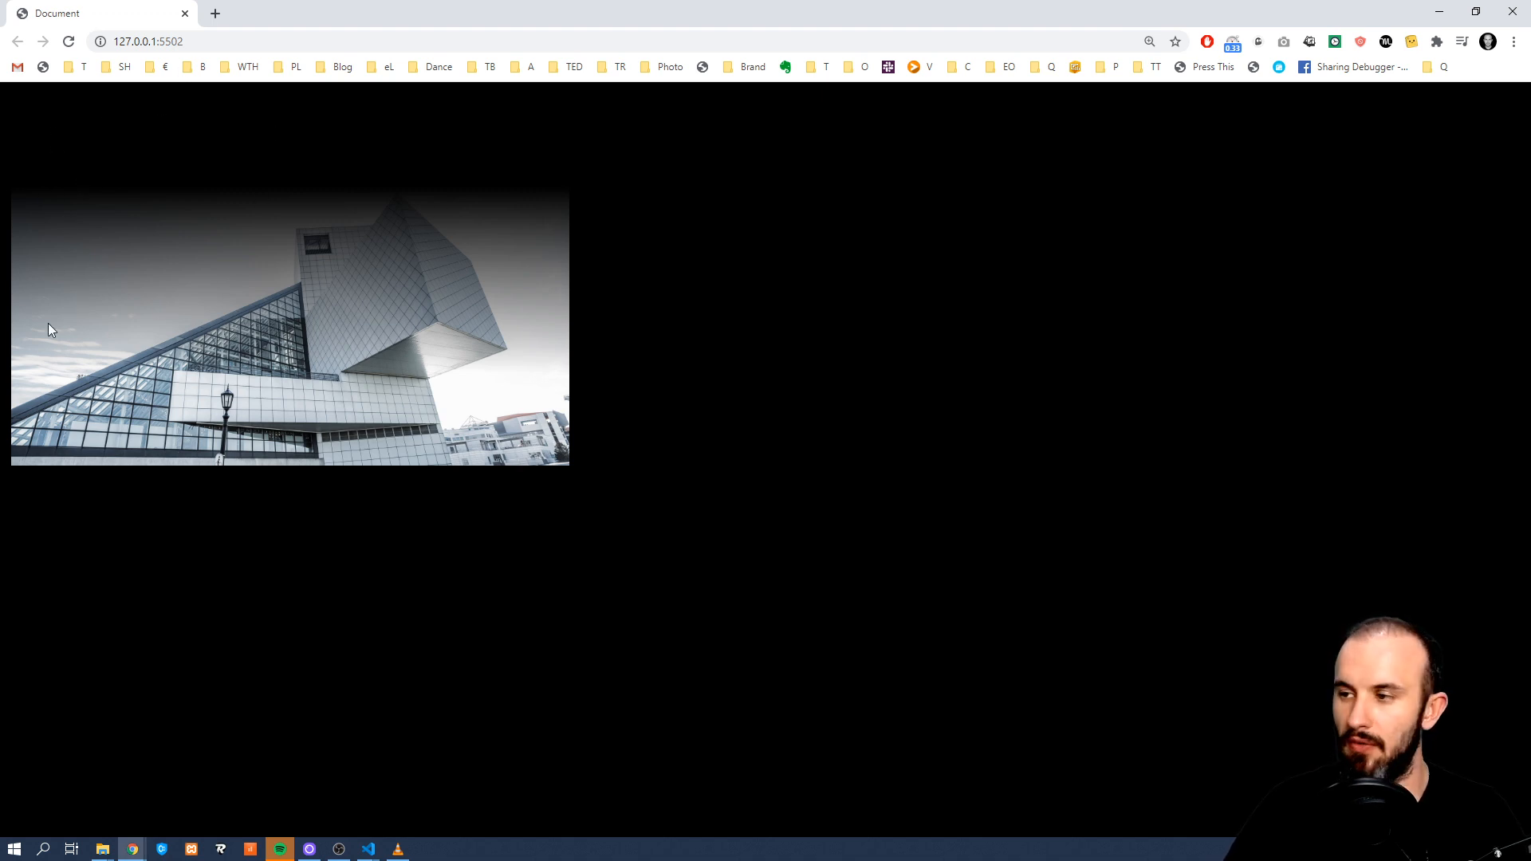
mouse_move(130, 300)
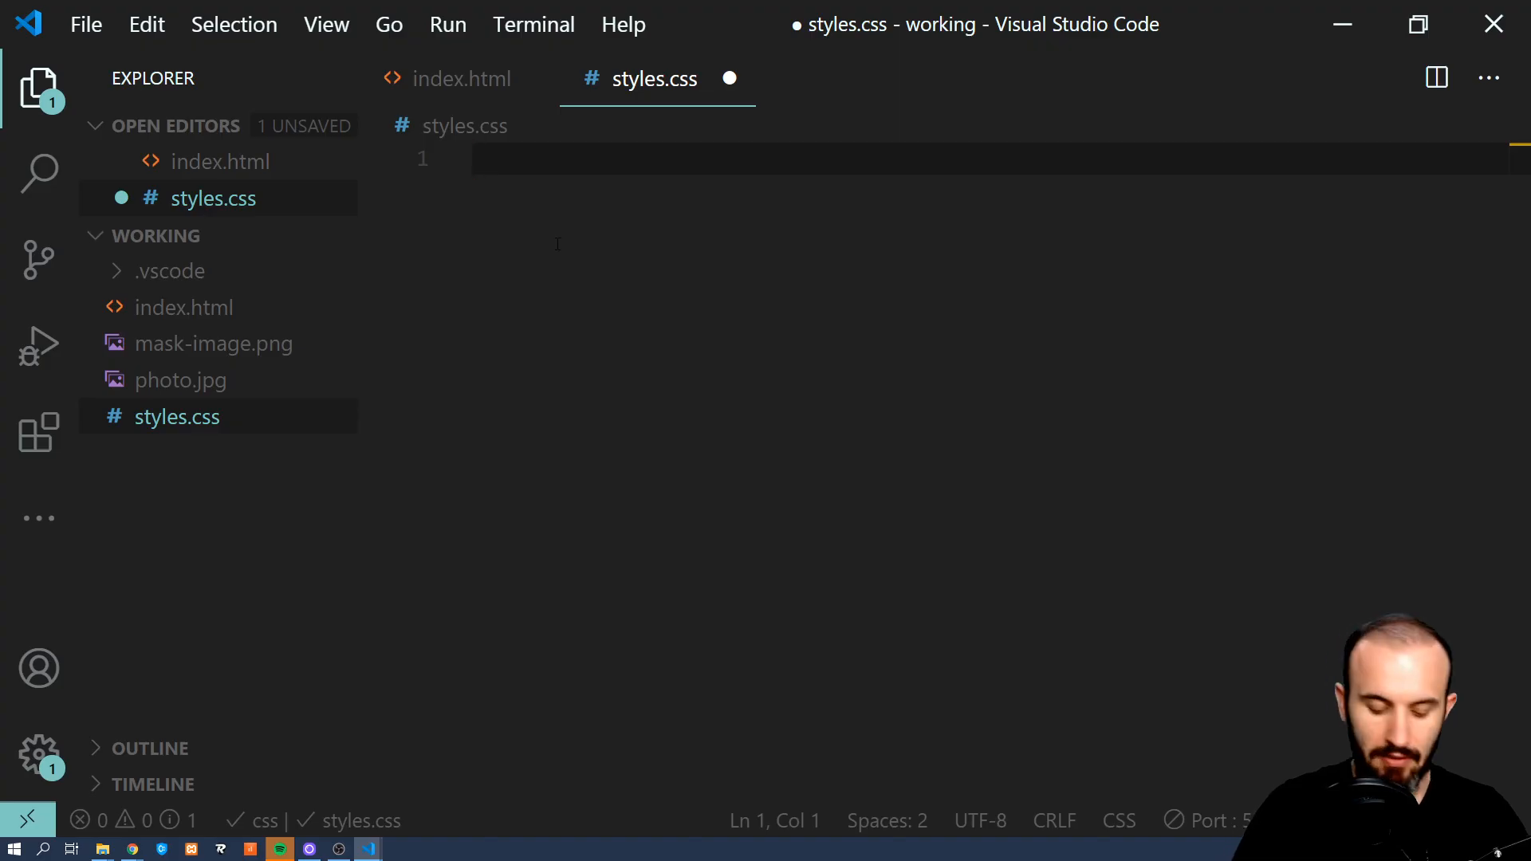
Reset a section counter on body and make h3::before increment it.
text(body {)
text(counter-reset:)
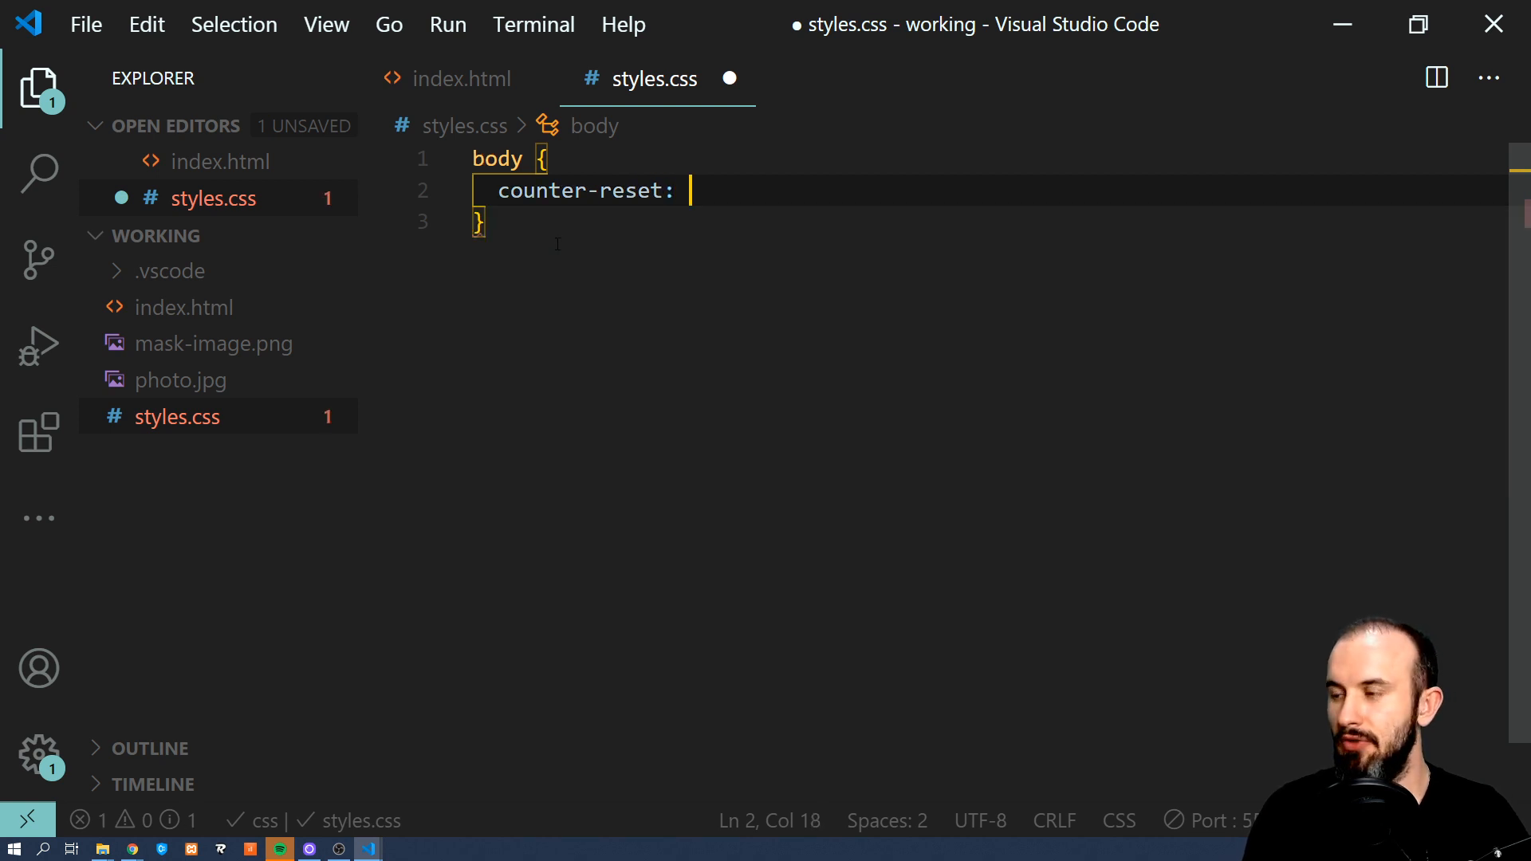
text(section;)
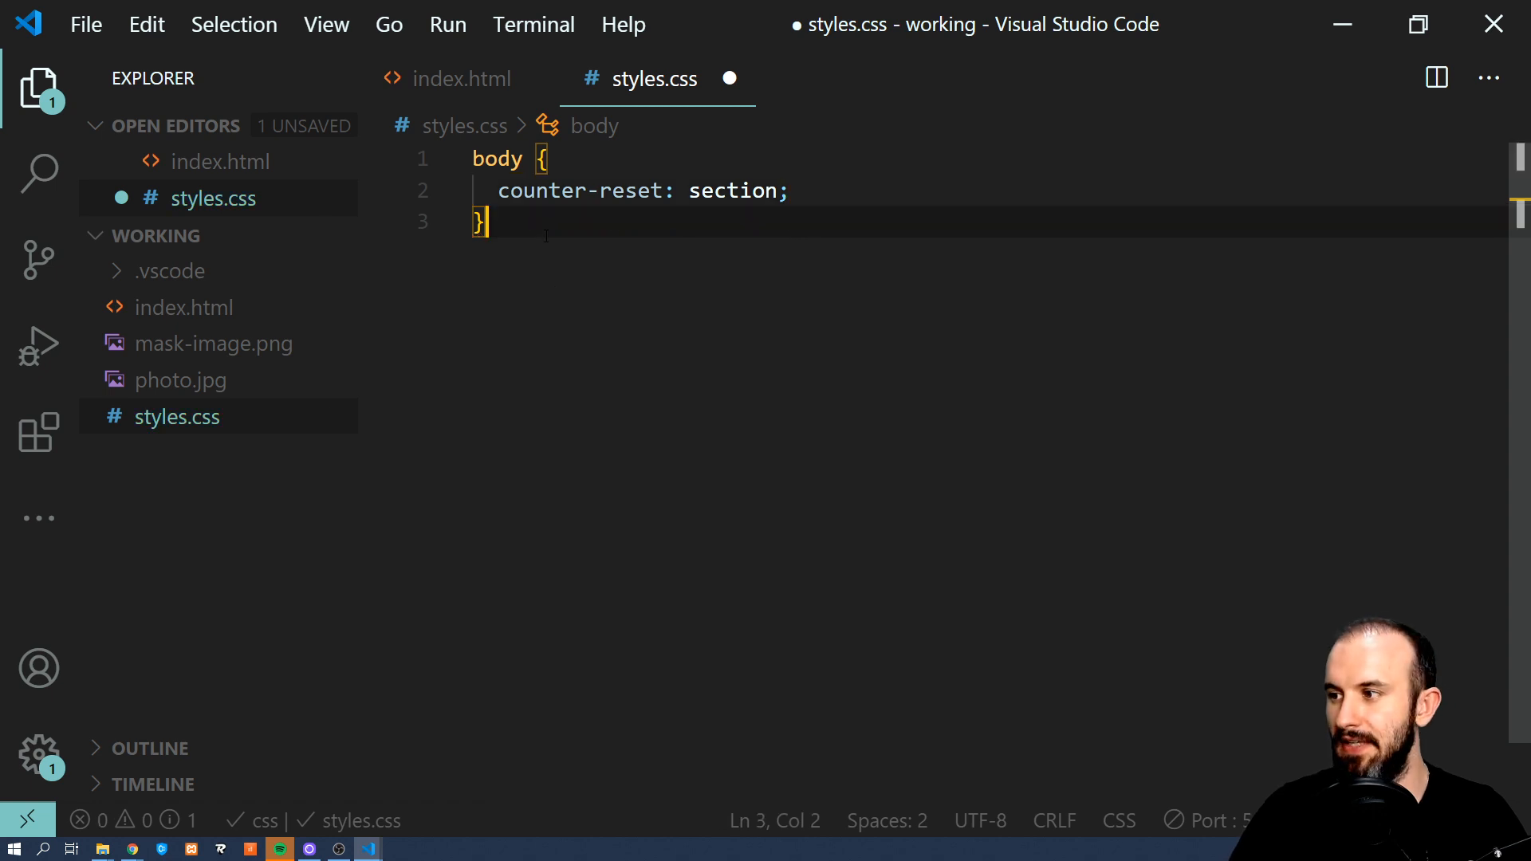
key(Enter)
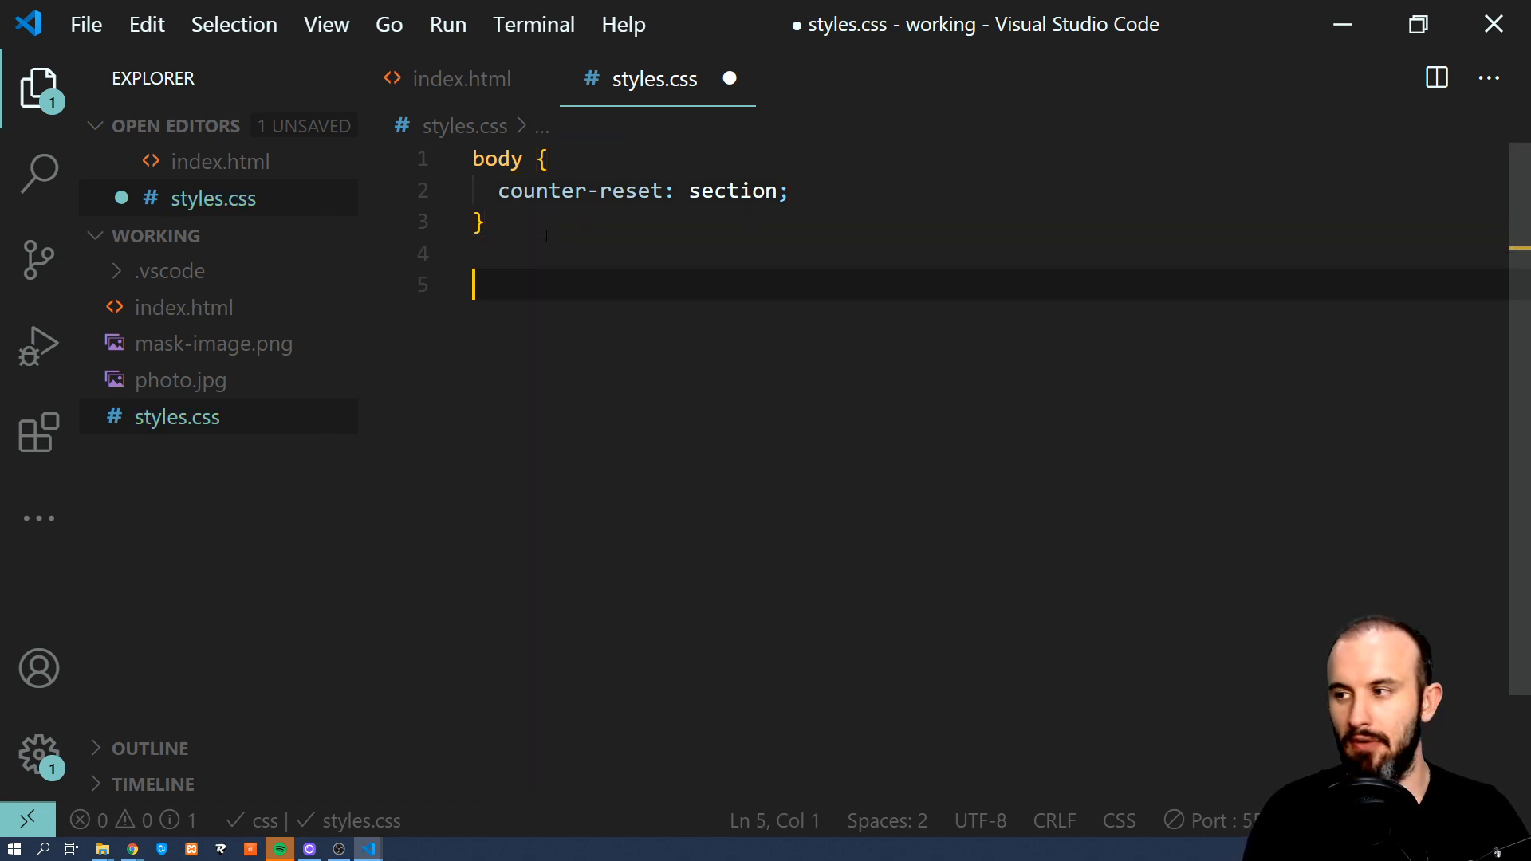
text(h3)
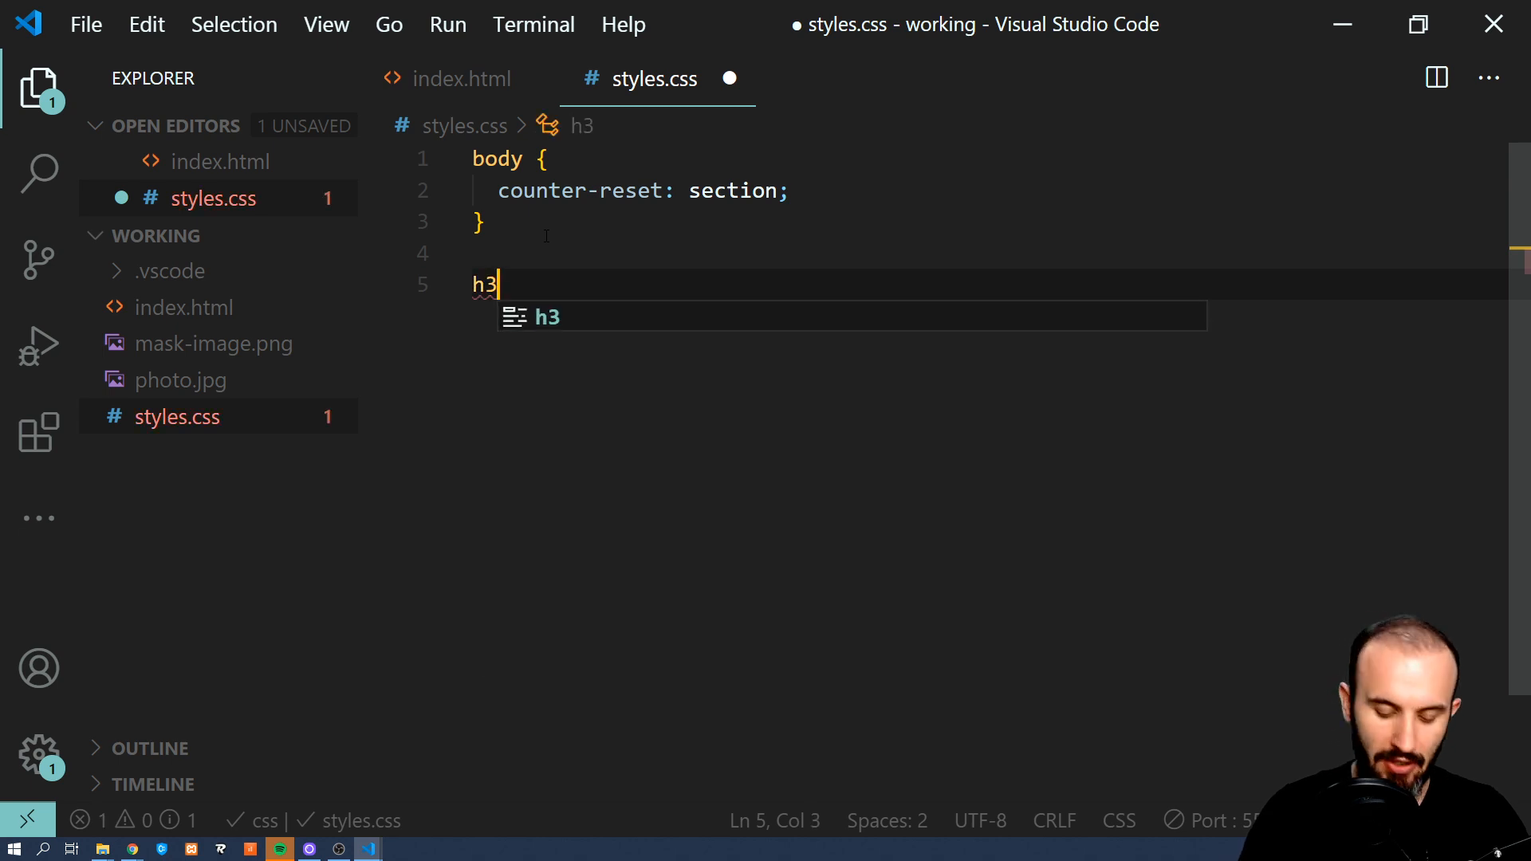
text(::before {)
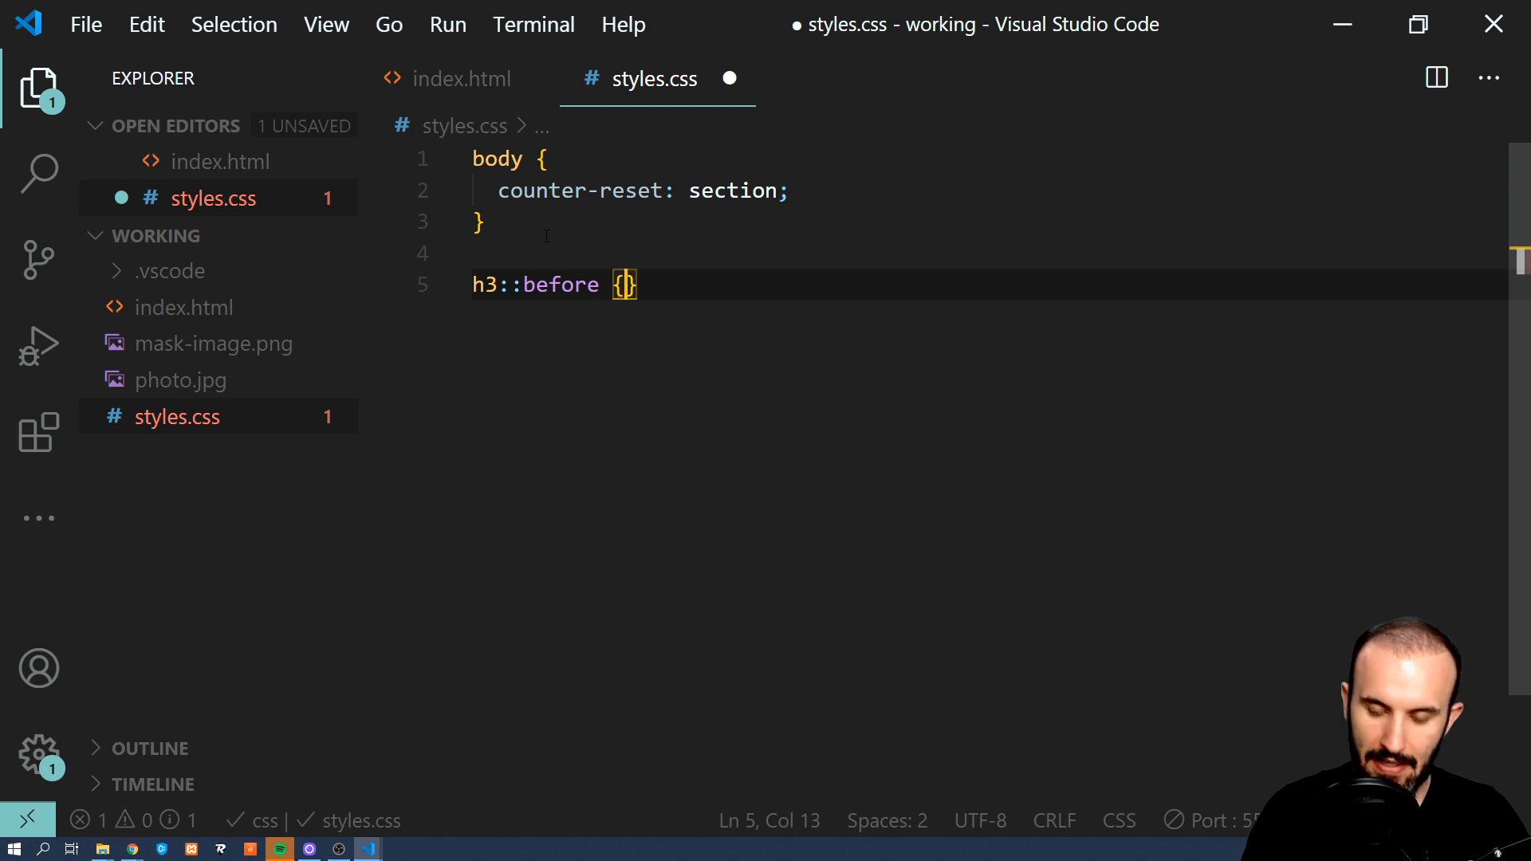
text(coun)
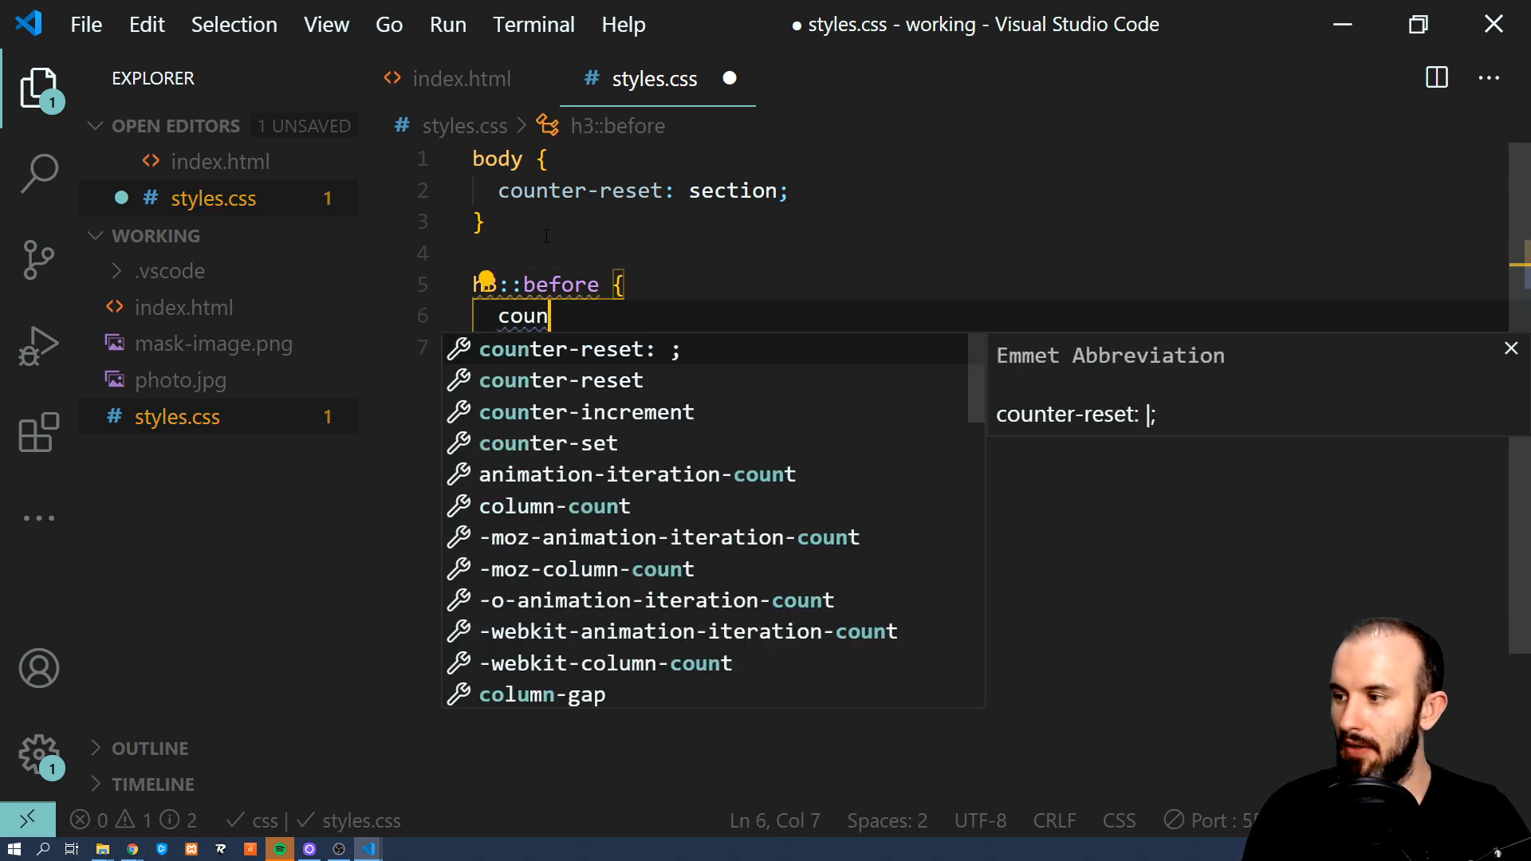
text(ter-)
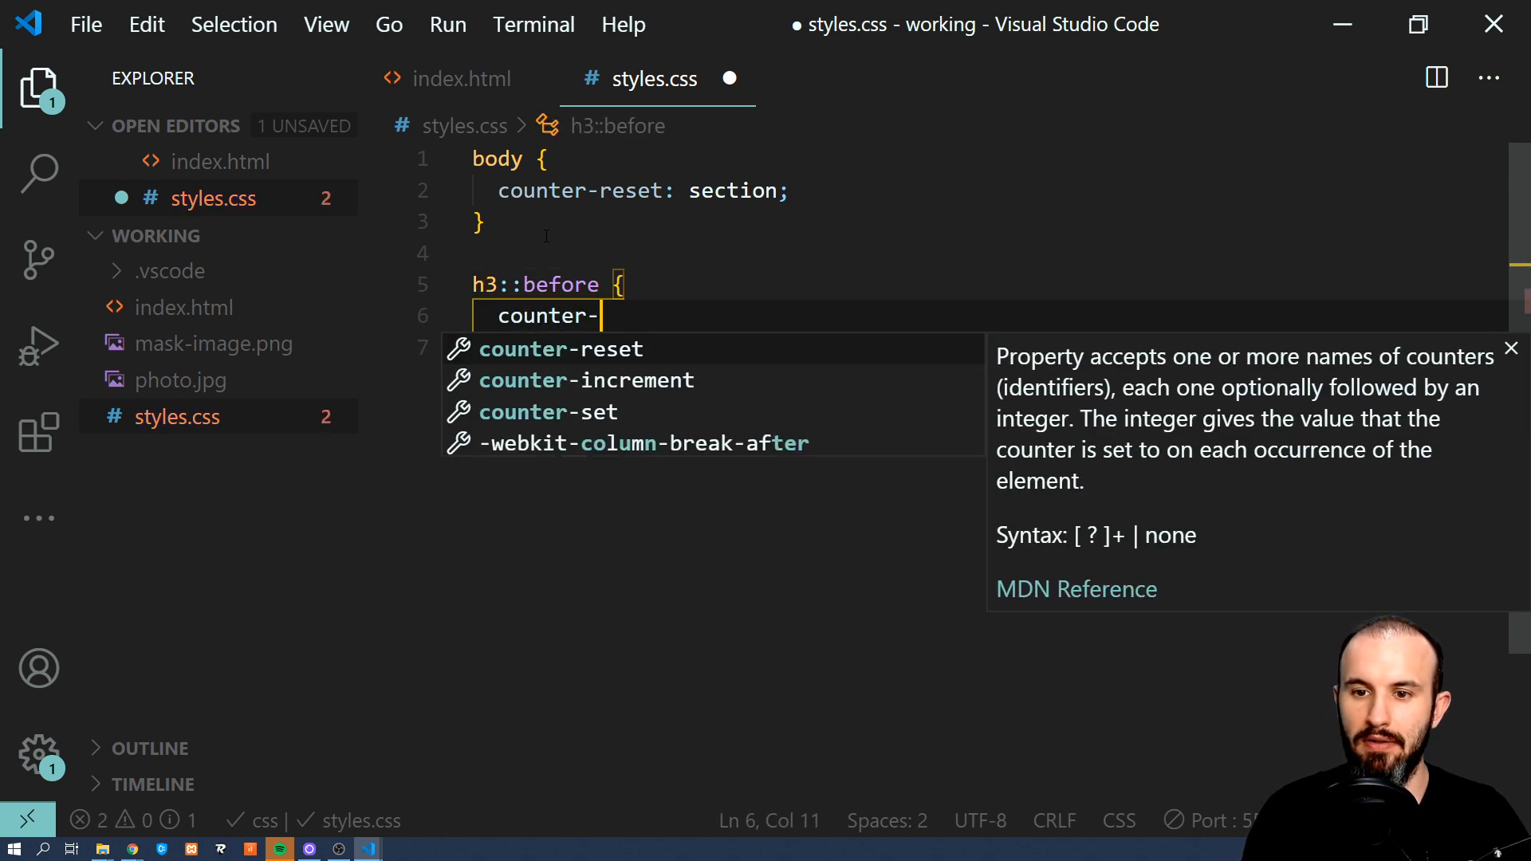
text(incre)
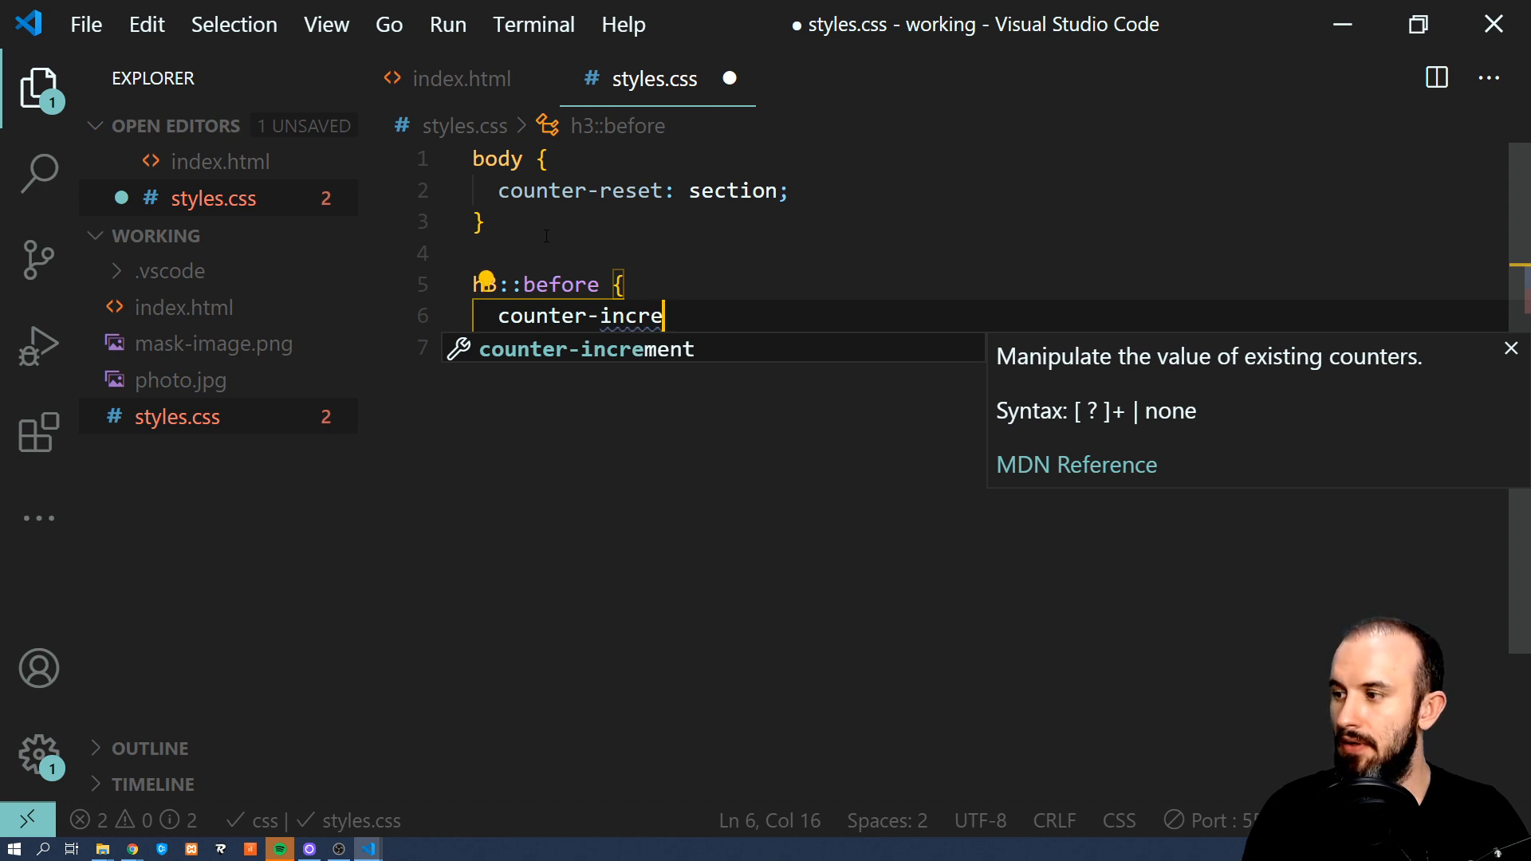
key(Tab)
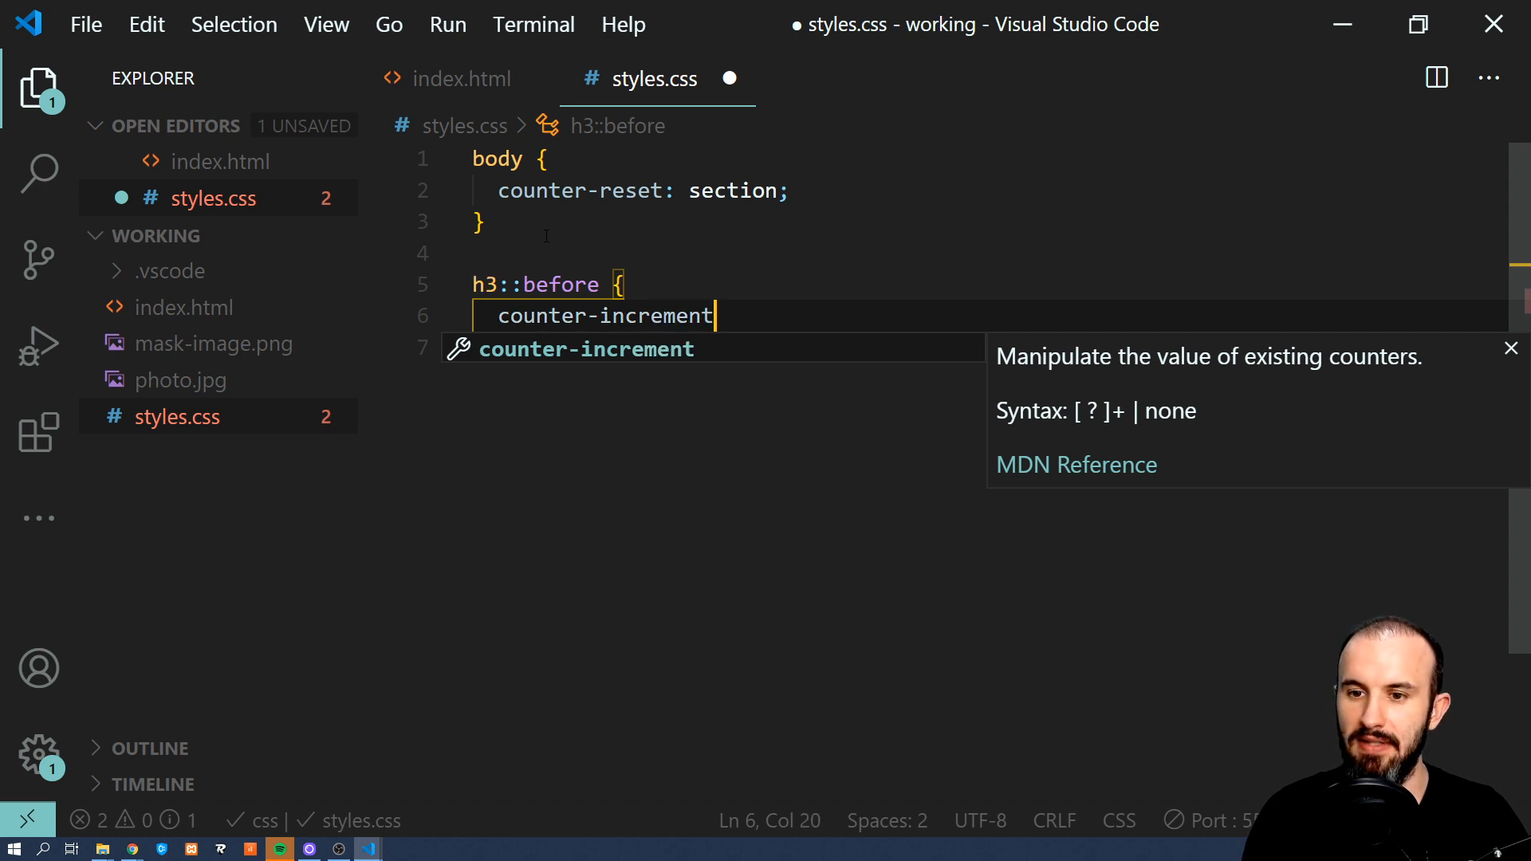
text(: section;)
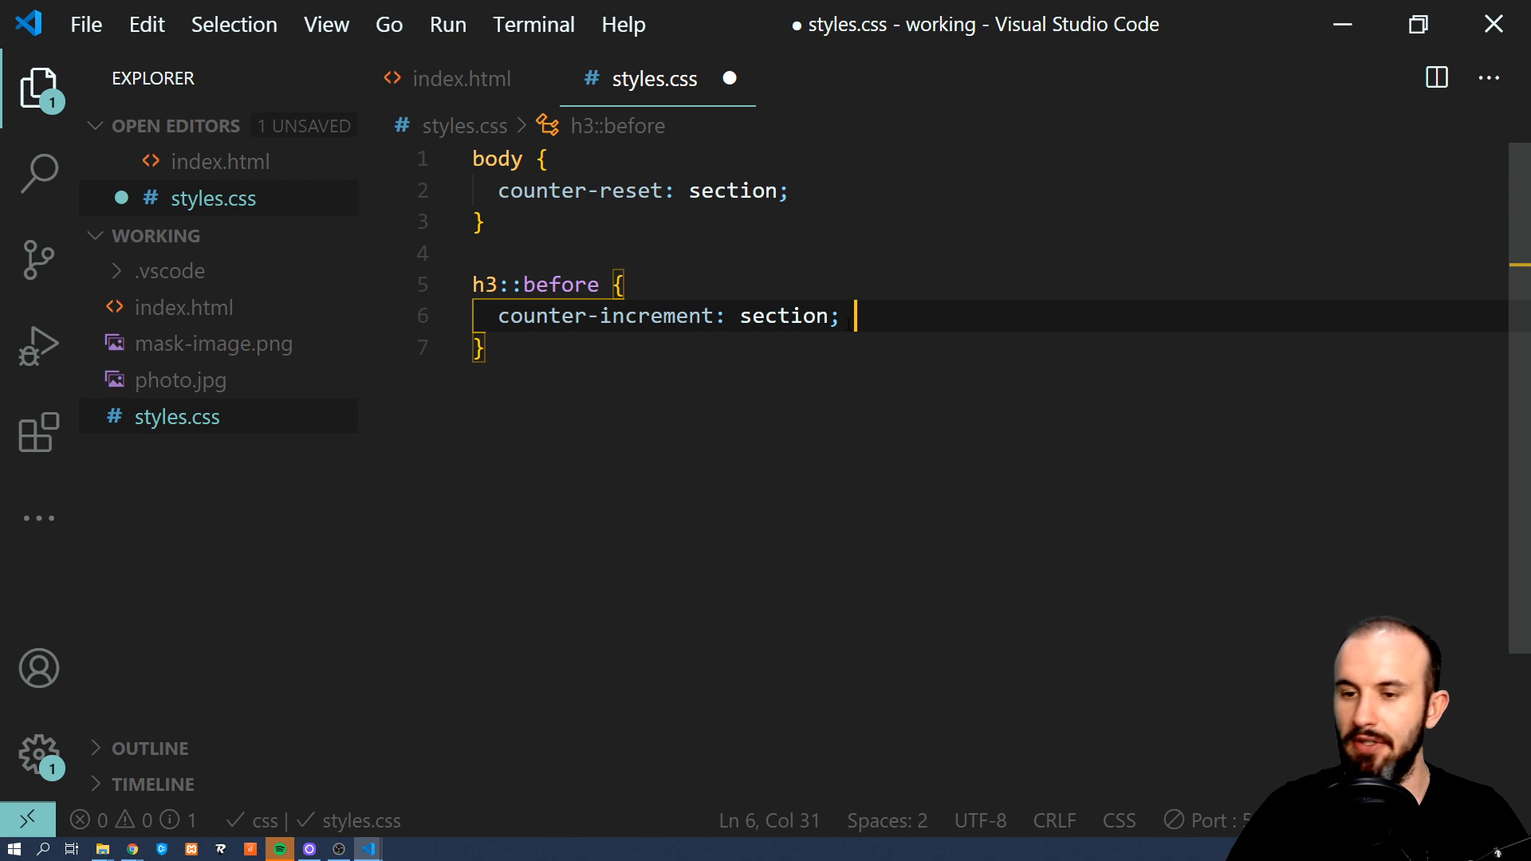
Set the h3::before content to "Section " counter(section) ": " and save.
text(contet)
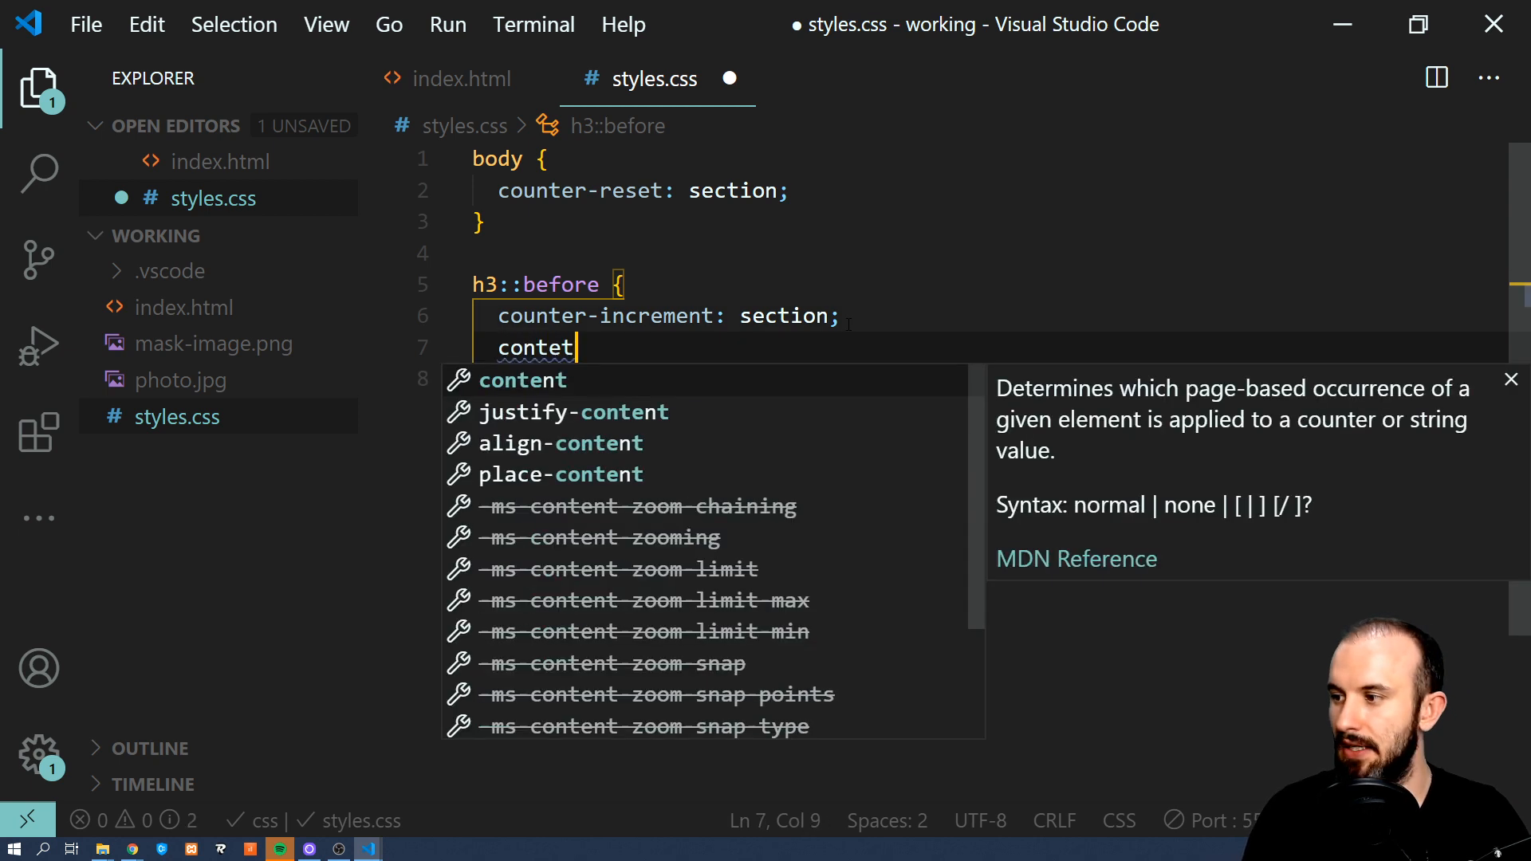
text(: "")
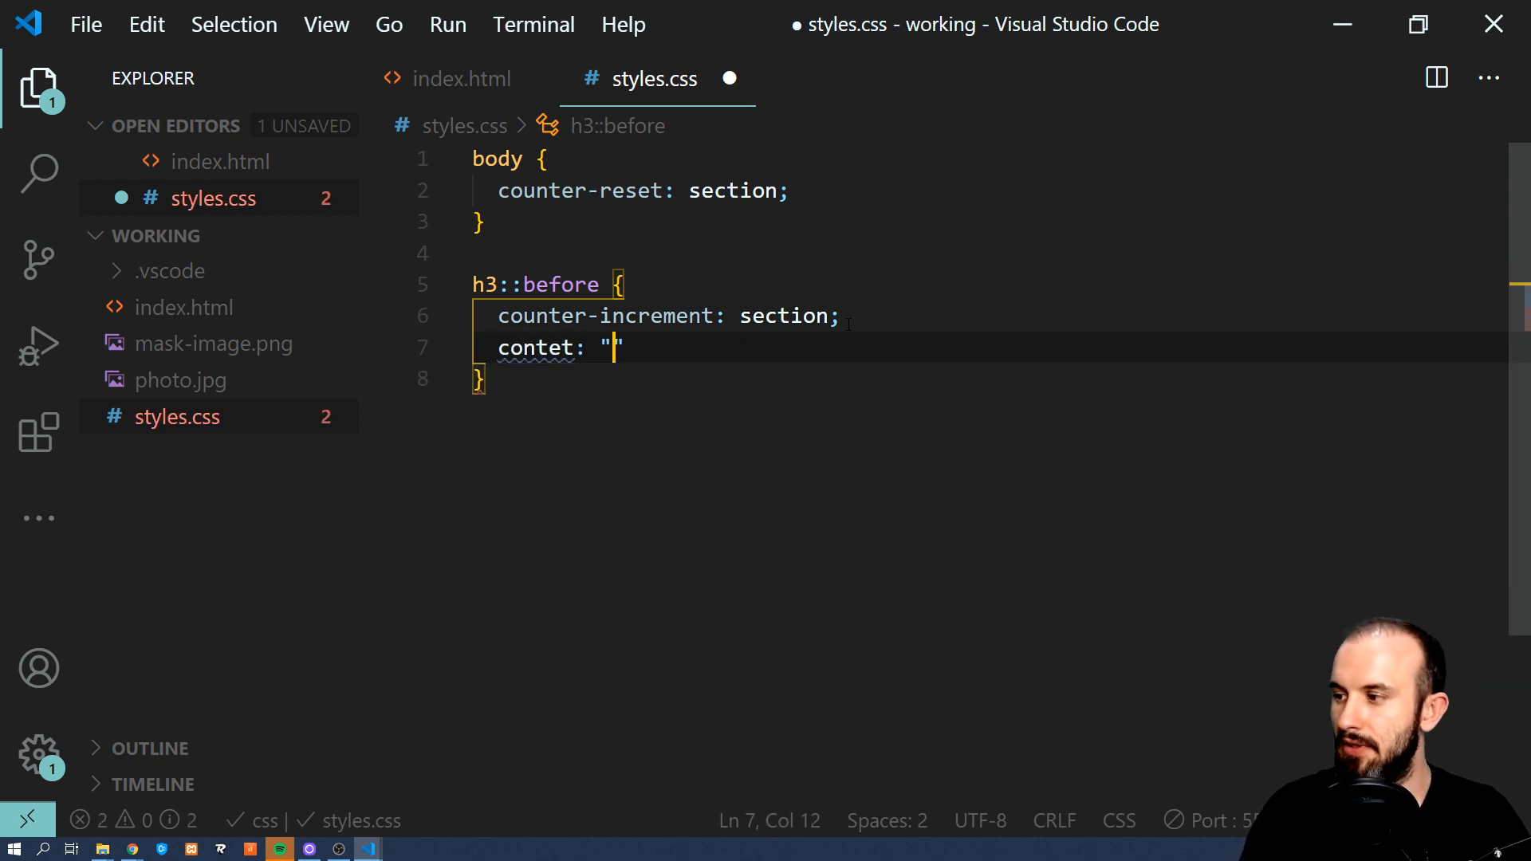
text(Section)
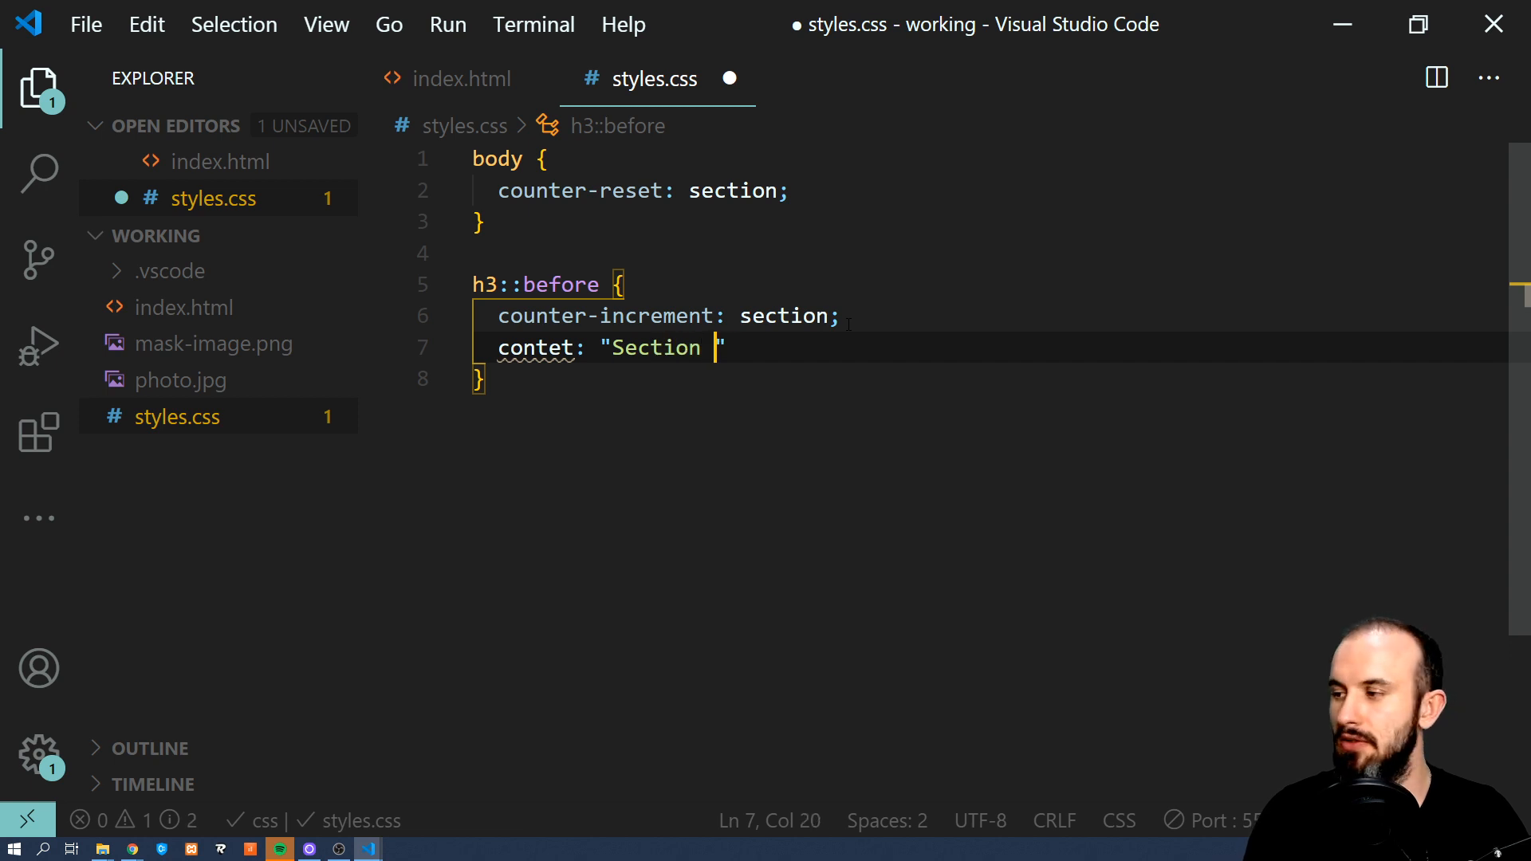
text(counter())
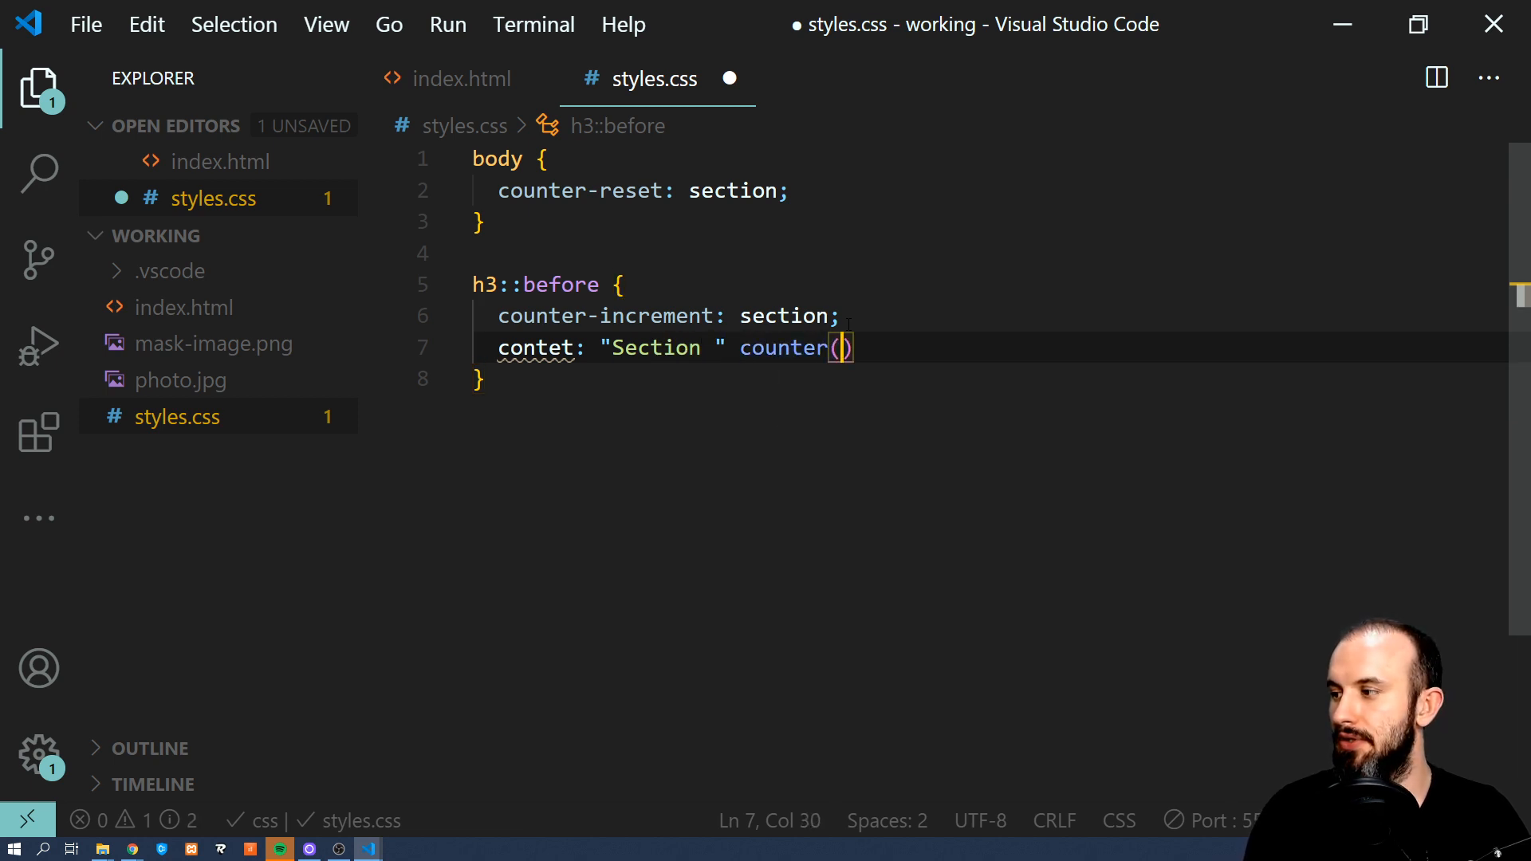
text(section)
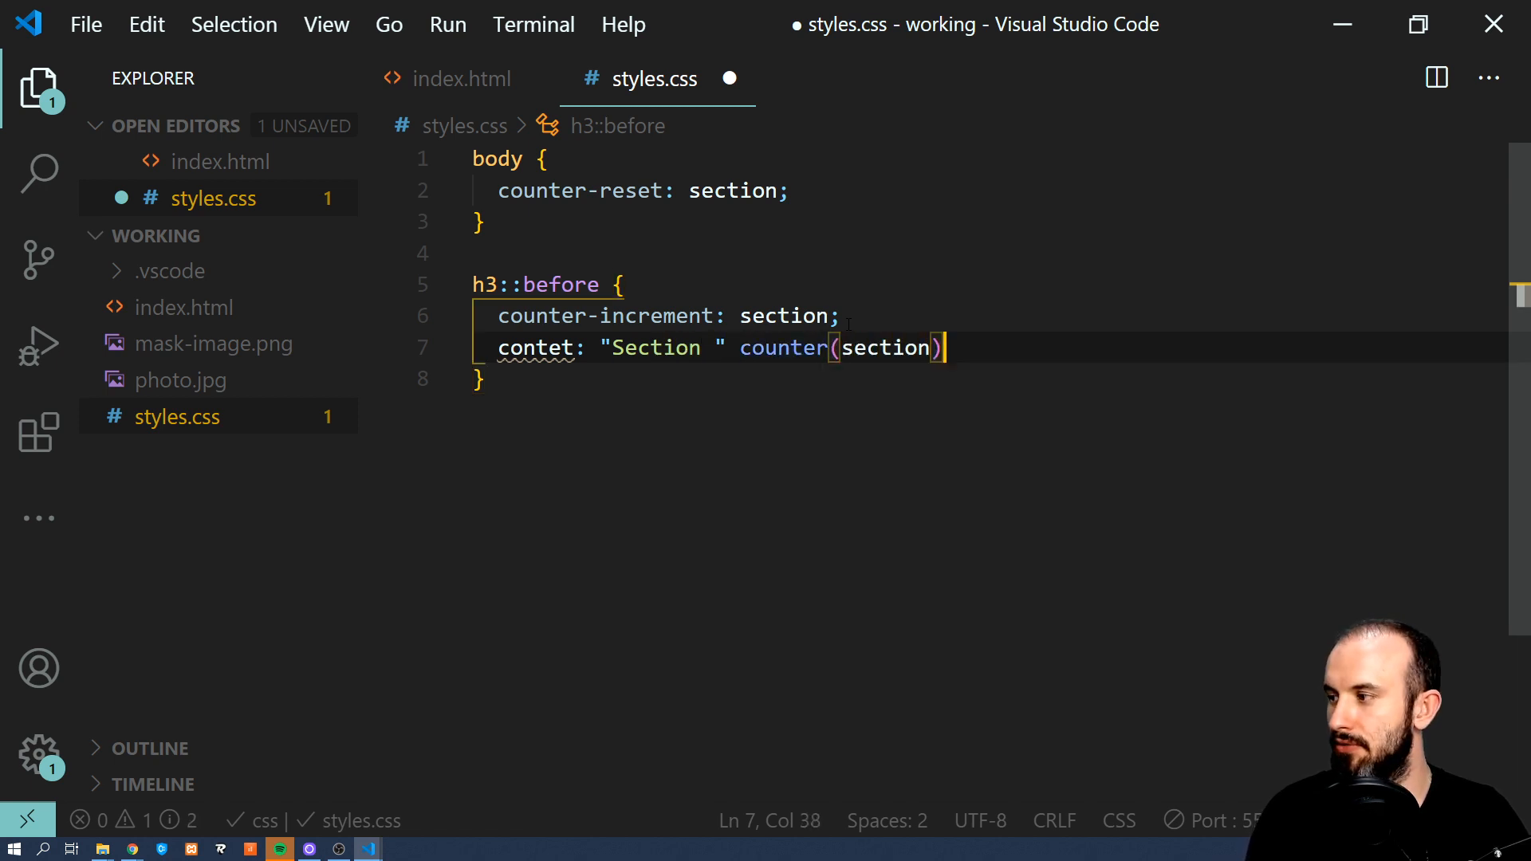
text(": ")
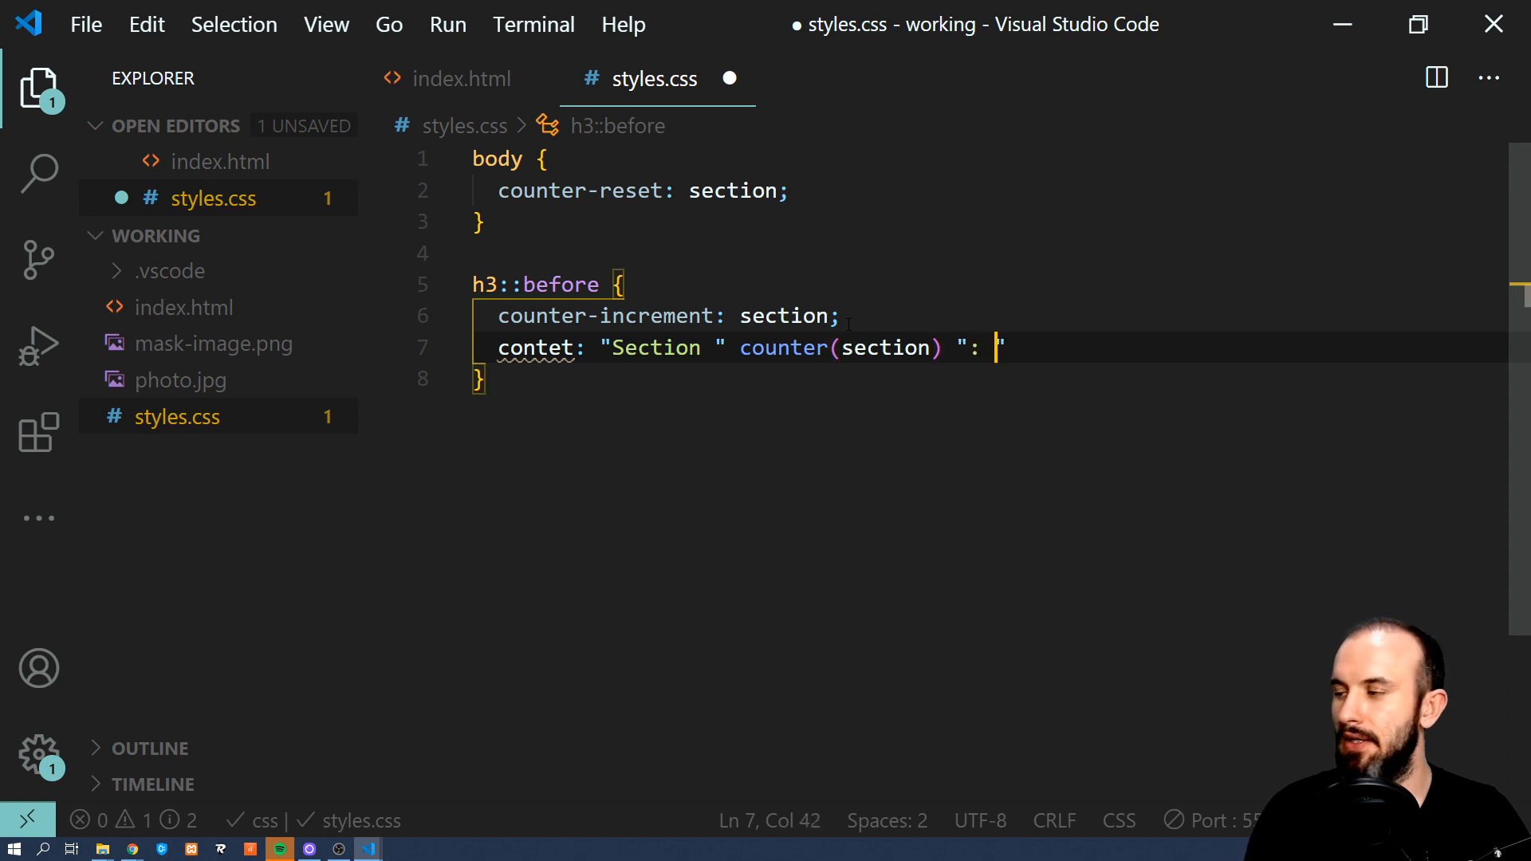
text(;)
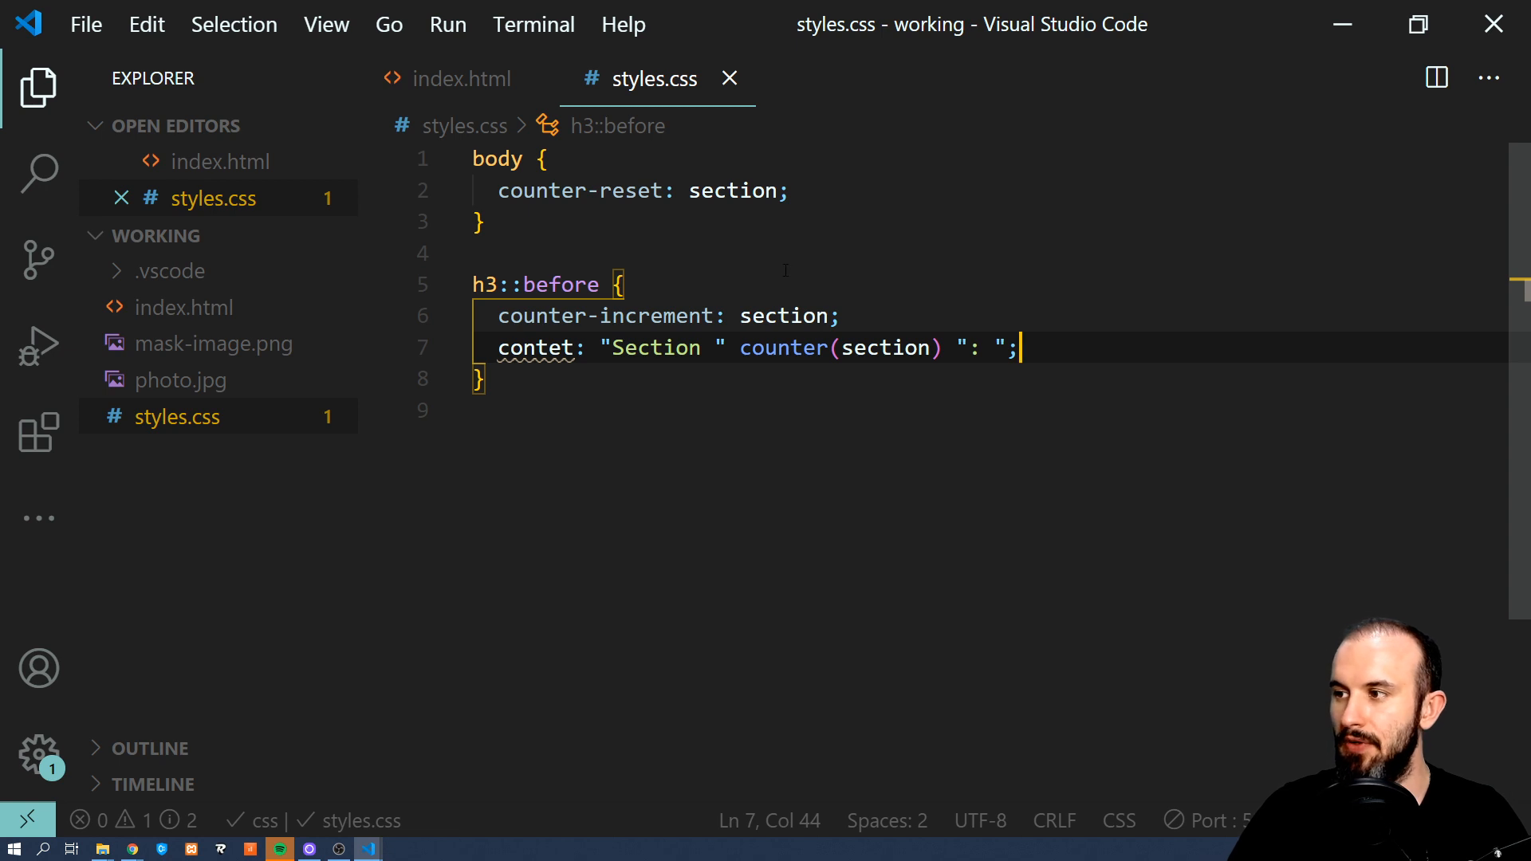
mouse_move(608, 391)
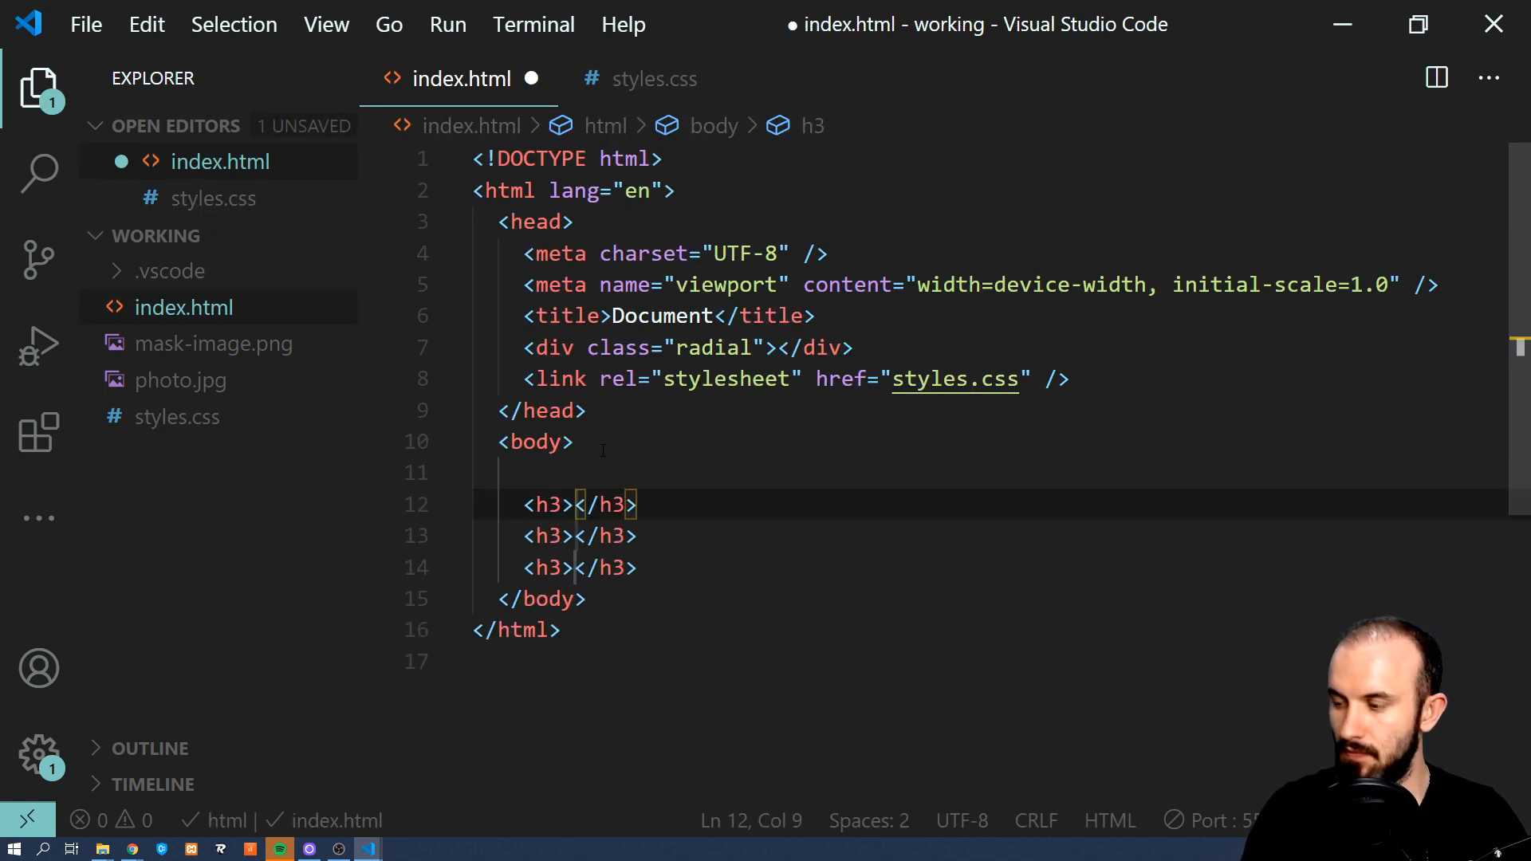
Fill the h3 tags with Heading 1–3, save and preview the Section numbering in Chrome.
text(Heading)
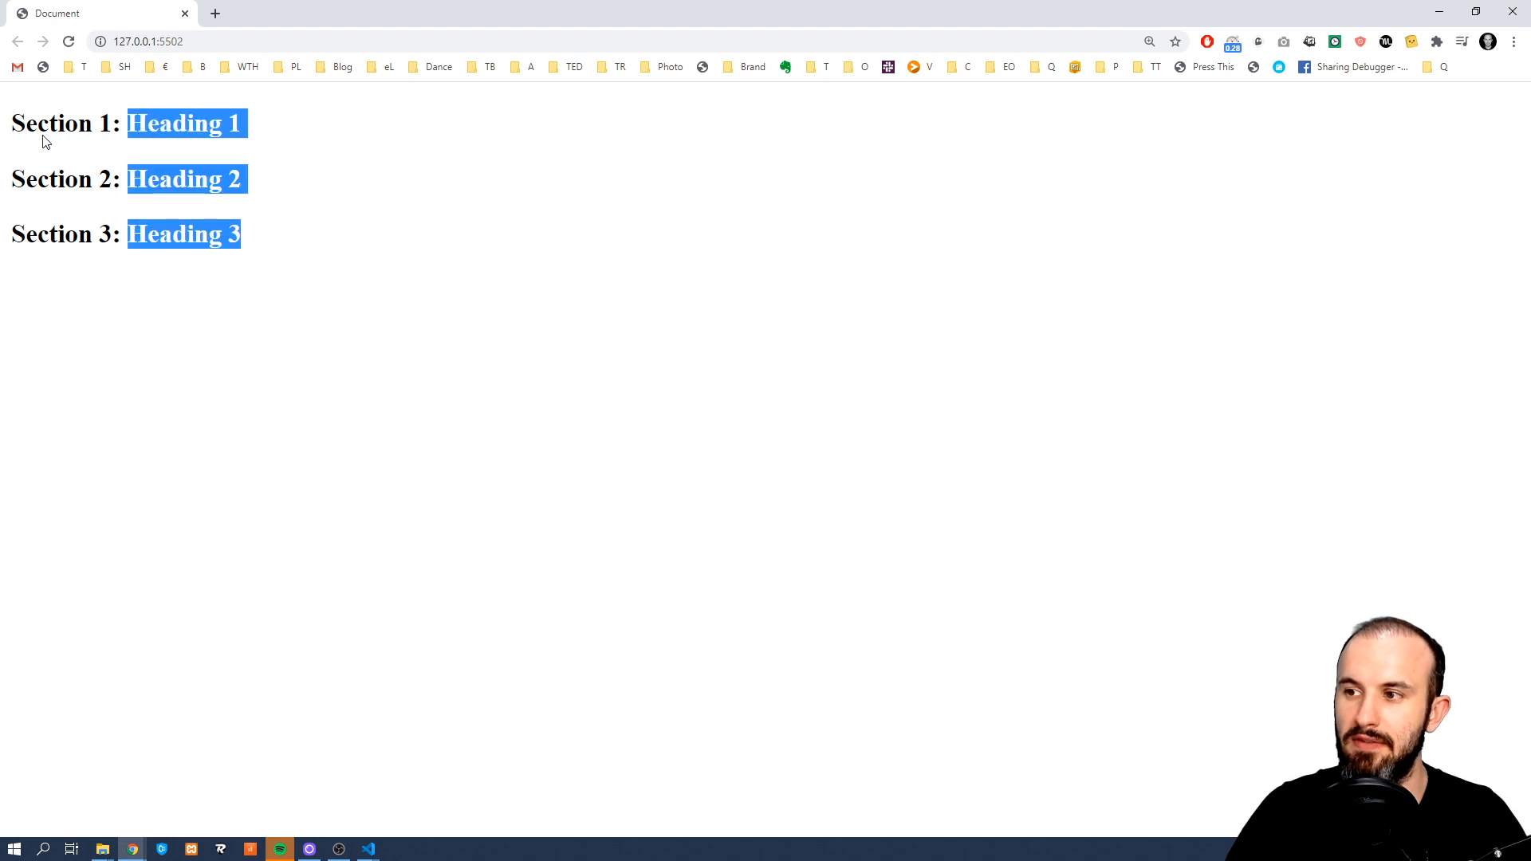
click(182, 153)
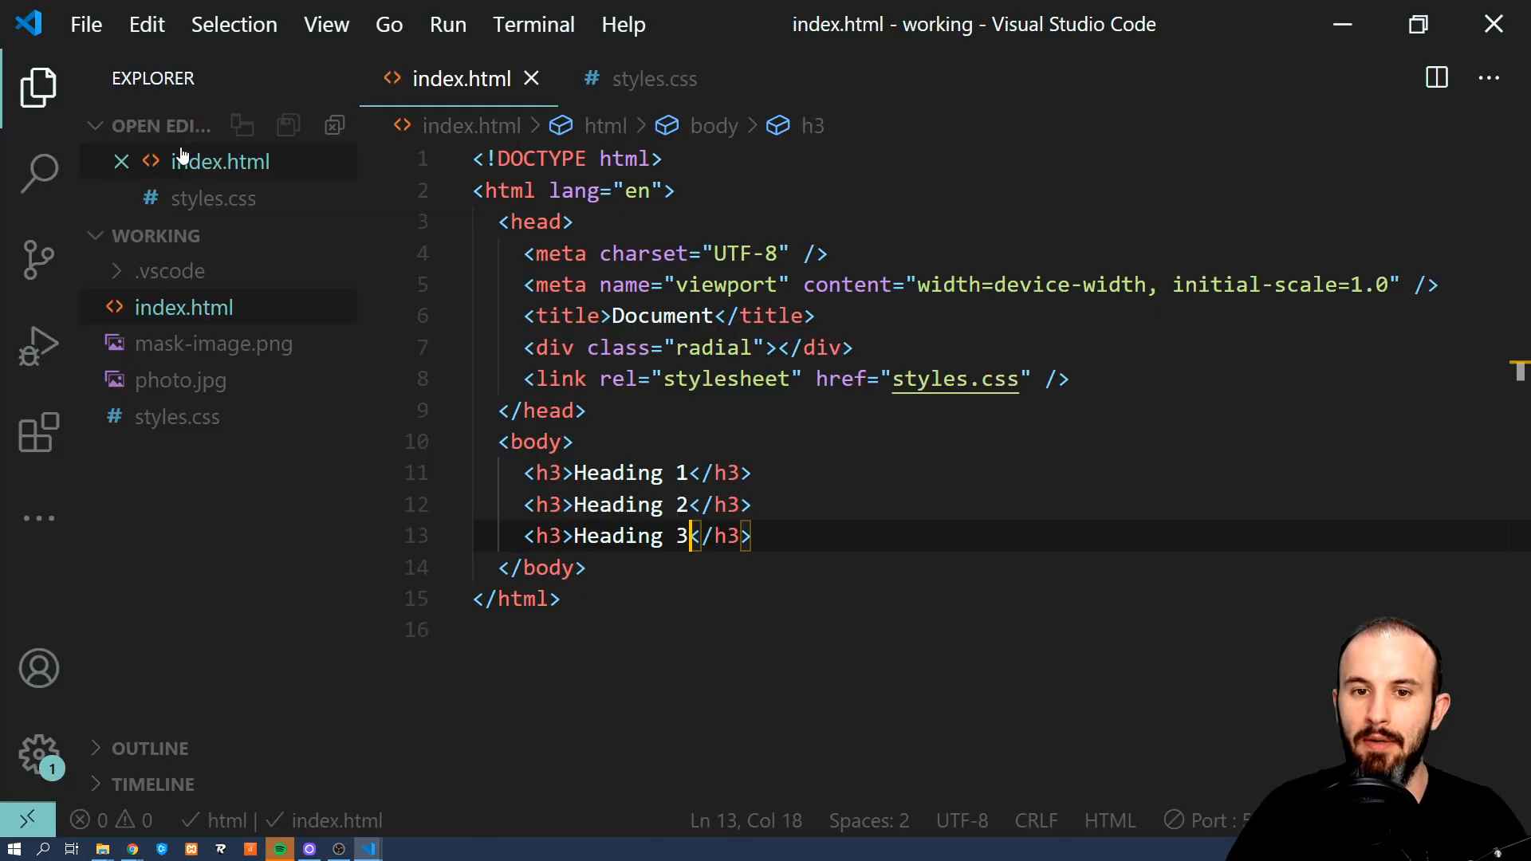
Delete "Section " from the h3::before content so only the number and colon remain, and save.
click(653, 78)
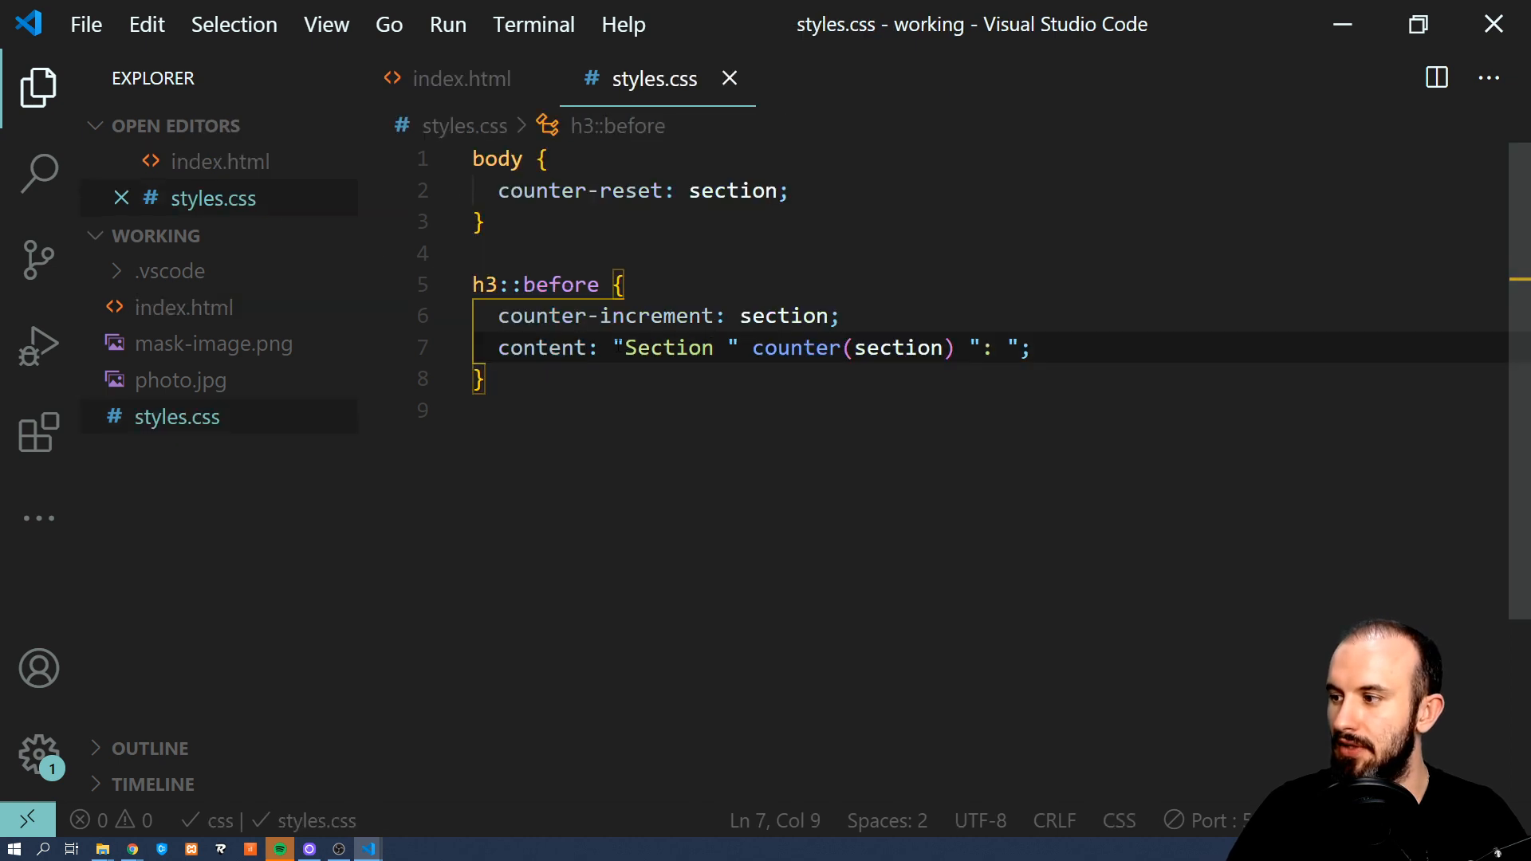
drag(622, 347, 743, 347)
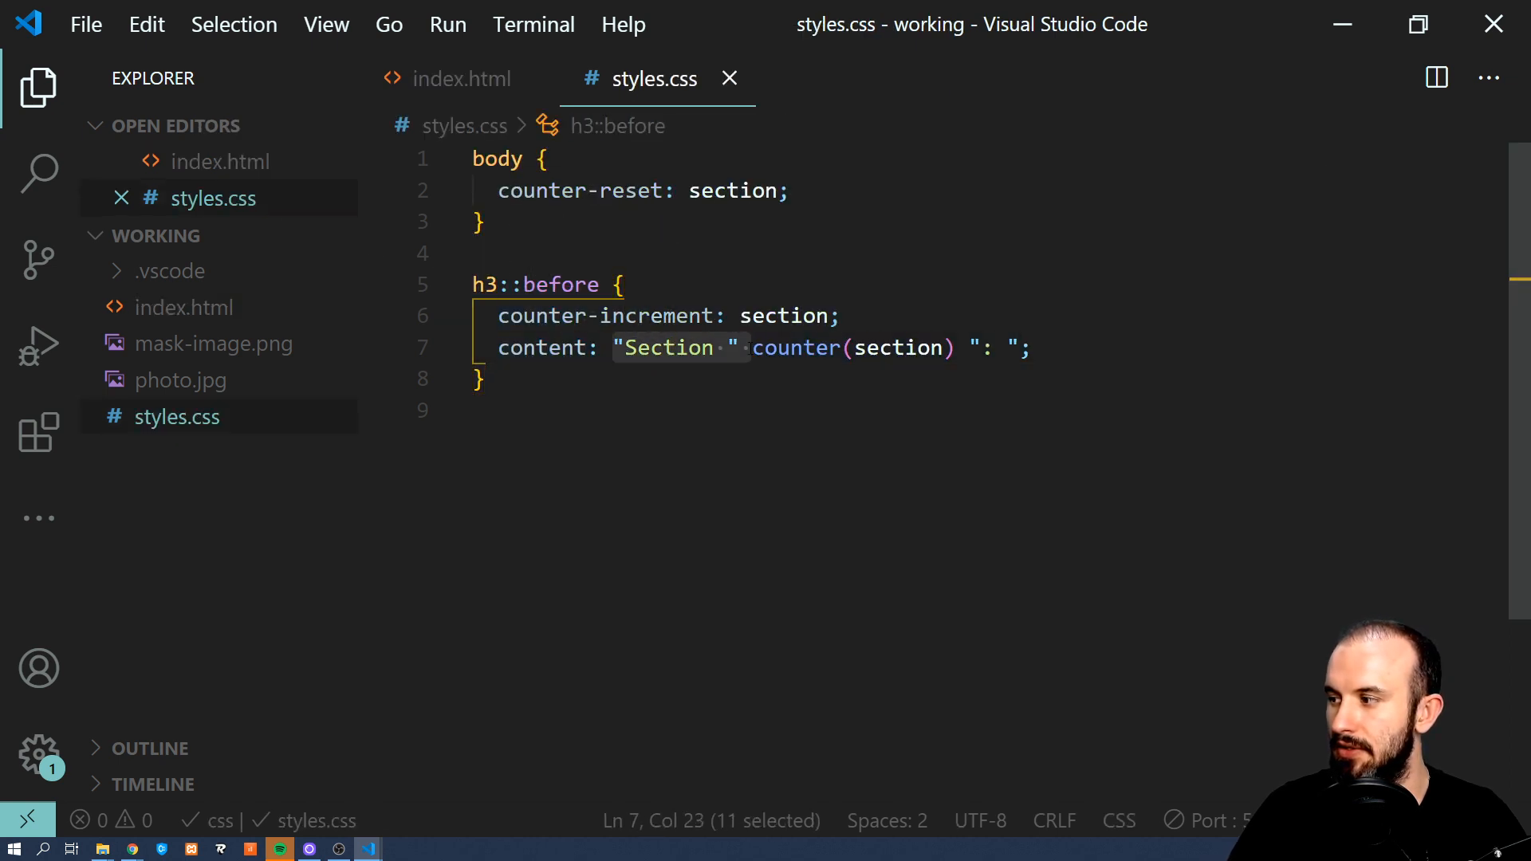
click(131, 848)
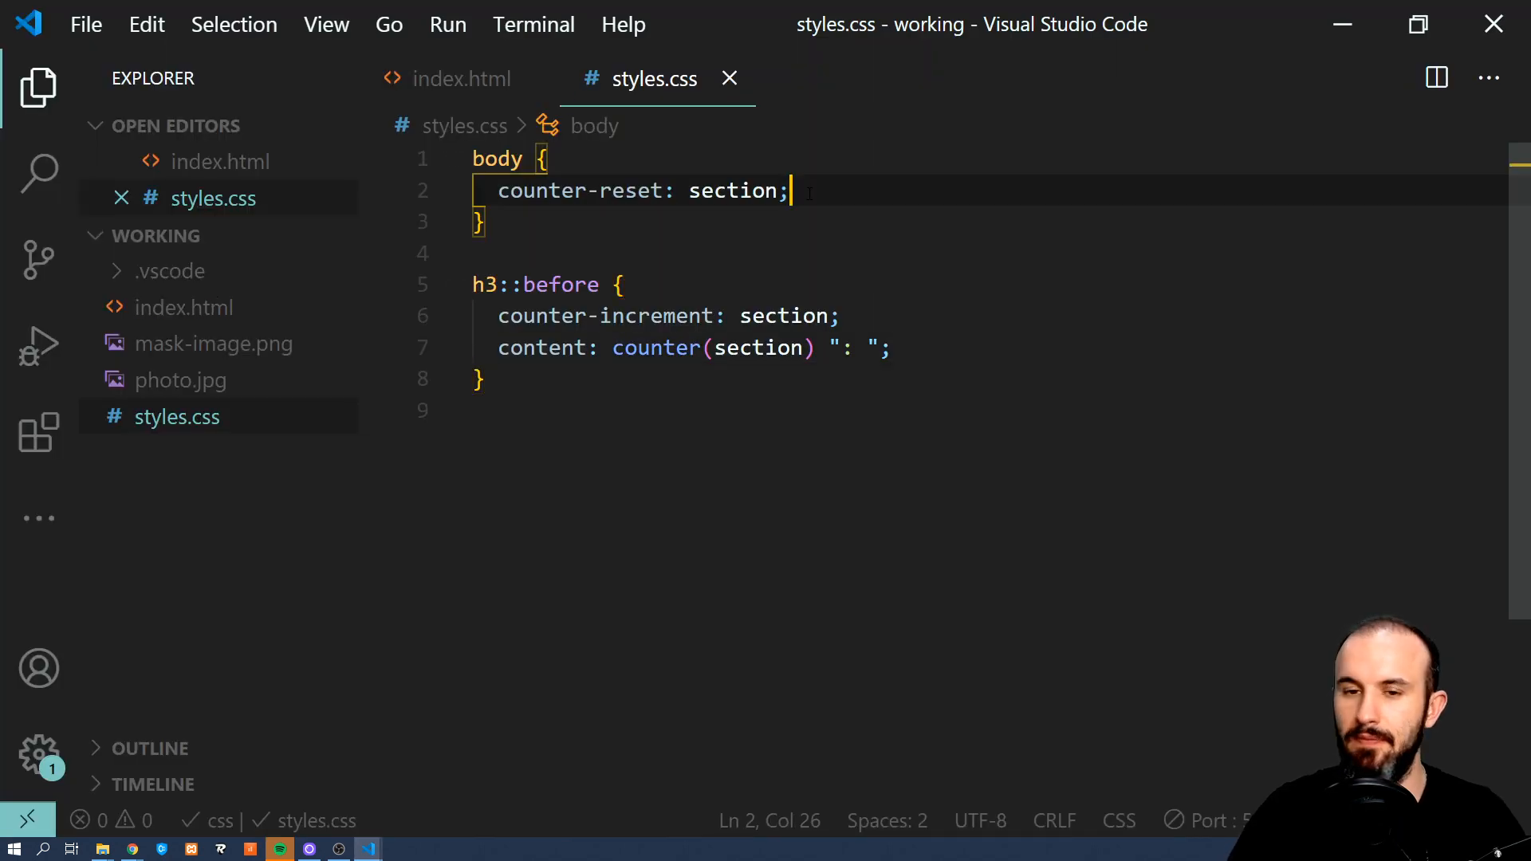
Add counter-reset: heading to body and h1:before content counter(heading) ") ".
text(counter=reset: heading;)
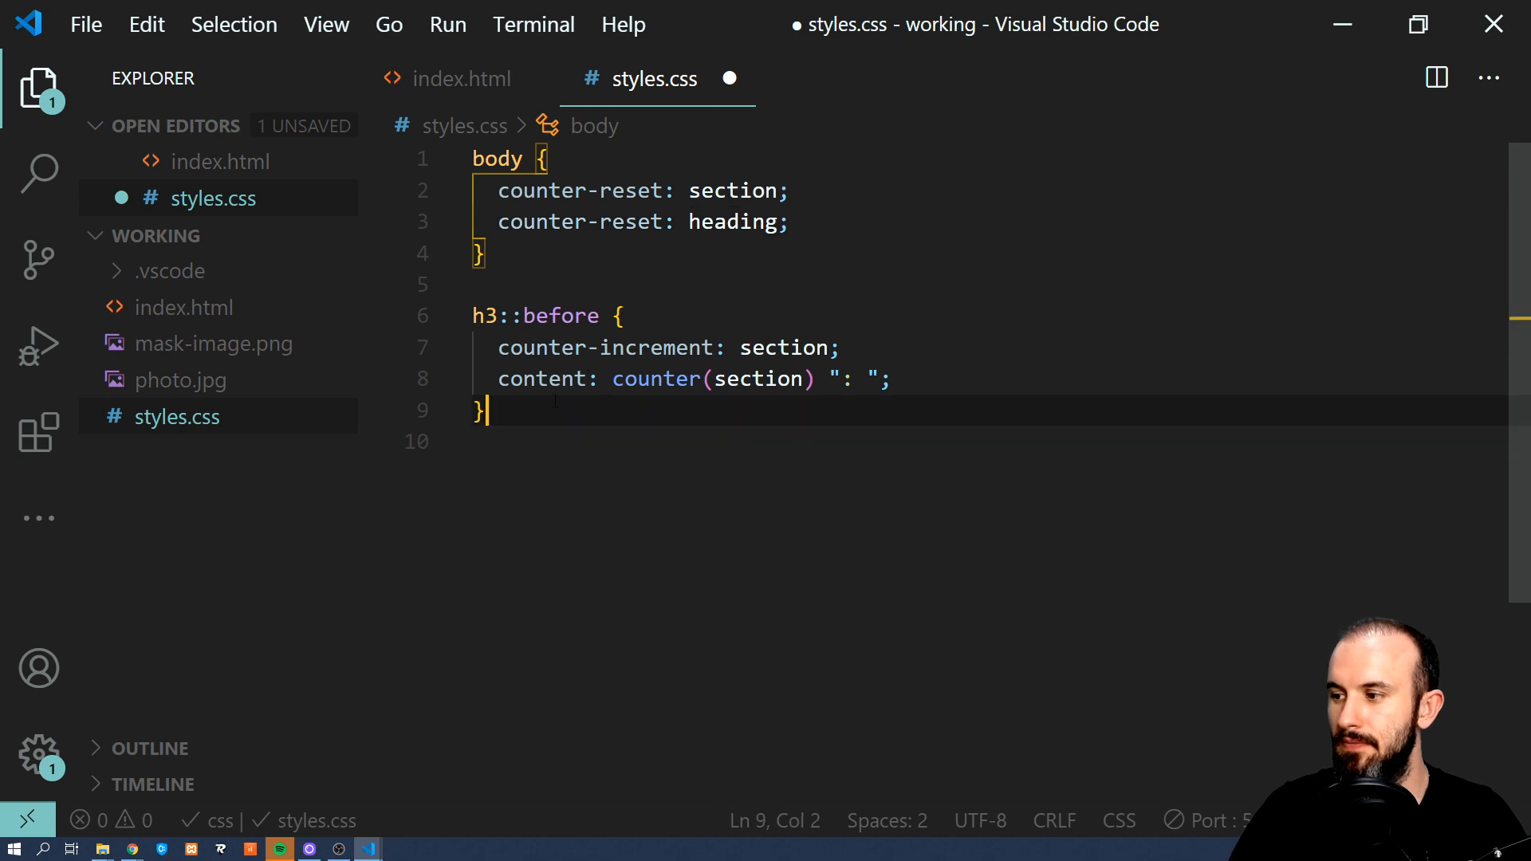
key(Enter)
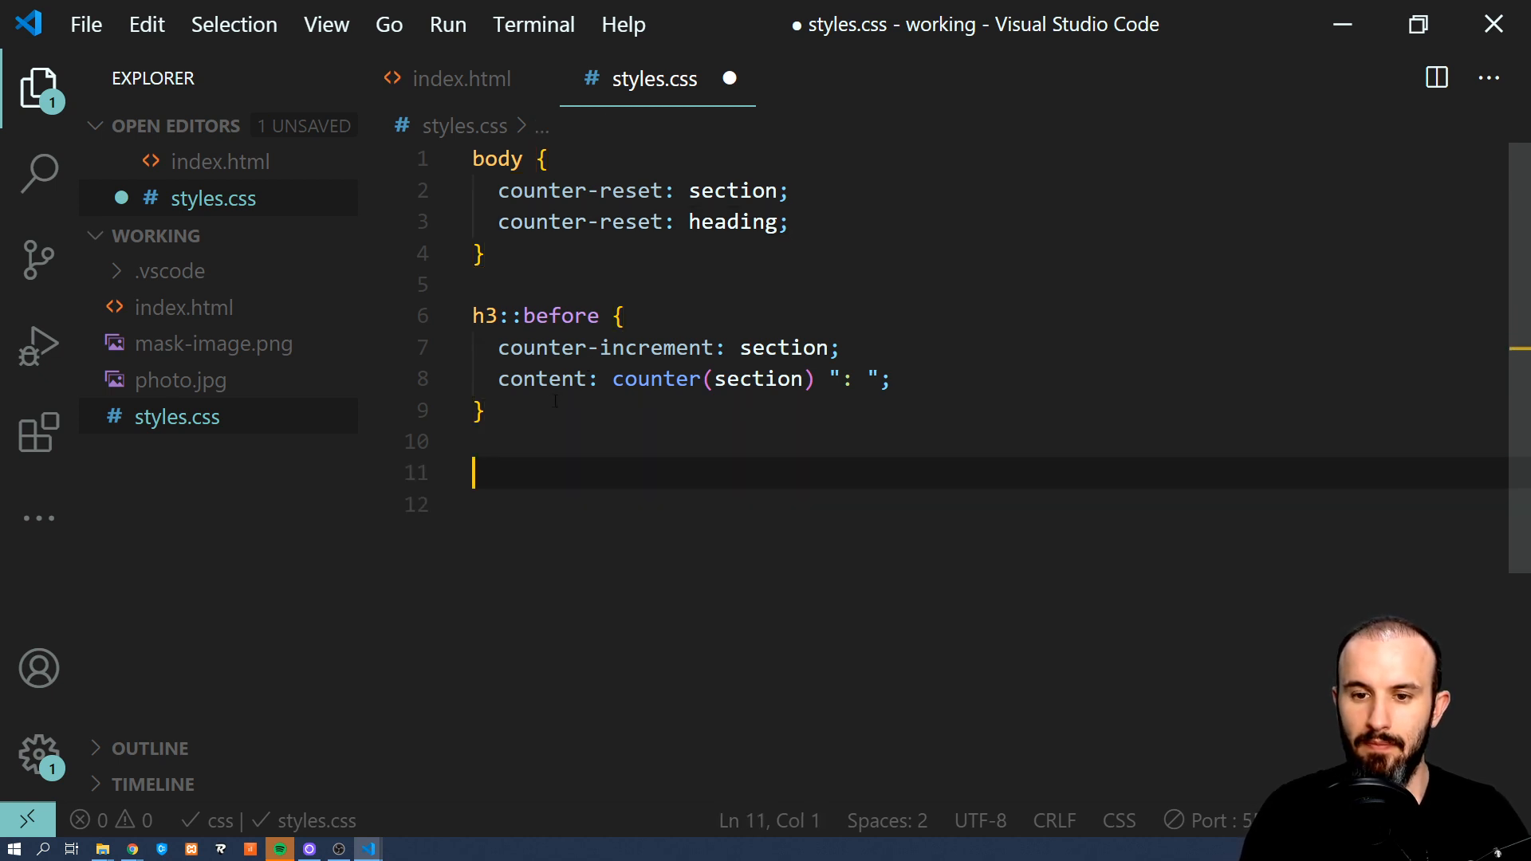
text(h1)
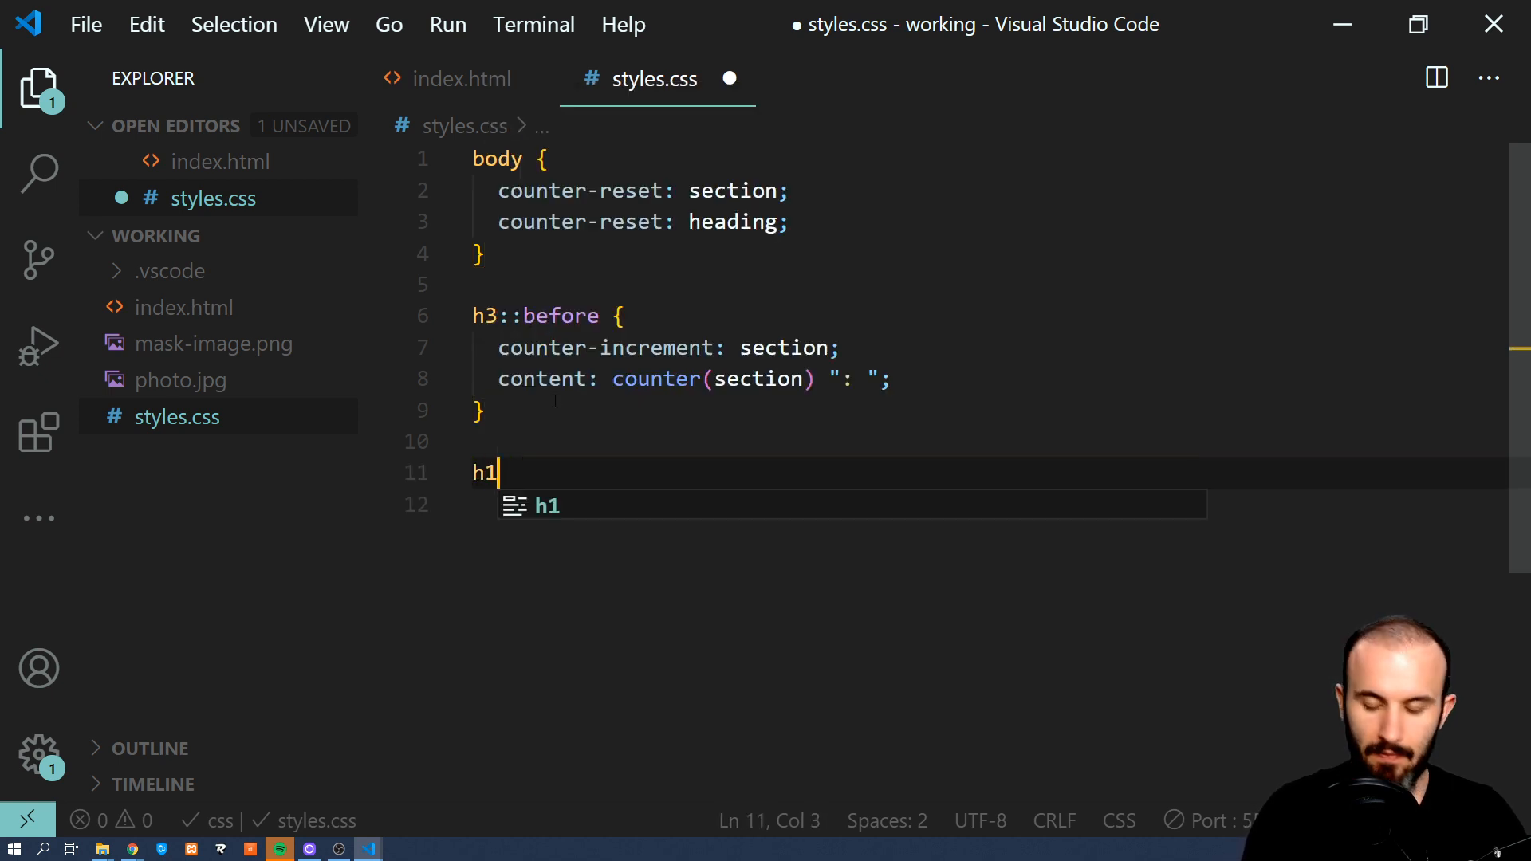
text(:before)
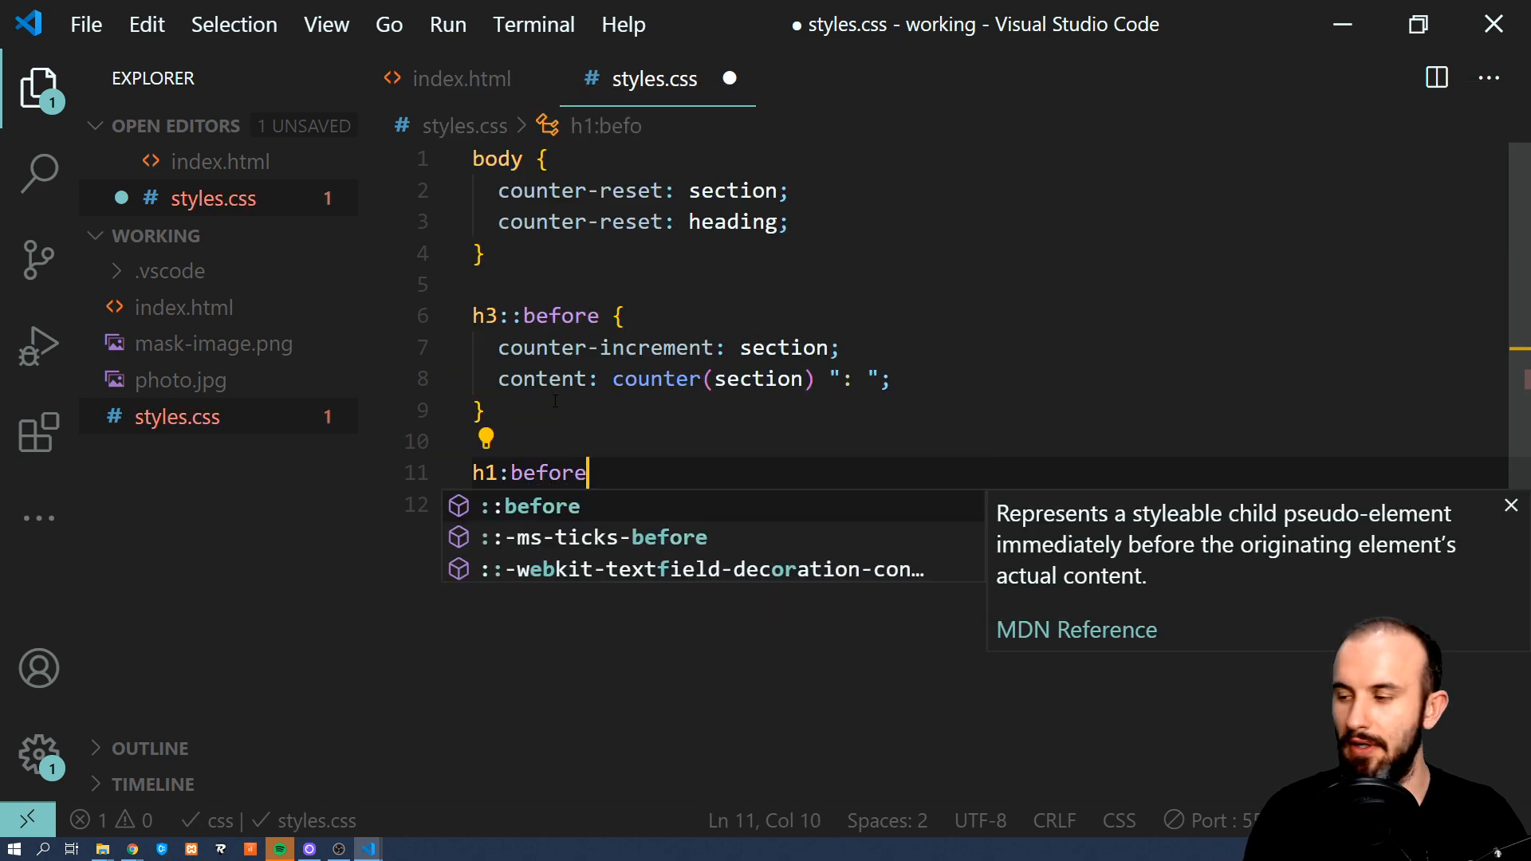
text({)
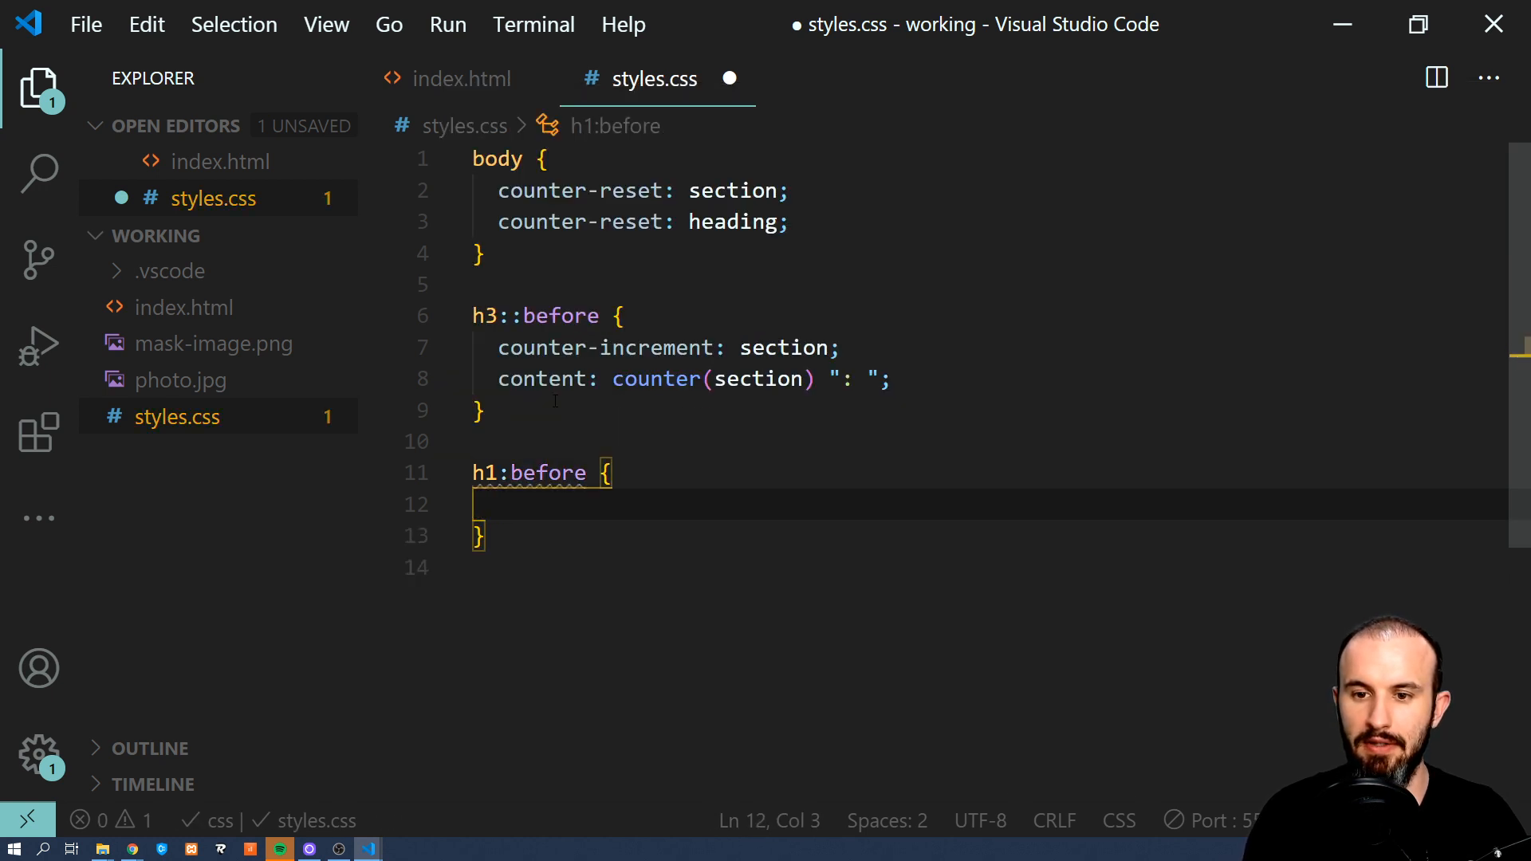
text(content: counter()
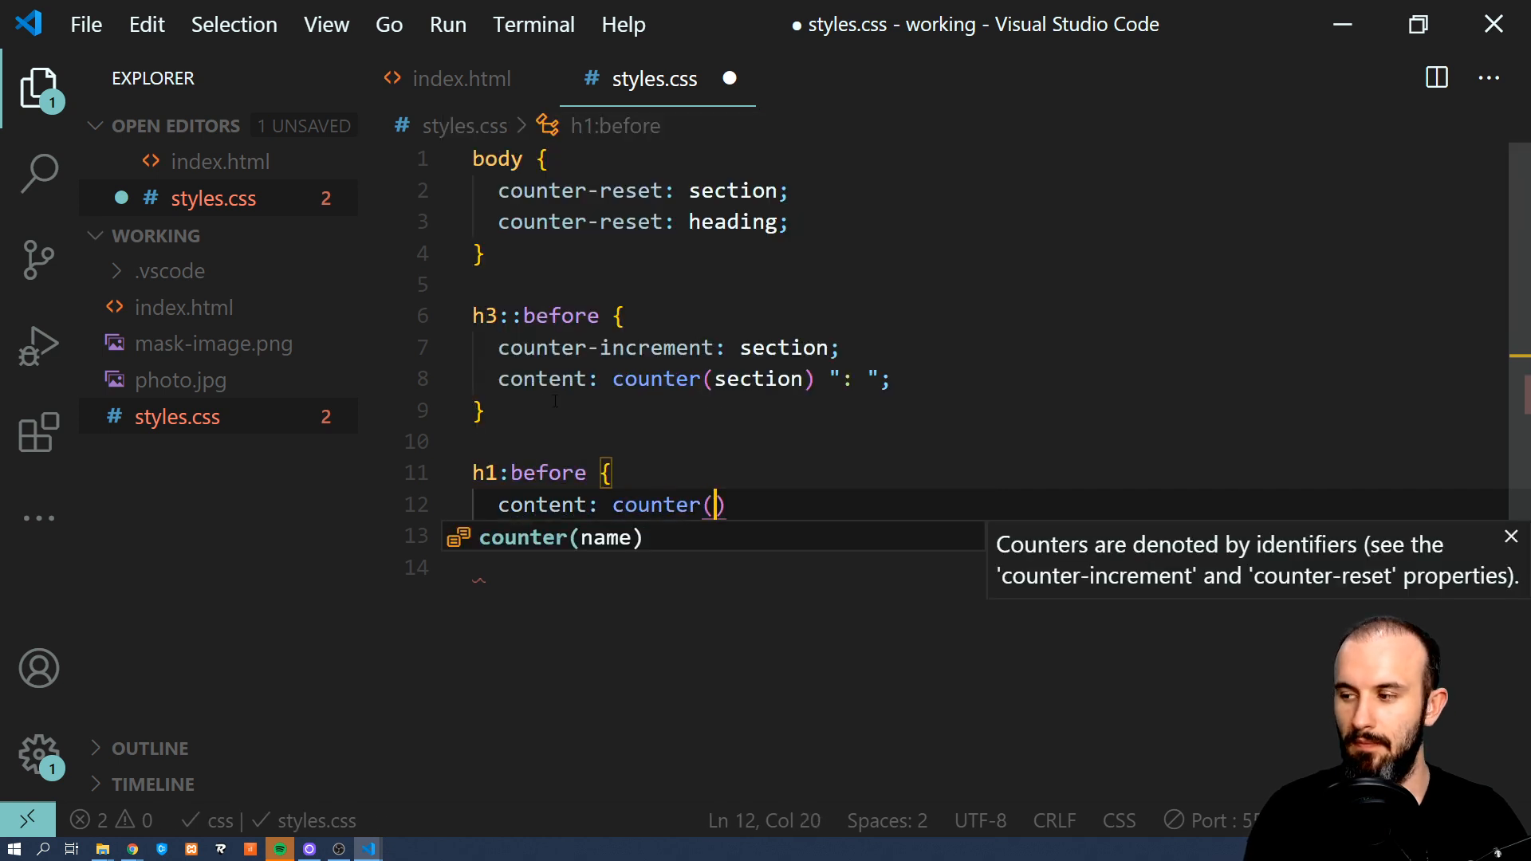
text(heading_)
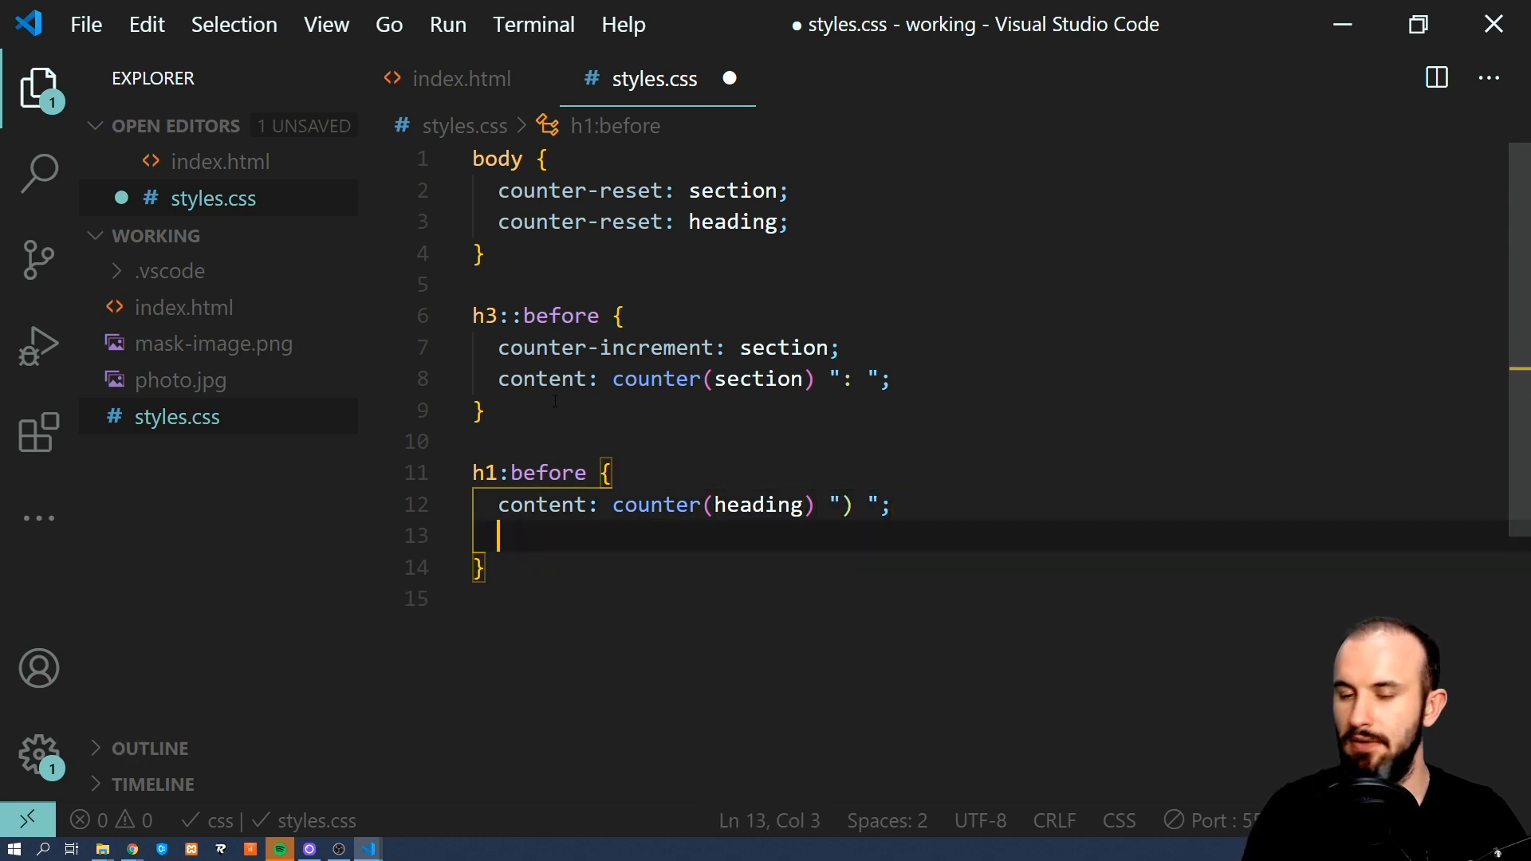
Make h1:before increment the heading counter and begin an empty h1 rule.
text(counter-increment: ;)
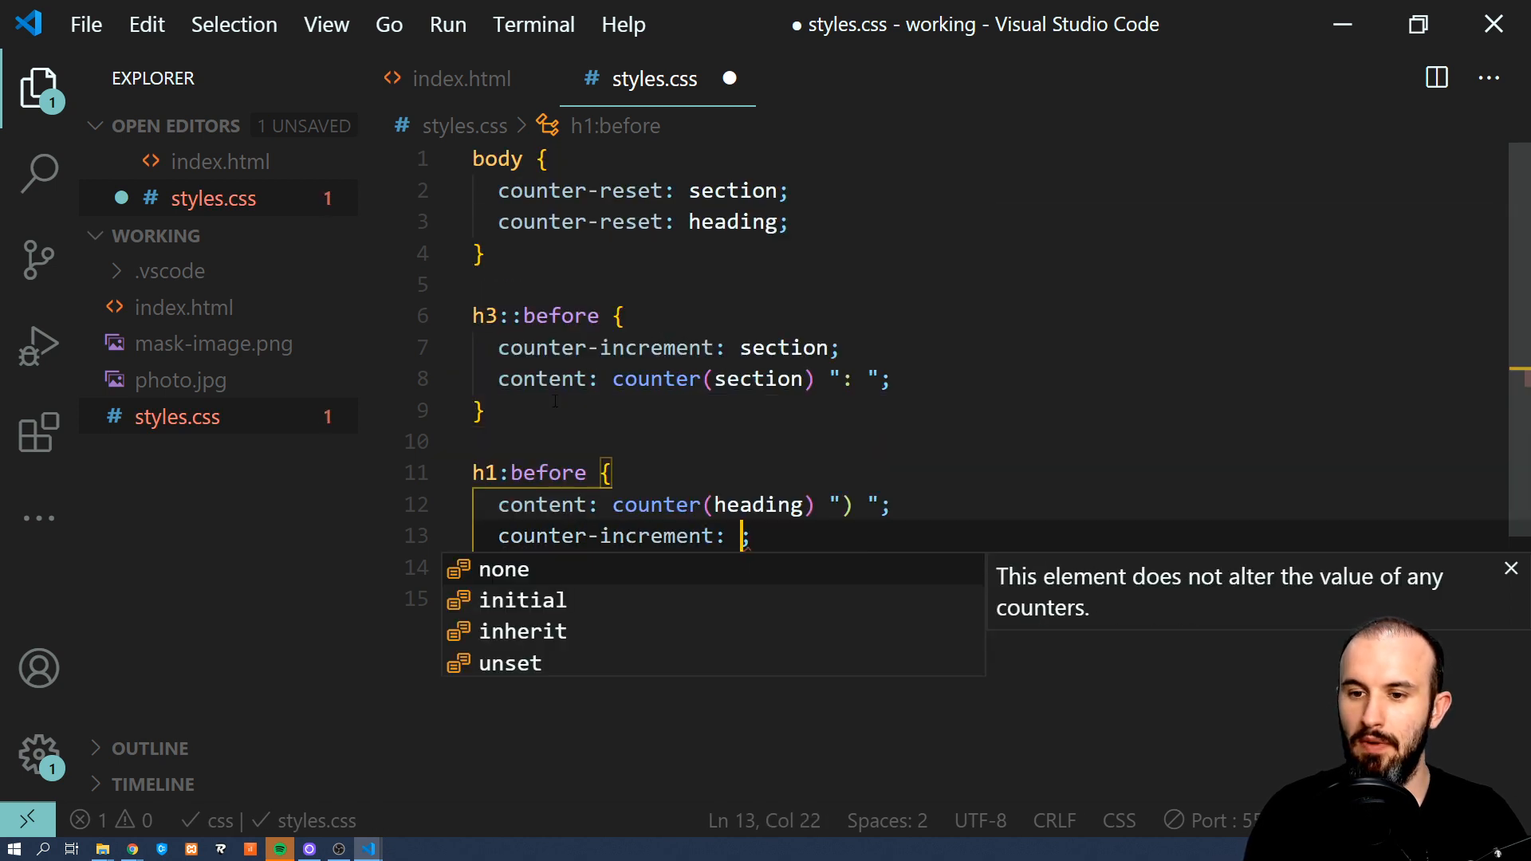
text(heading)
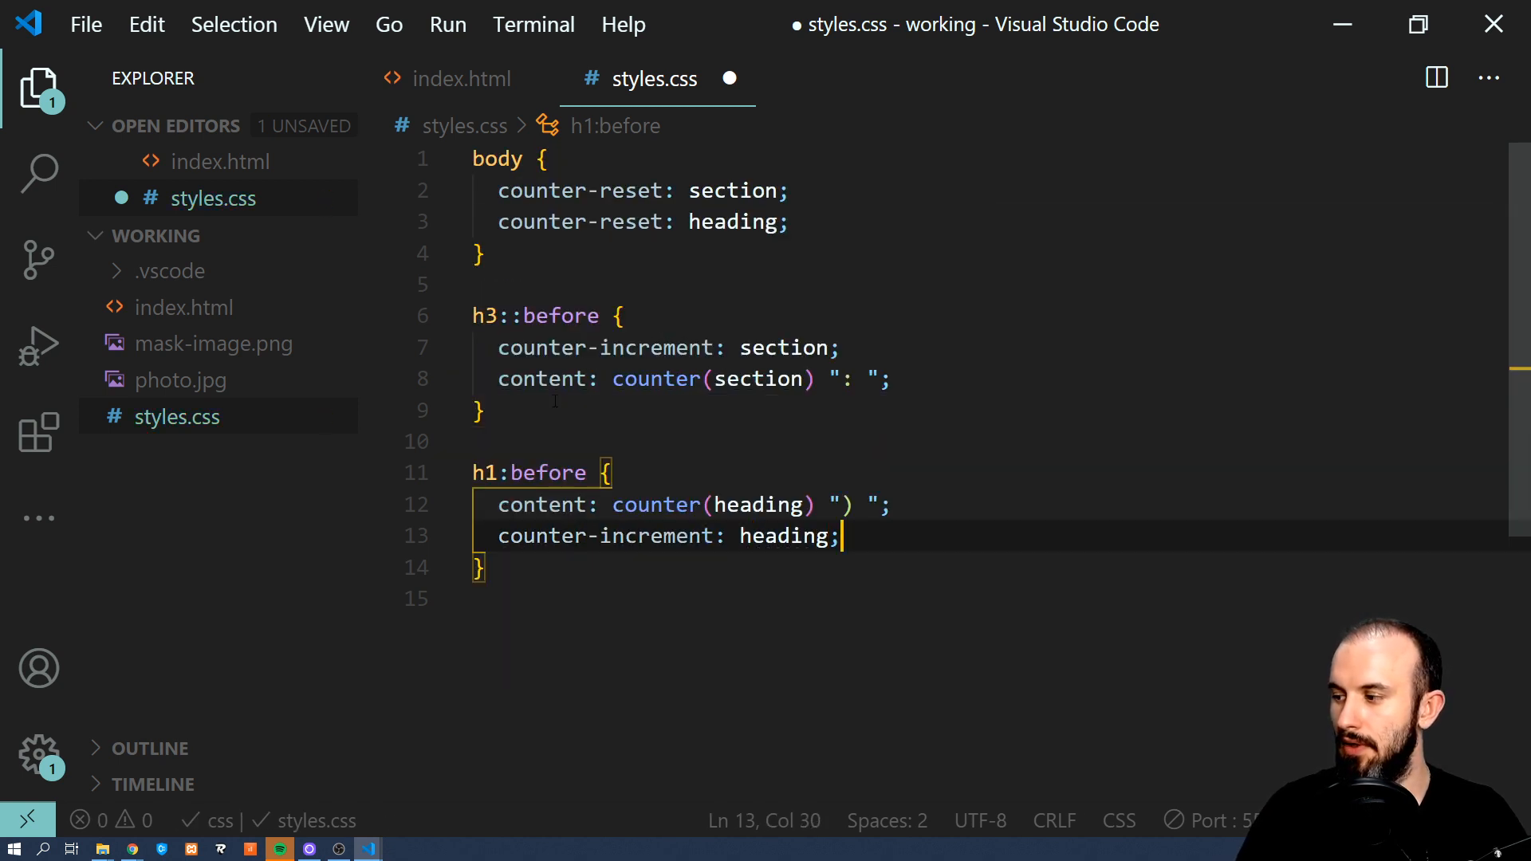
text(h1)
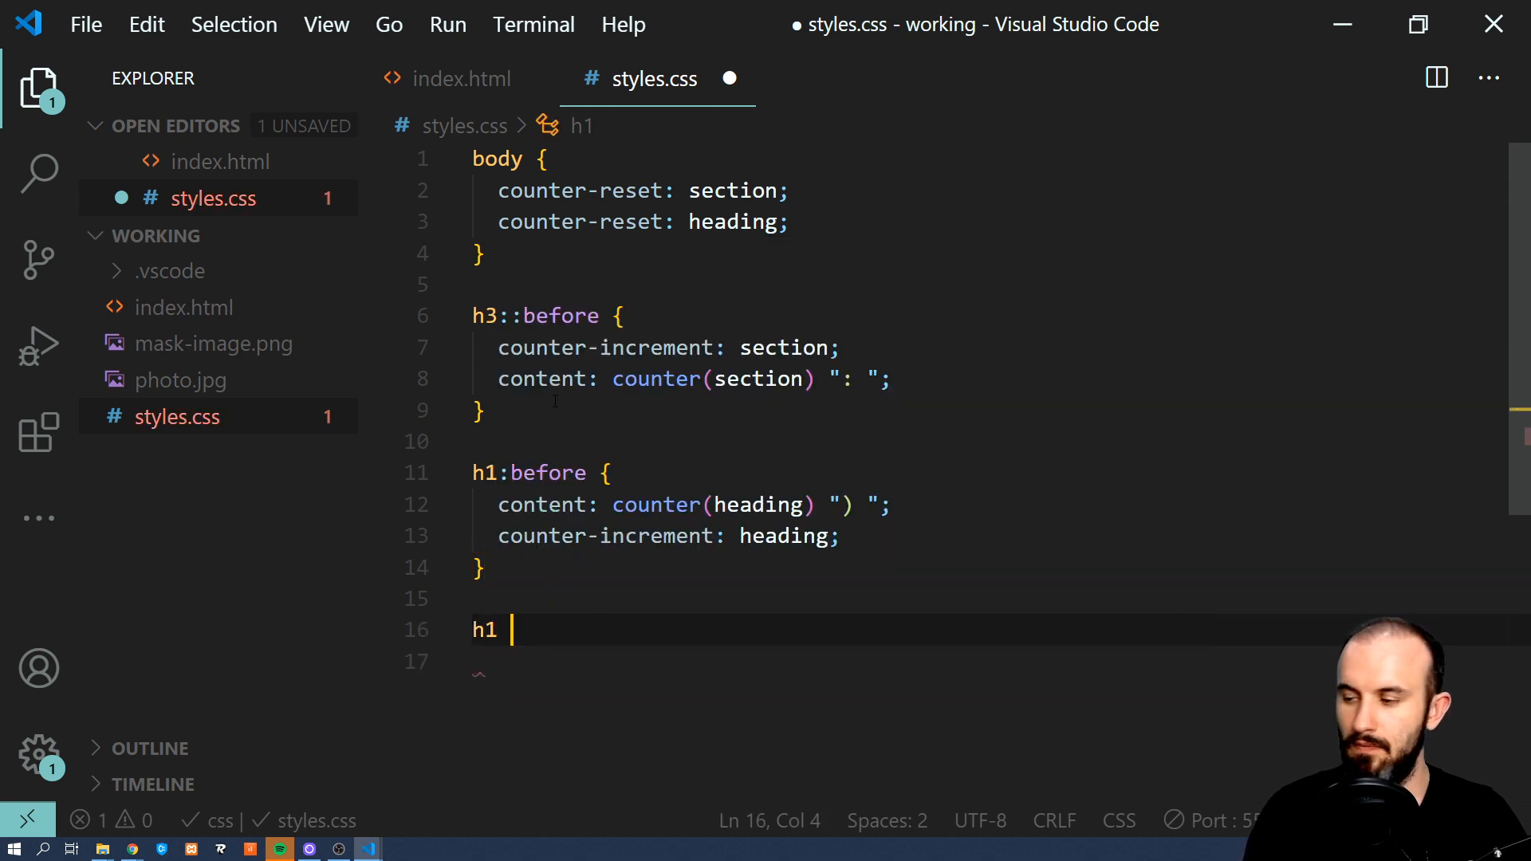
text({)
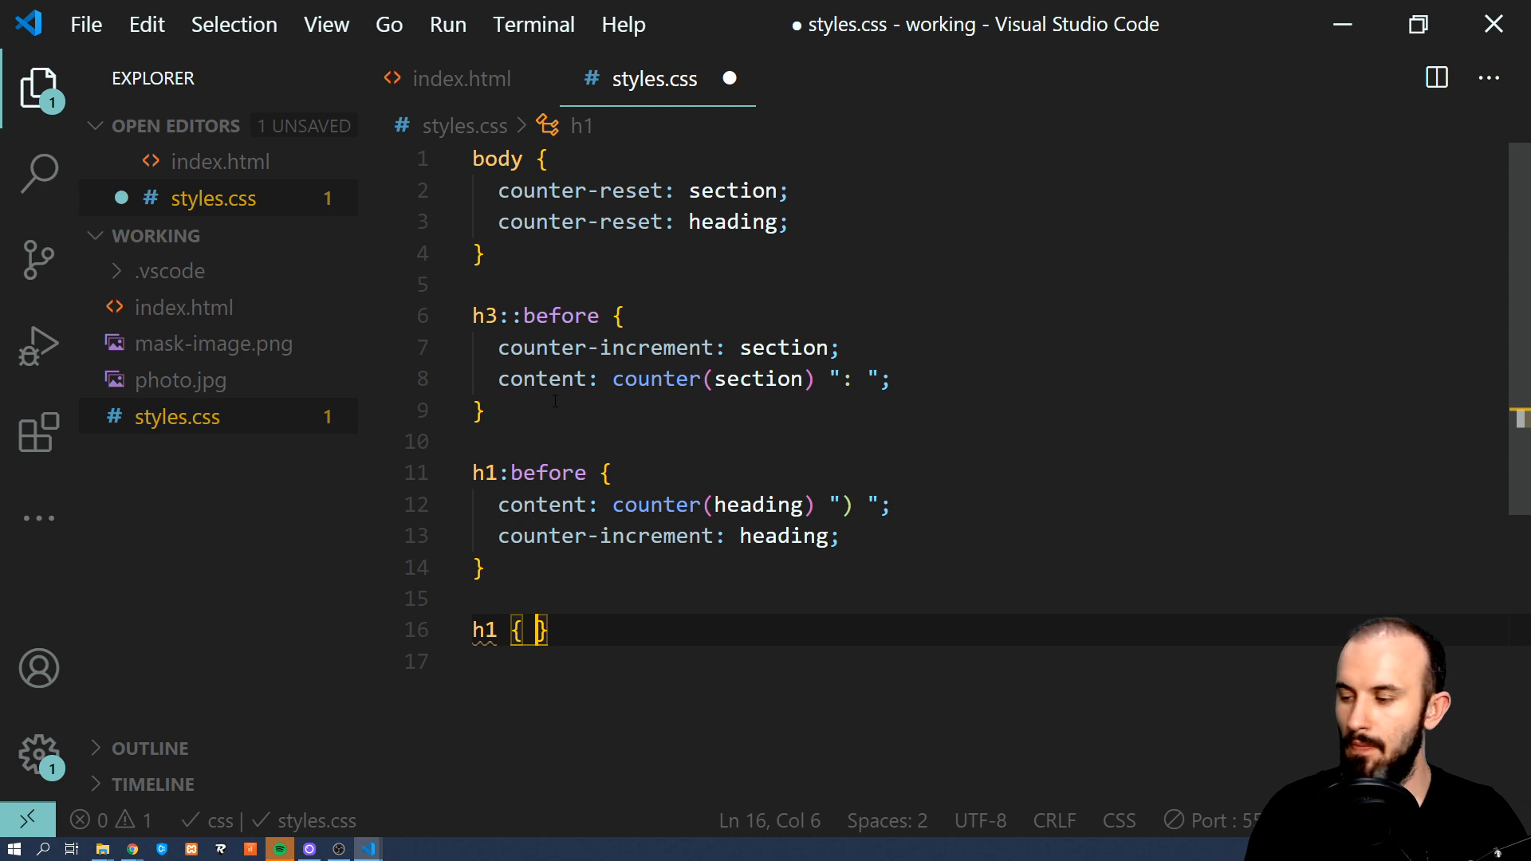
Make h1 reset the subheading counter.
text(counter-)
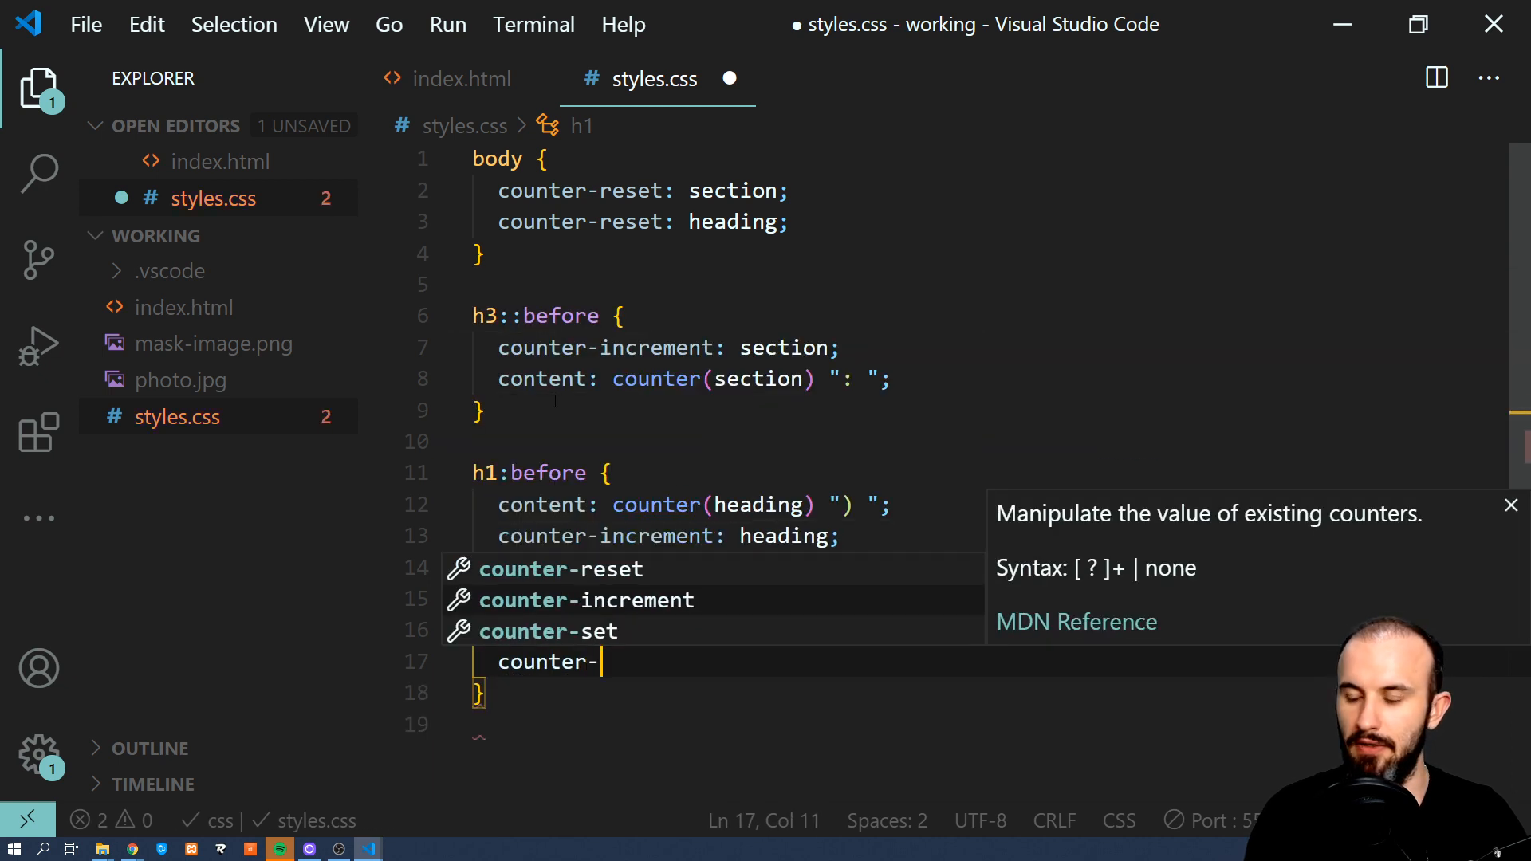
text(reset: su)
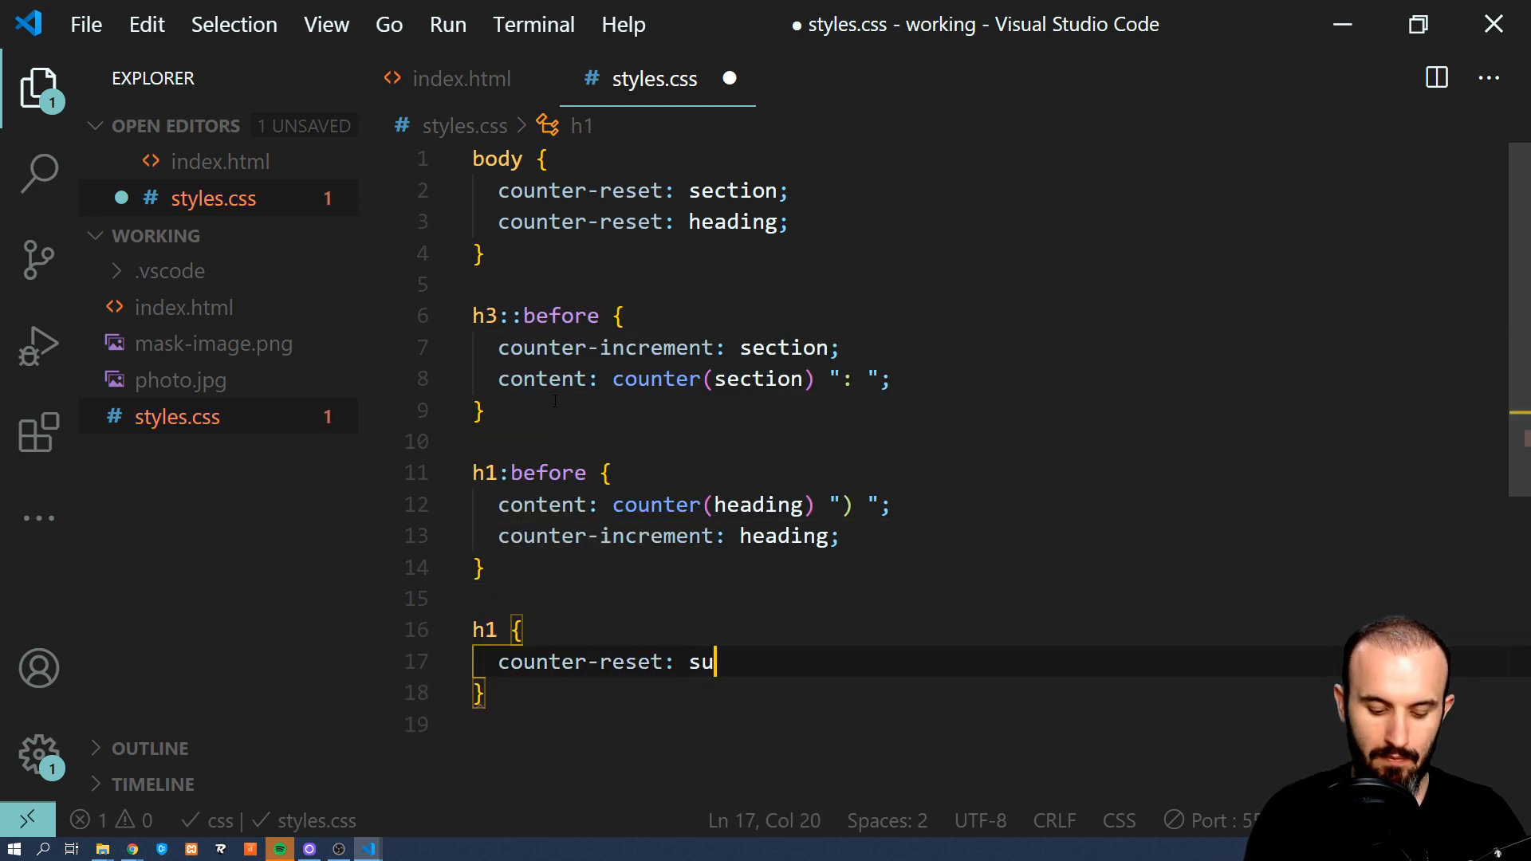
text(bheading)
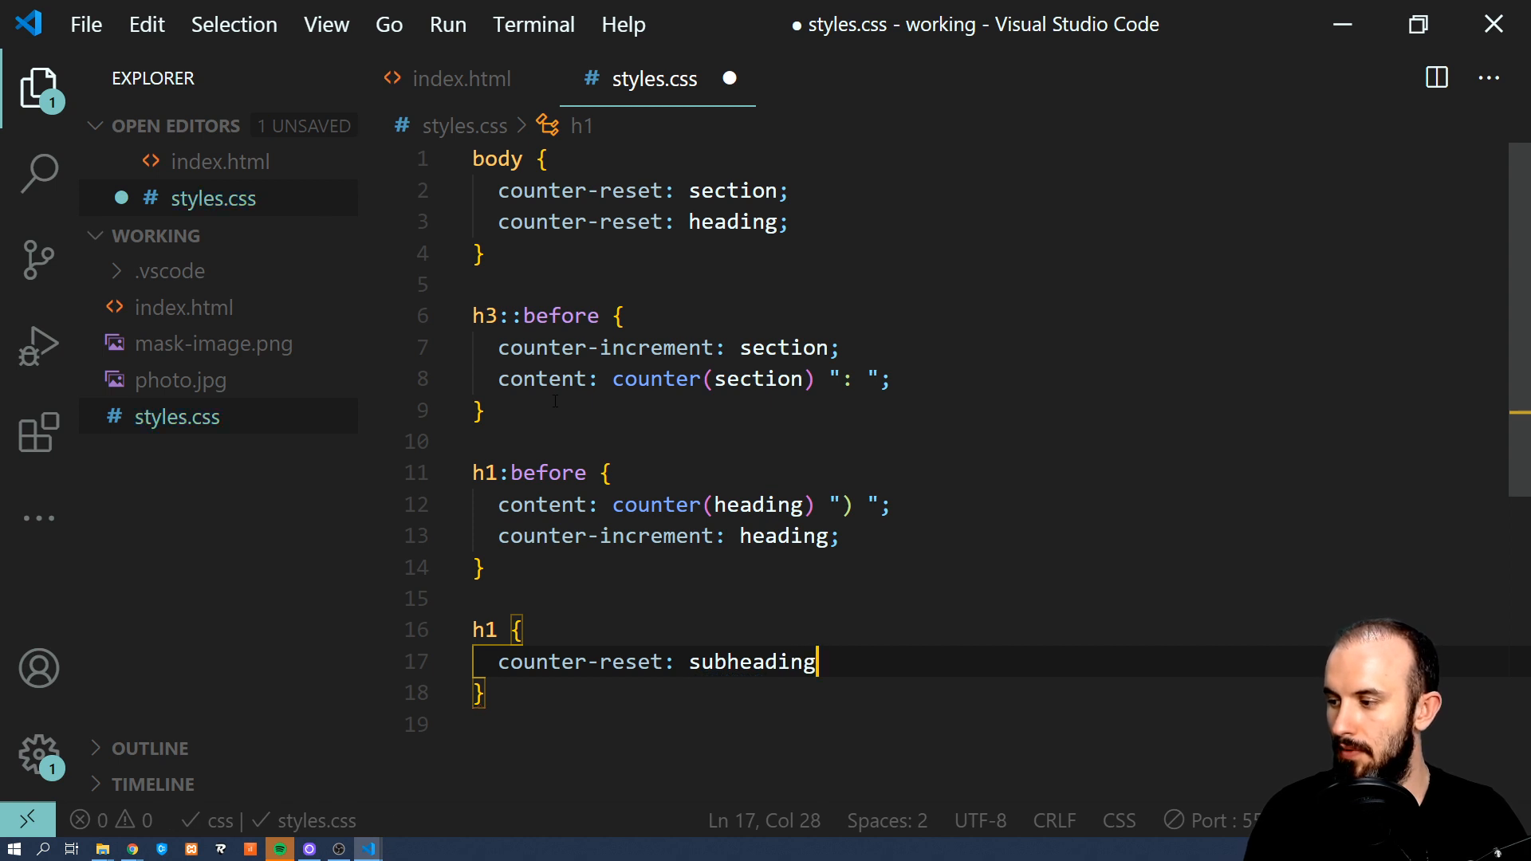
text(;)
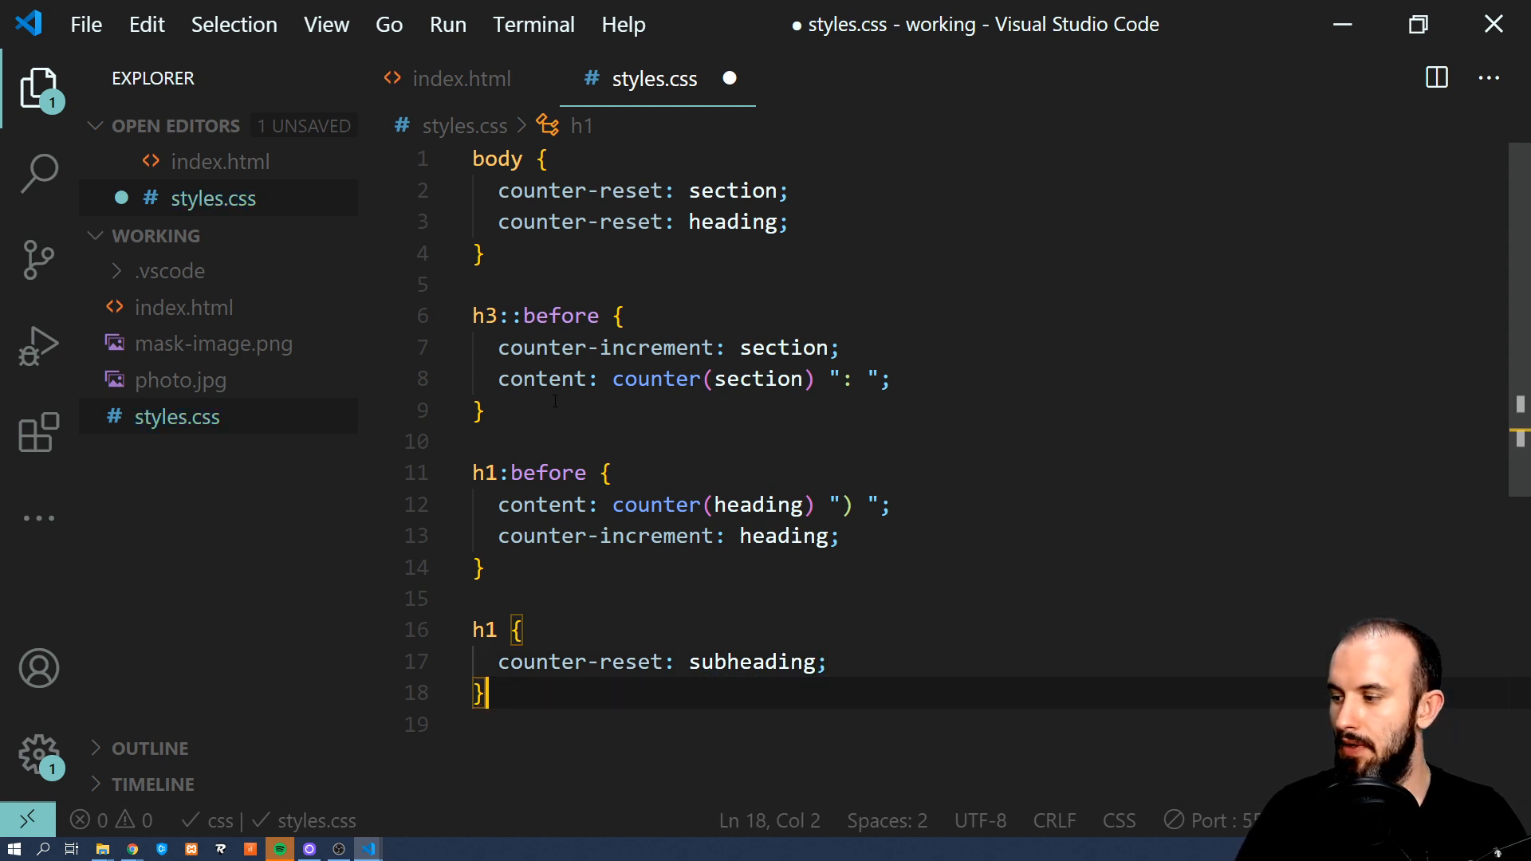
Give h2:before content counter(heading) "." counter(subheading) ") ".
text(h2)
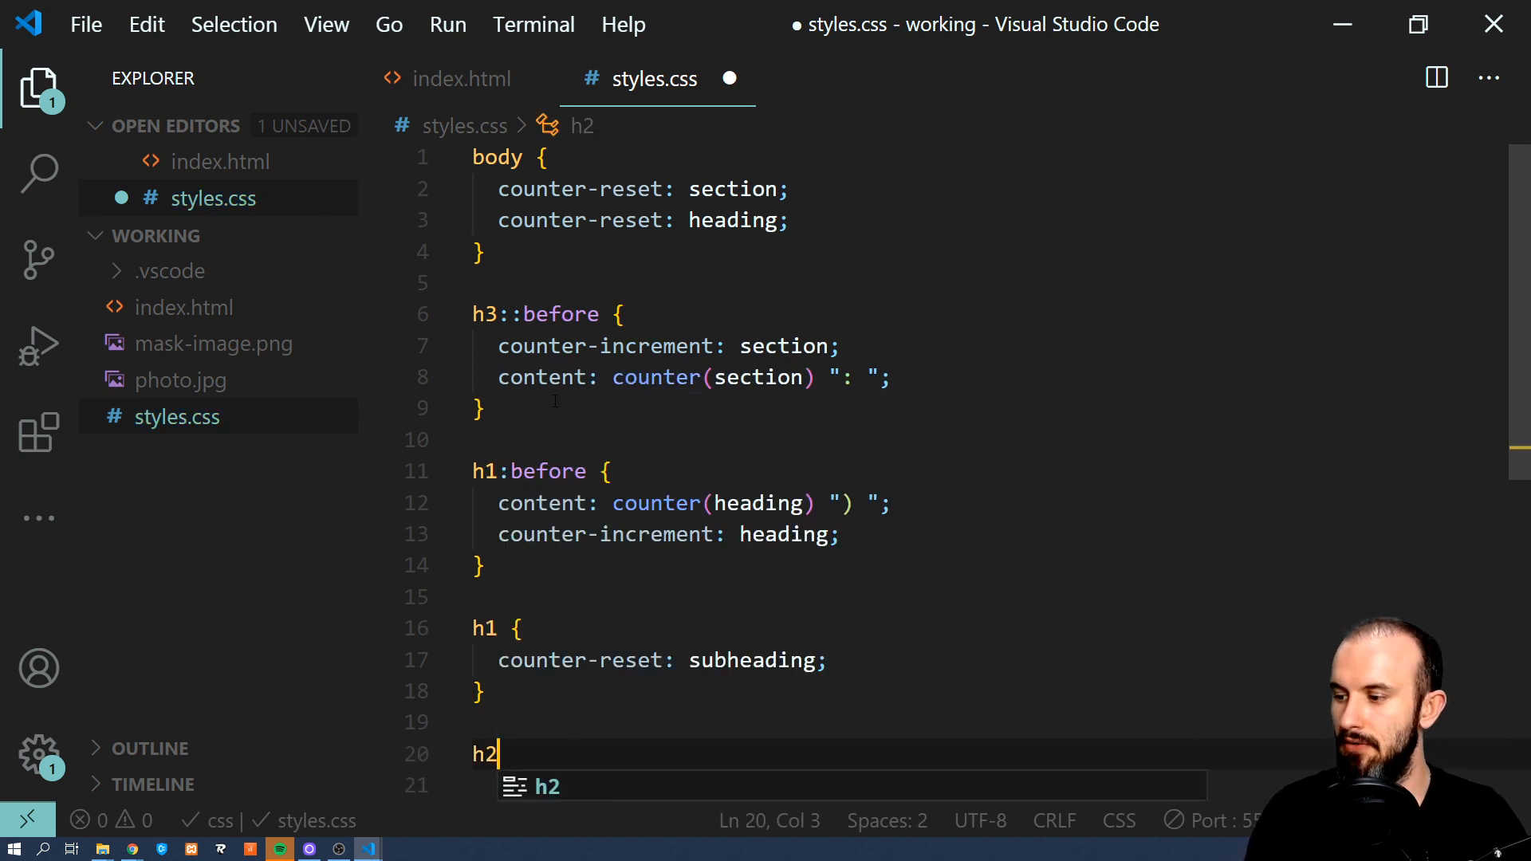
text(:befo)
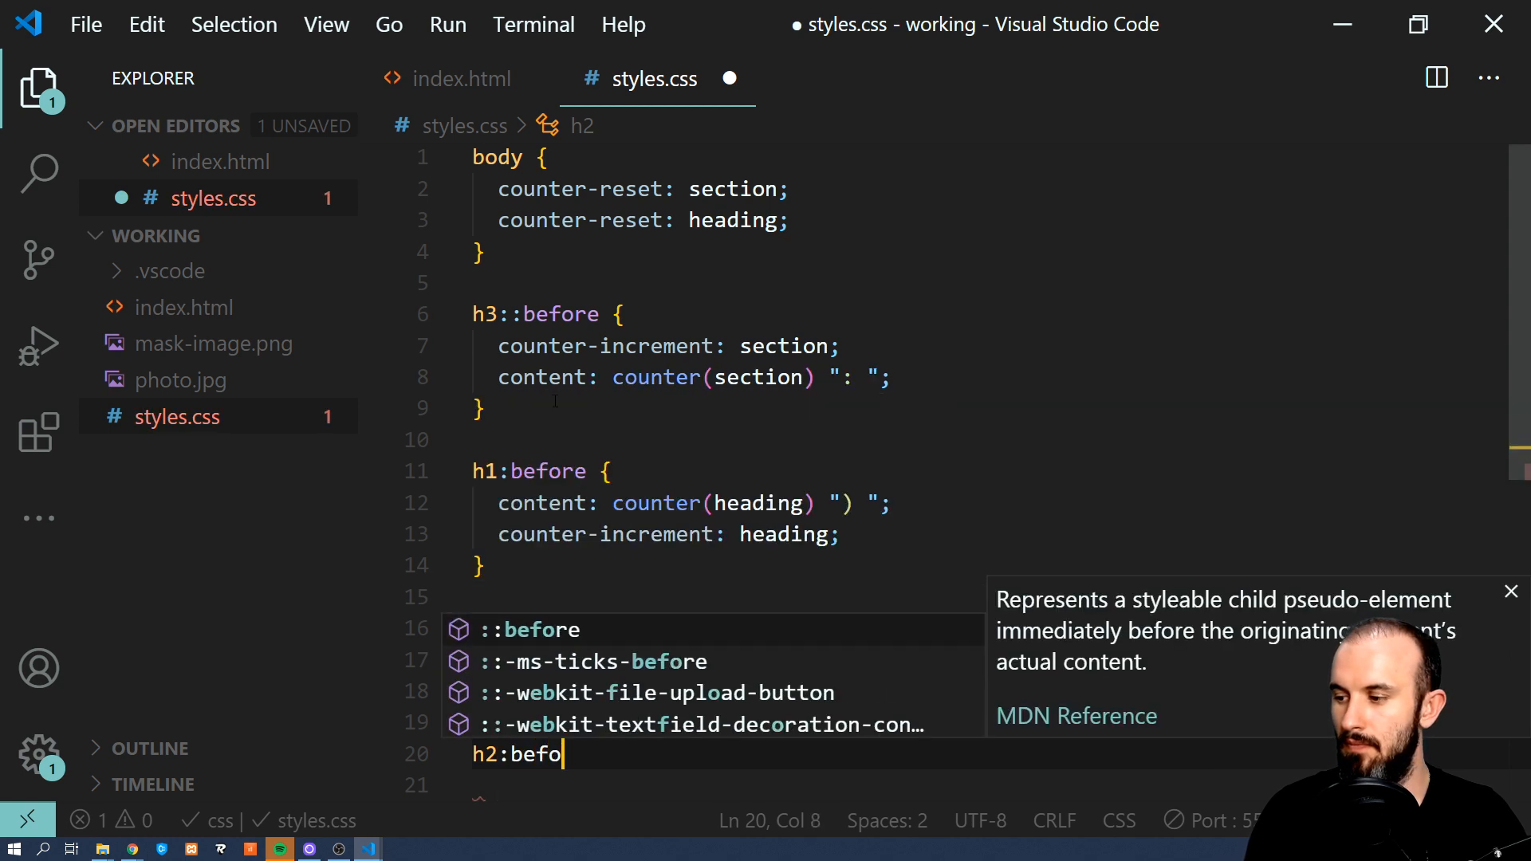
text(re {)
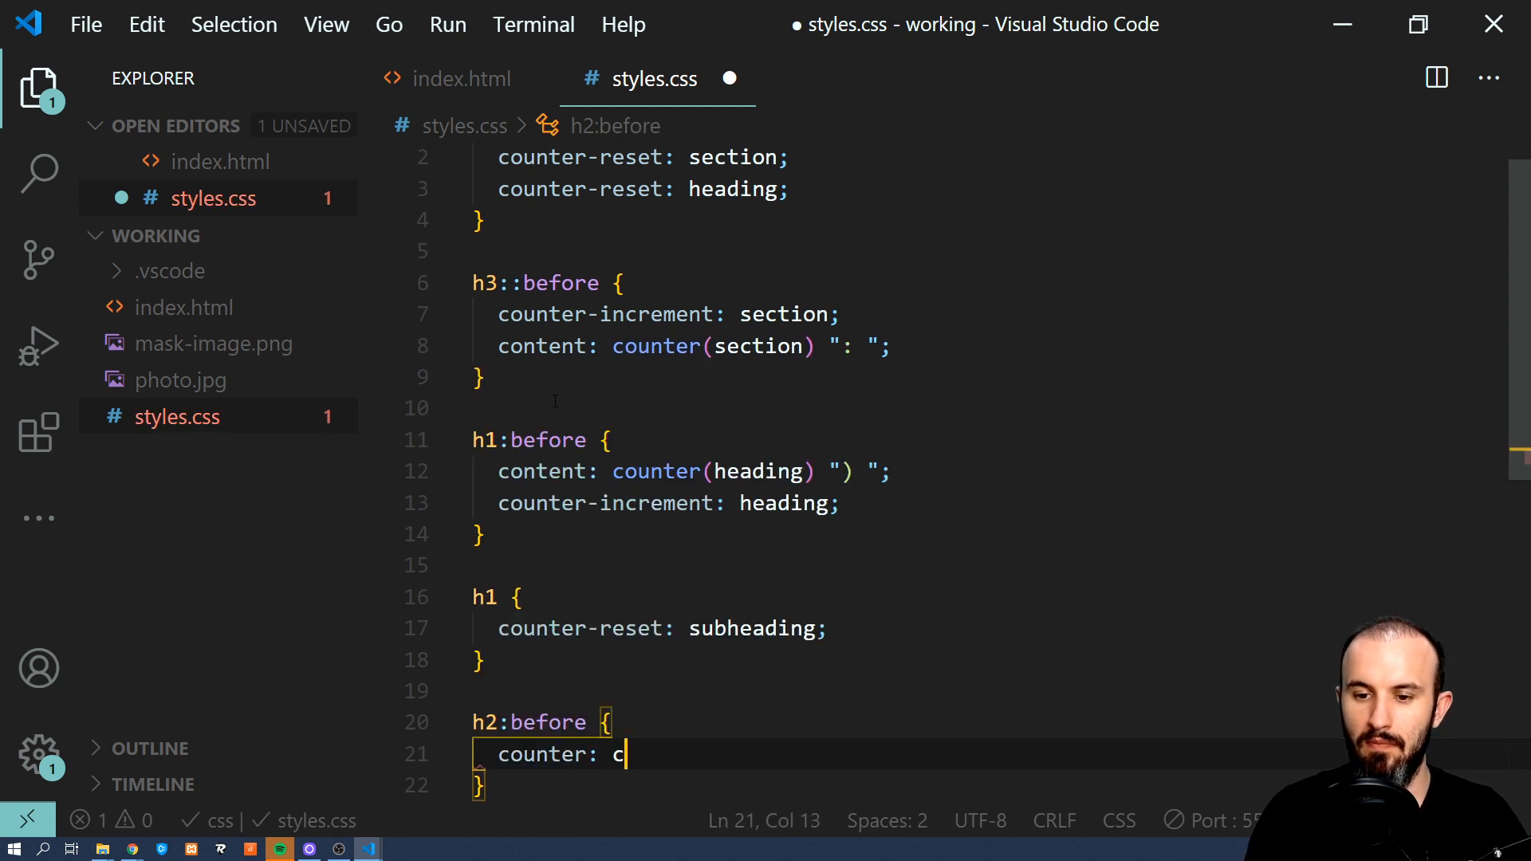
text(ounter(head)
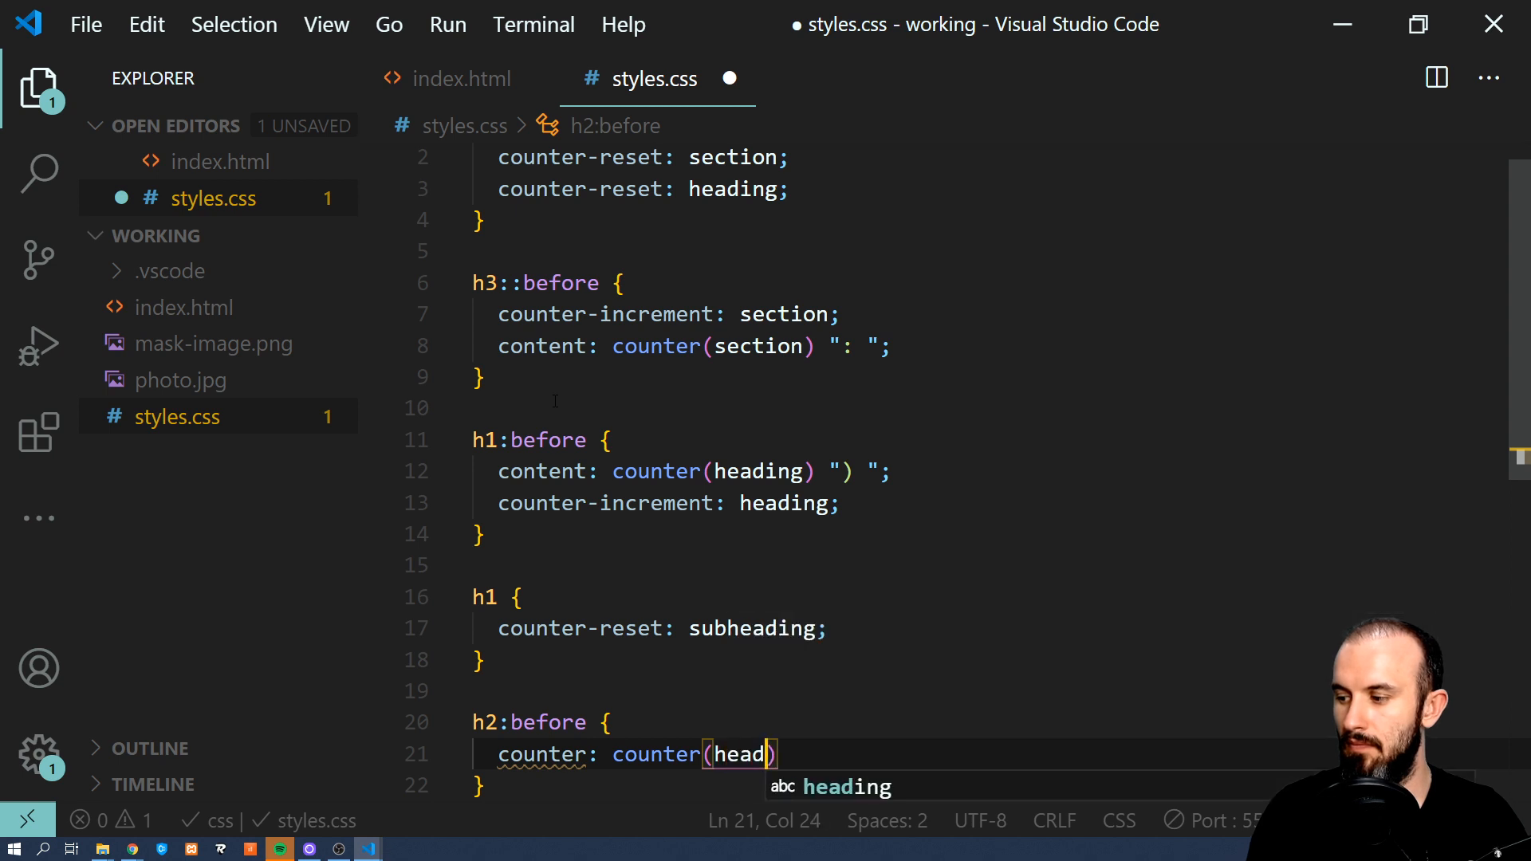
key(Tab)
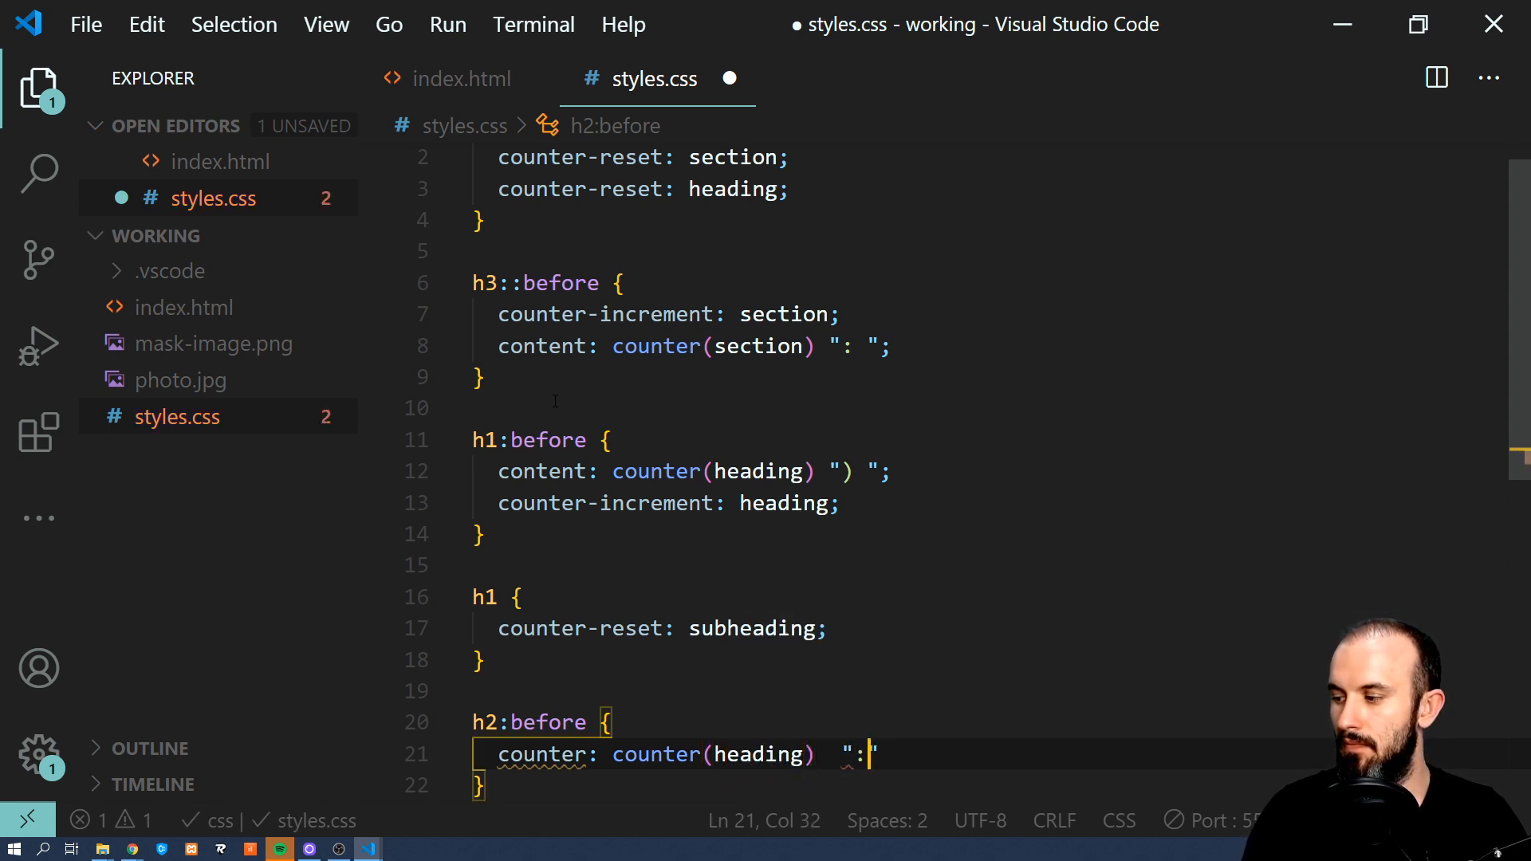
text(.)
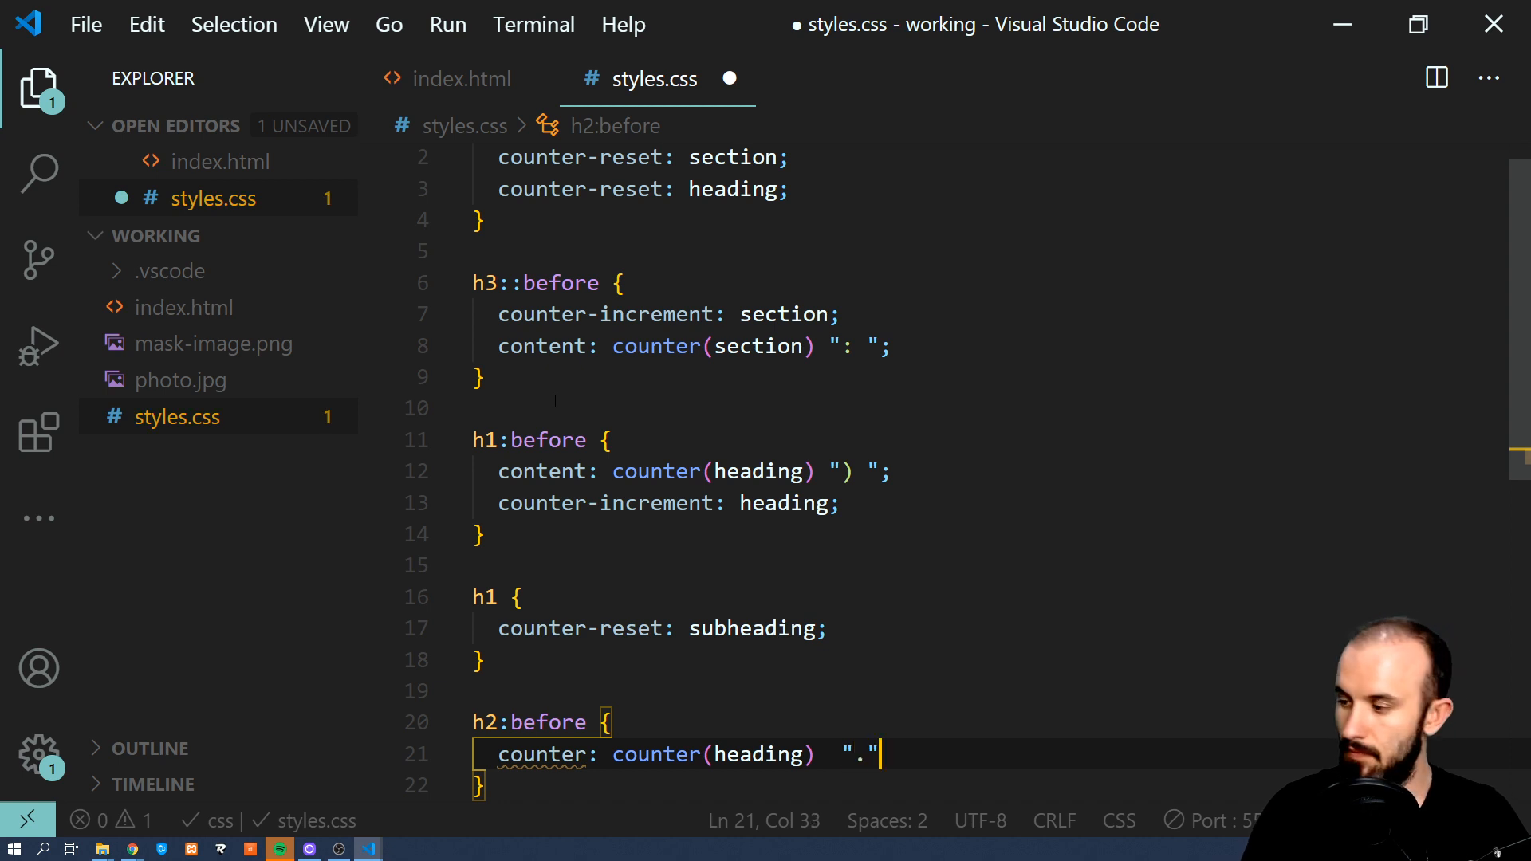
text(ciou)
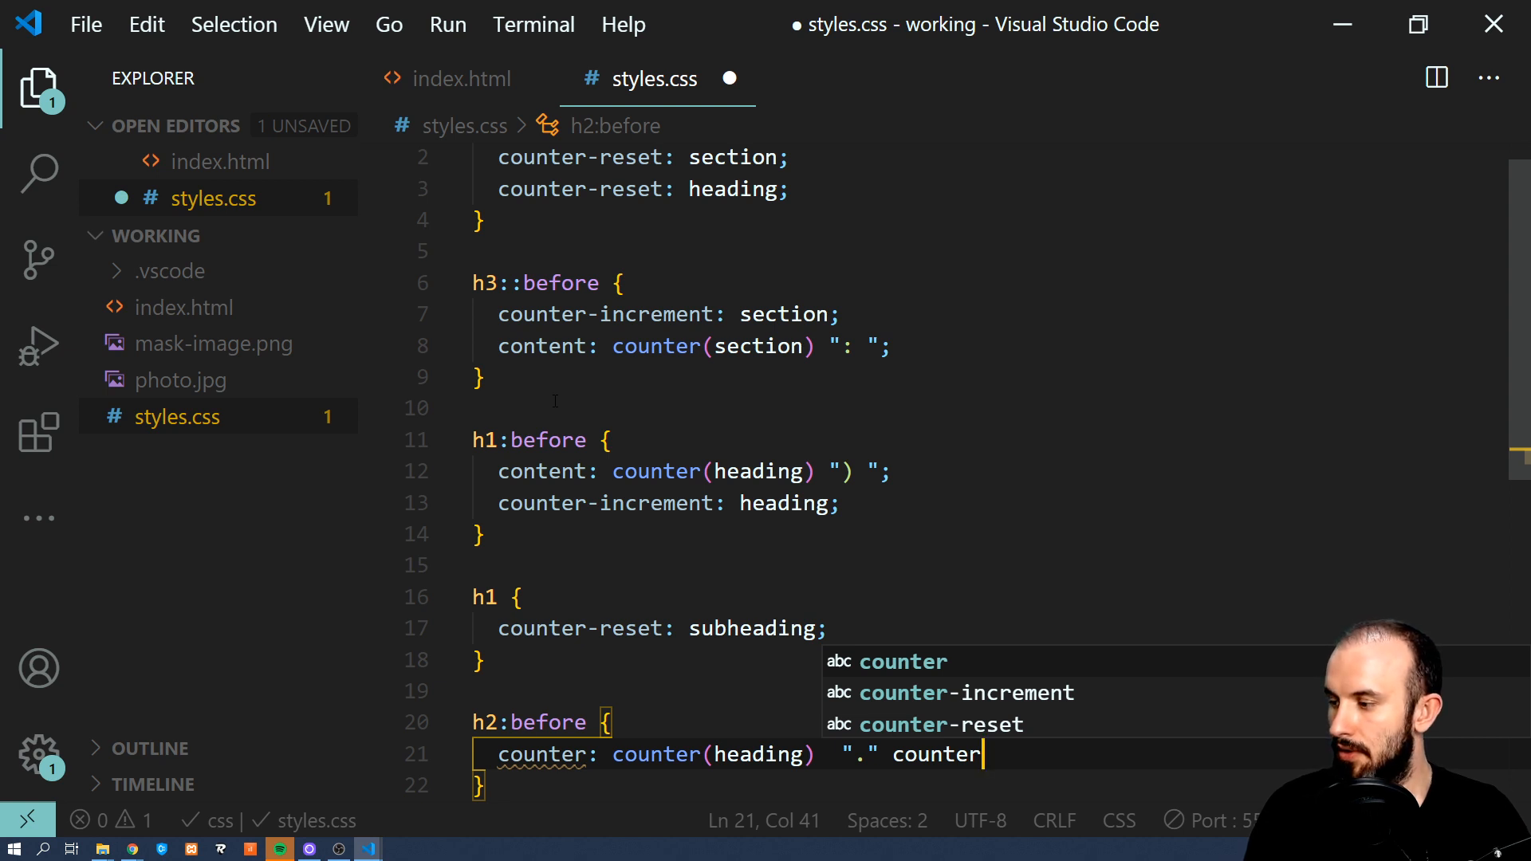
text((s)
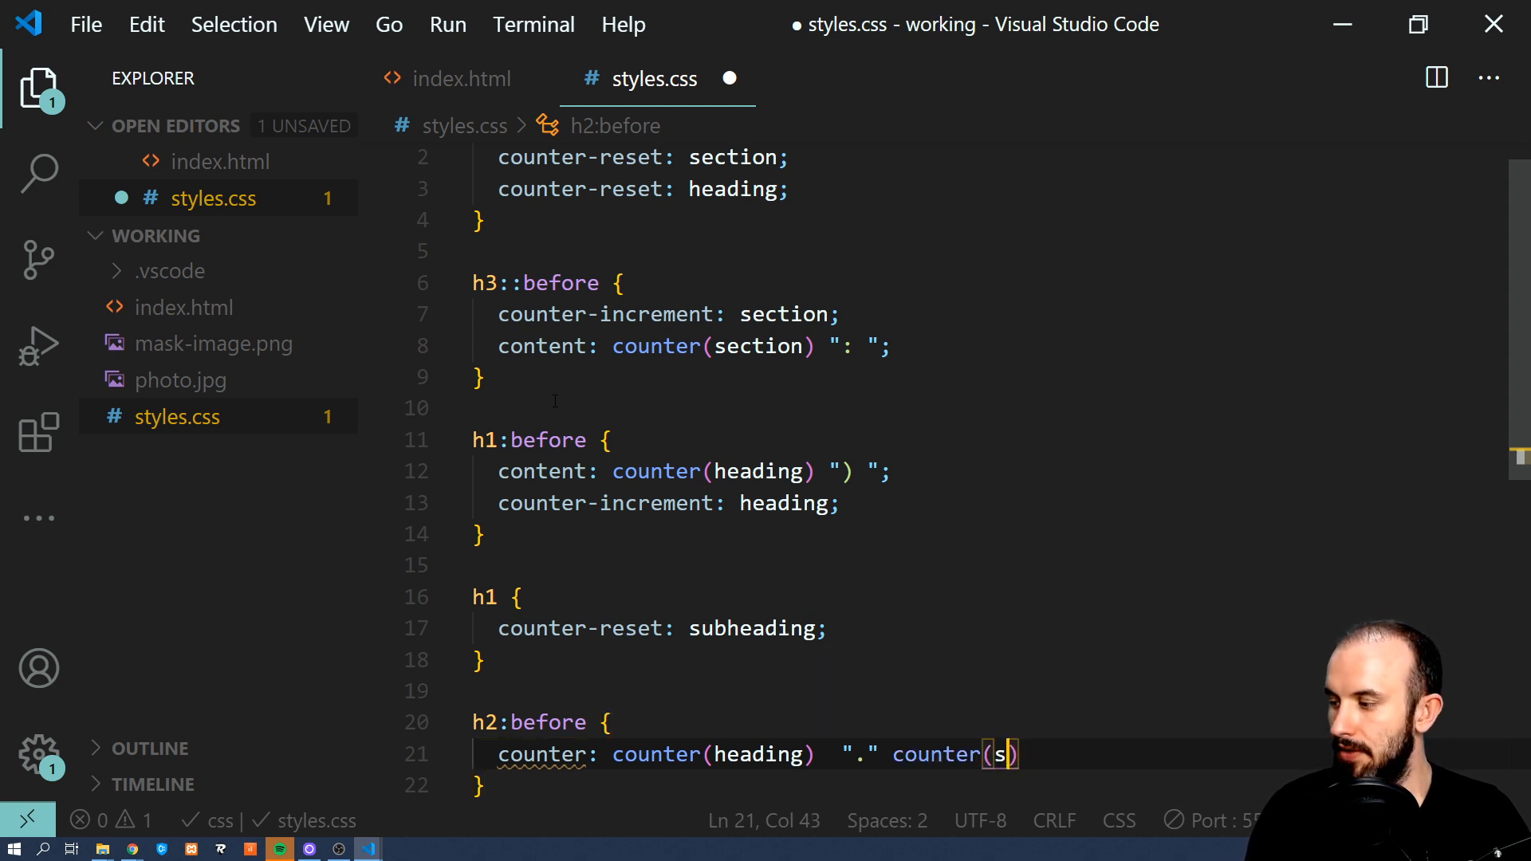
text(ubheading)
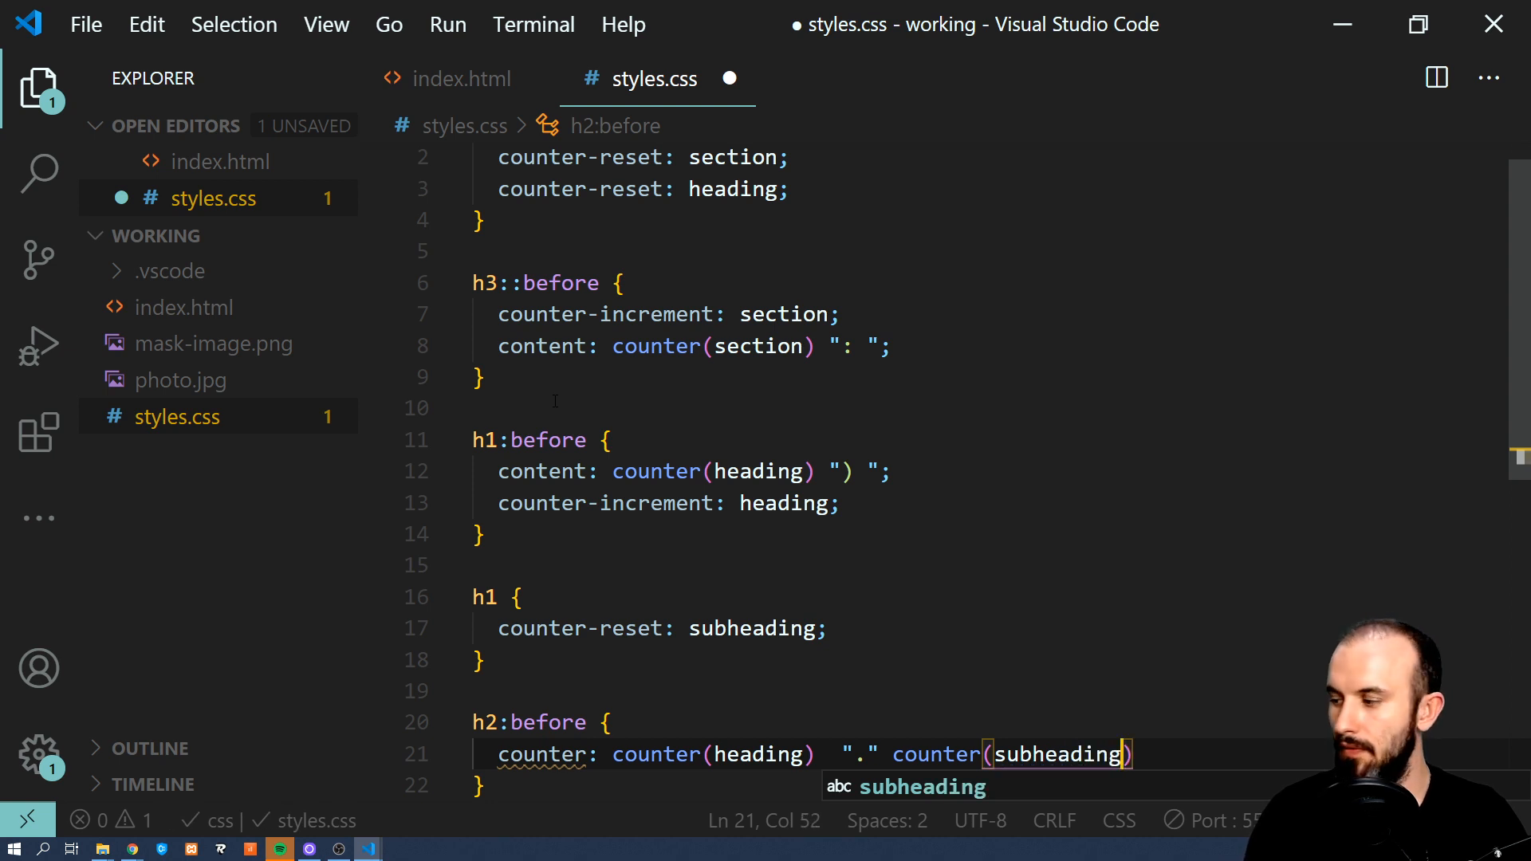
text(")
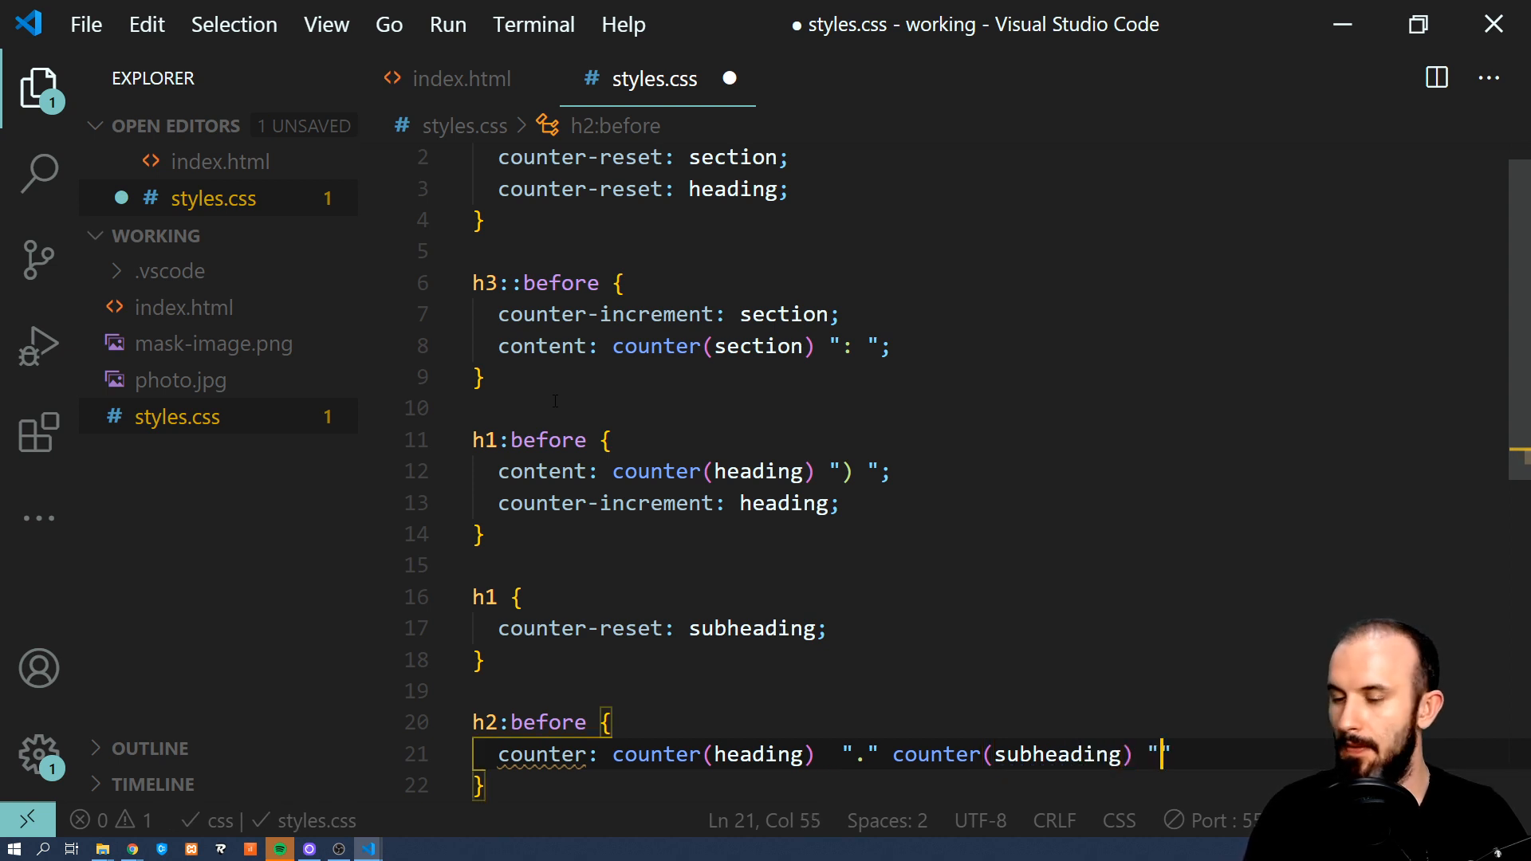
text())
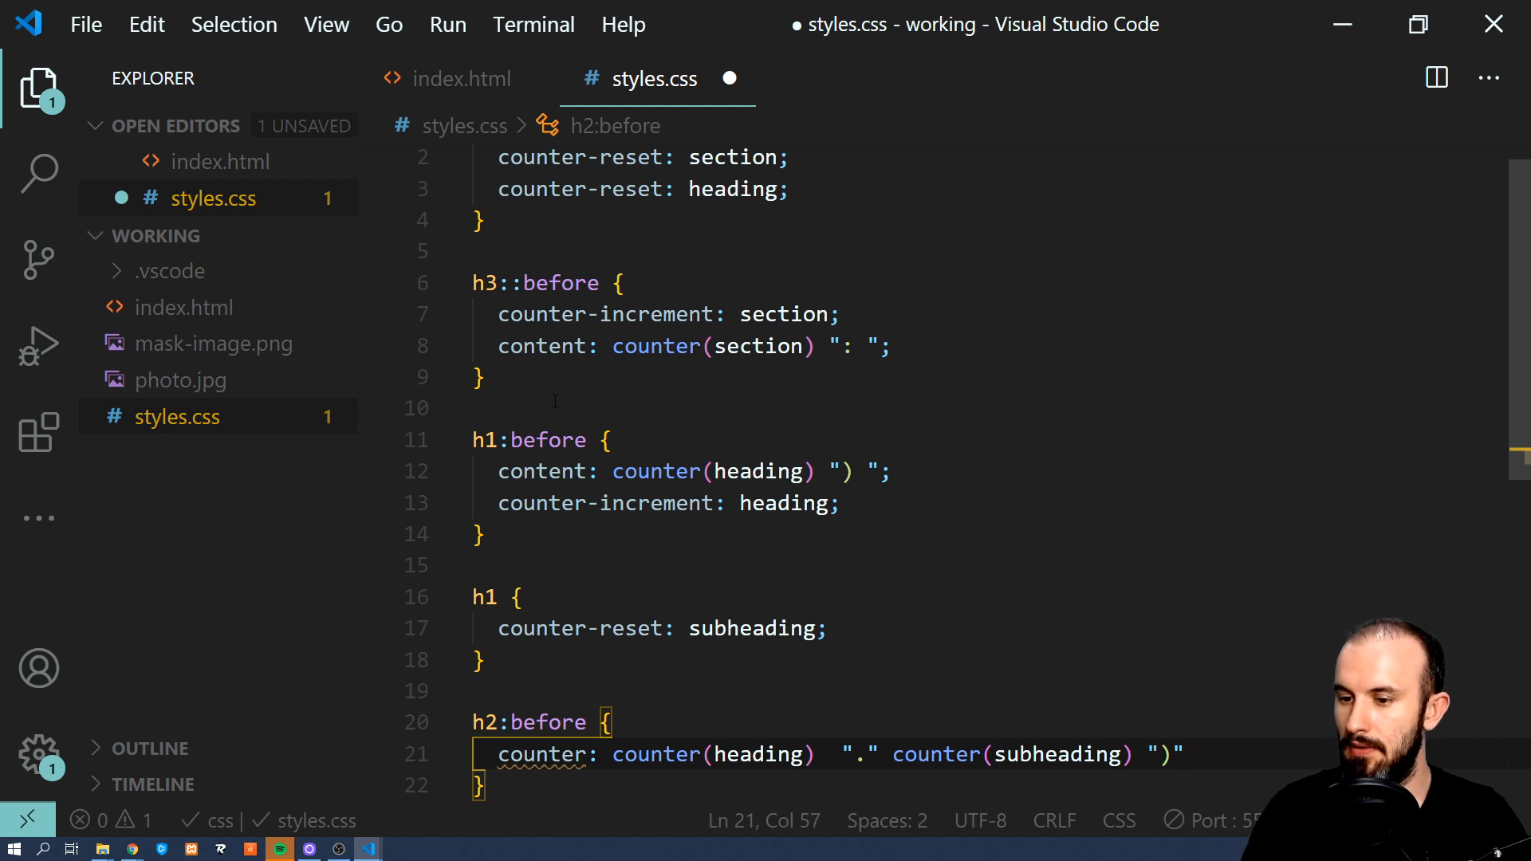
text(;)
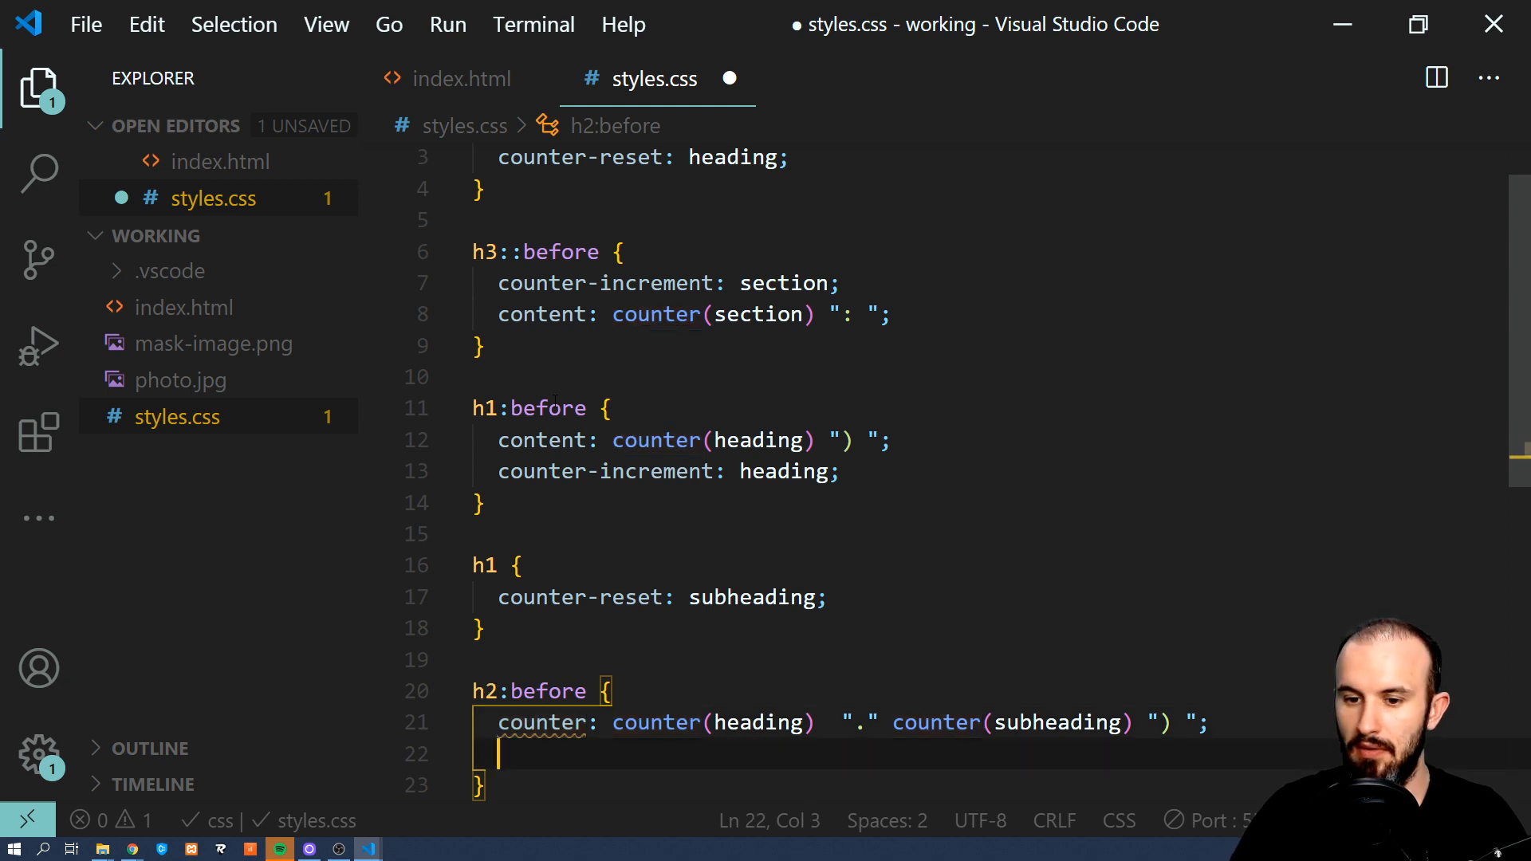
Add counter-increment: subheading to h2:before and save styles.css.
text(co)
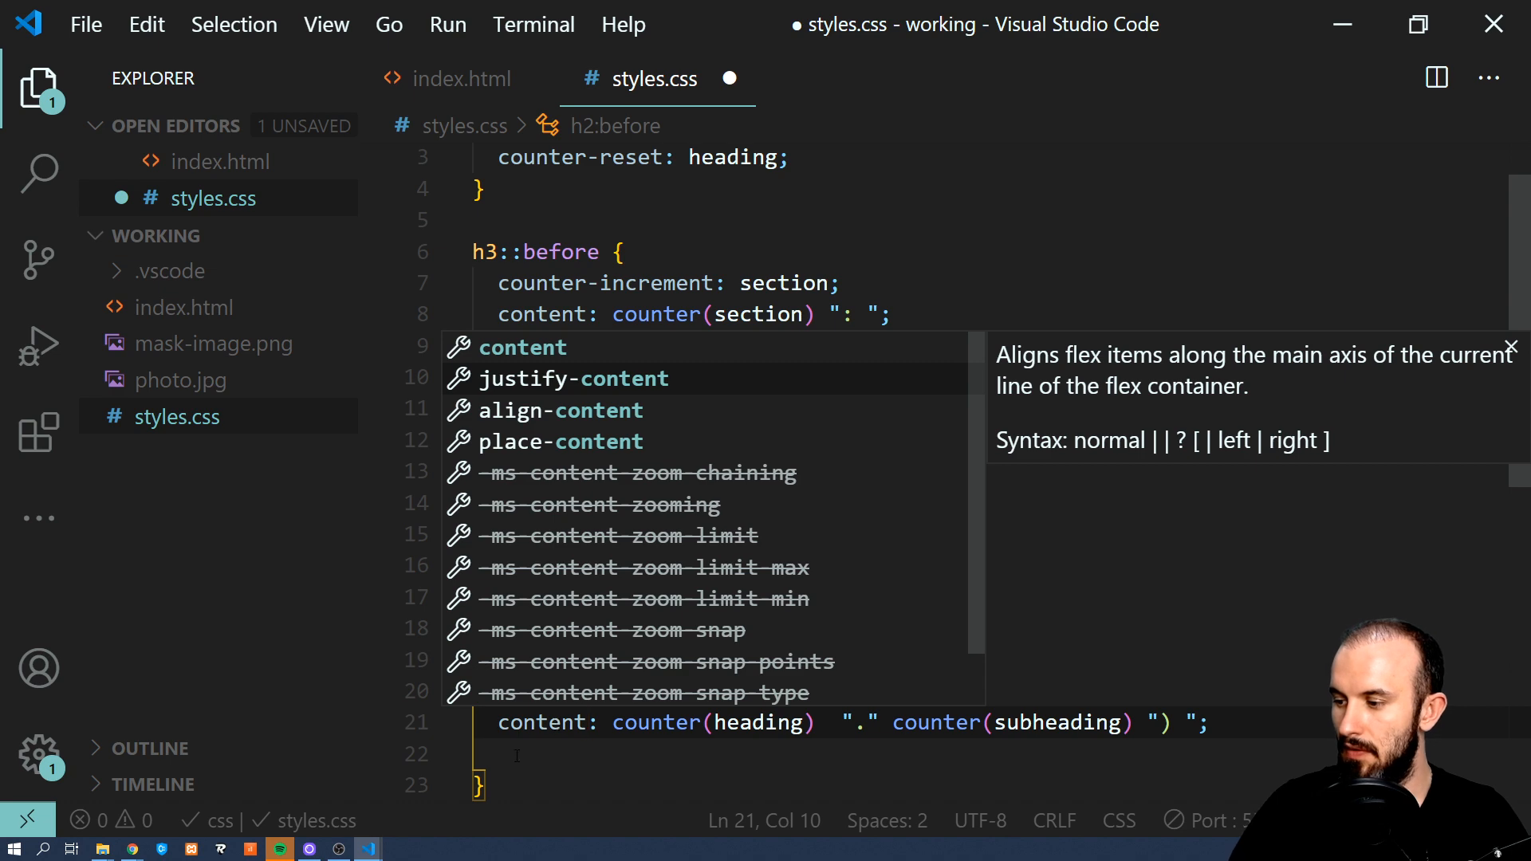
text(cp)
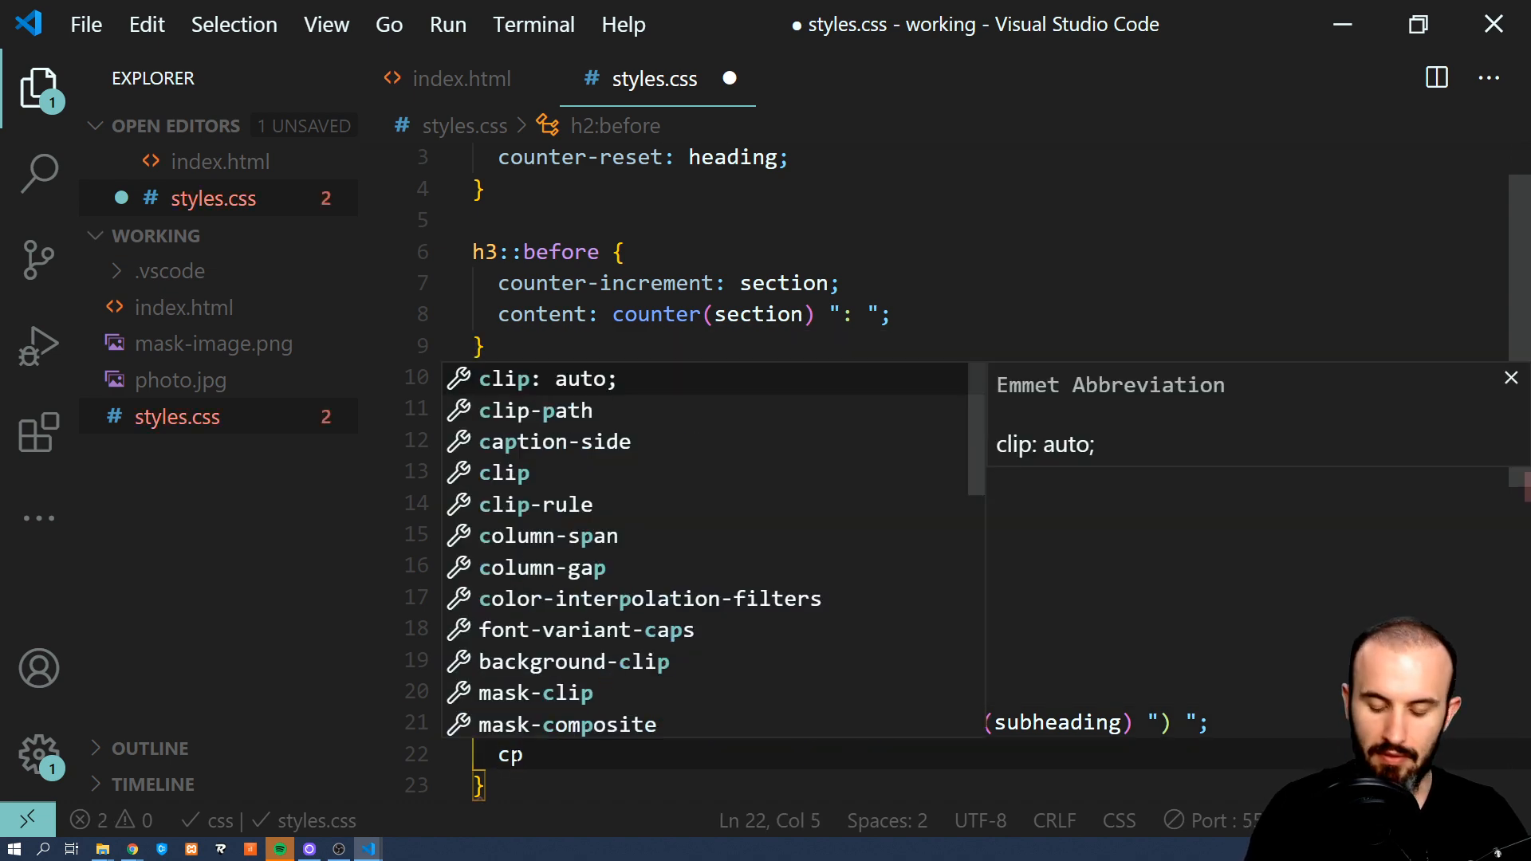
text(counter-increment: ;)
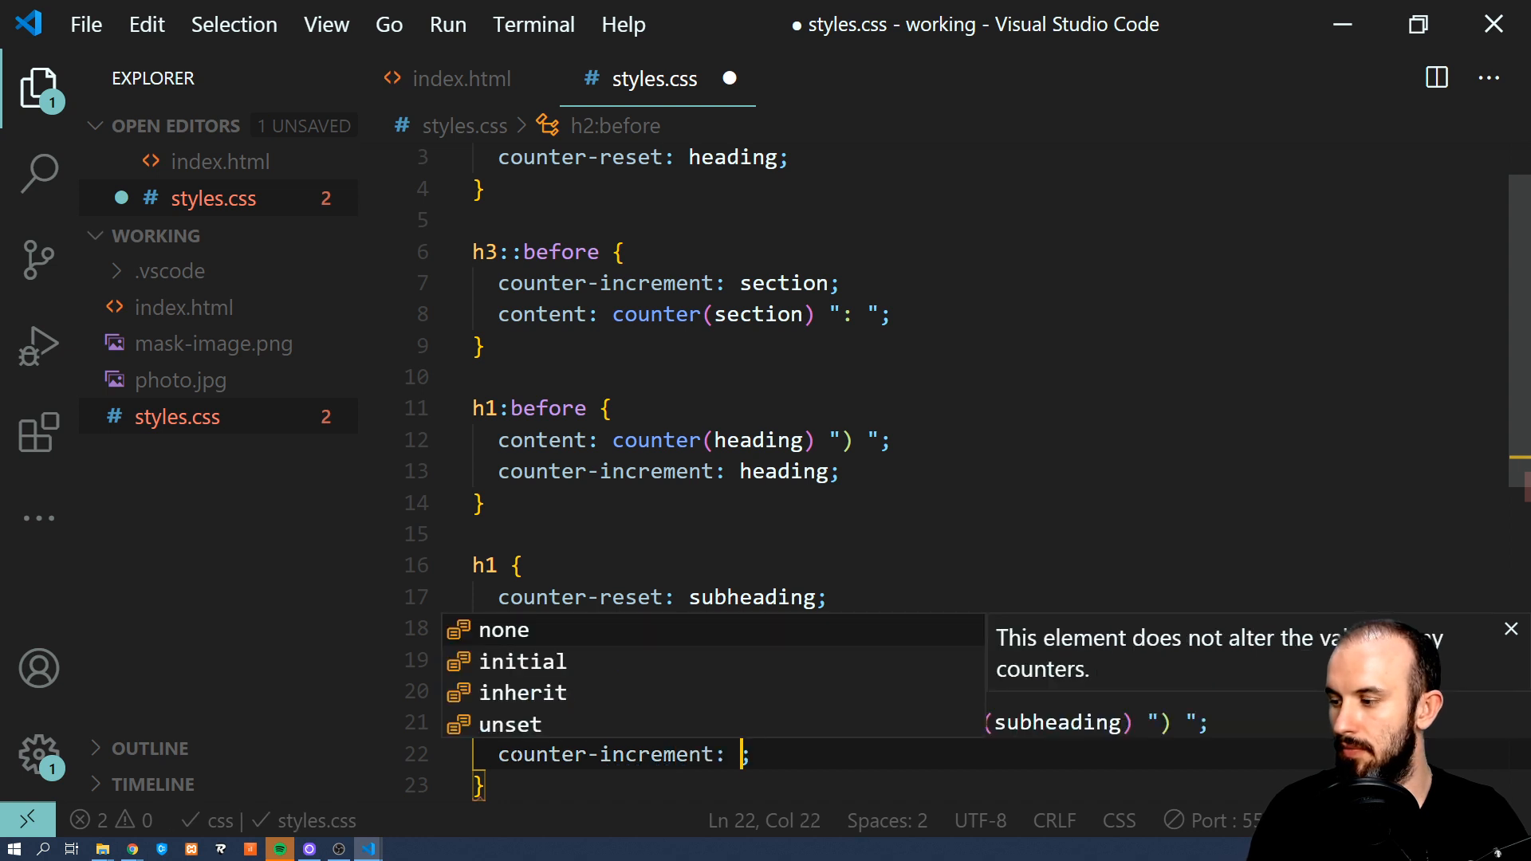
text(sybheading)
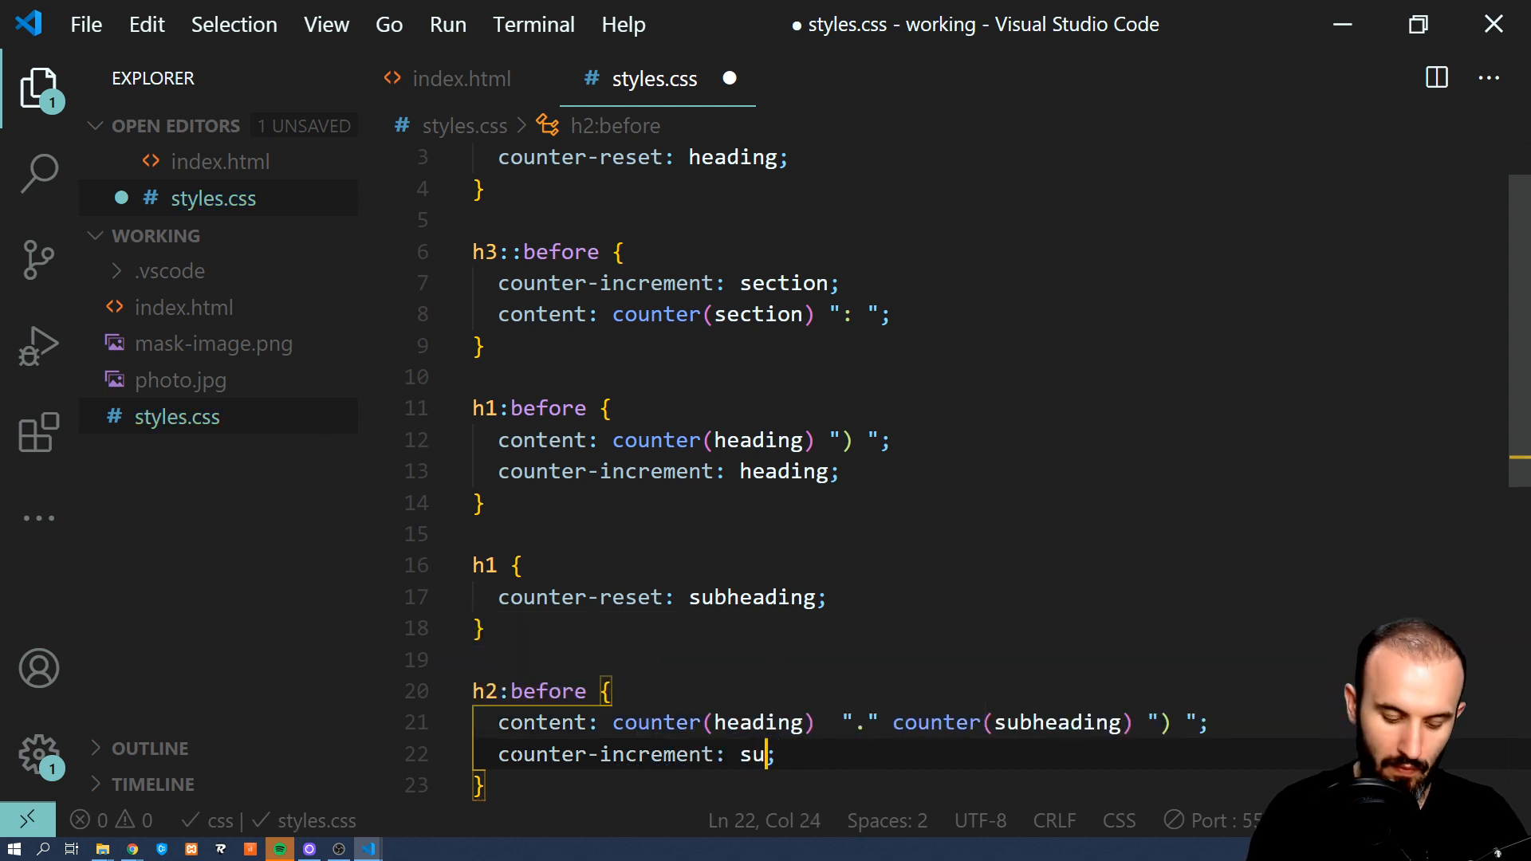
text(bheading)
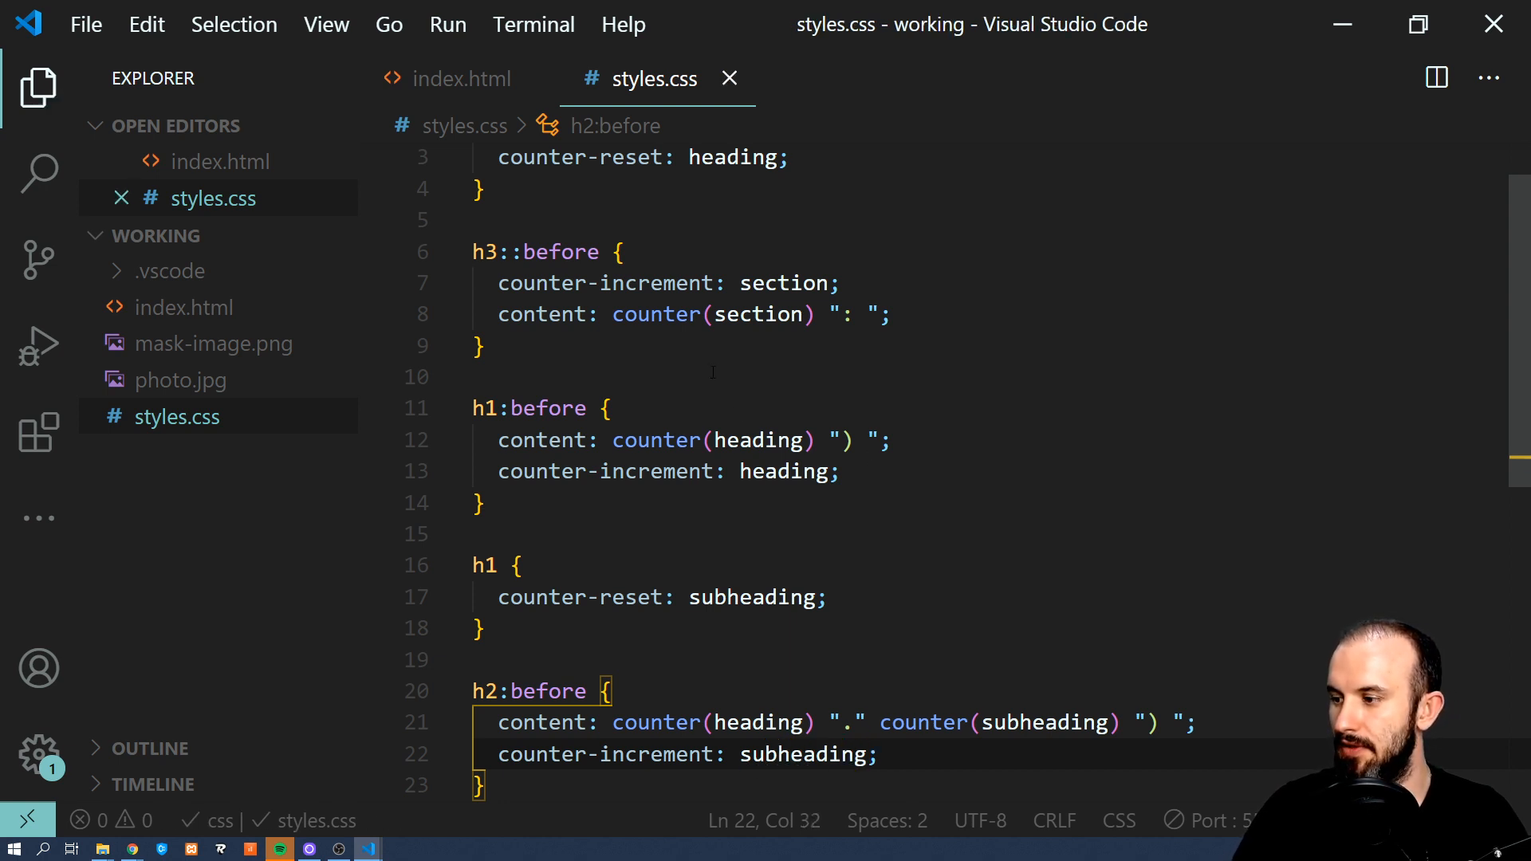
Add Heading 1 and Heading 2 h1s, each with Subheading 1 and Subheading 2 h2s, and save index.html.
click(463, 79)
text(<h1></h1>)
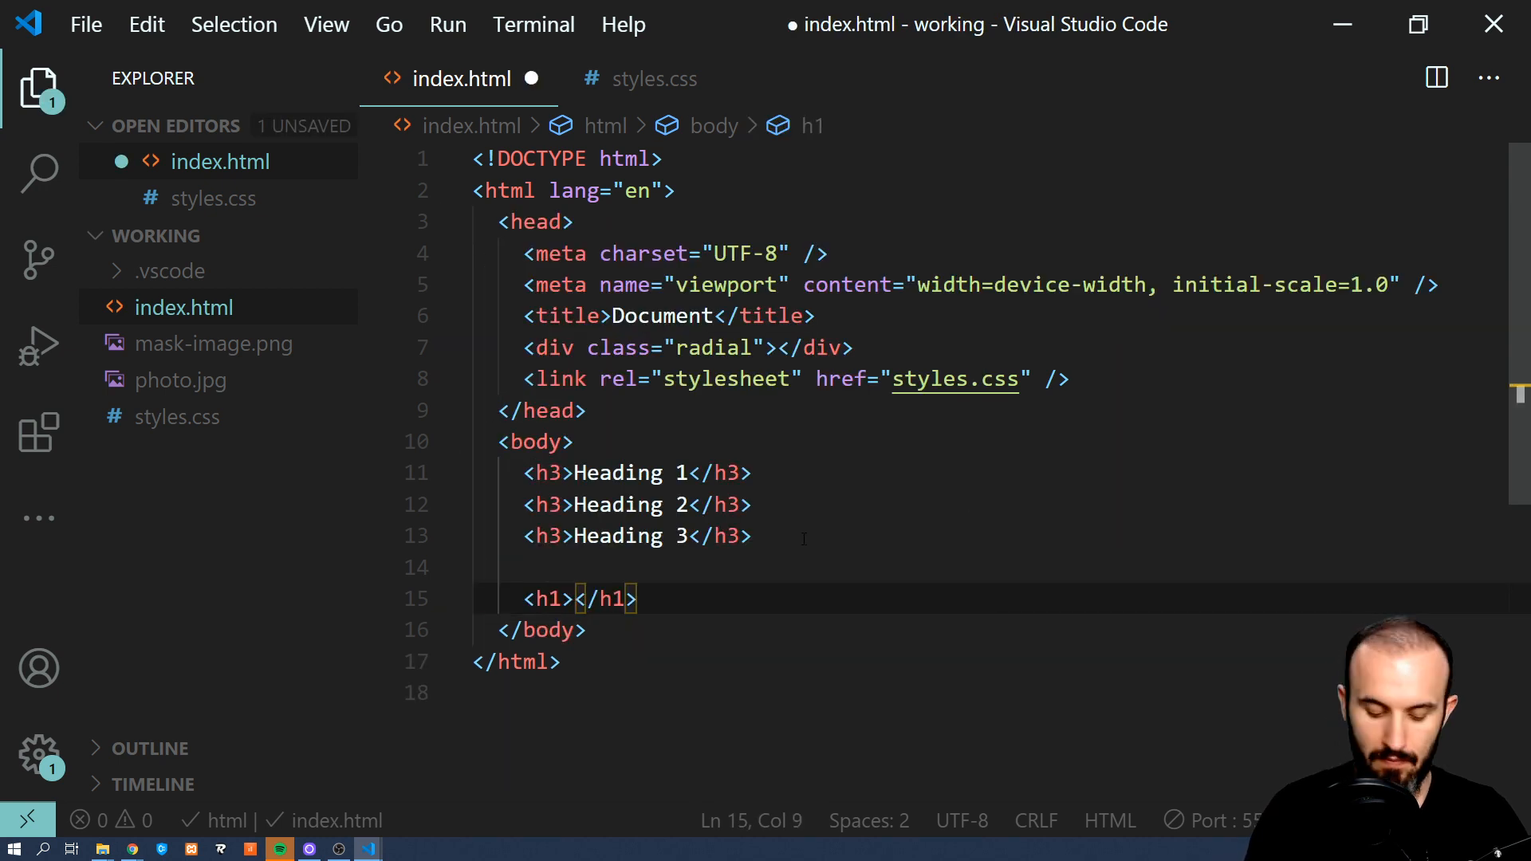
text(Heading 1)
text(<h2>Sub</h2>)
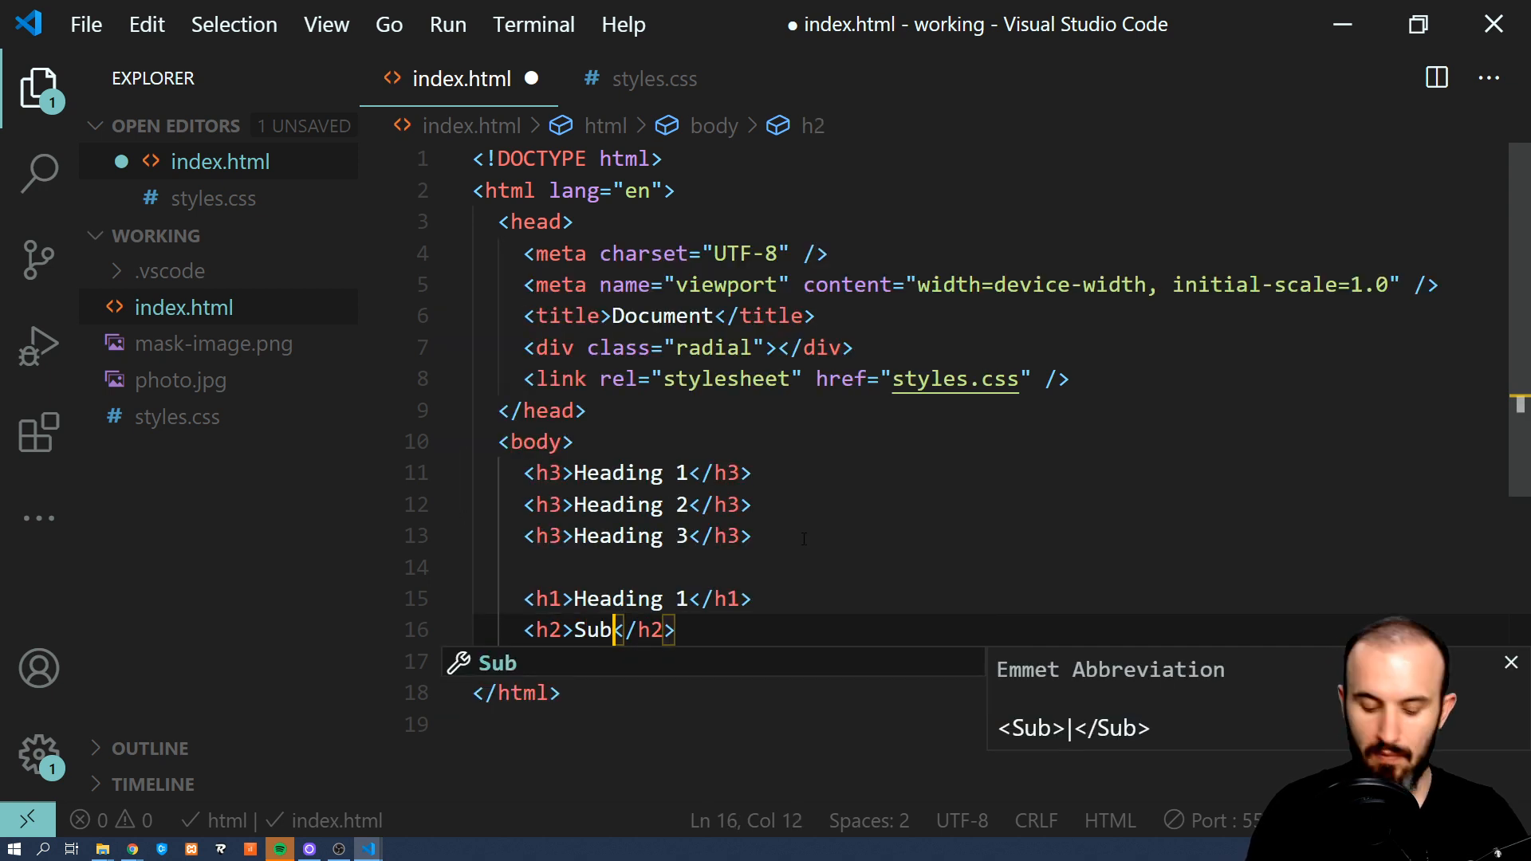
text(heading 2)
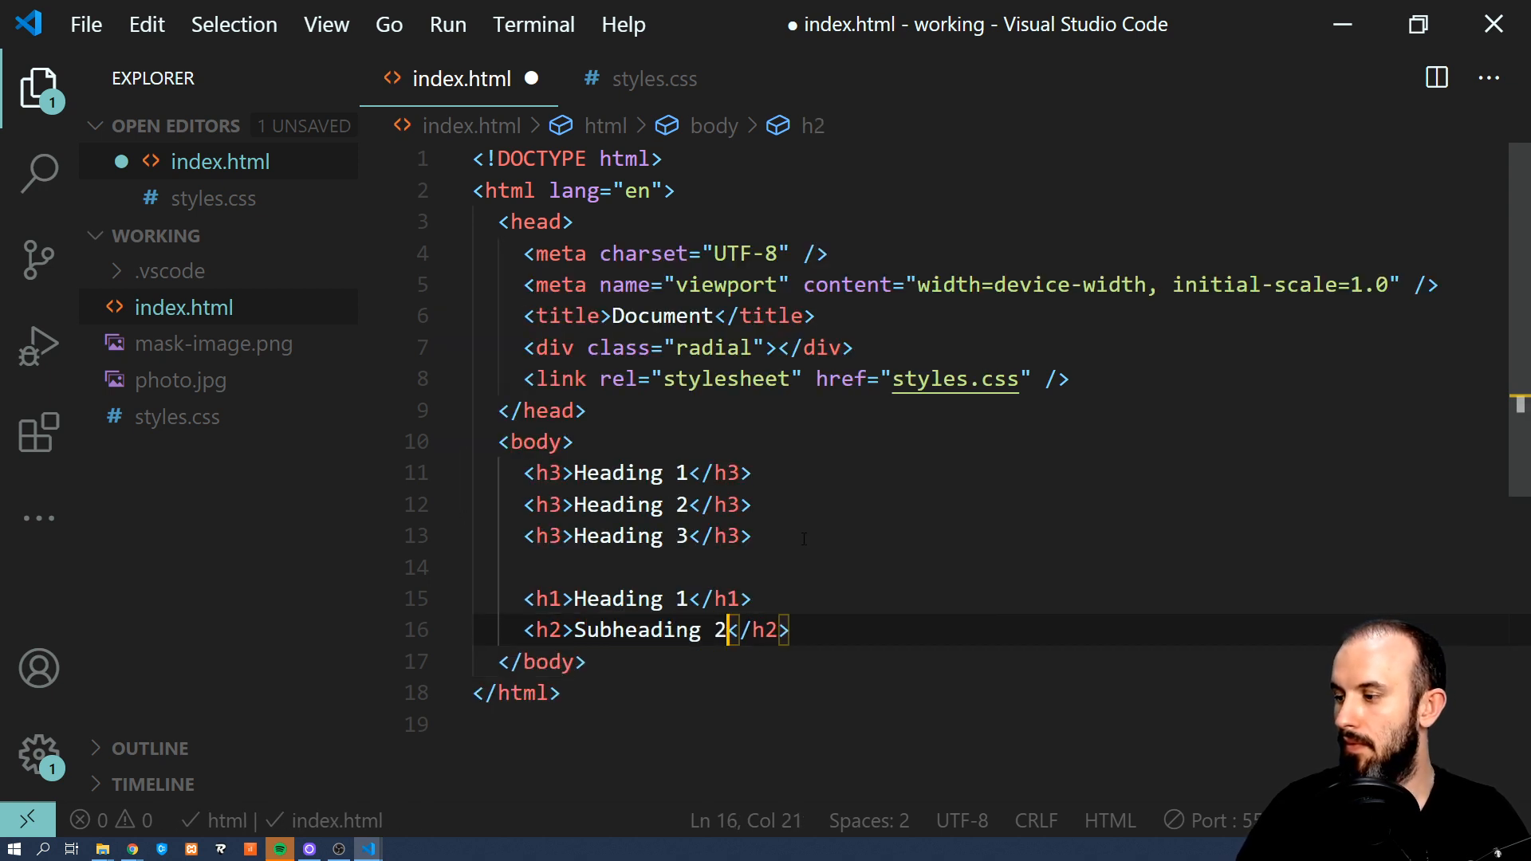
text(1)
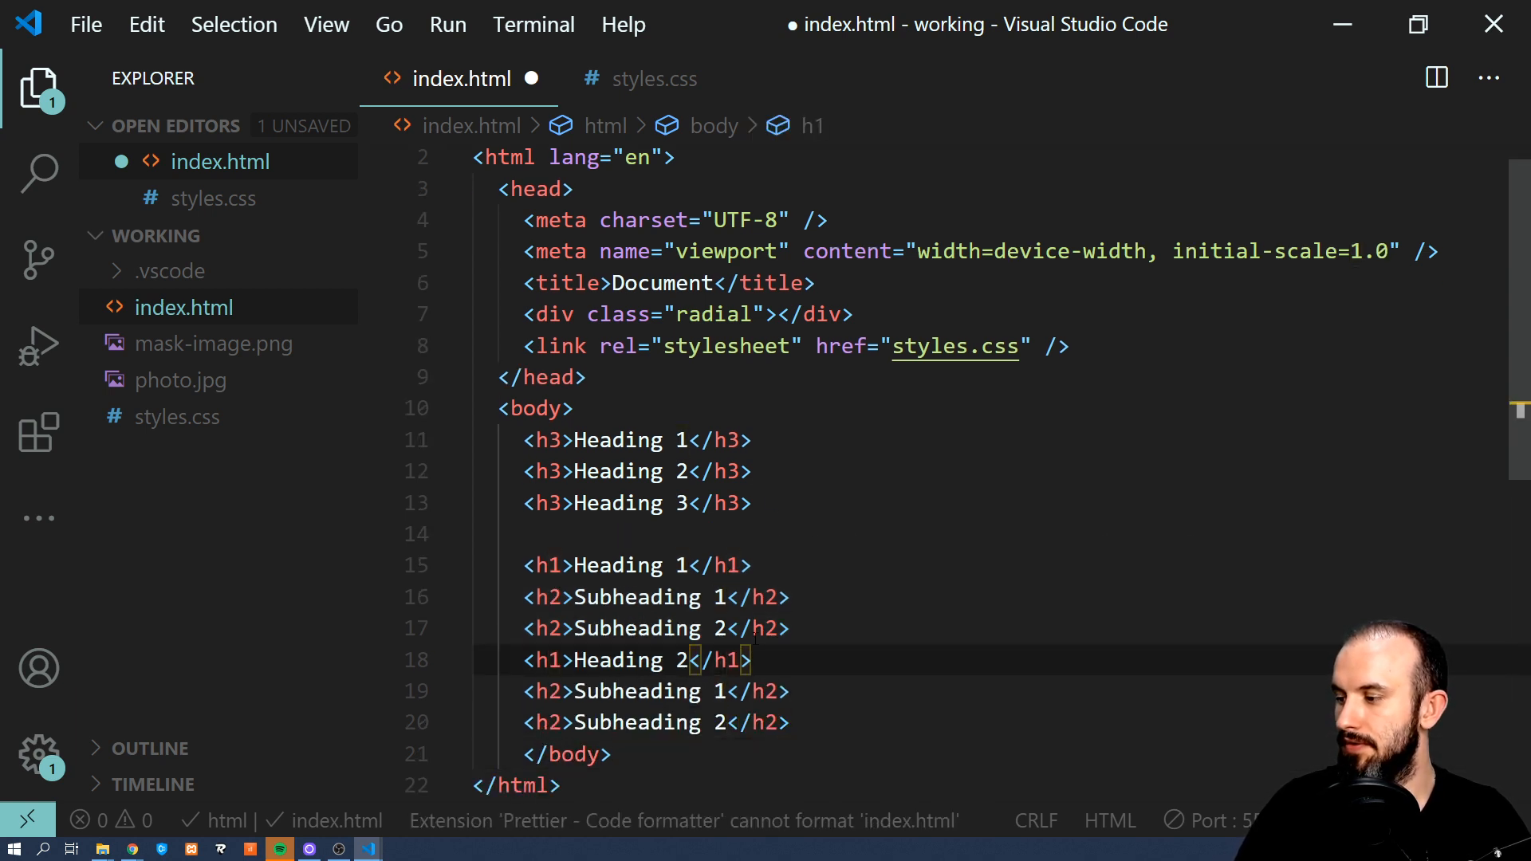
key(Ctrl+s)
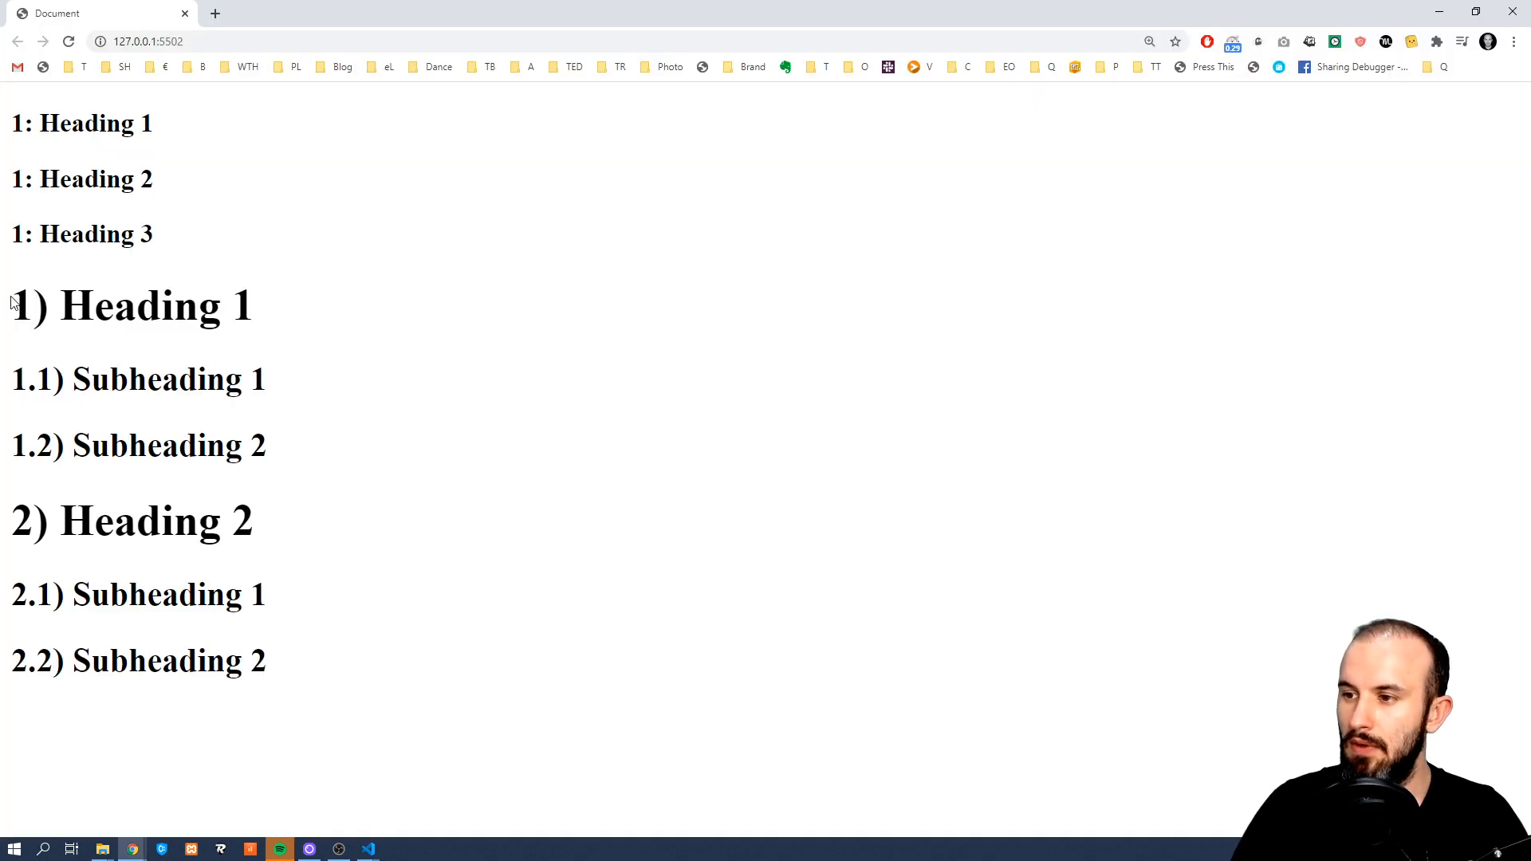
Select the Subheading 2 text on the Chrome preview to inspect the numbered headings.
double_click(169, 379)
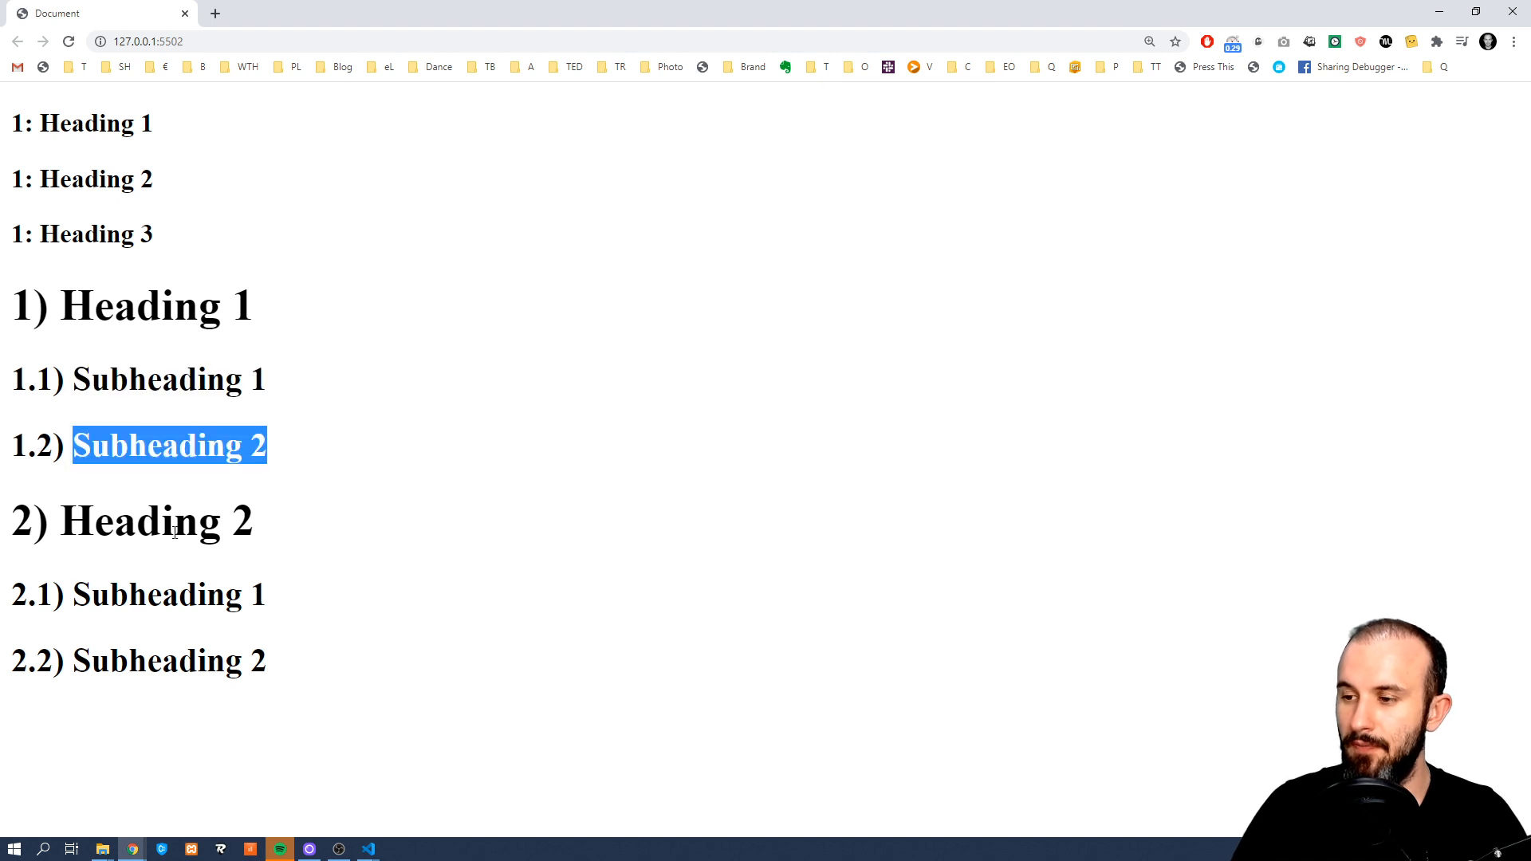
mouse_move(48, 512)
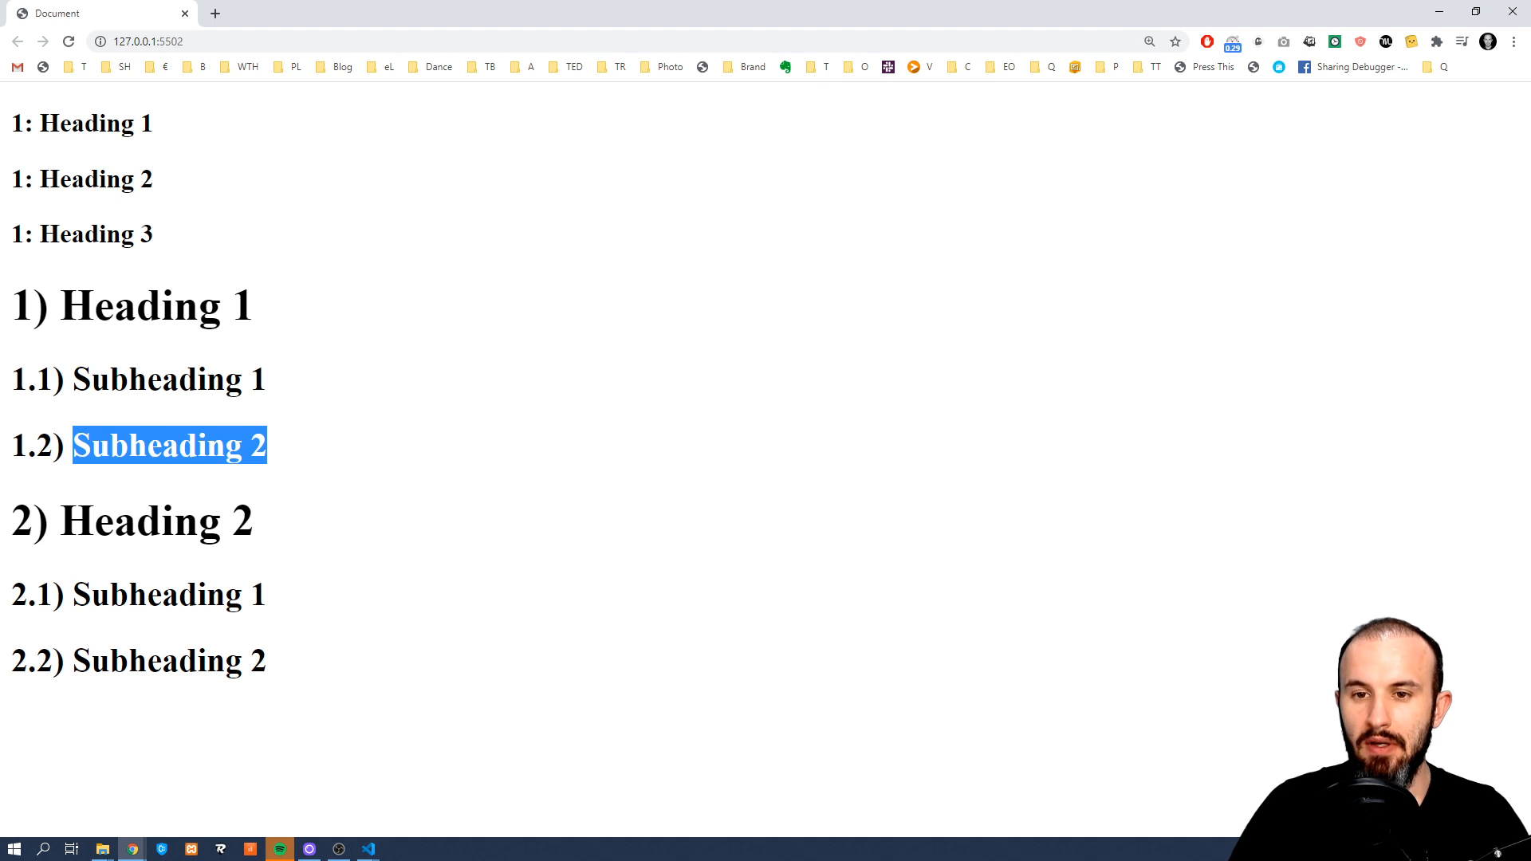
mouse_move(70, 341)
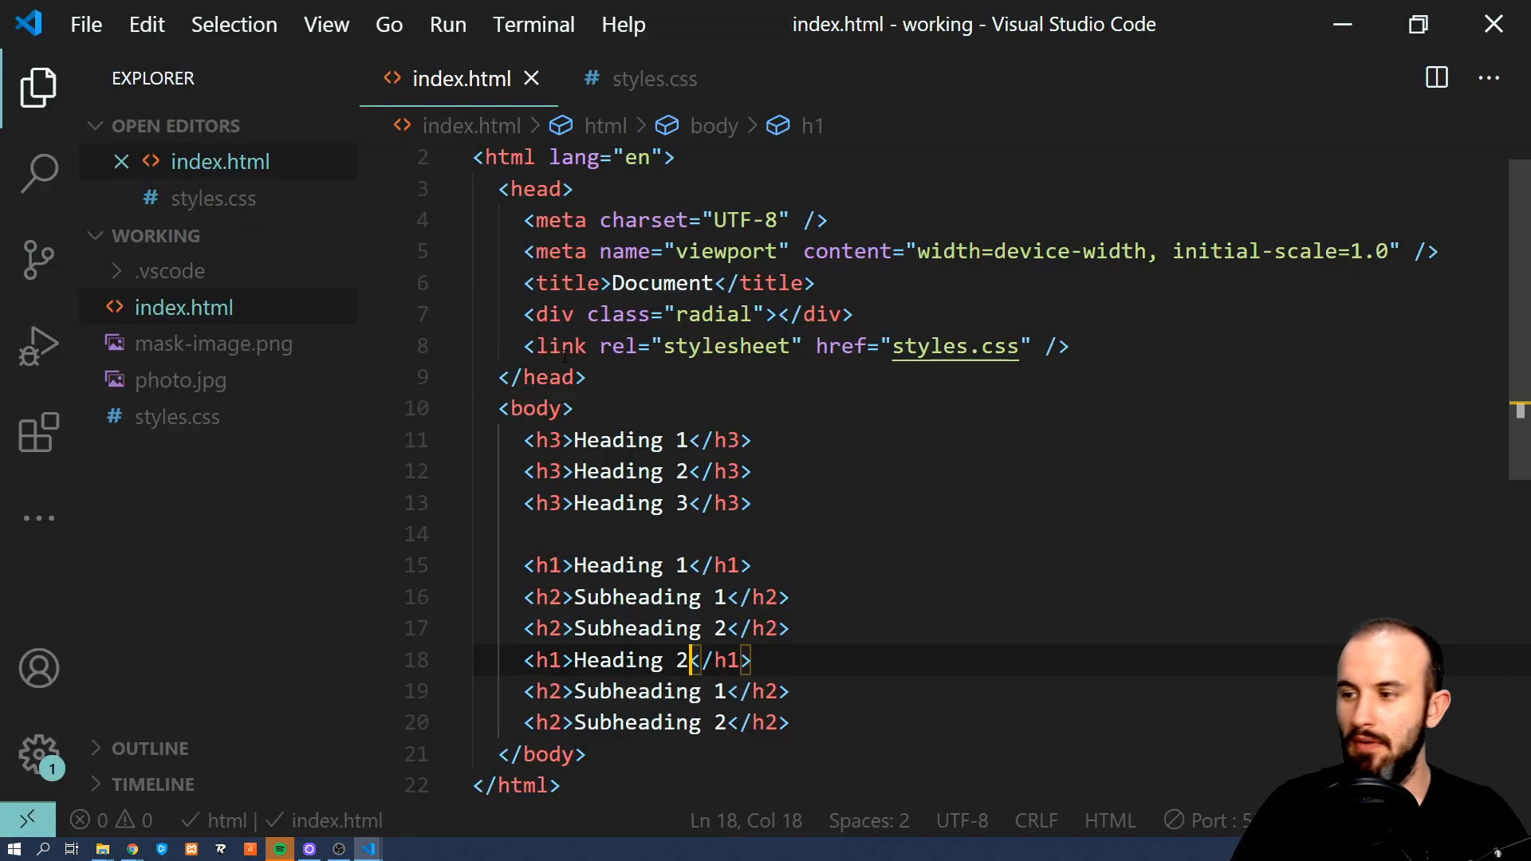
Review the ol/li::before nested counter rules in styles.css and the list markup in index.html.
click(654, 79)
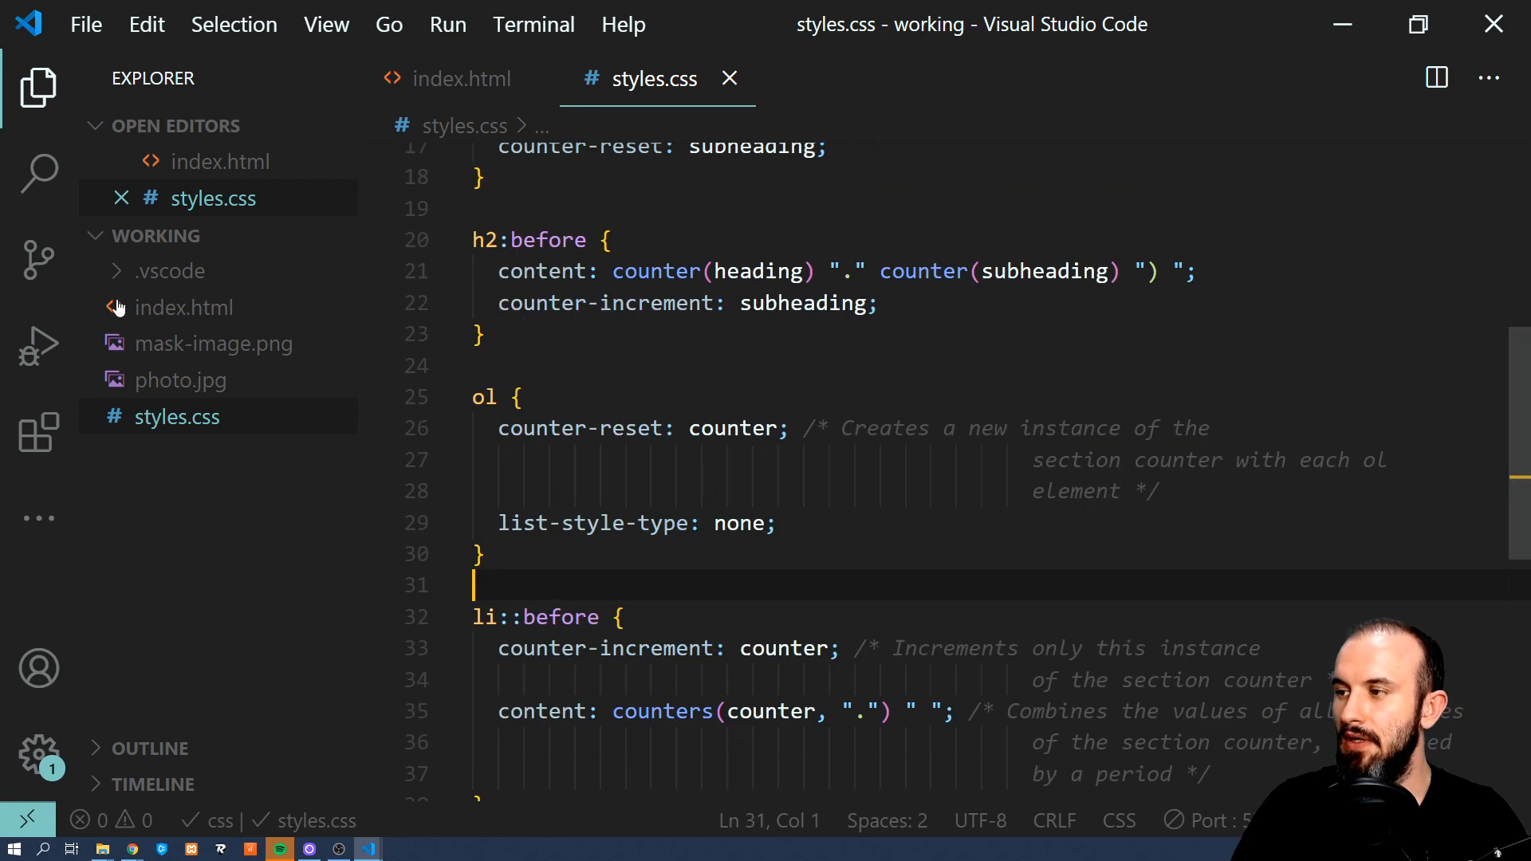
mouse_move(457, 78)
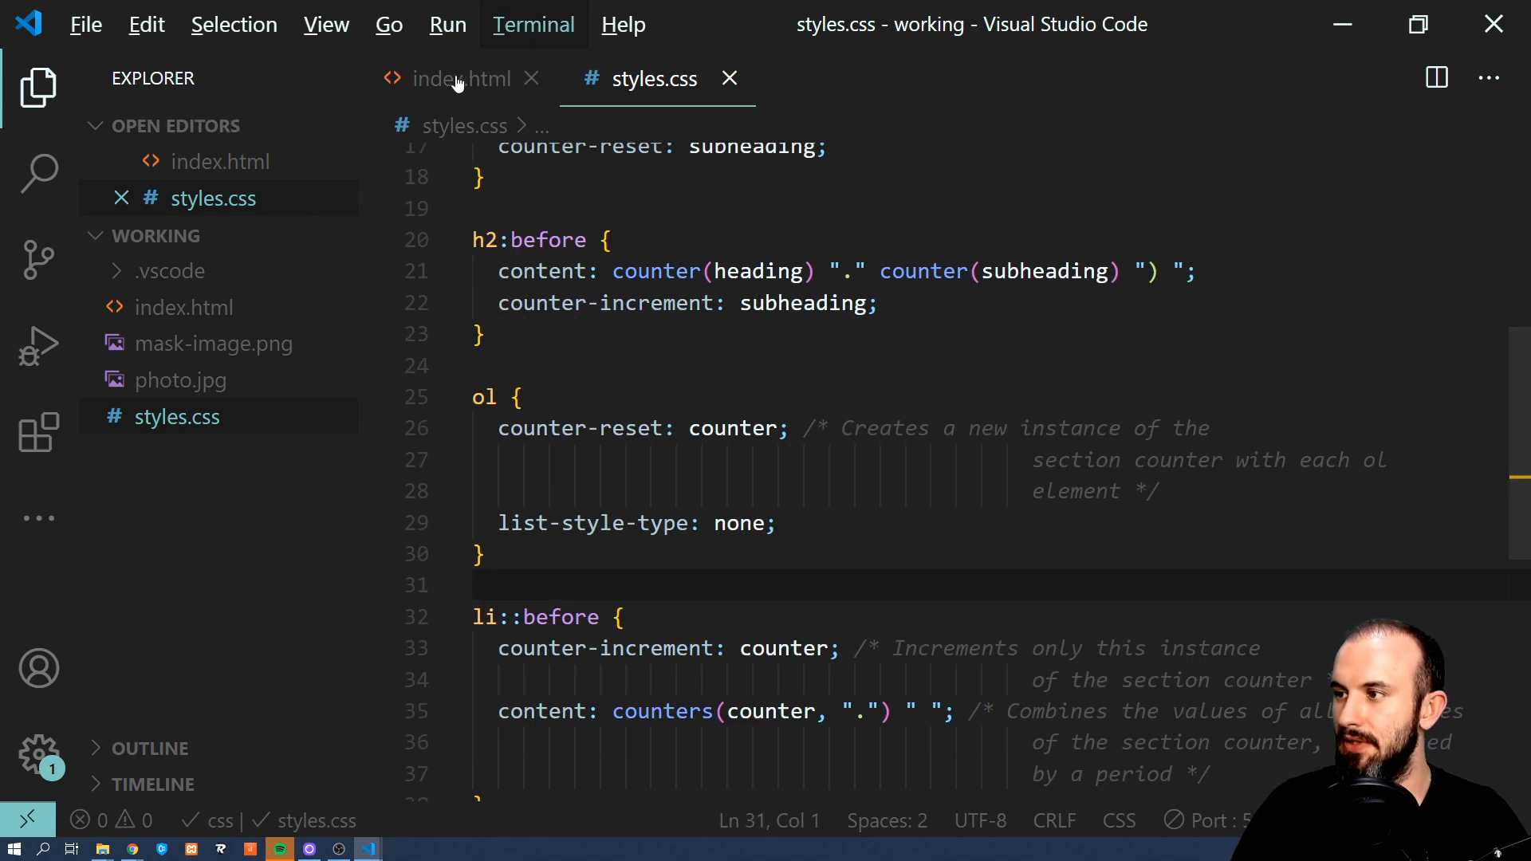
click(456, 78)
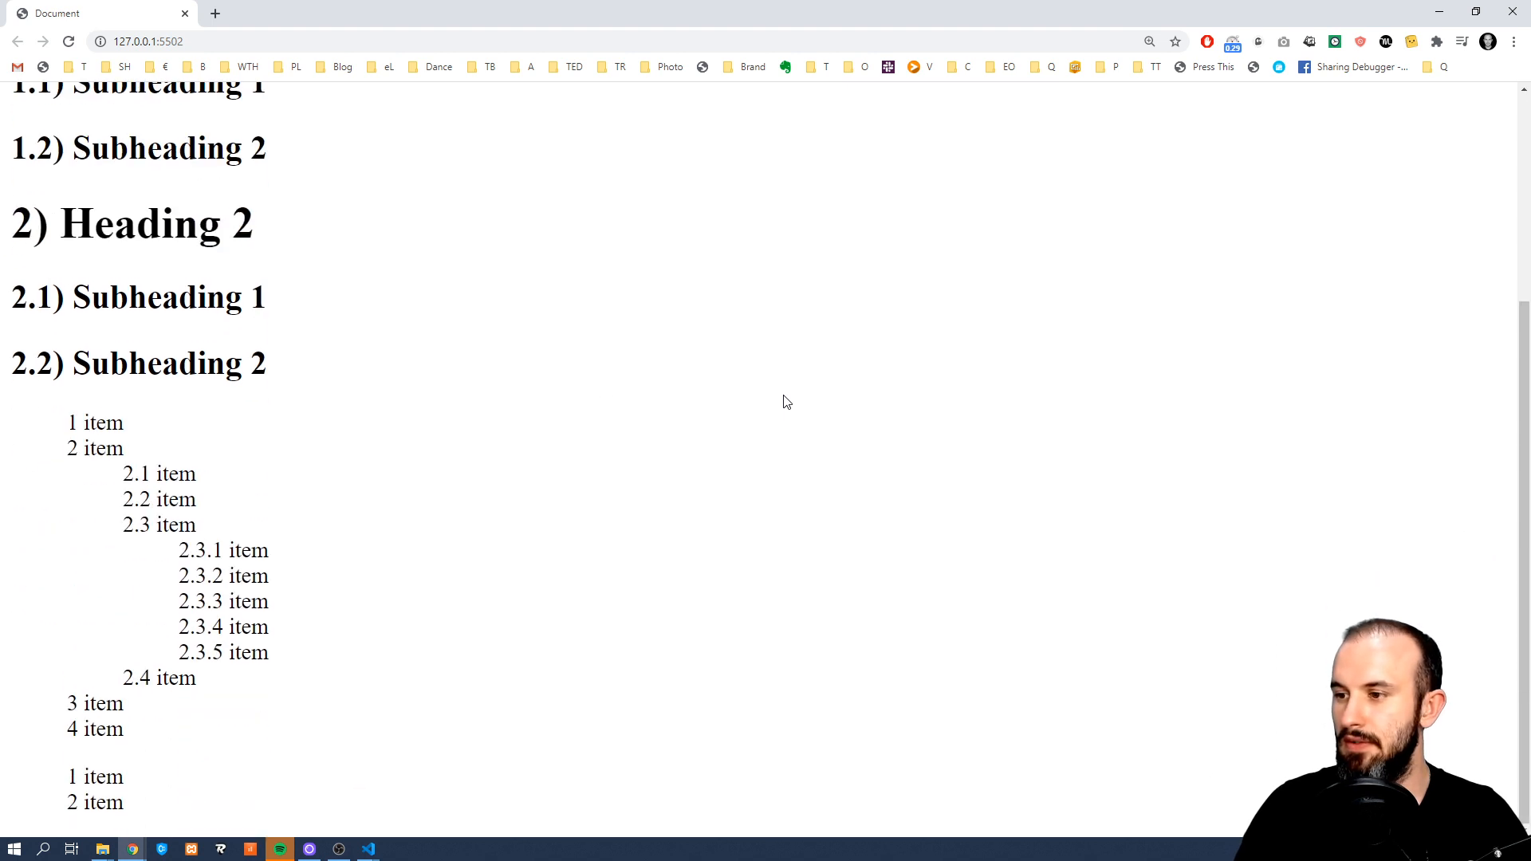
mouse_move(87, 426)
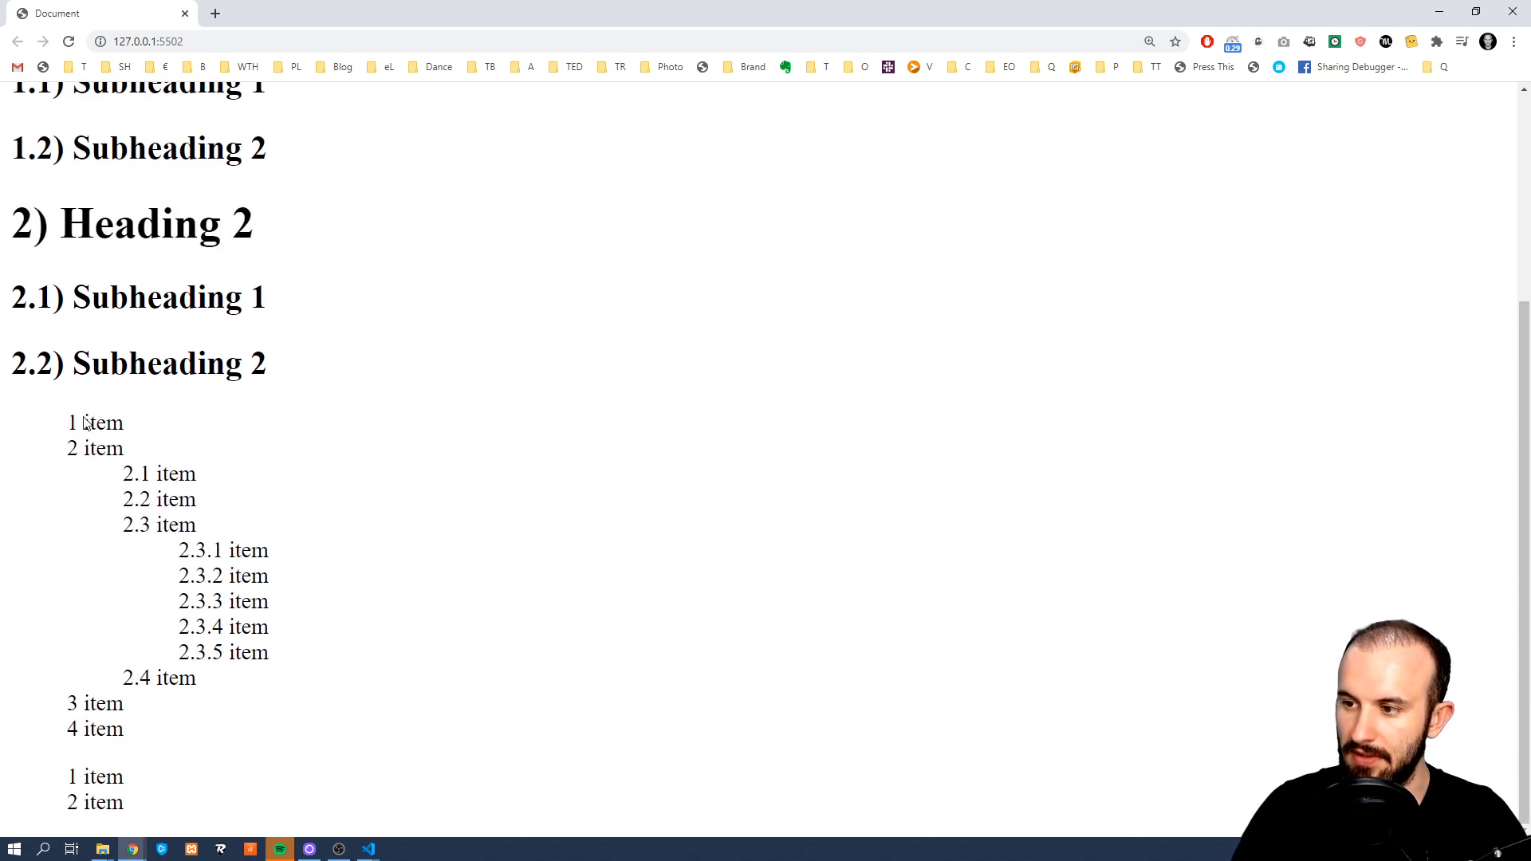
mouse_move(136, 531)
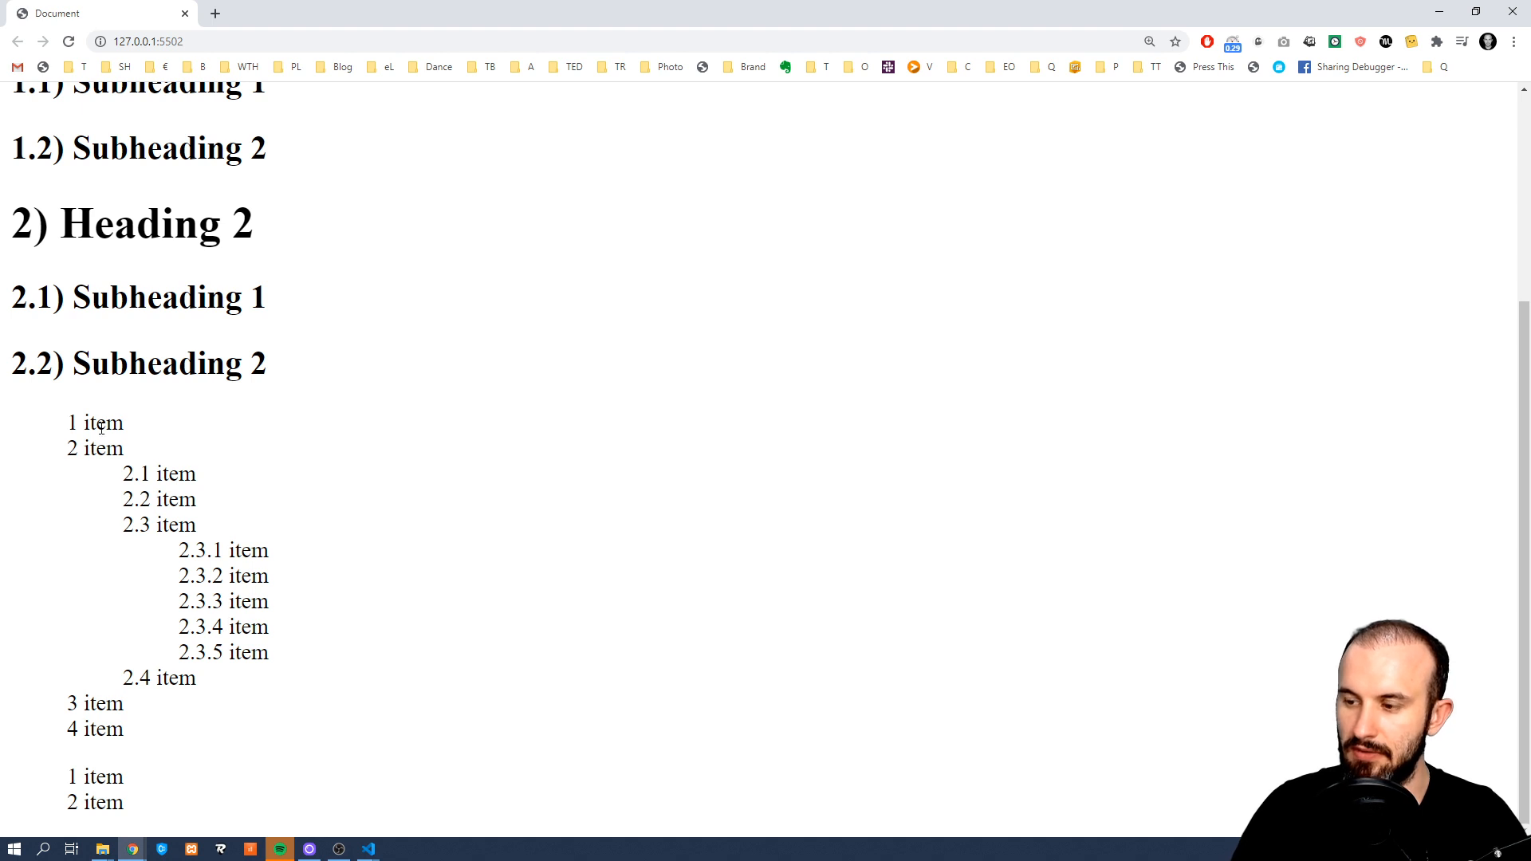
mouse_move(183, 527)
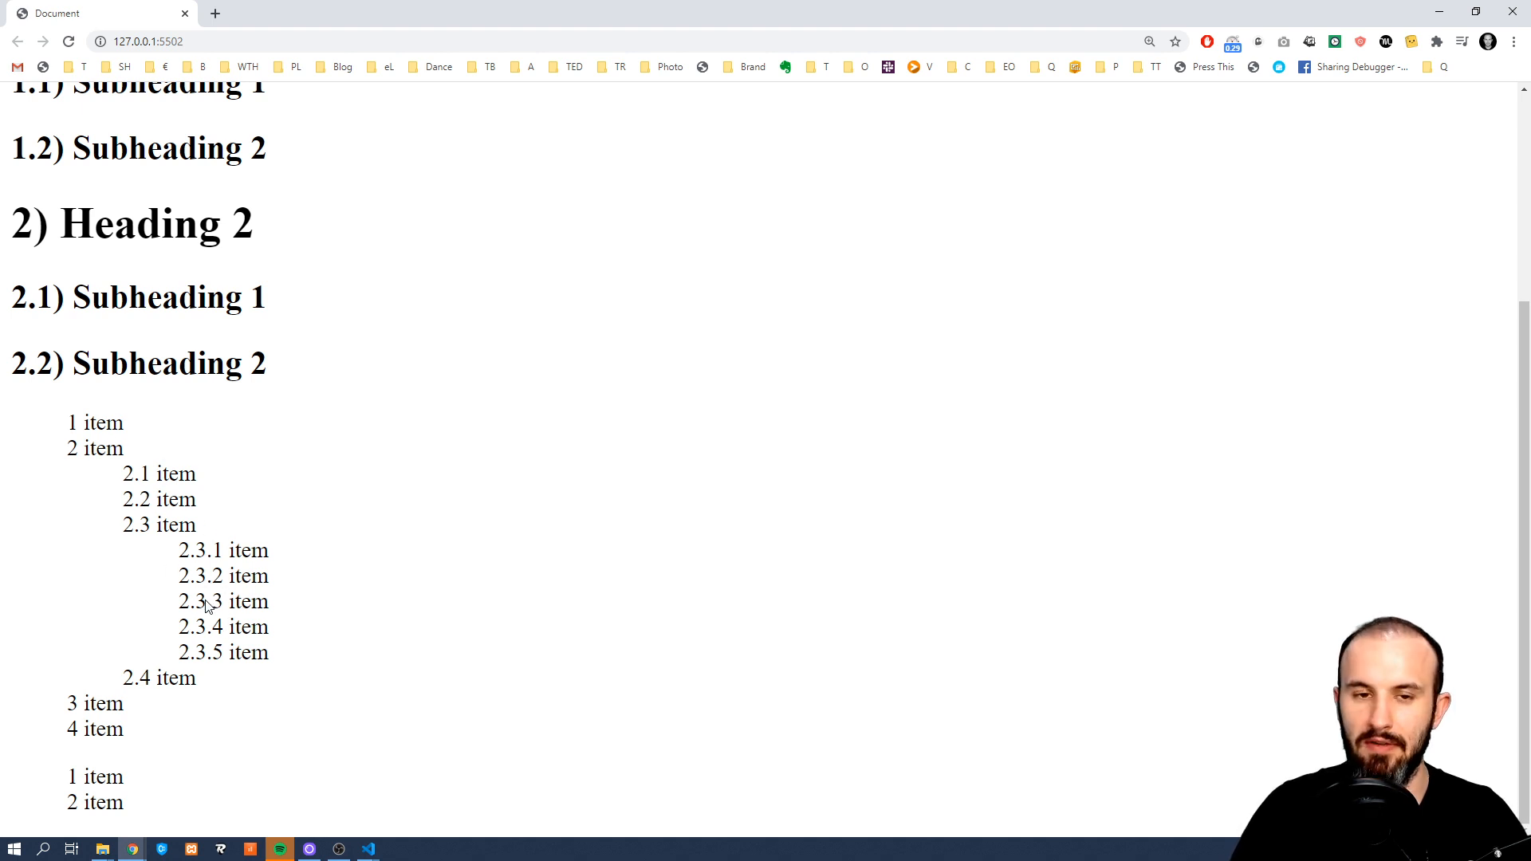
mouse_move(274, 612)
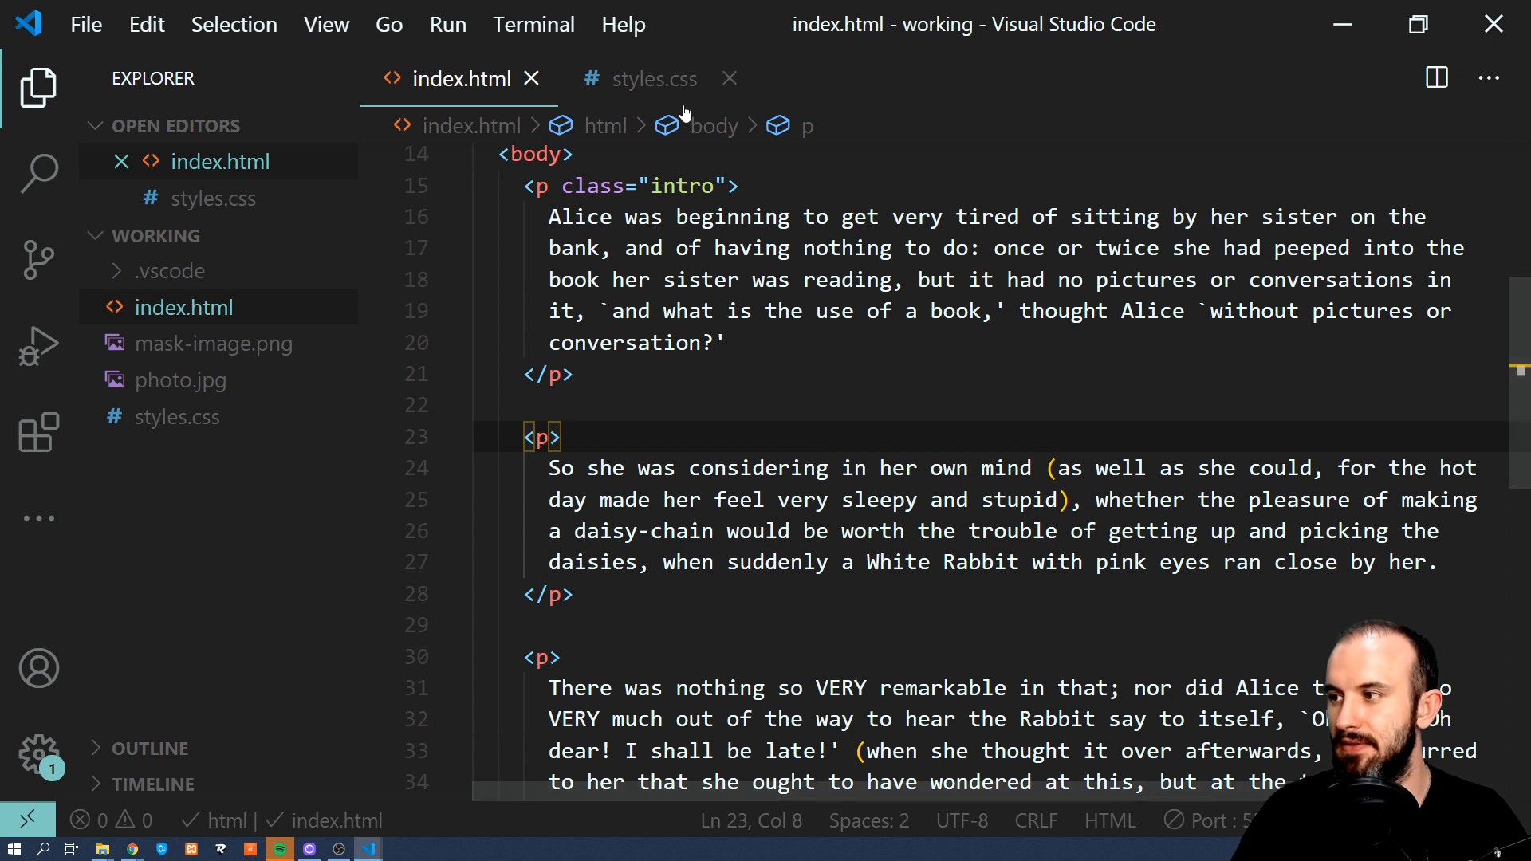
Write a p.intro:first-letter rule with font-size 100px and display block.
click(649, 78)
text(p.intro { })
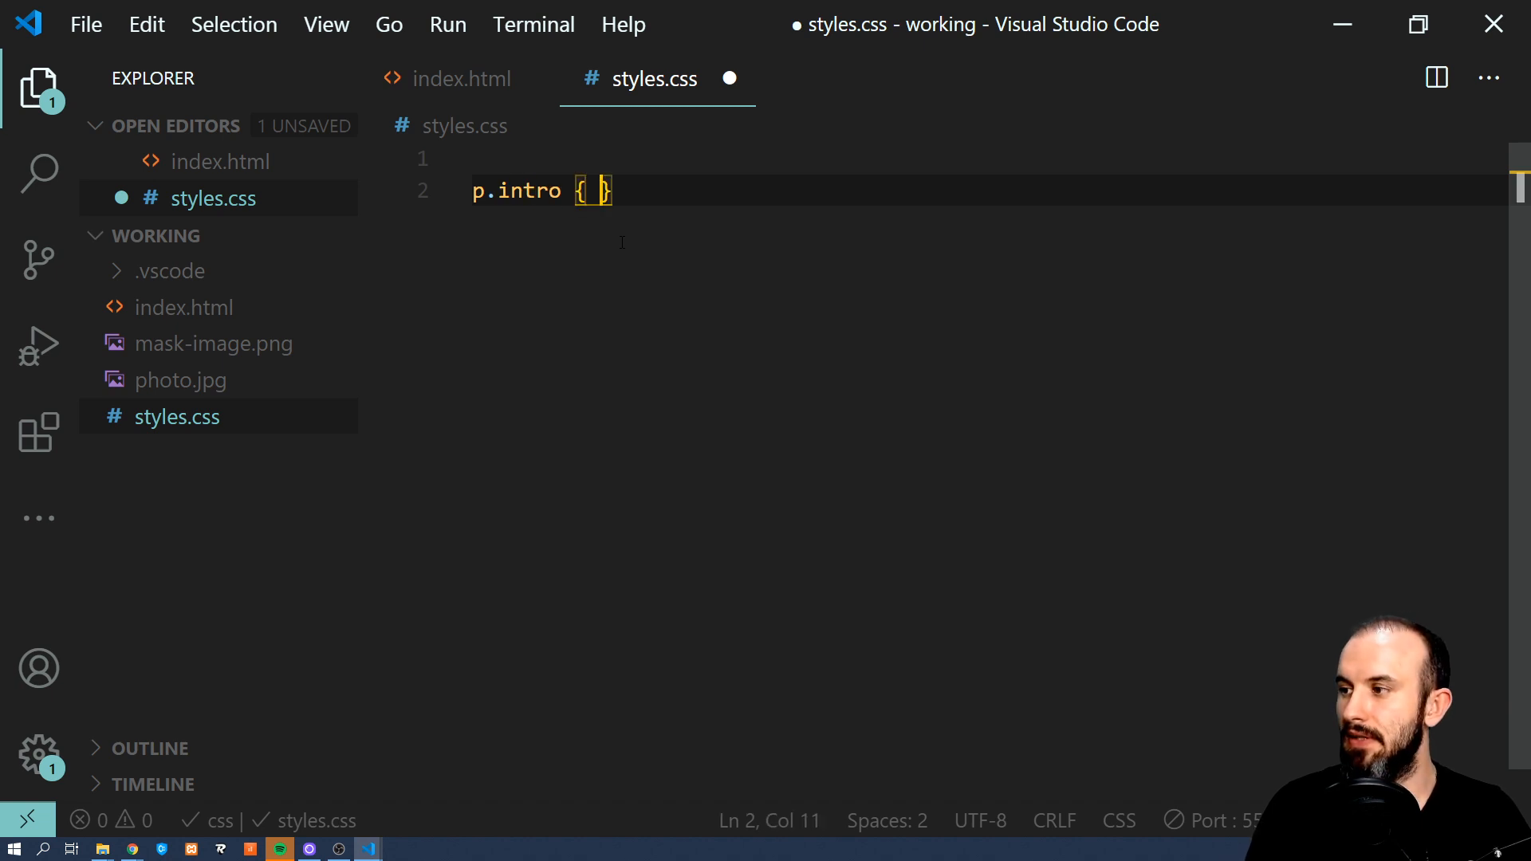
key(Enter)
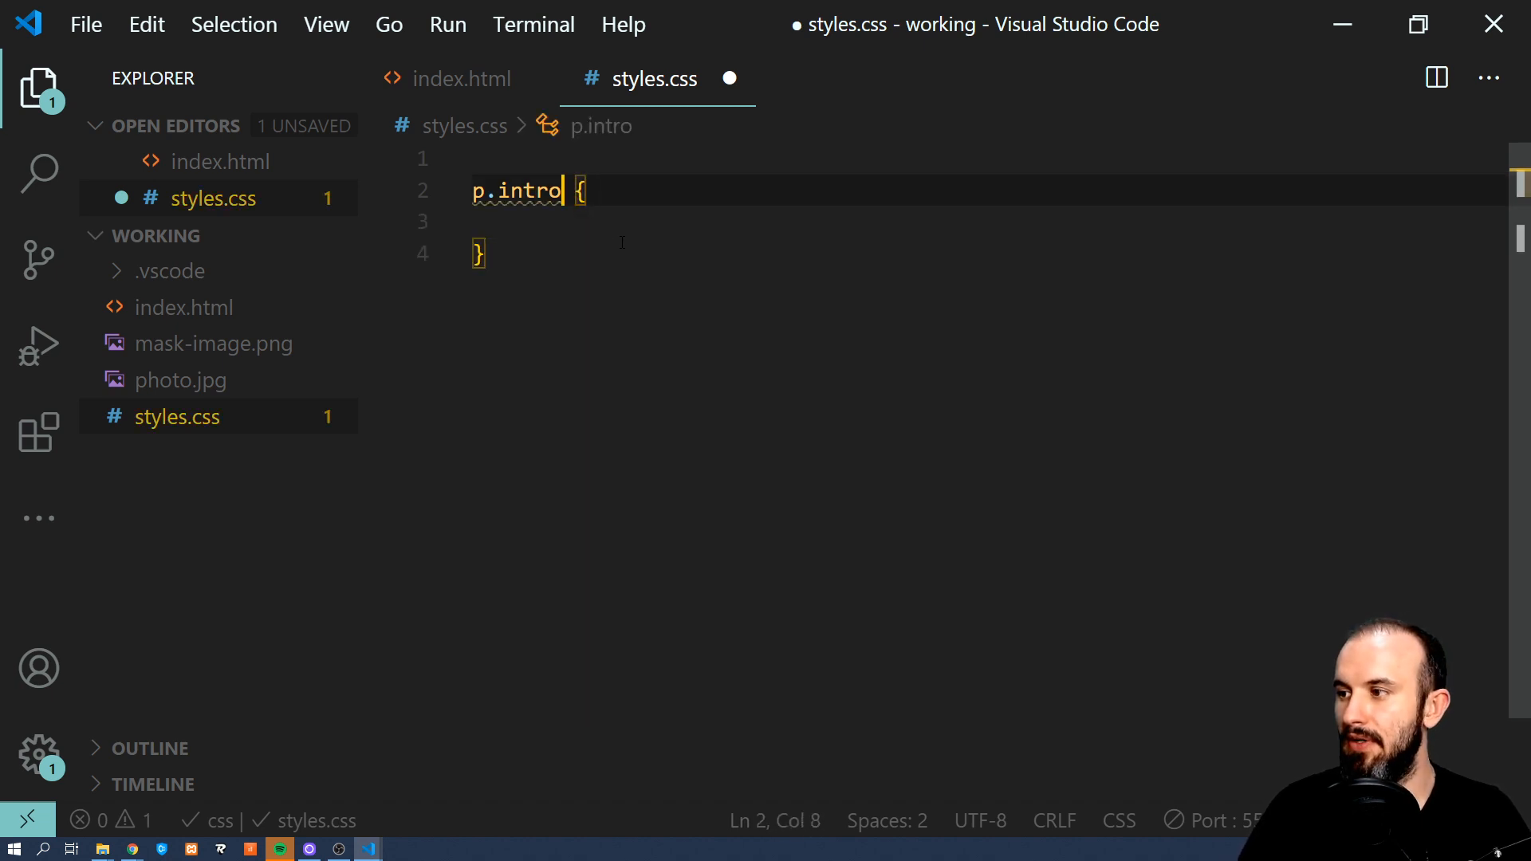
text(:first-letter)
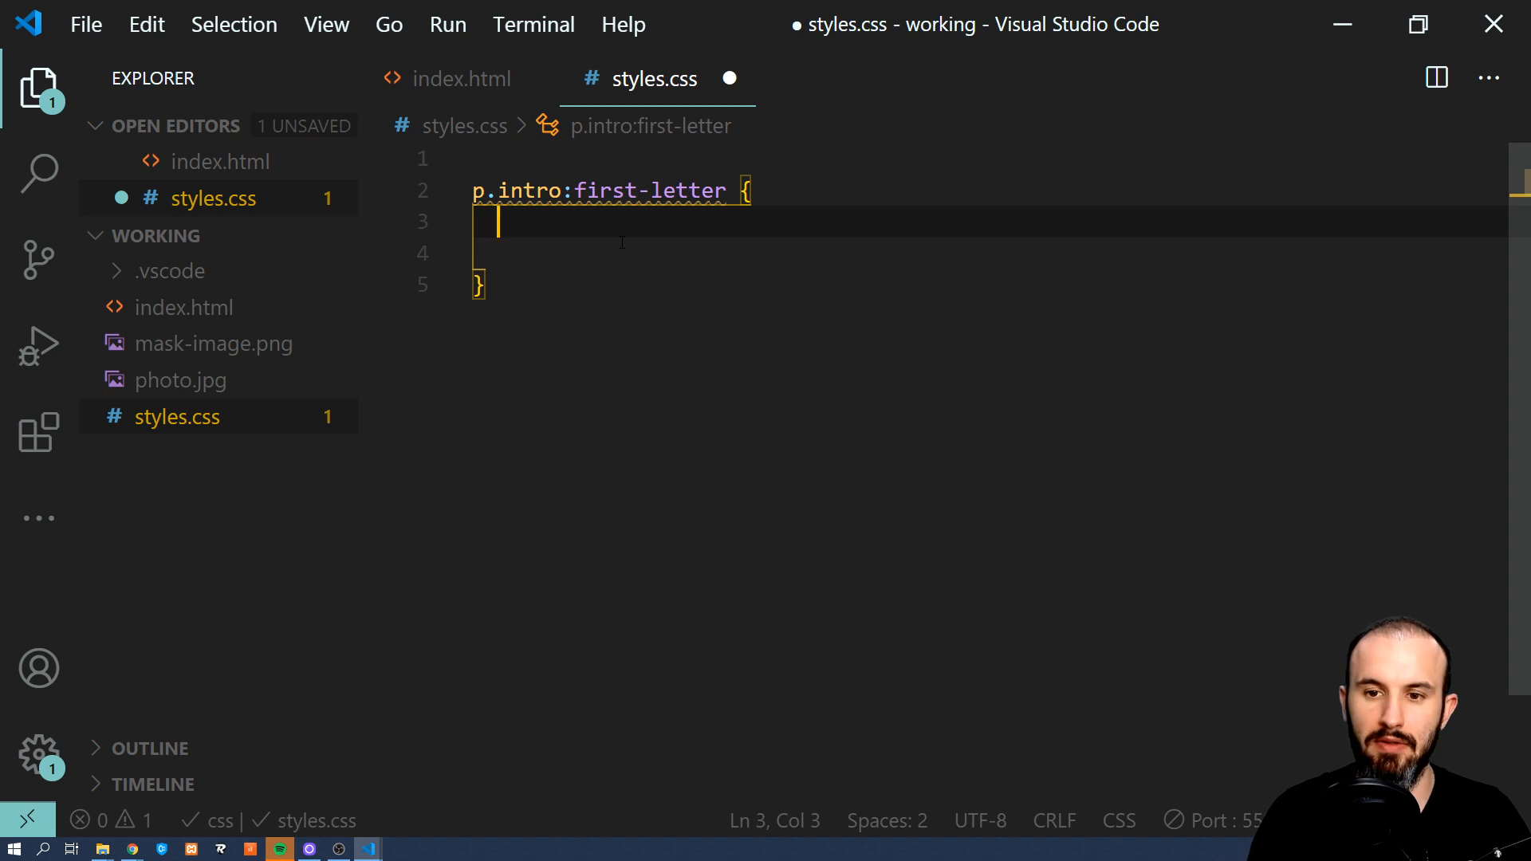
text(f)
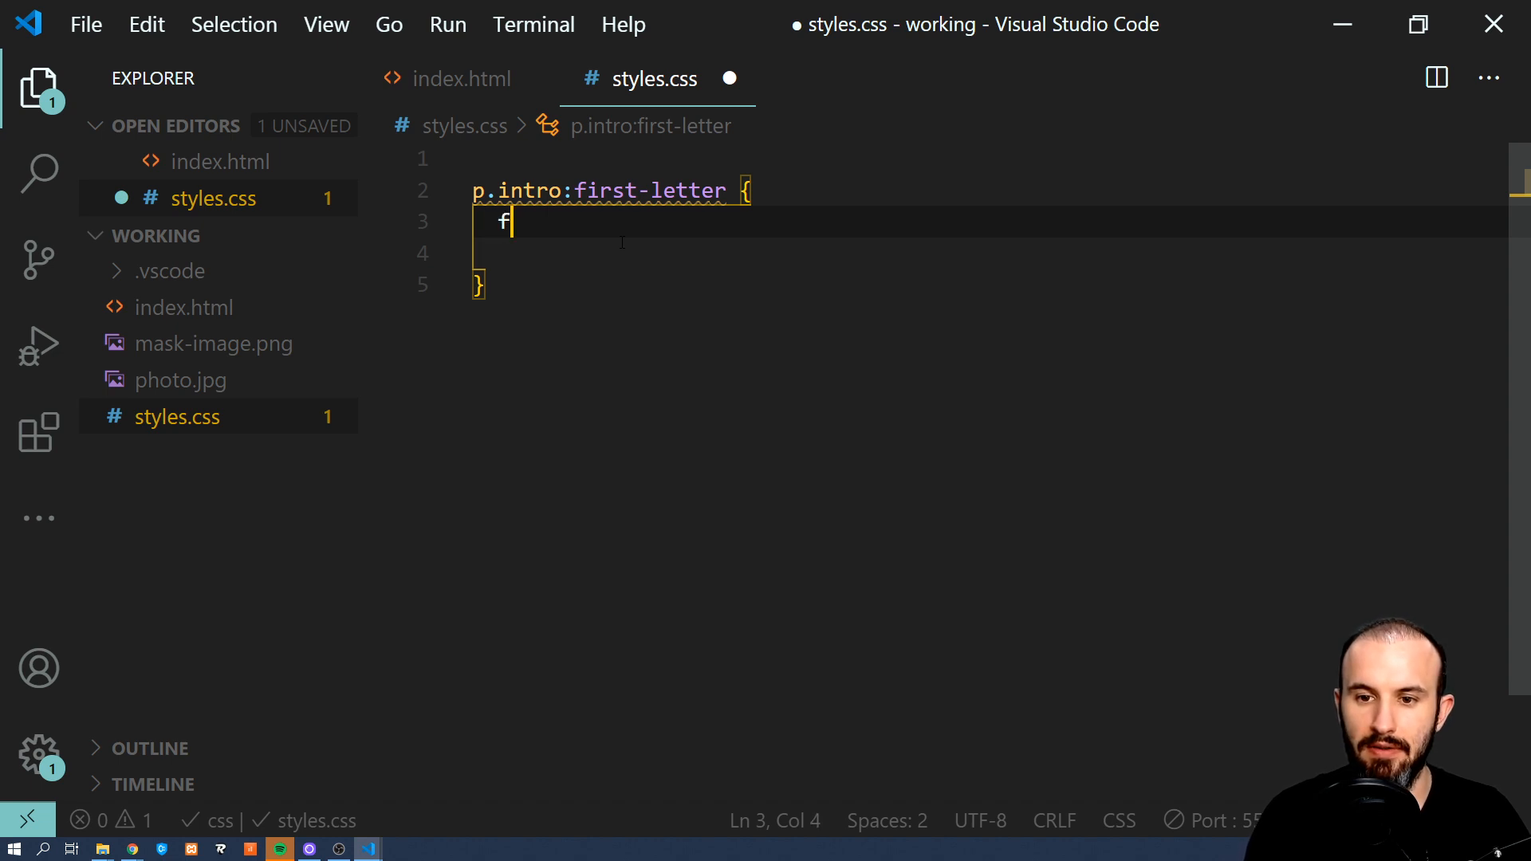
text(font-size: 1)
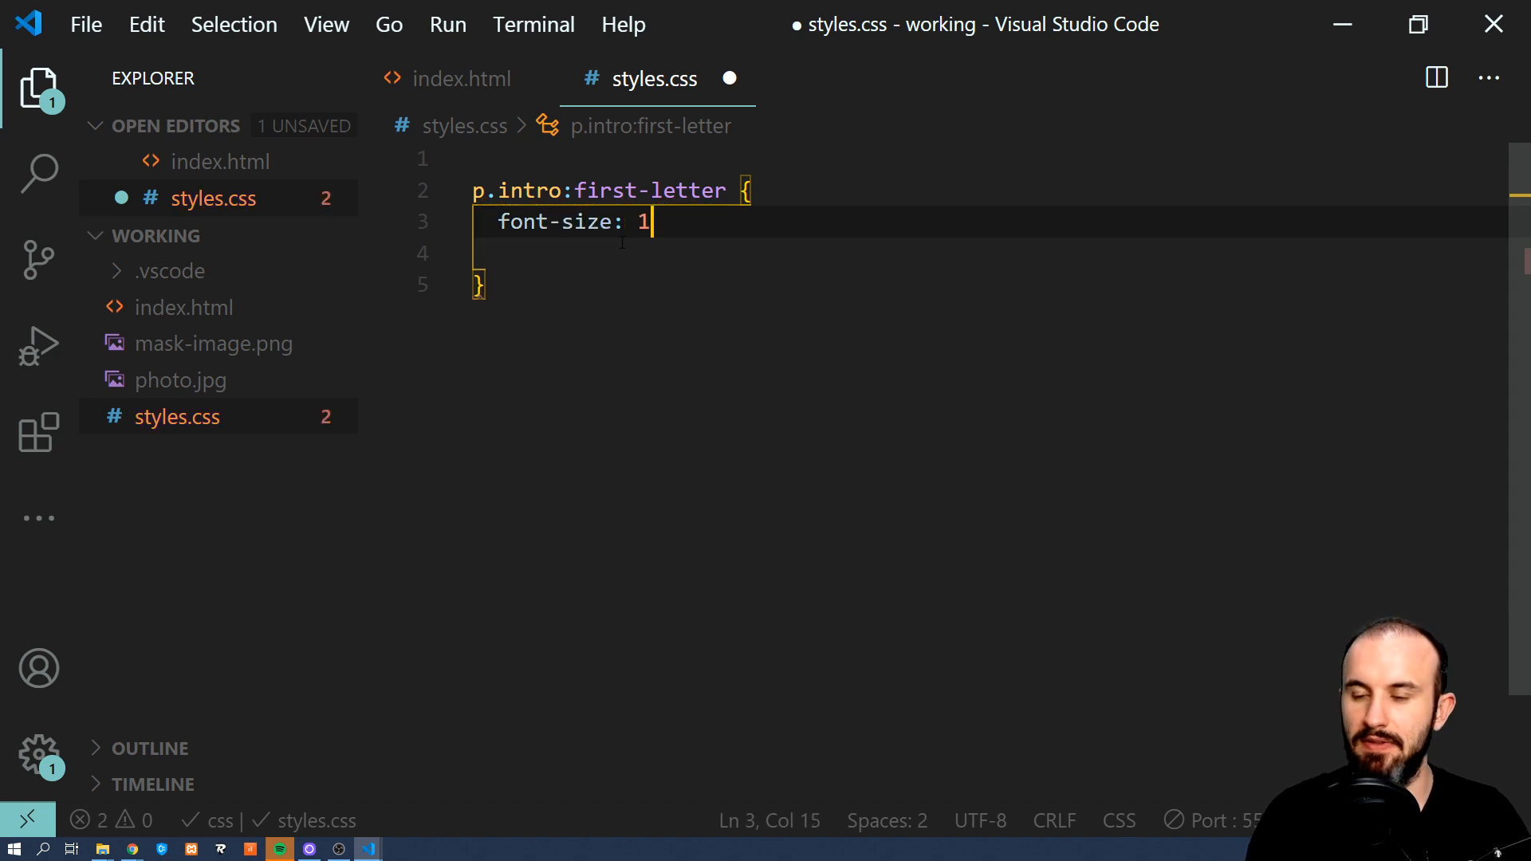
text(00px;)
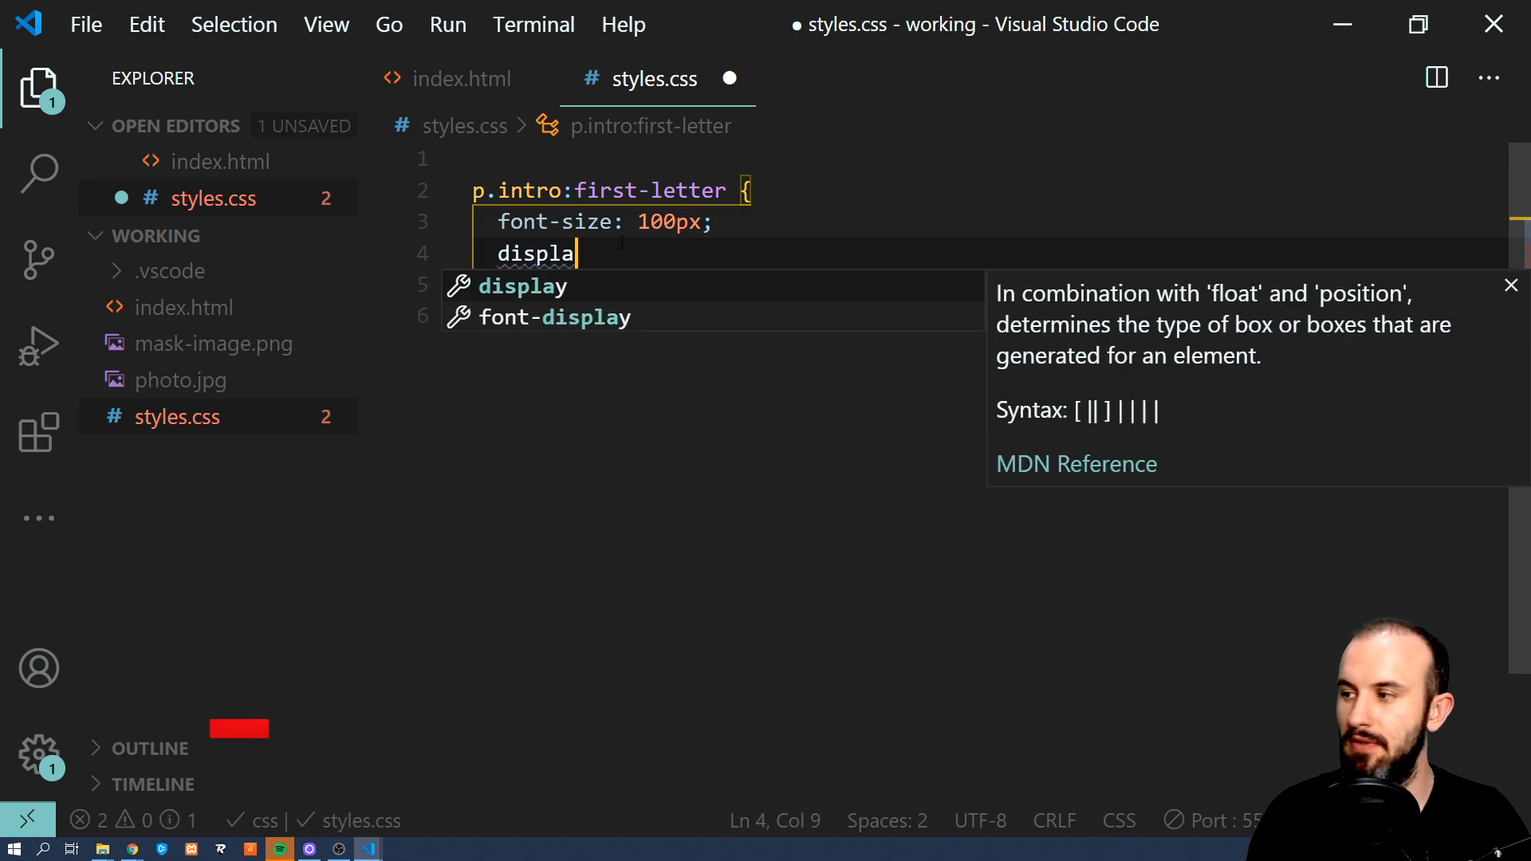
text(y: block;)
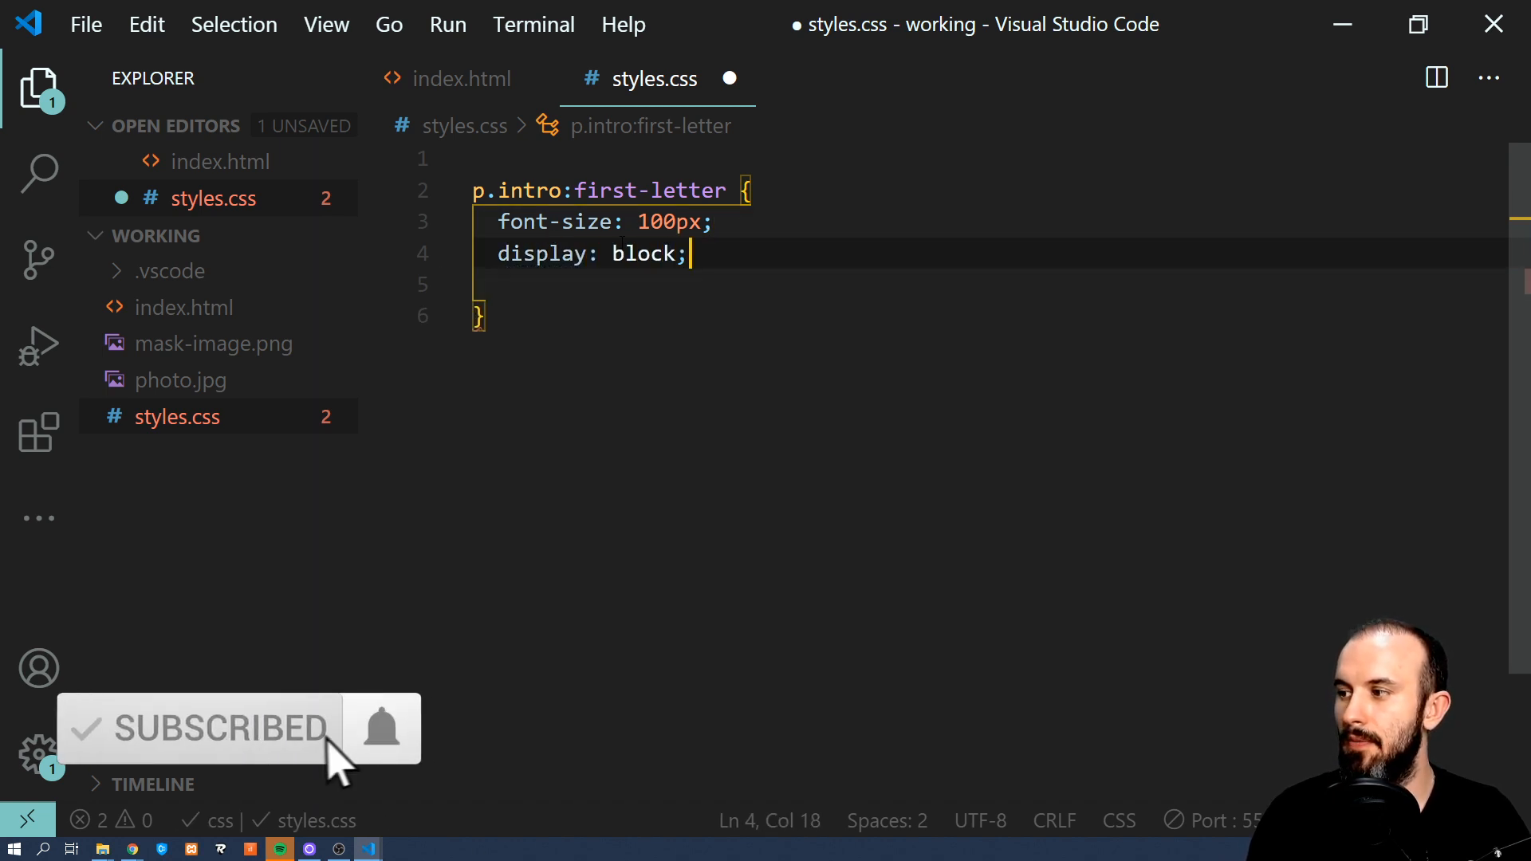
Add float left, line-height 0.5 and margin 15px 15px 10px 0 to the drop cap.
text(float: left;)
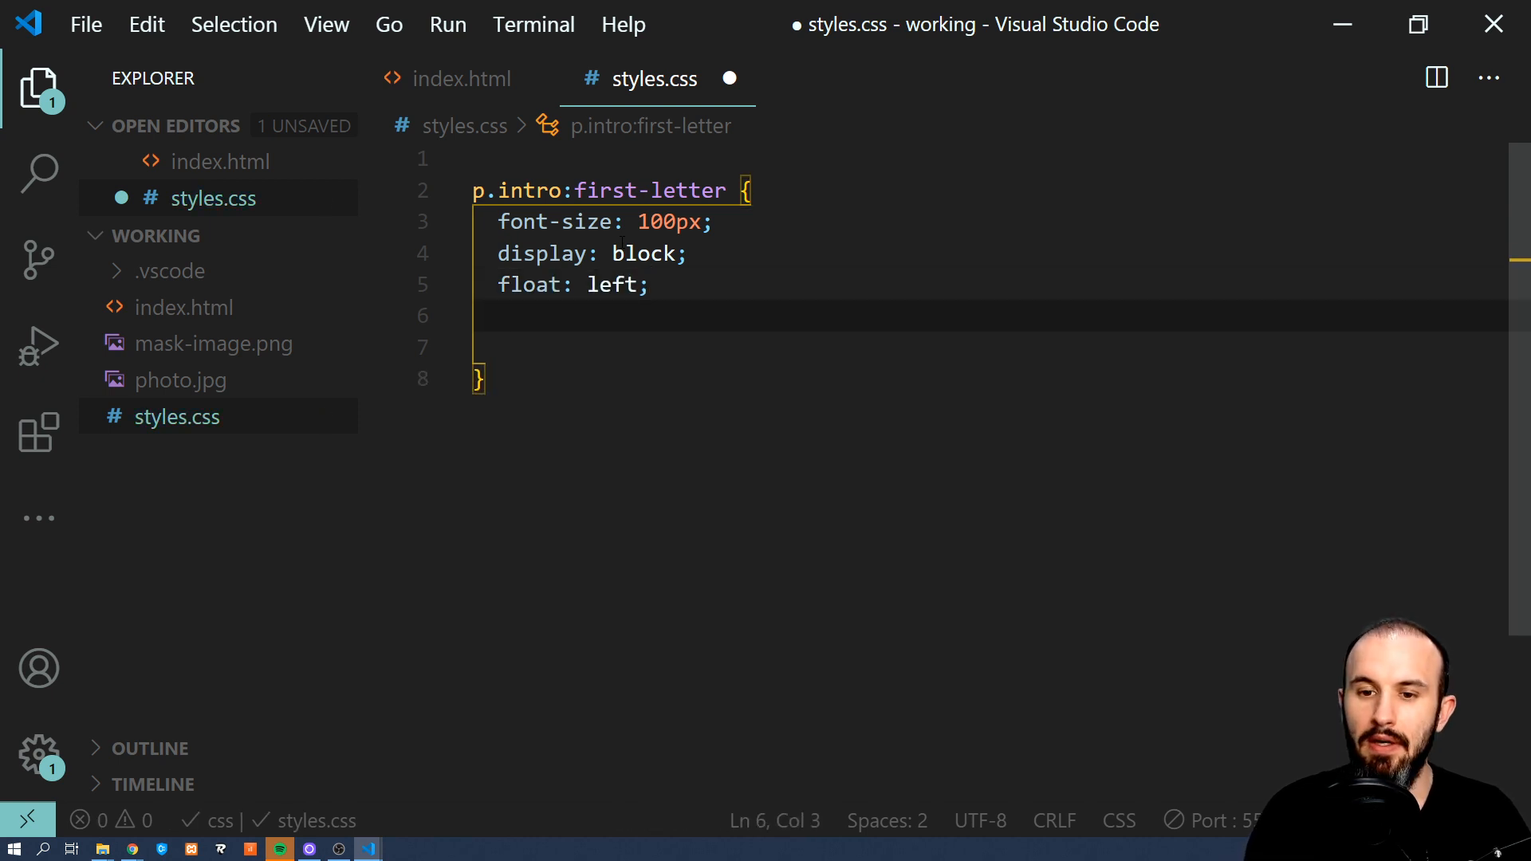
text(line-height:)
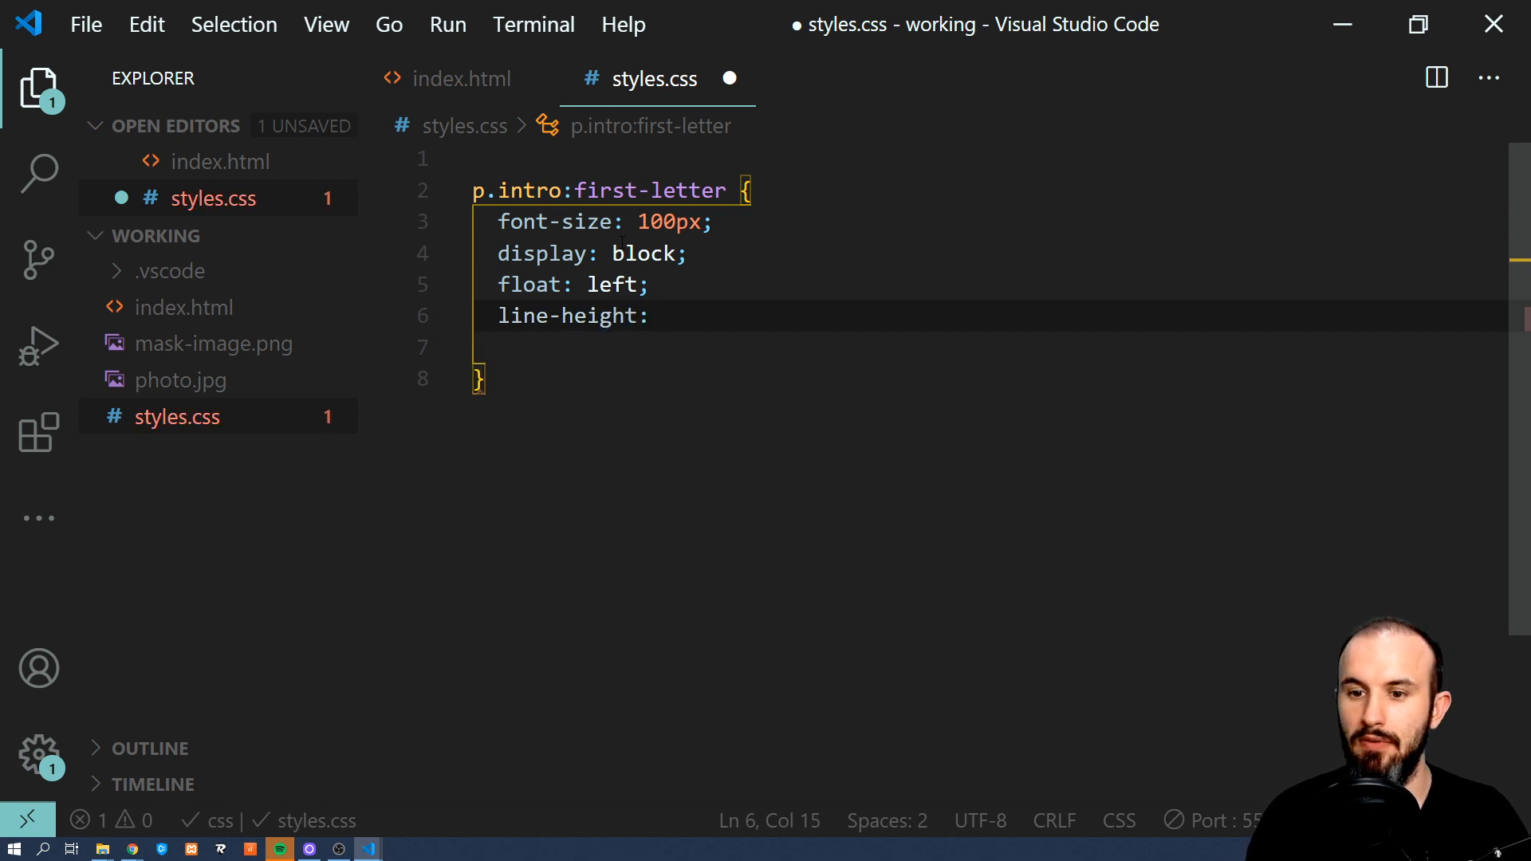
text(0.5;)
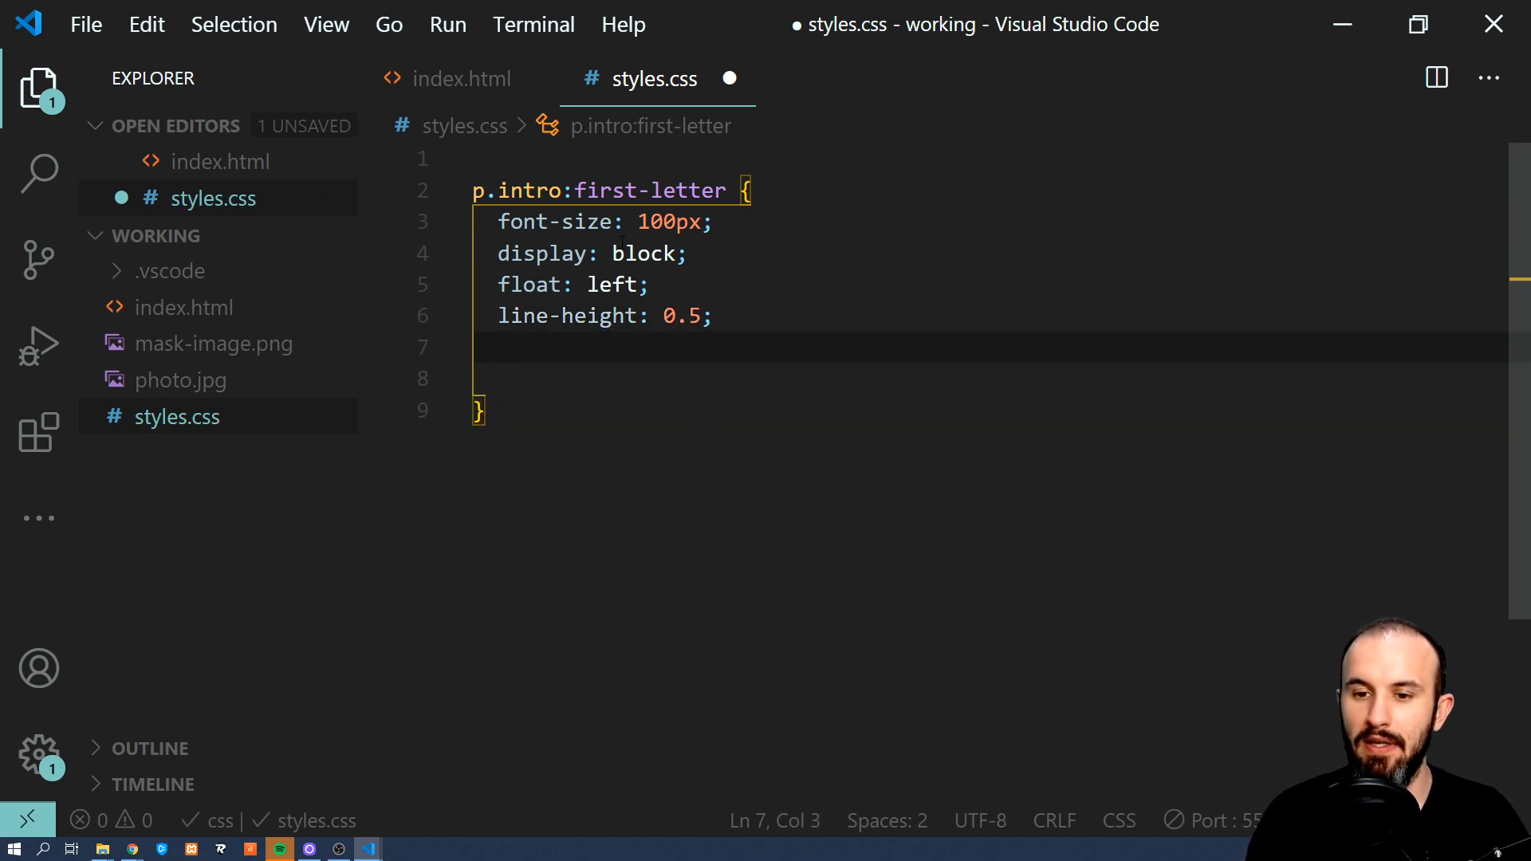
text(maring)
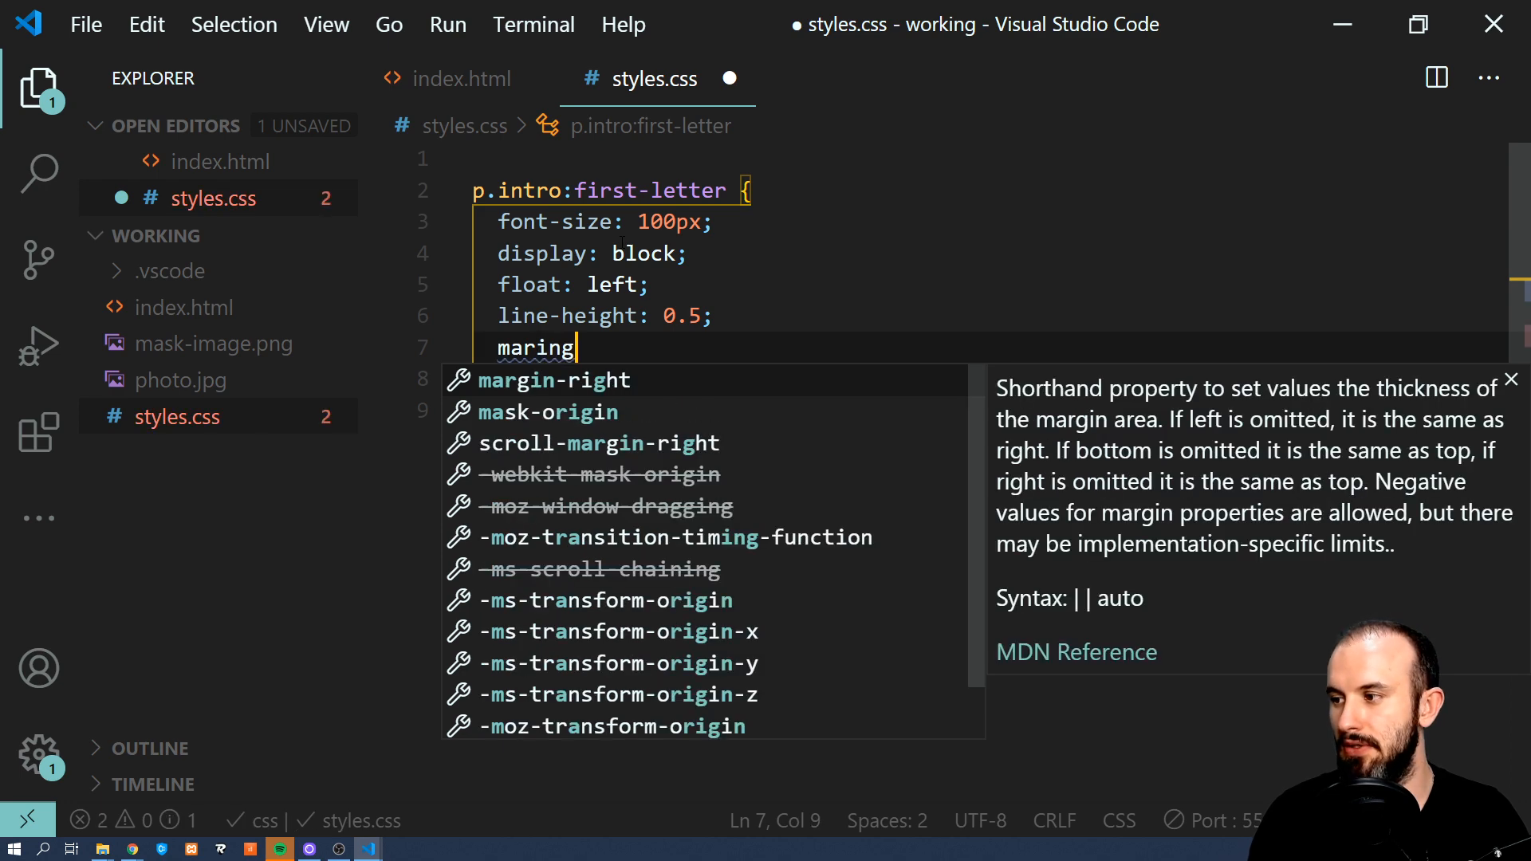
text(s)
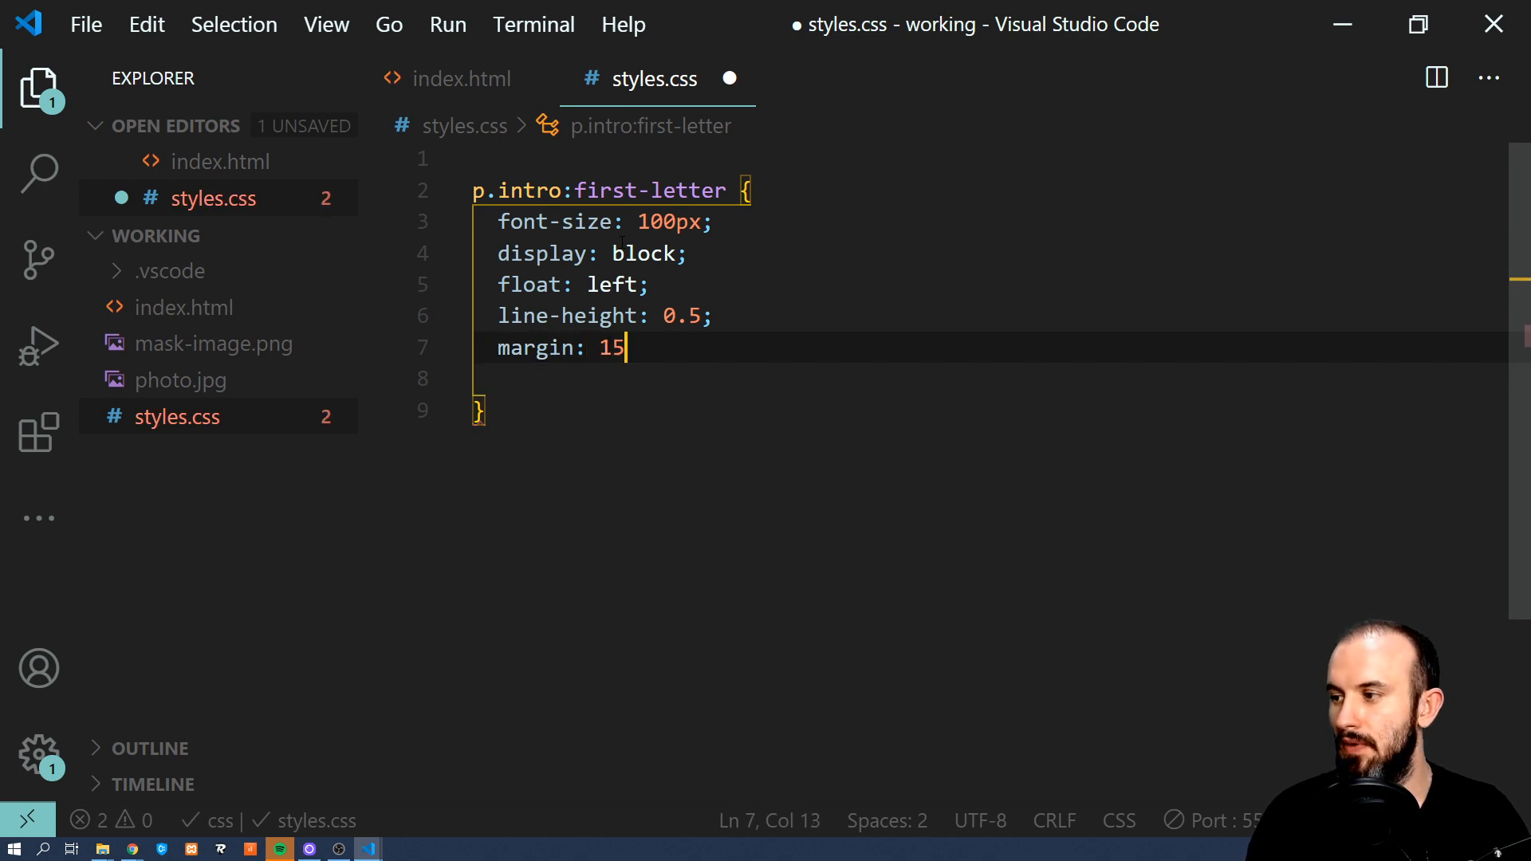
text(px 15px)
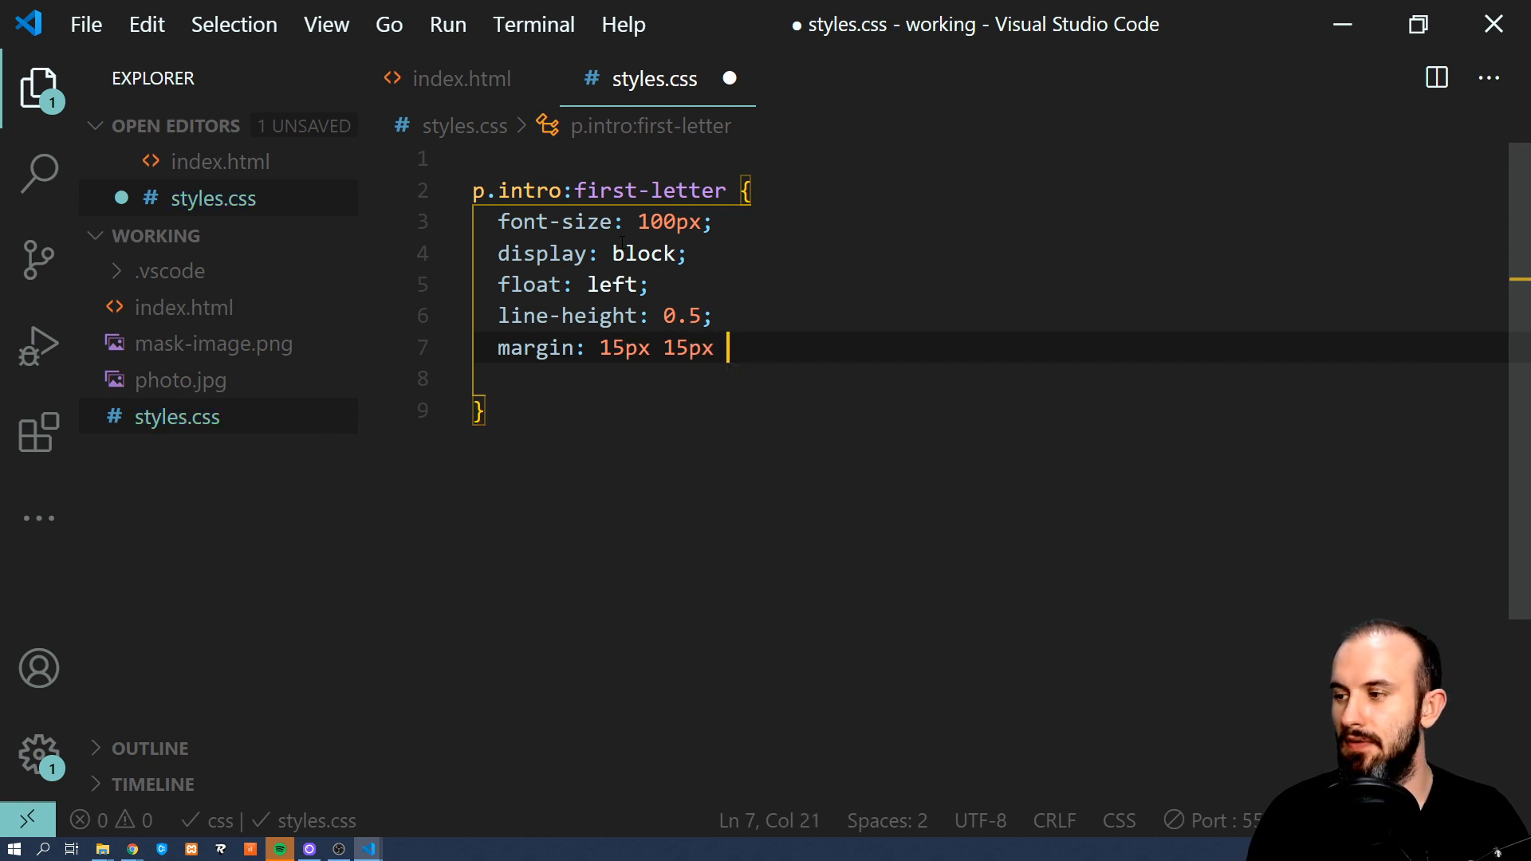
text(10px 0;)
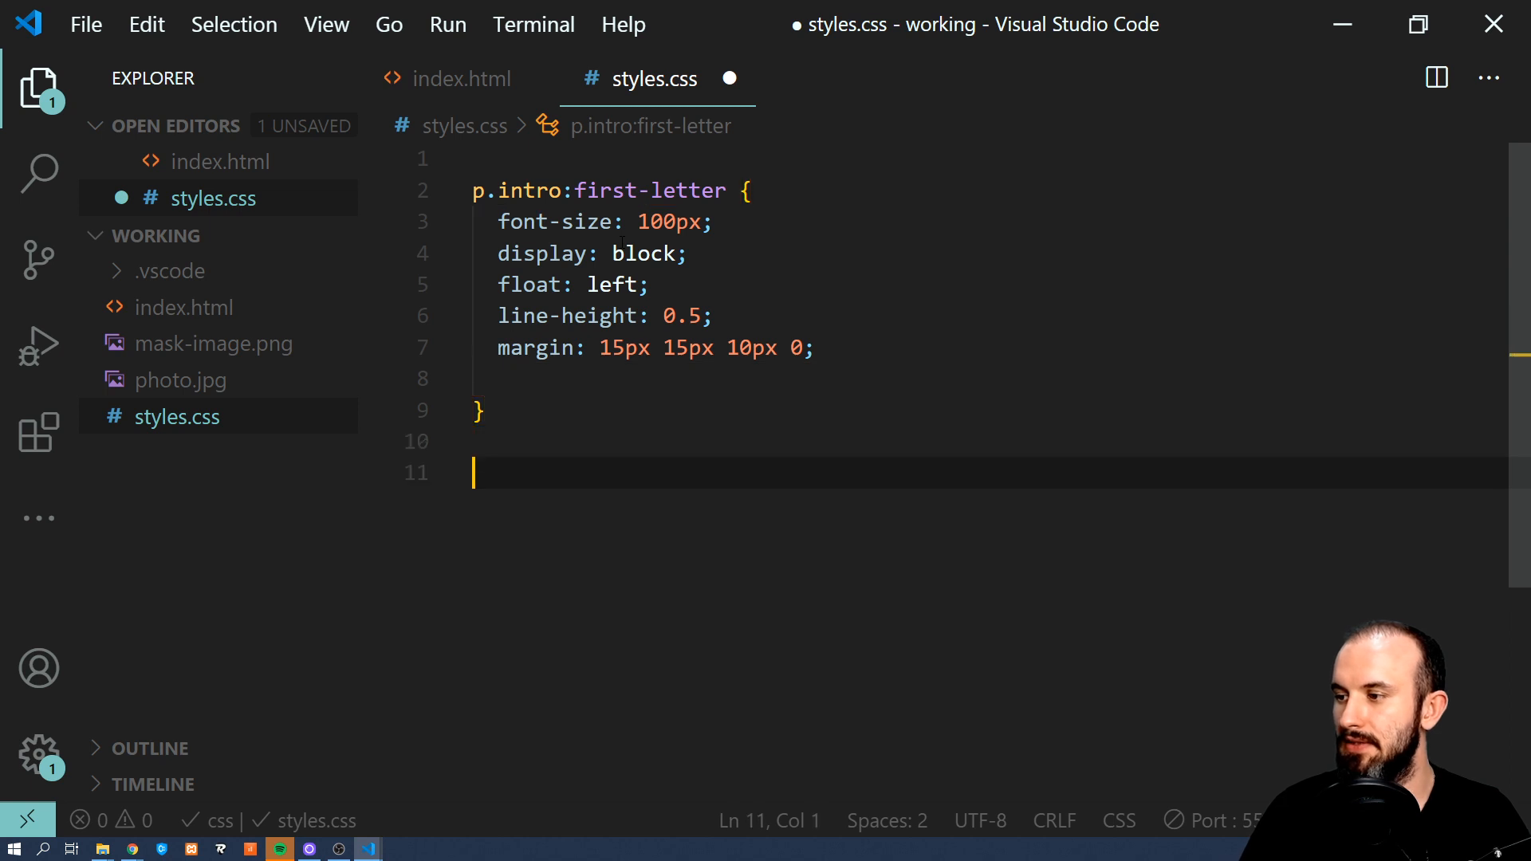
Add a body rule with font-size 1rem and a percentage width.
text(bodyt{)
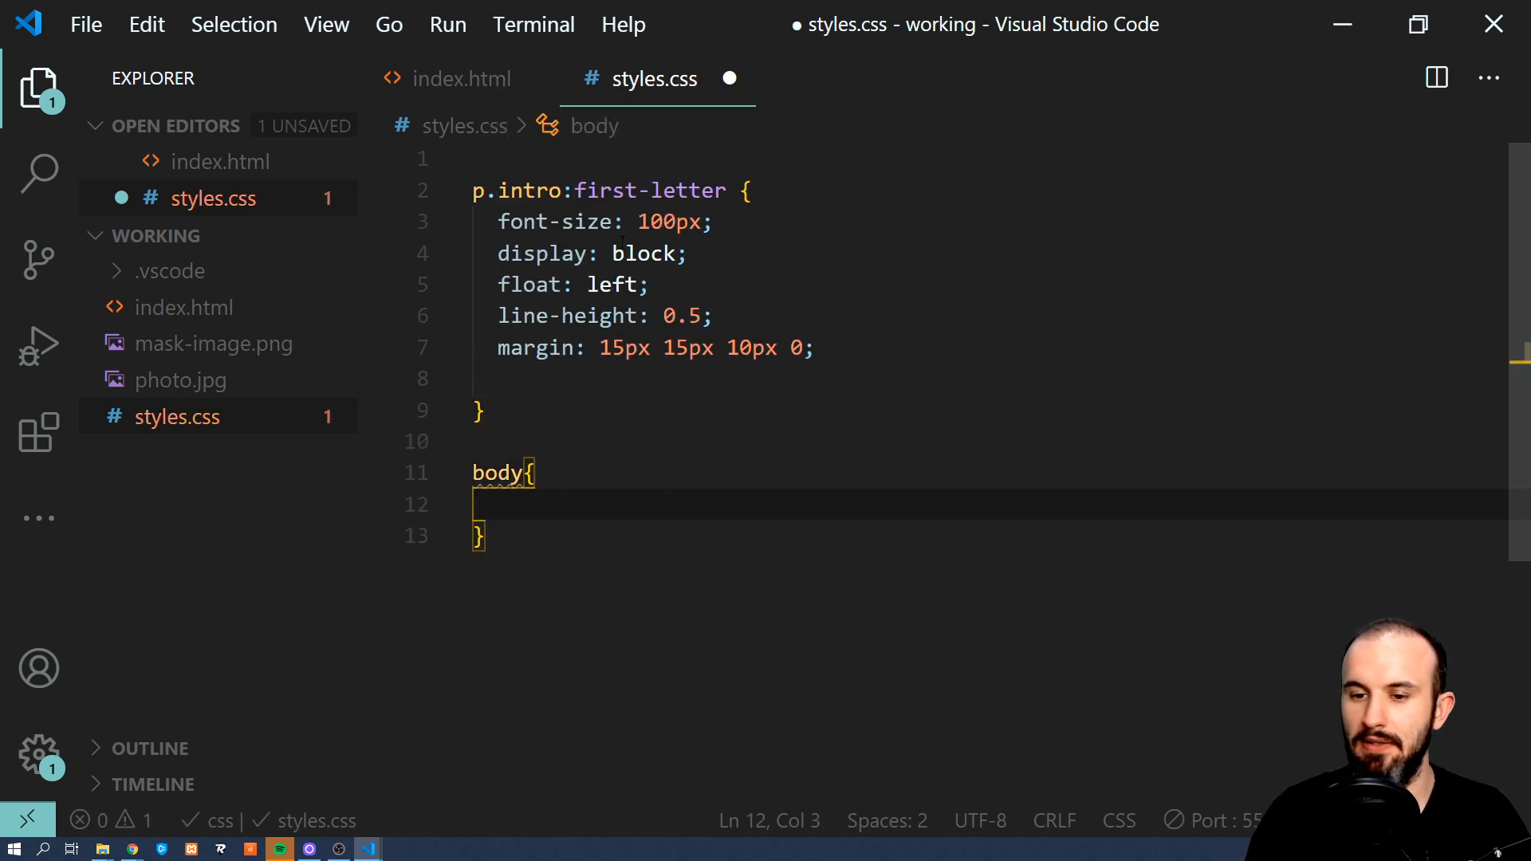
text(font)
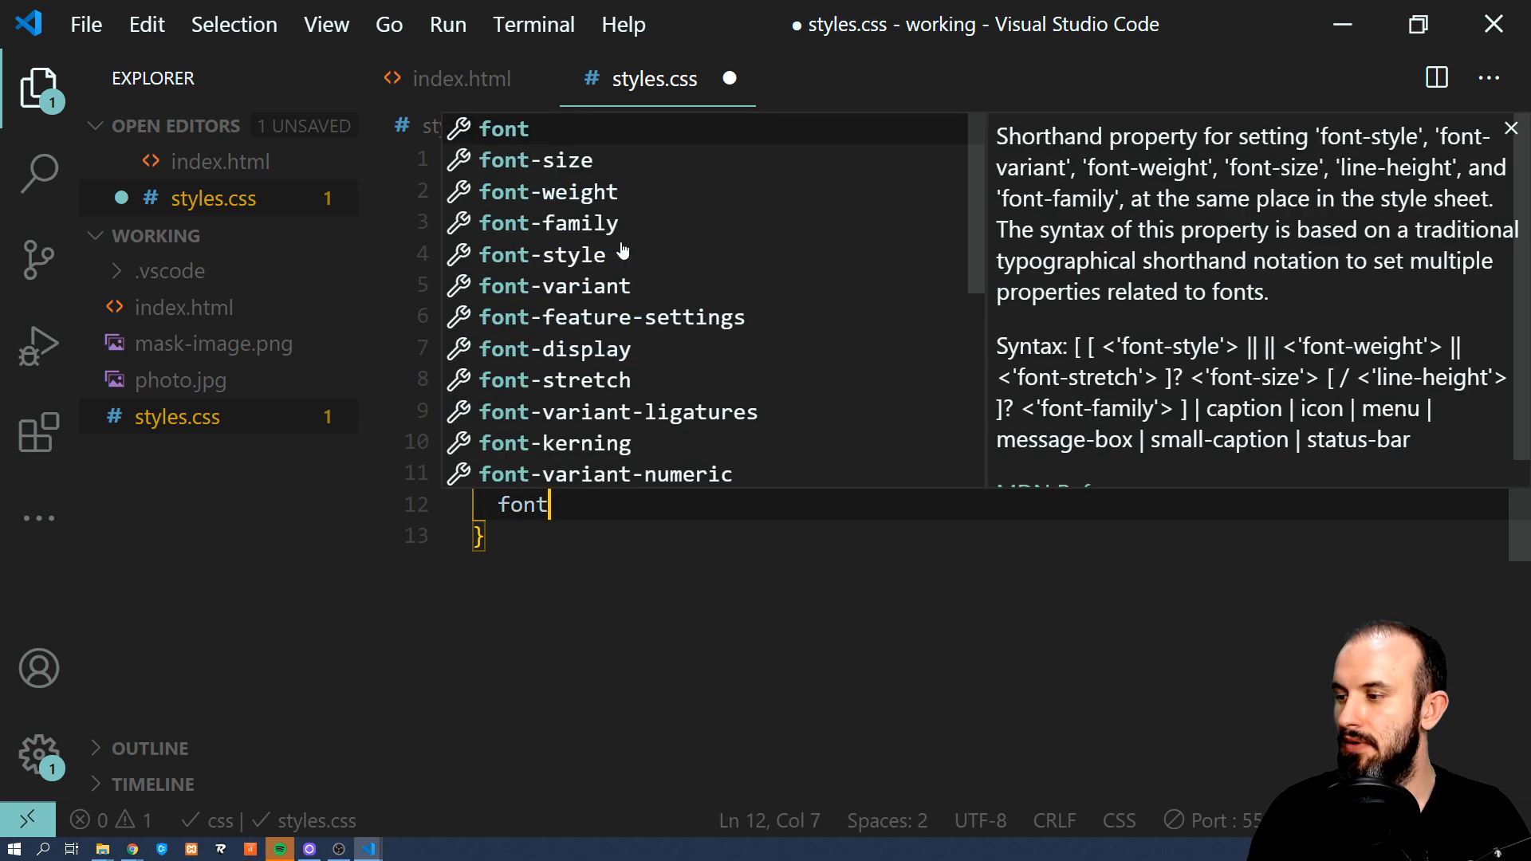
text(-size: 1rem;)
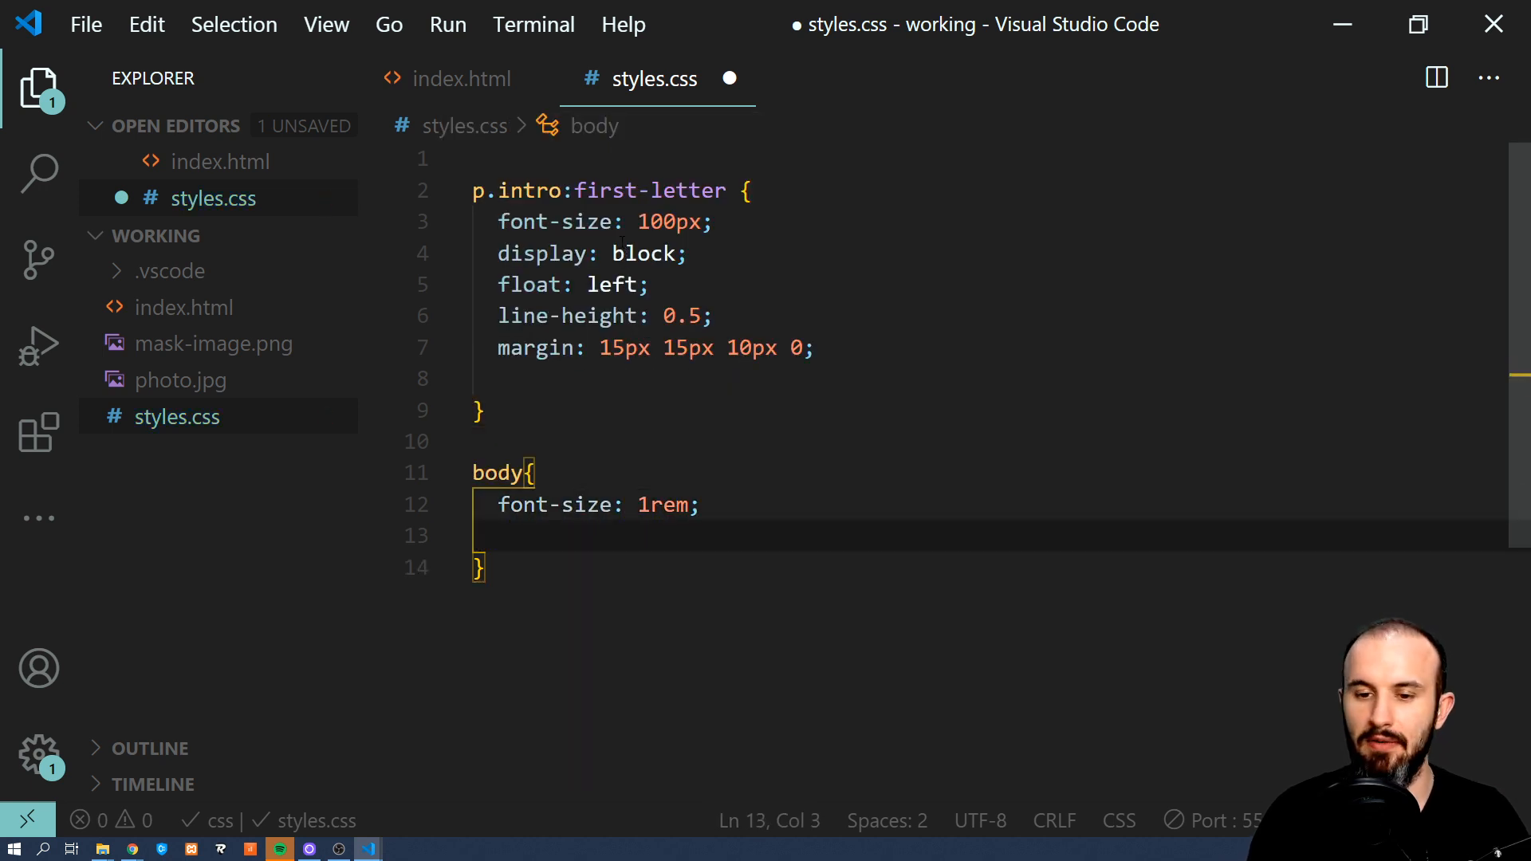
text(width:)
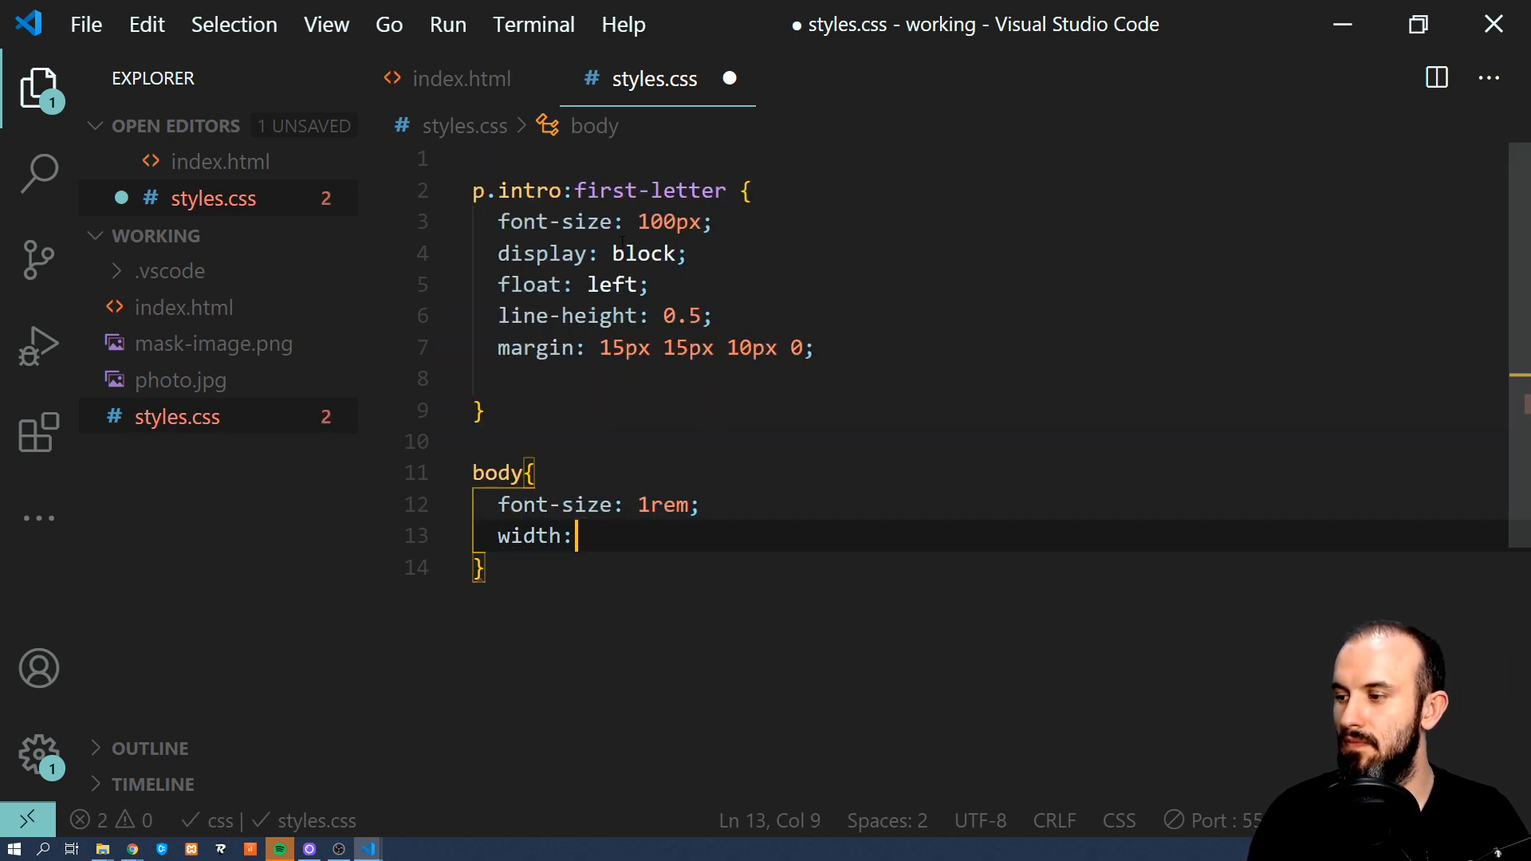
text(30)
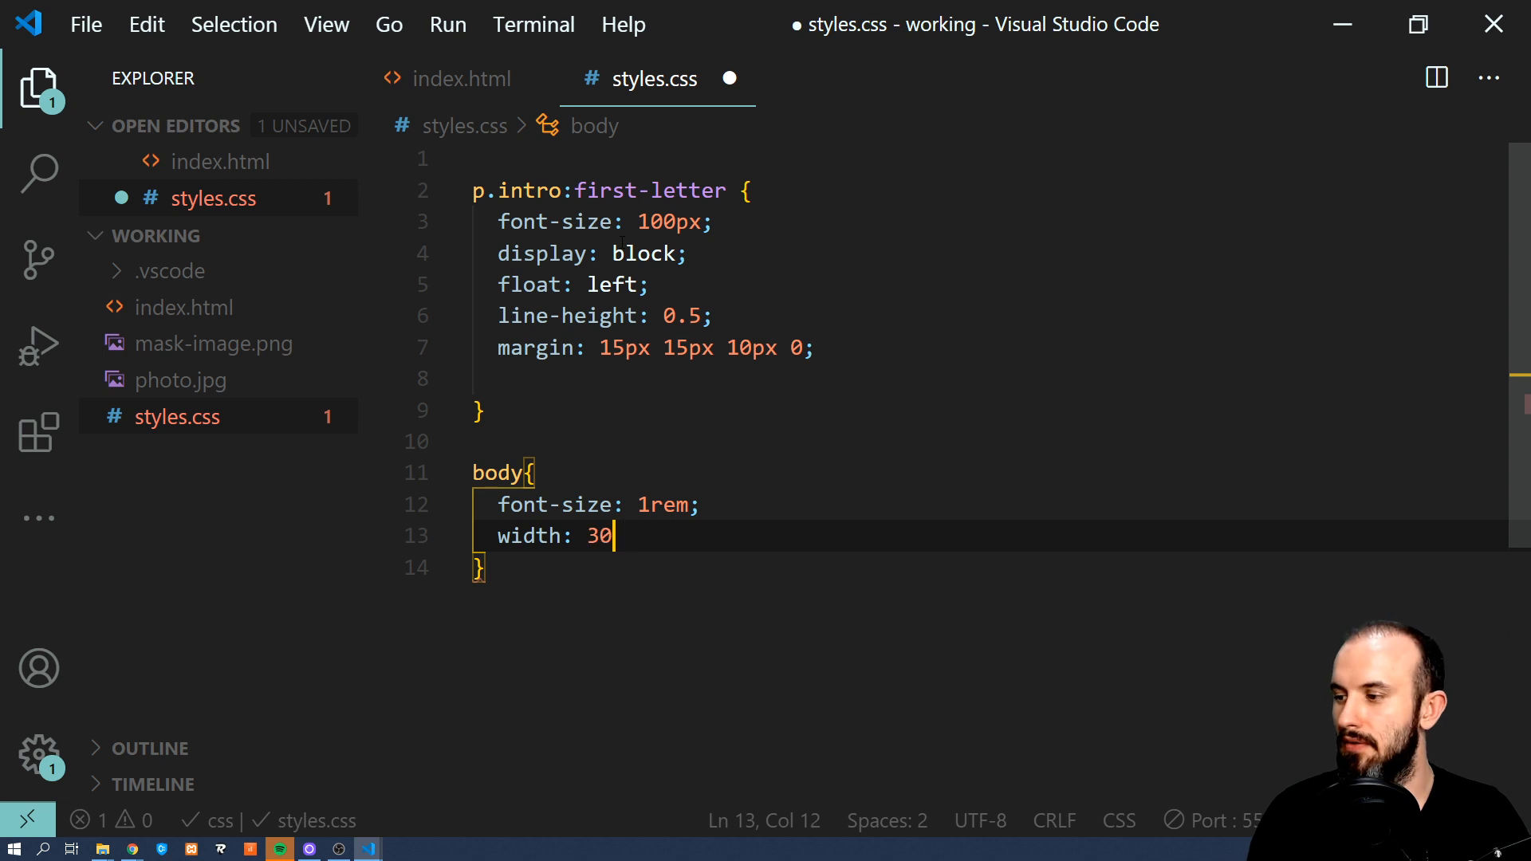
text(00)
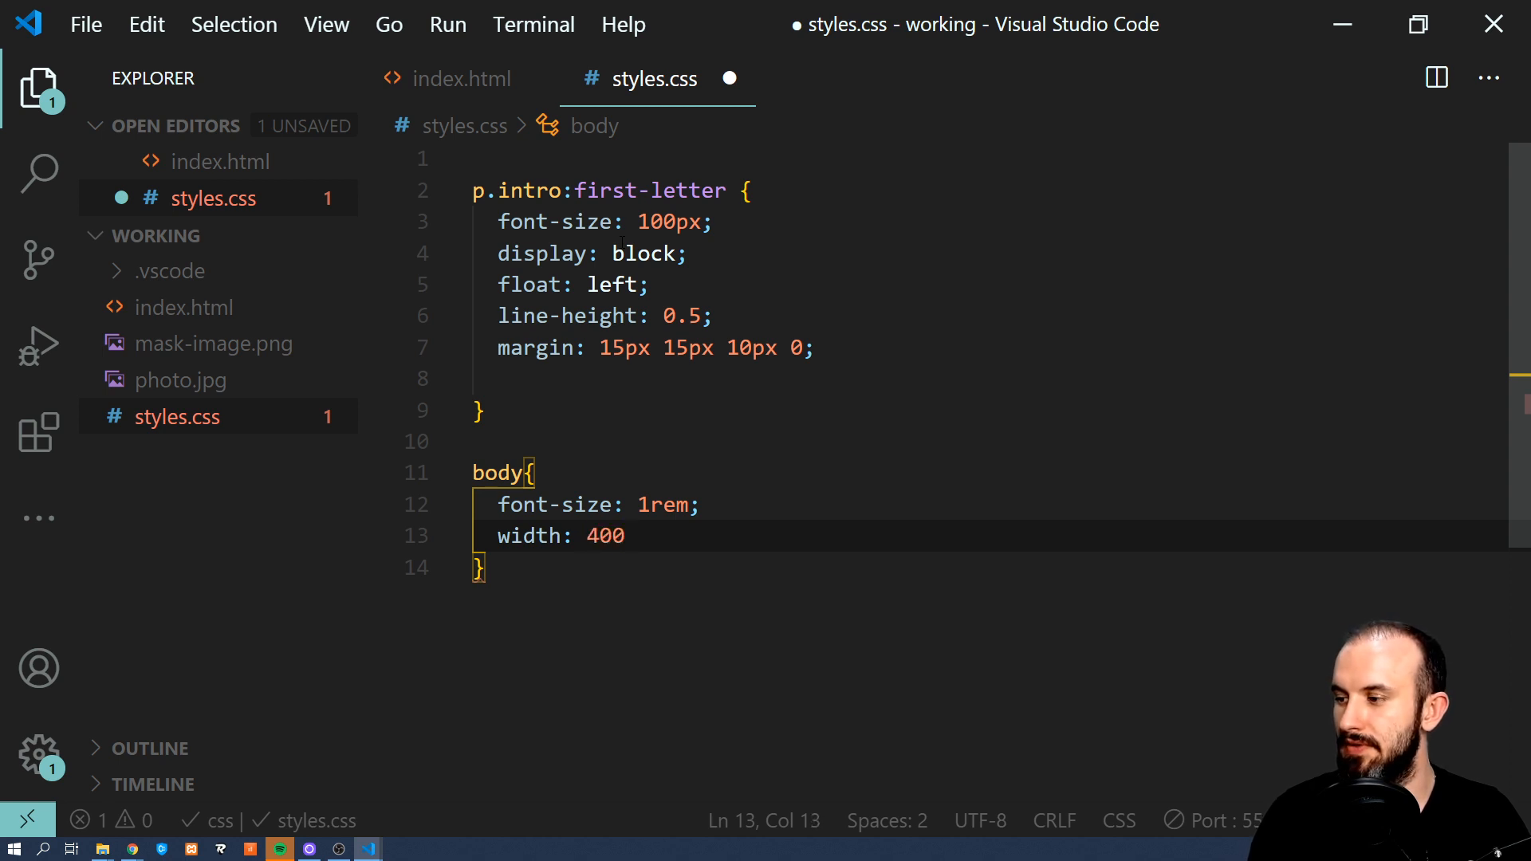
text(%;)
text(margin: auto)
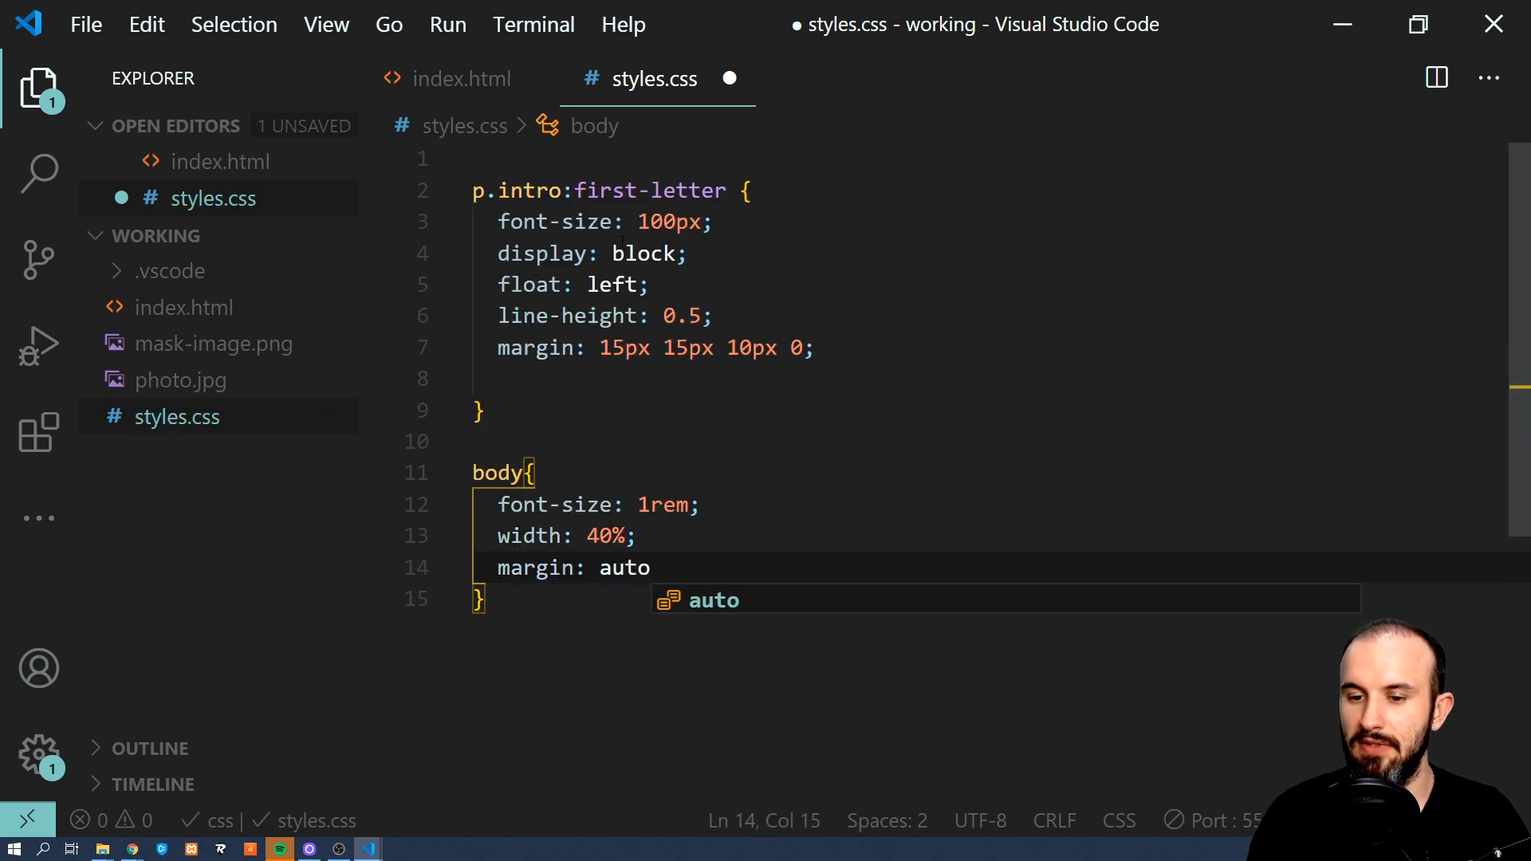
Set the body font-family to Cormorant Infant and save styles.css with auto-formatting.
text(font-family: co)
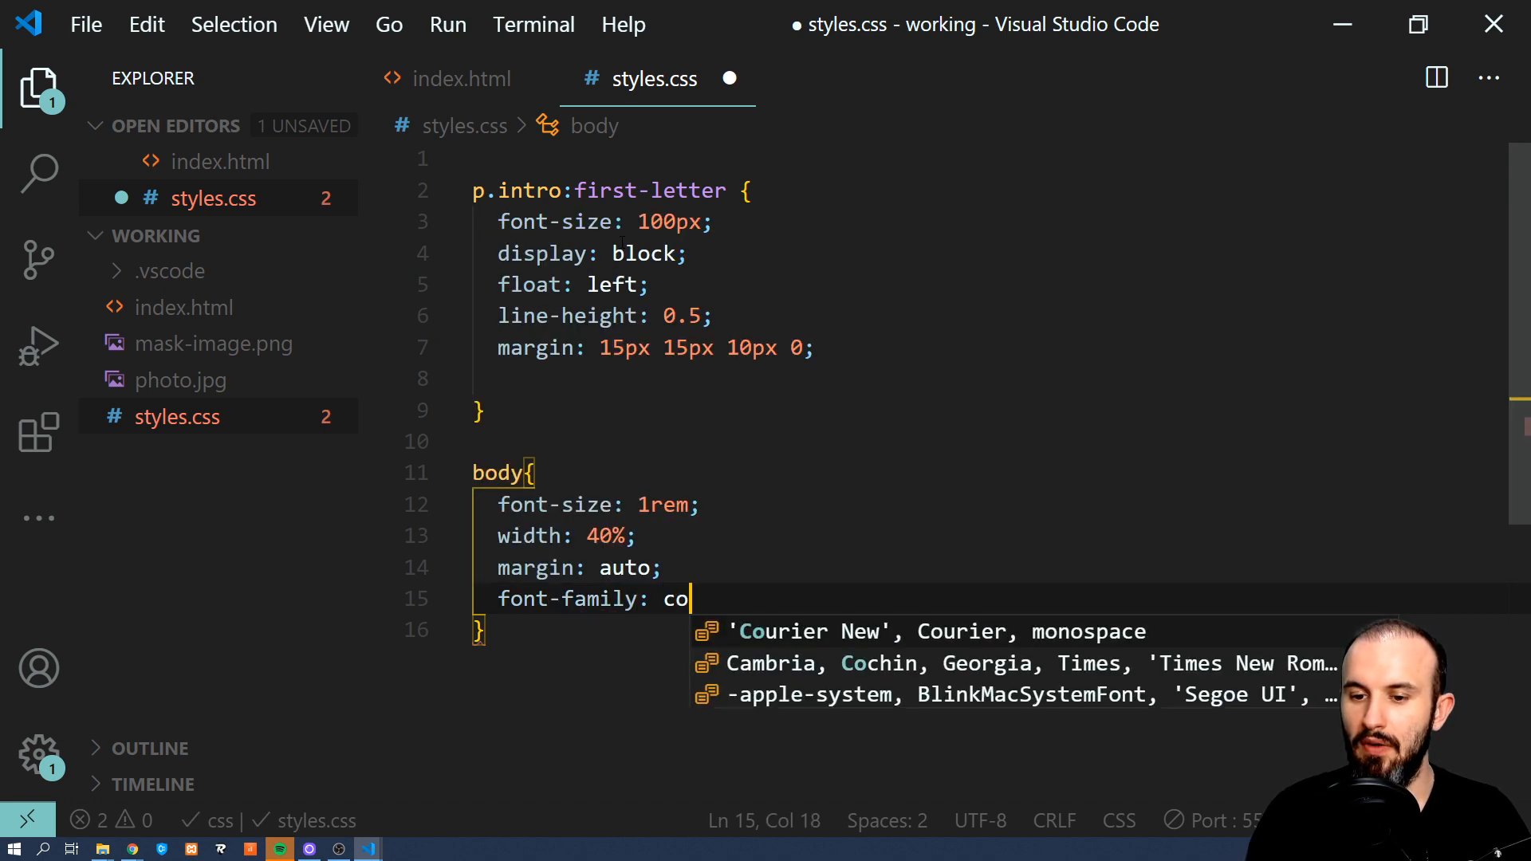
text(rmorant infant)
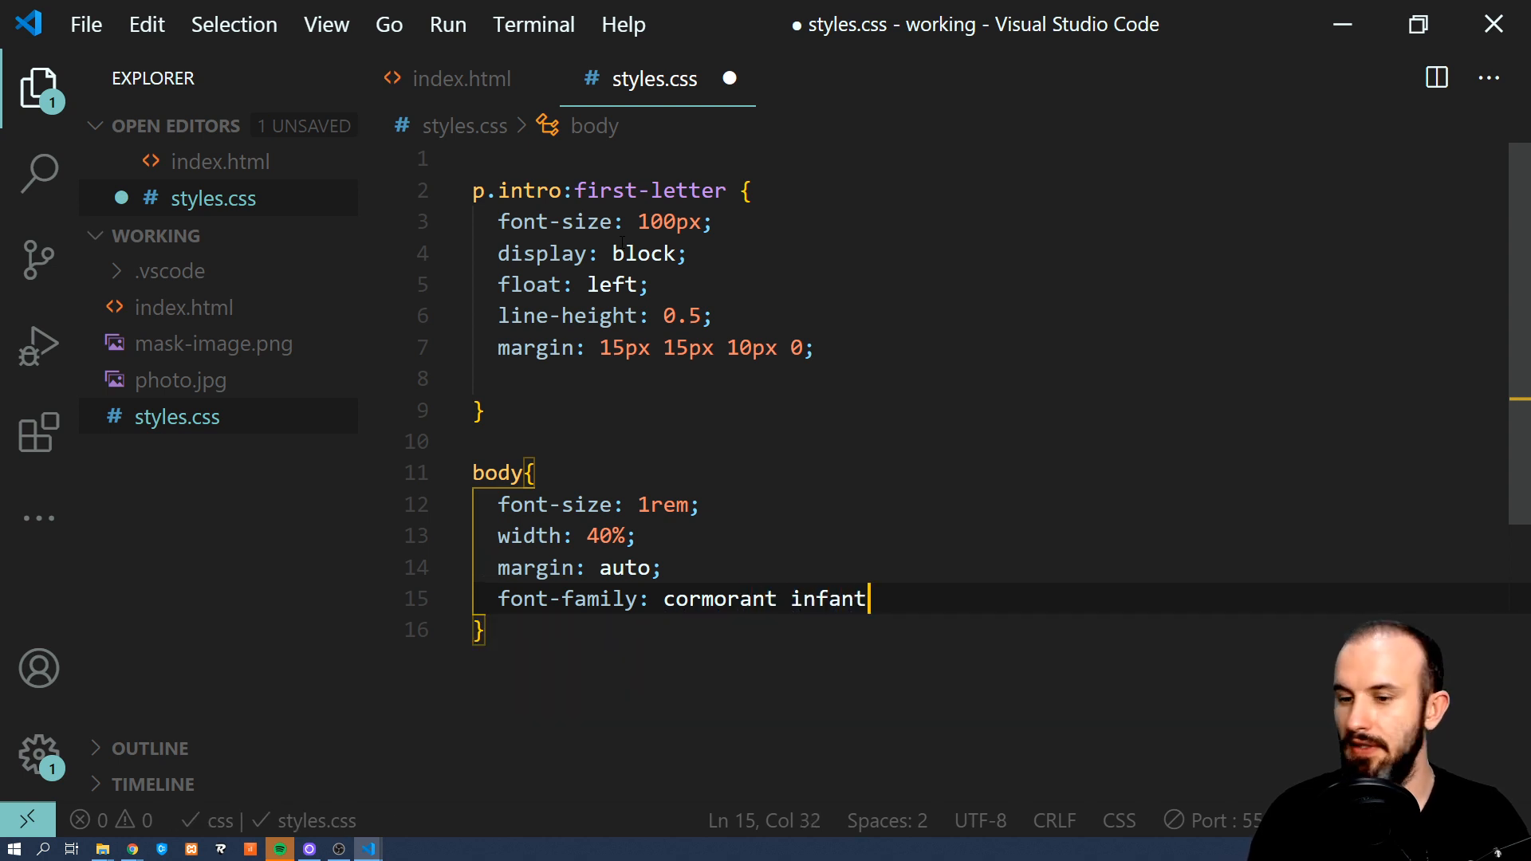
key(ctrl+s)
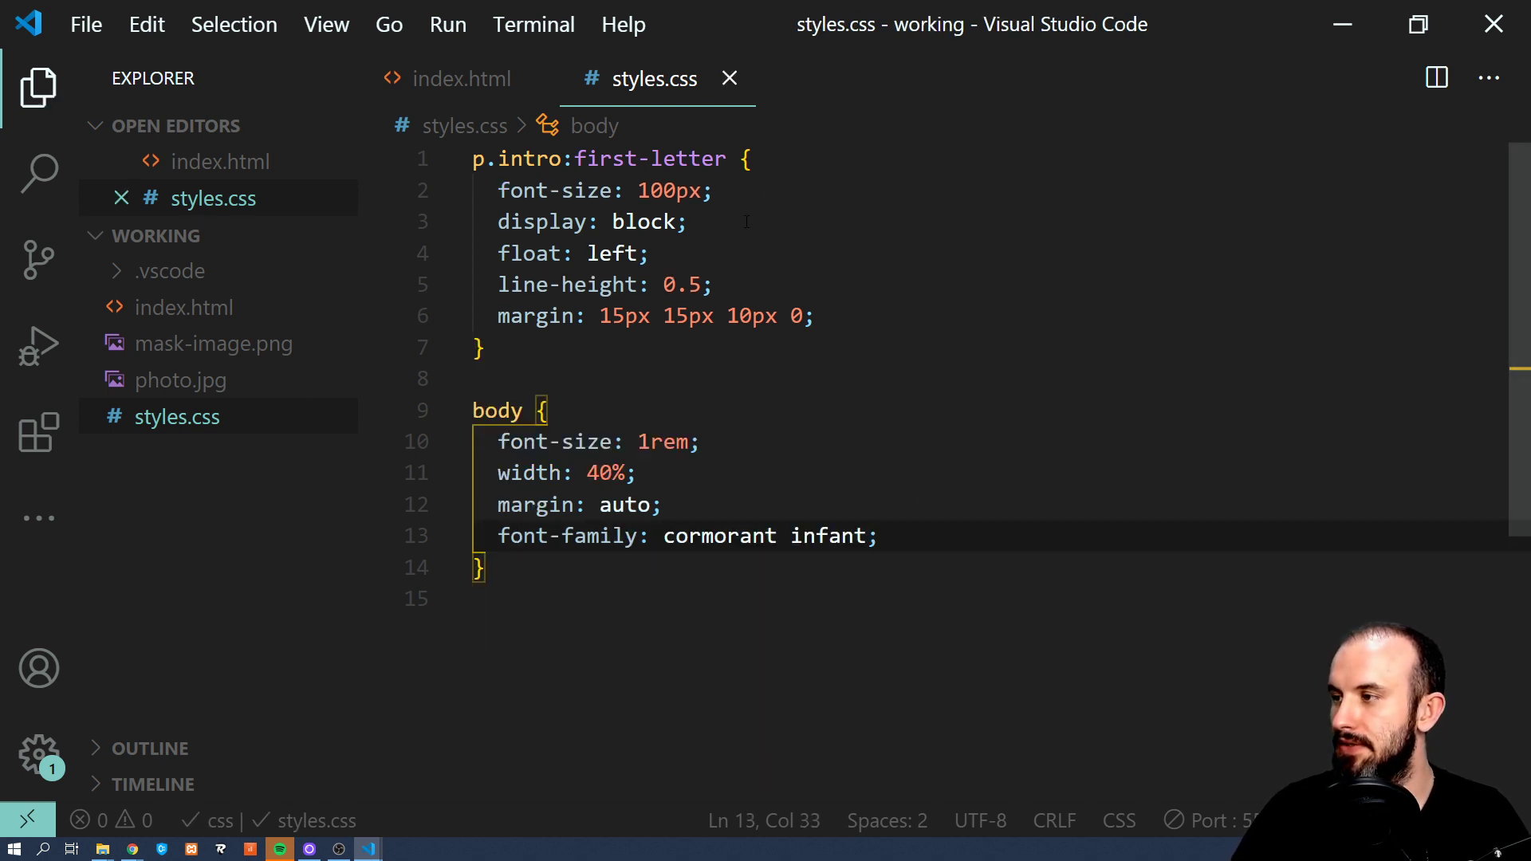
click(462, 79)
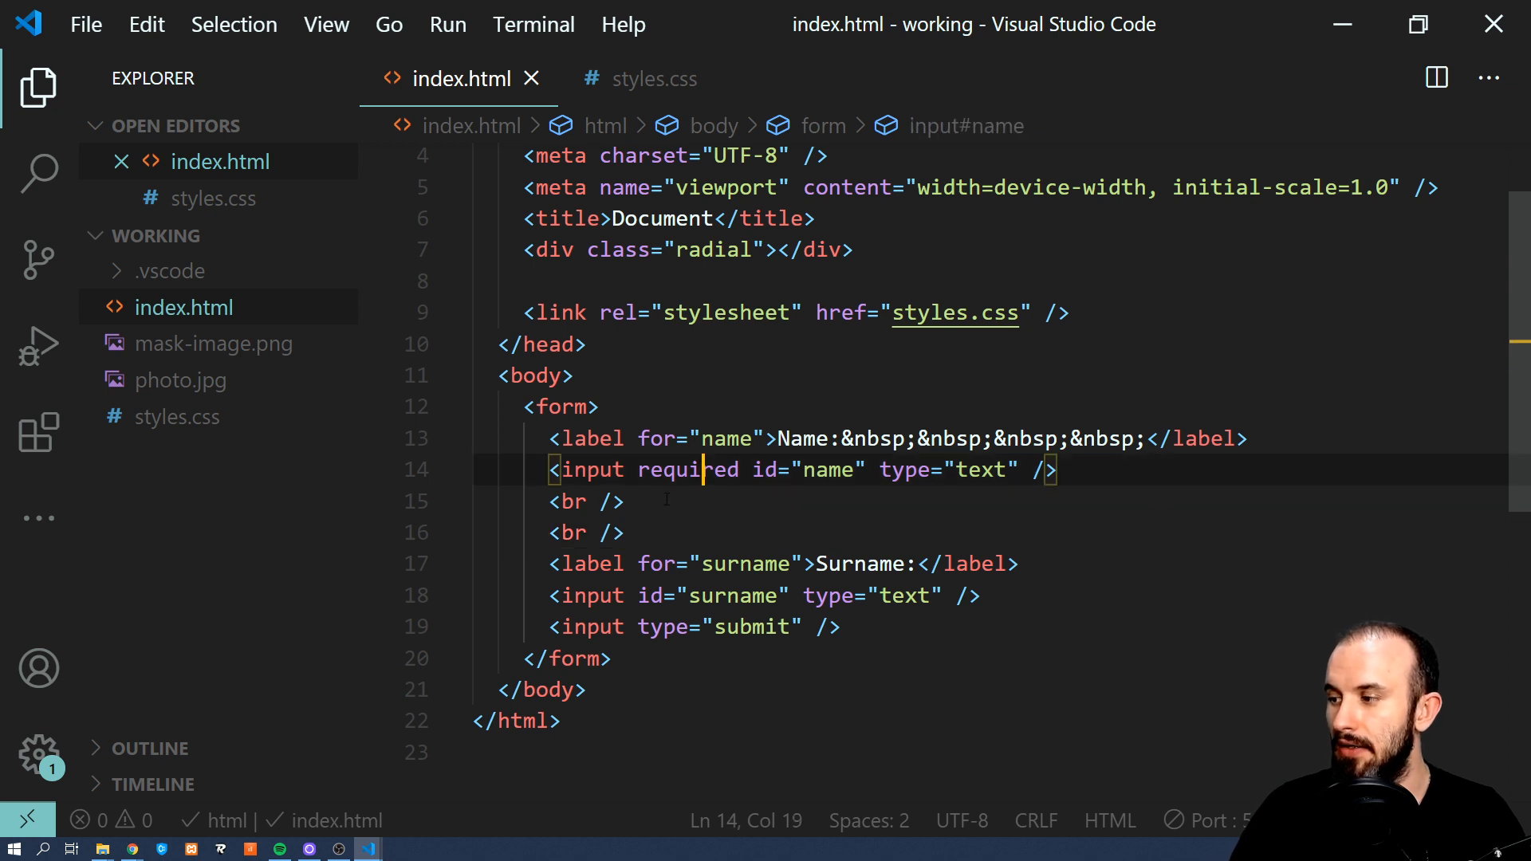
Add the required attribute to the Name input in the index.html form.
click(625, 502)
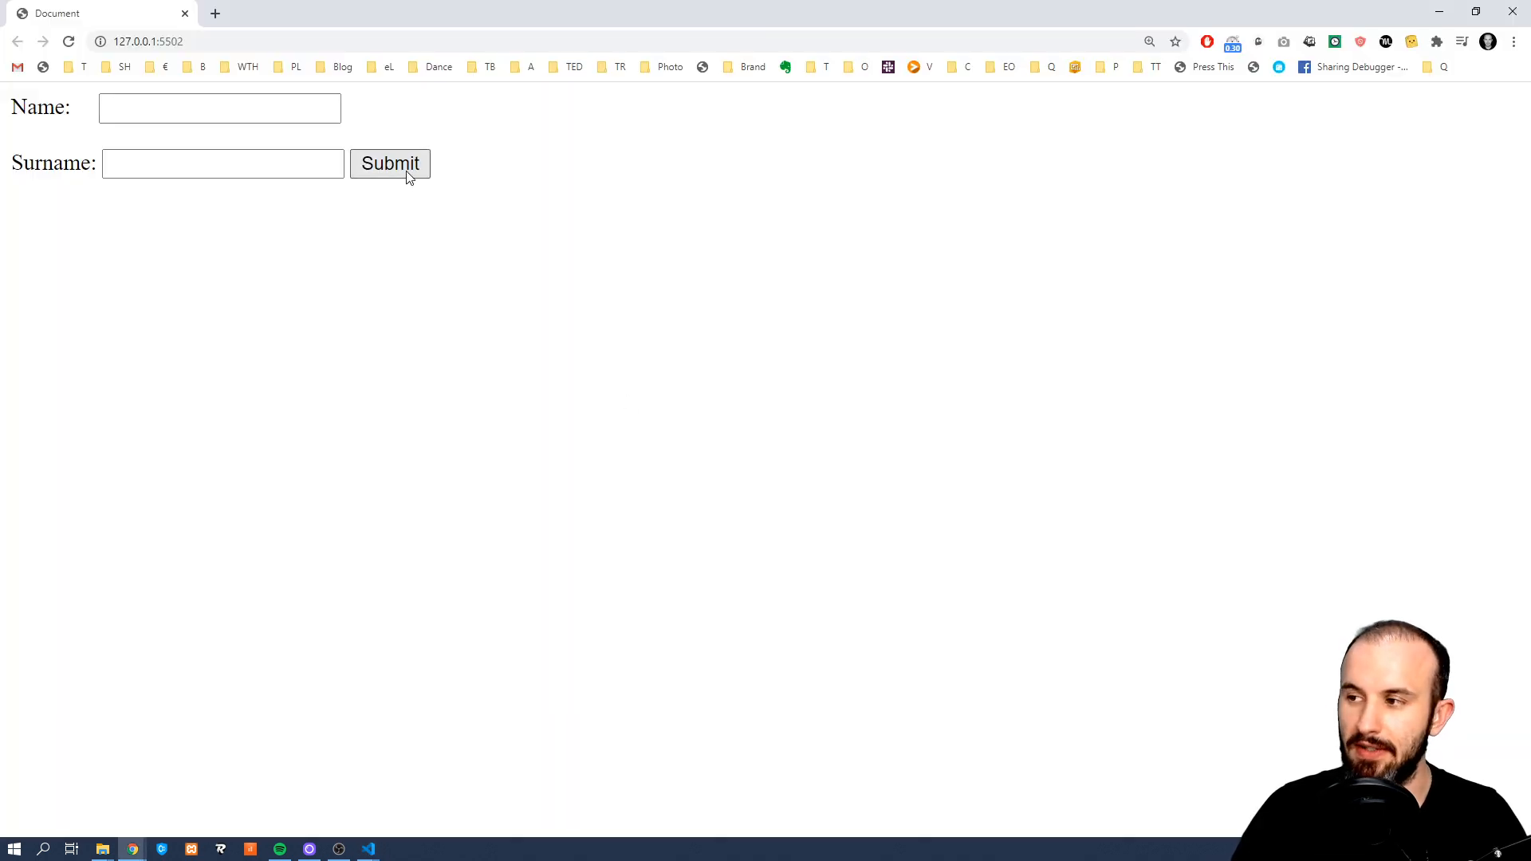
Submit the empty form to trigger the "Please fill out this field." warning on Name.
click(389, 164)
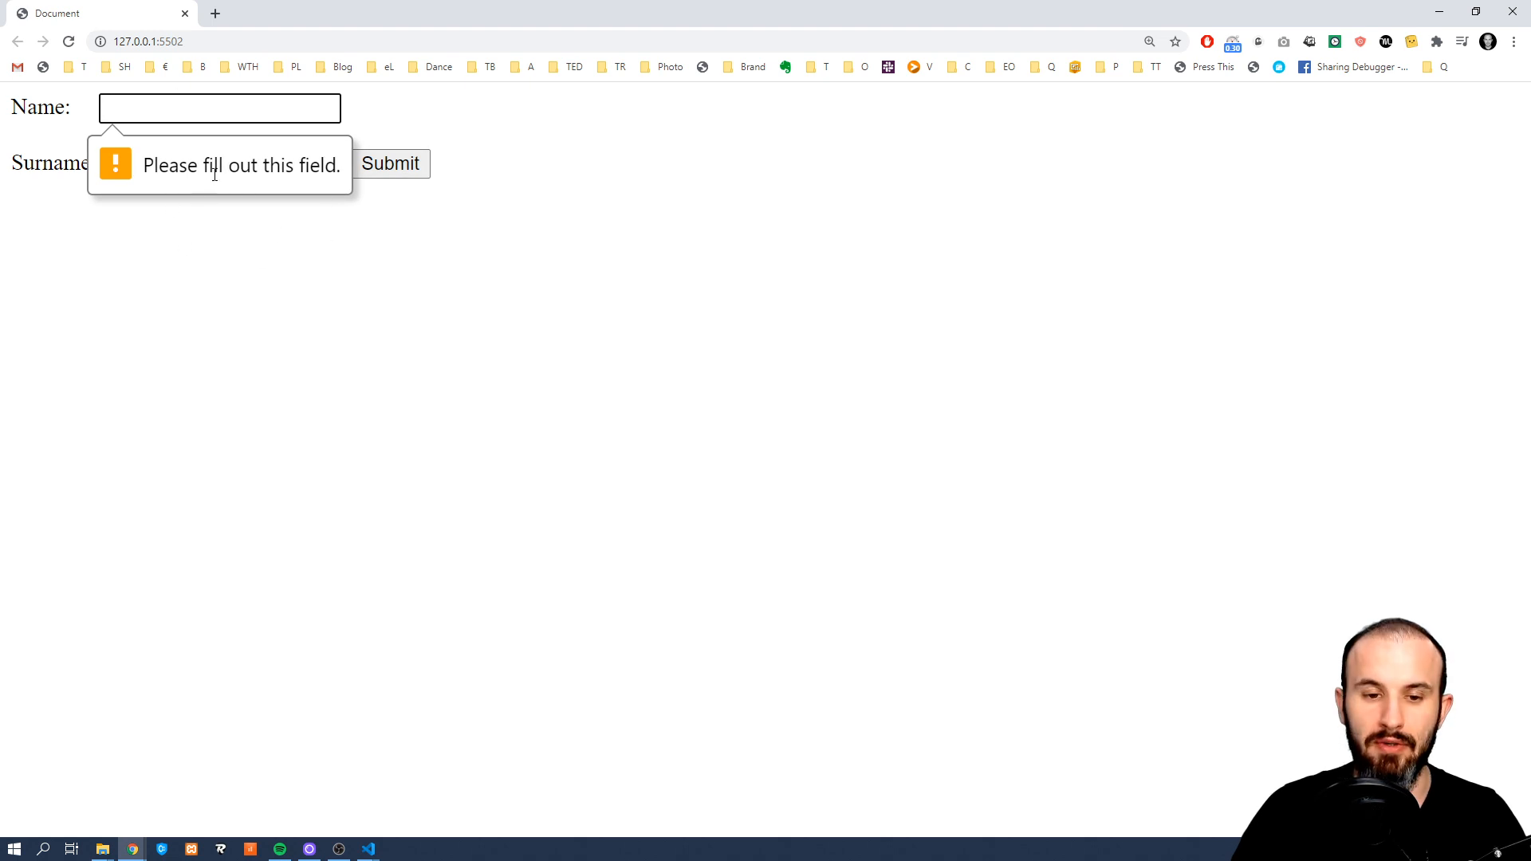
mouse_move(238, 230)
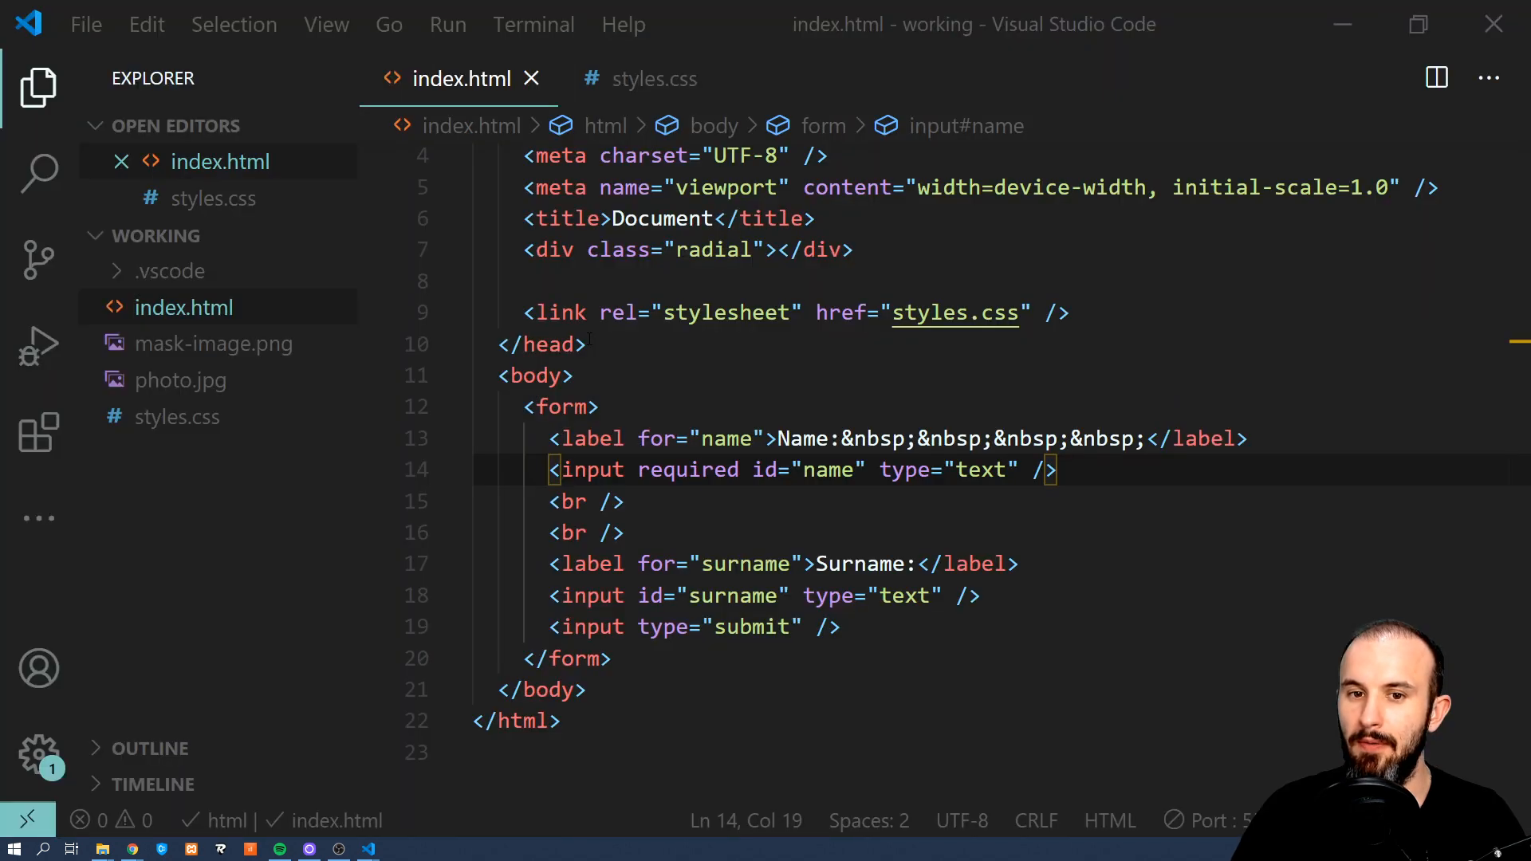
Write a :required rule giving required fields a 1px solid pink border.
double_click(687, 470)
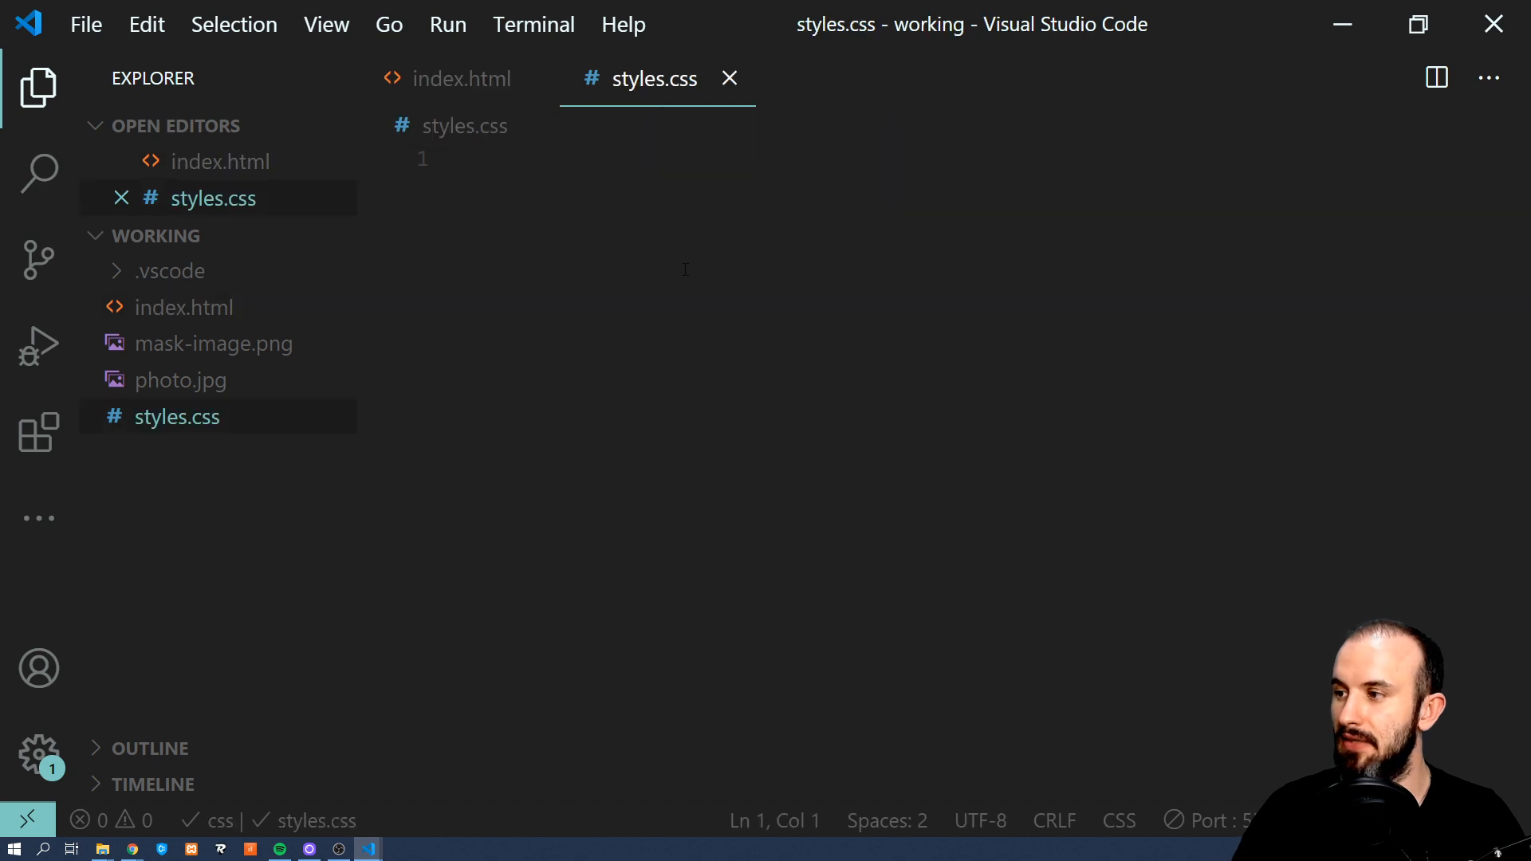
text(:req)
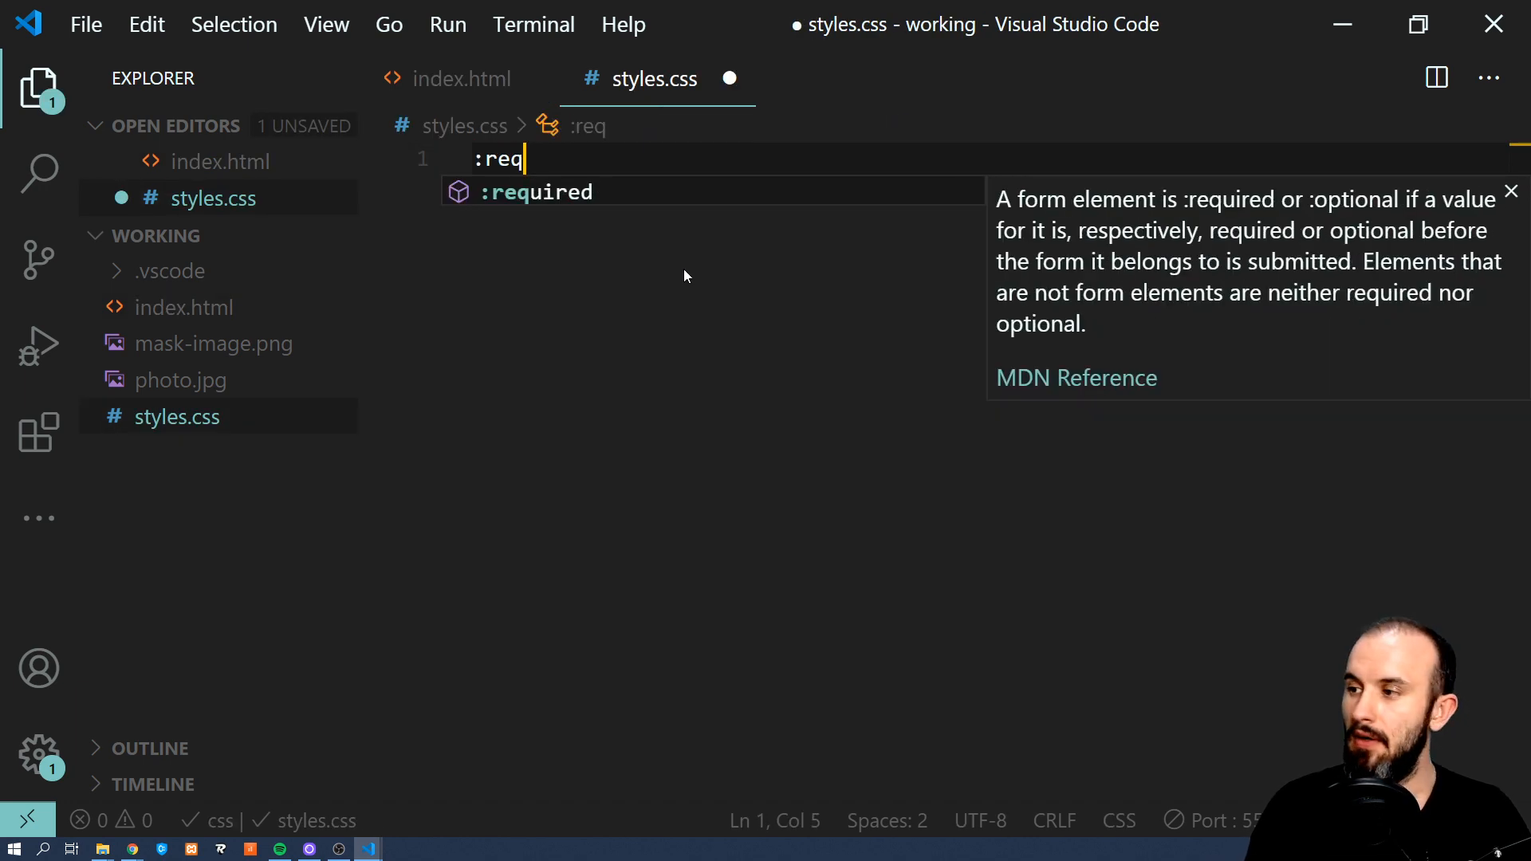
text(ired {)
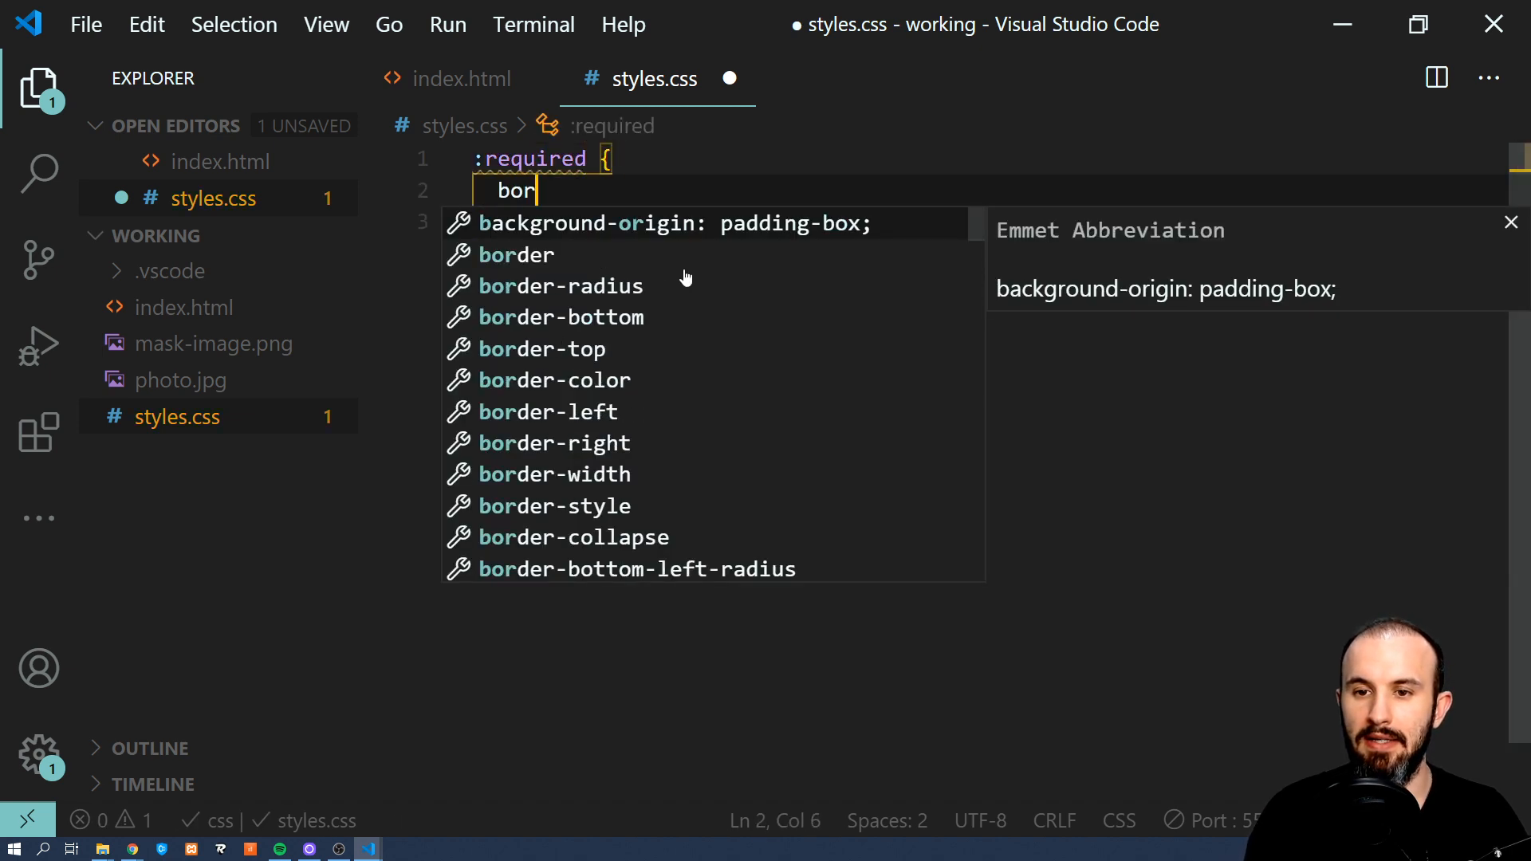
text(border: 10p)
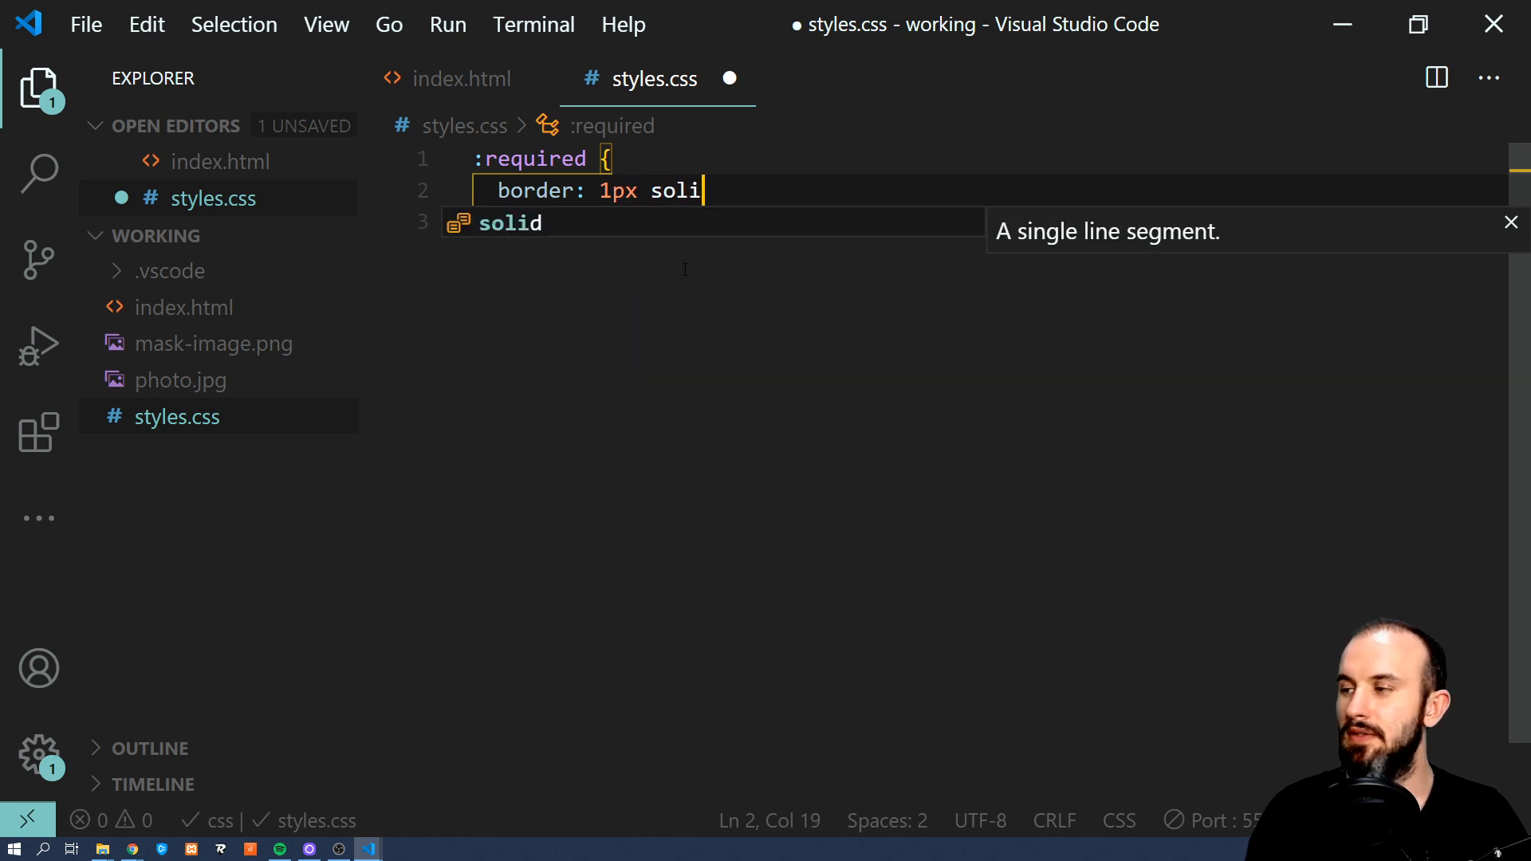
text(pink;)
text(:)
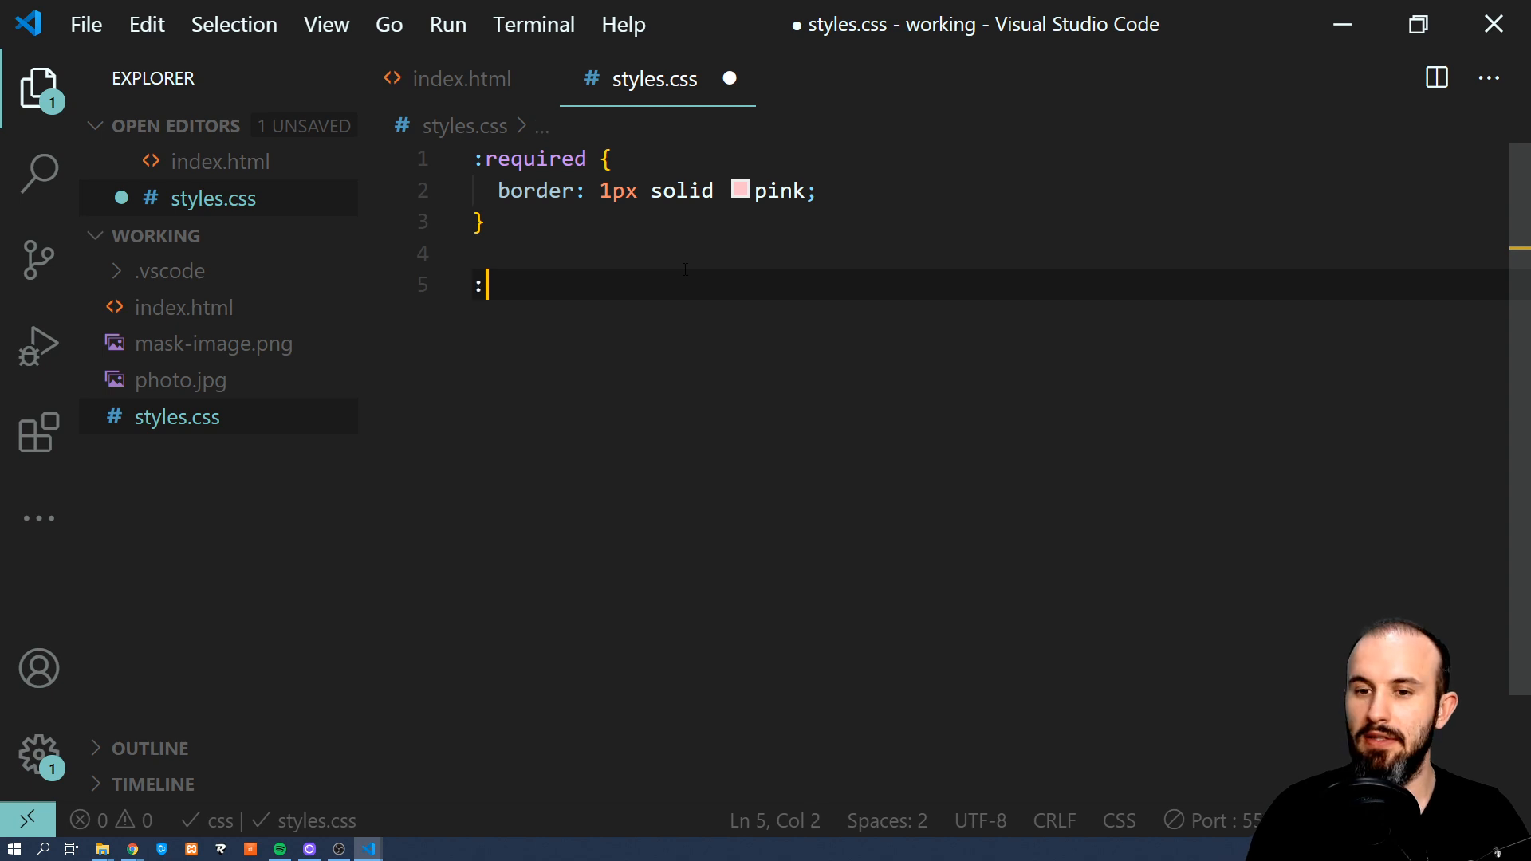
Start an :optional rule with a 1px border for optional fields.
text(optional {)
text(border)
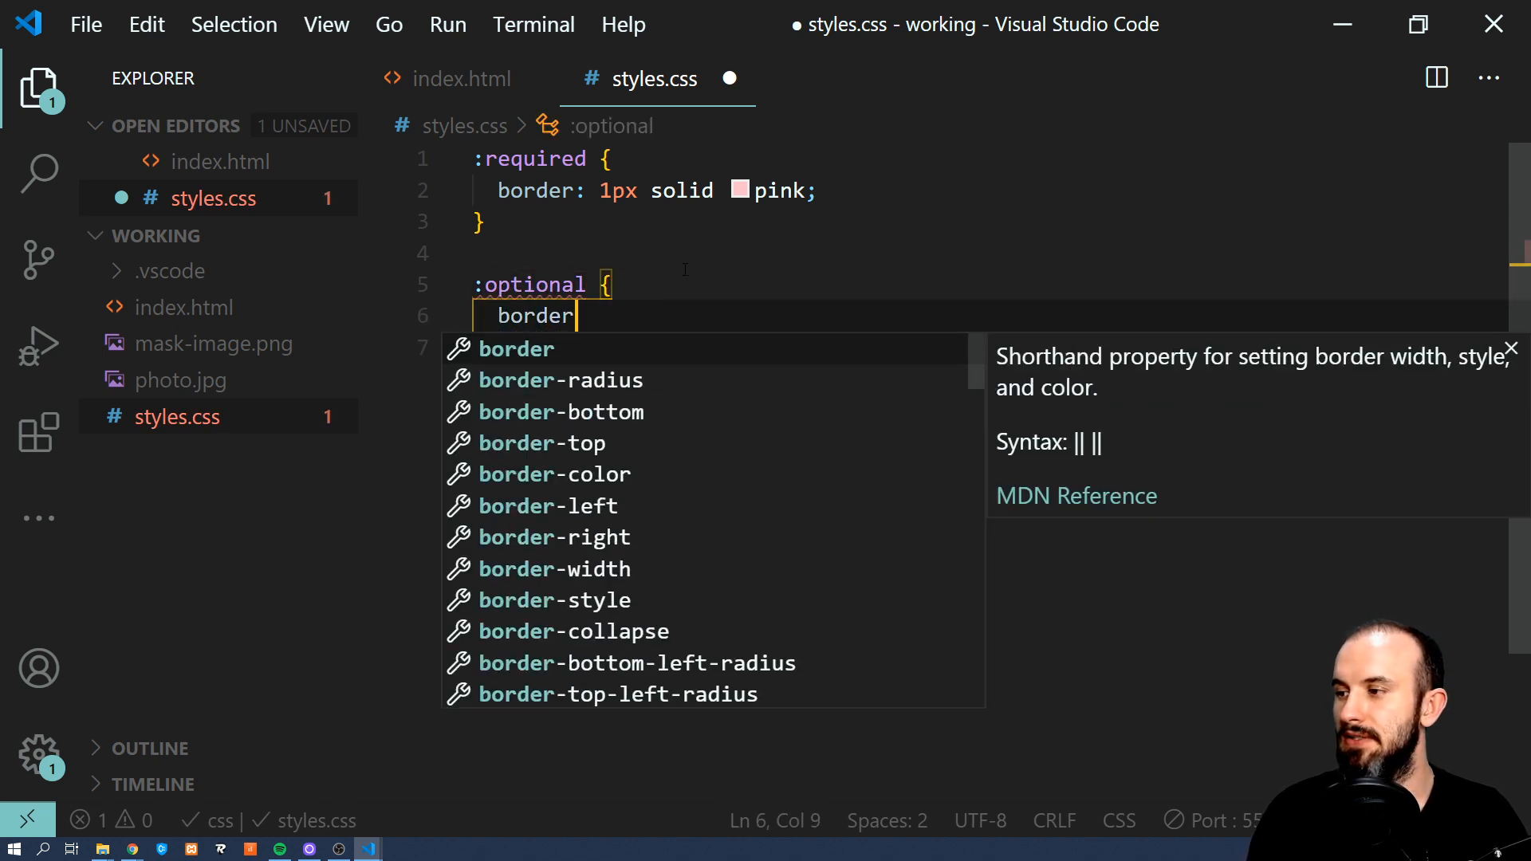
text(: 1px)
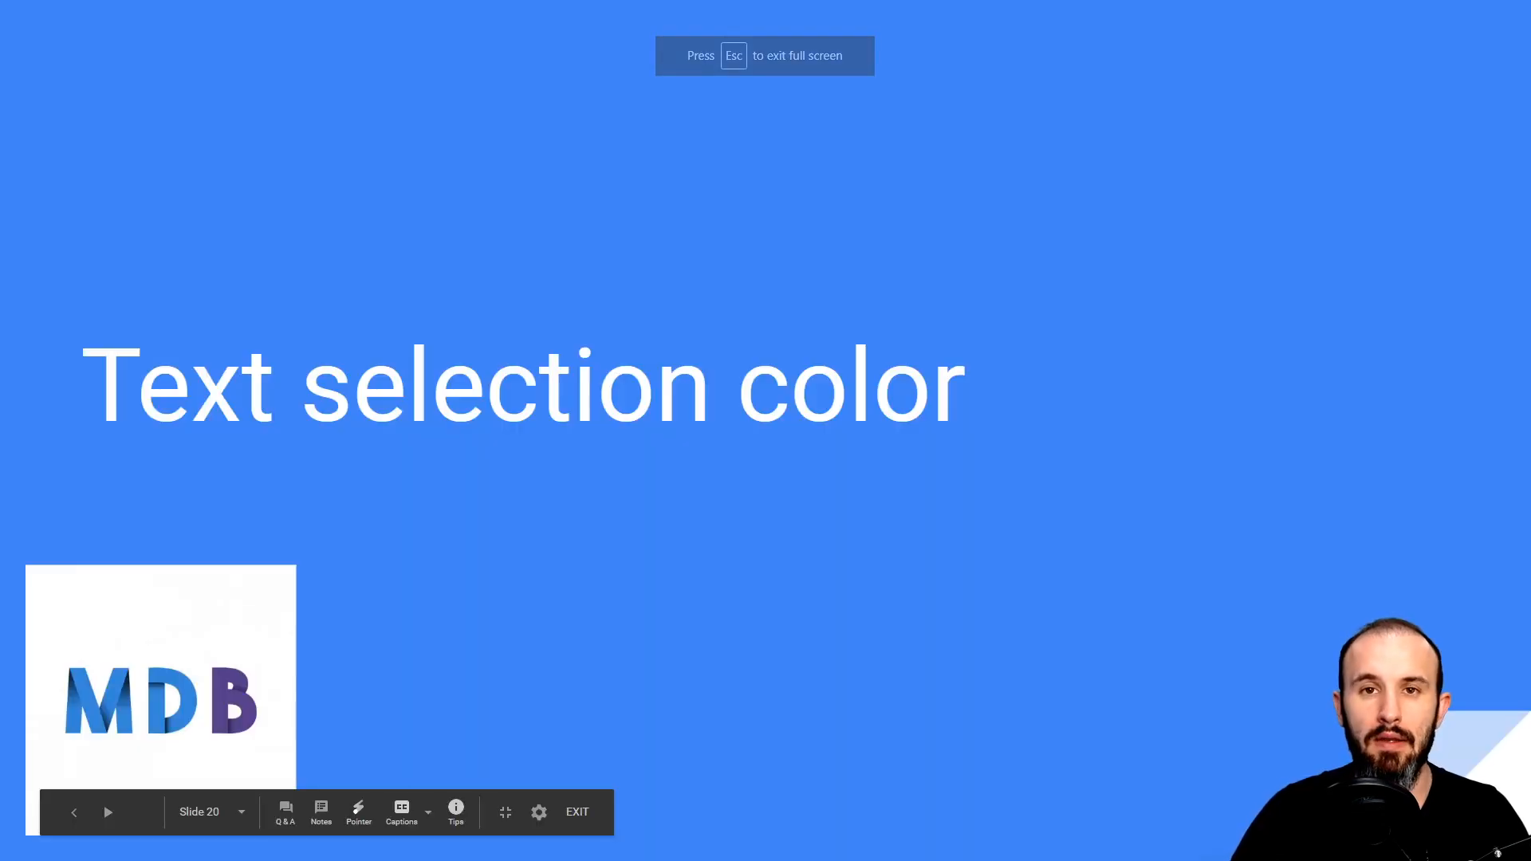
Leave the Text selection color slide and switch back to Visual Studio Code.
key(alt+tab)
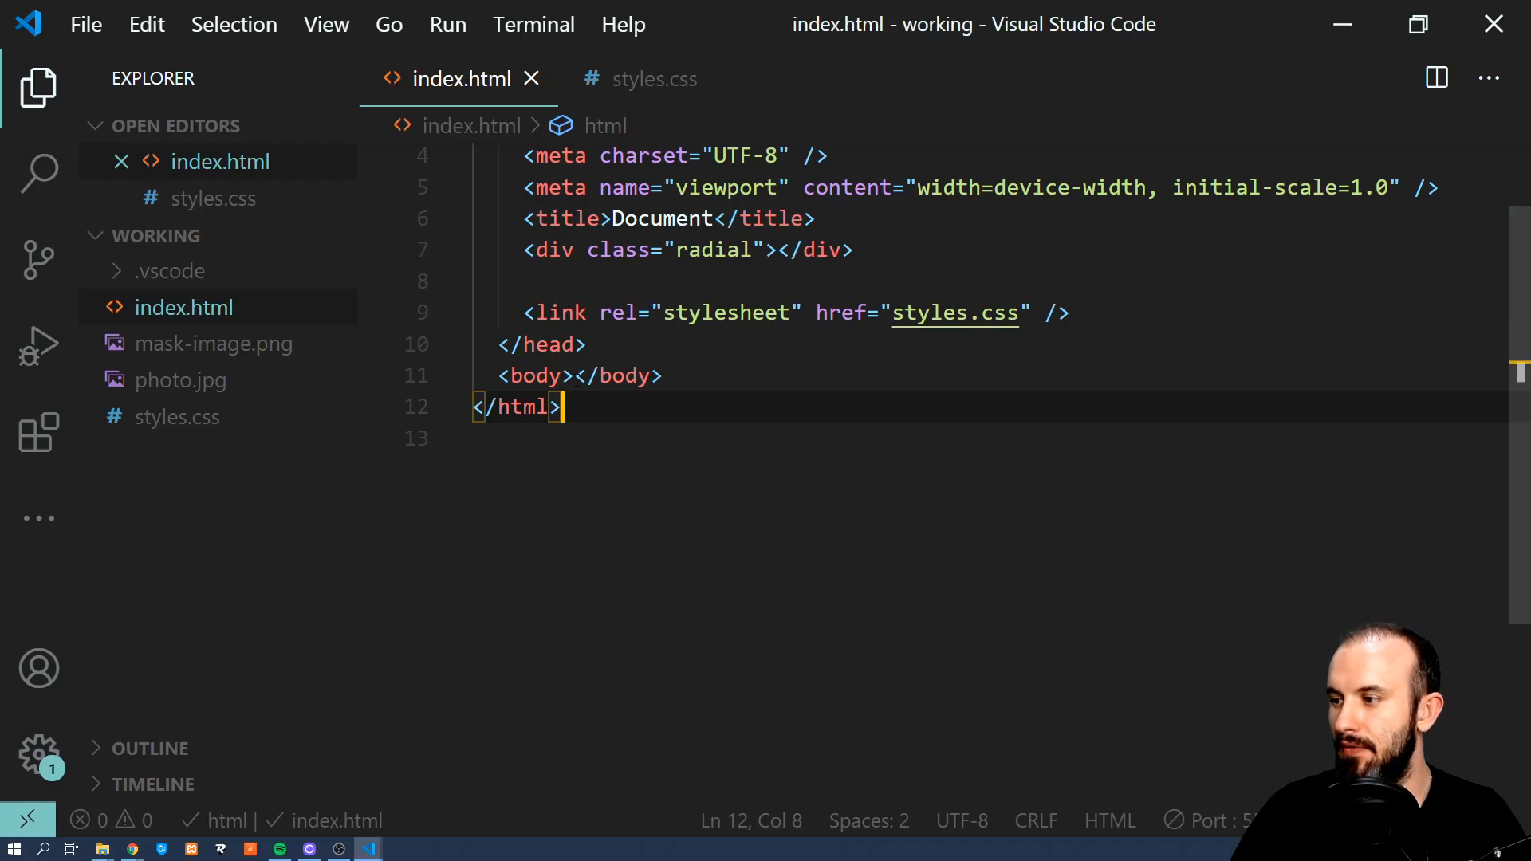
Expand p>Lorem into a lorem ipsum paragraph in body and highlight its text in the preview.
key(Enter)
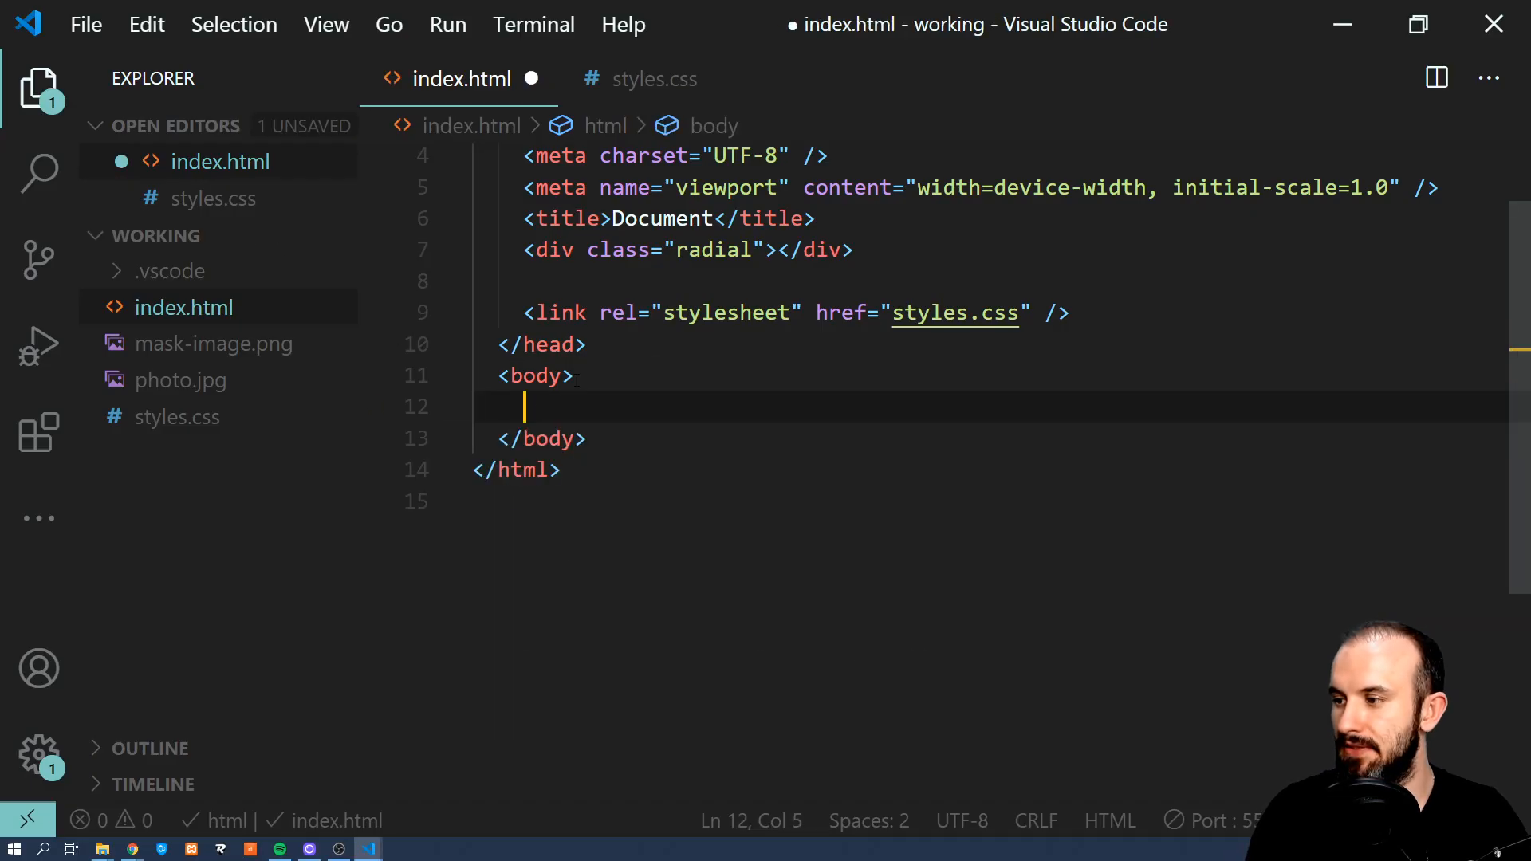
text(p>Lorem3)
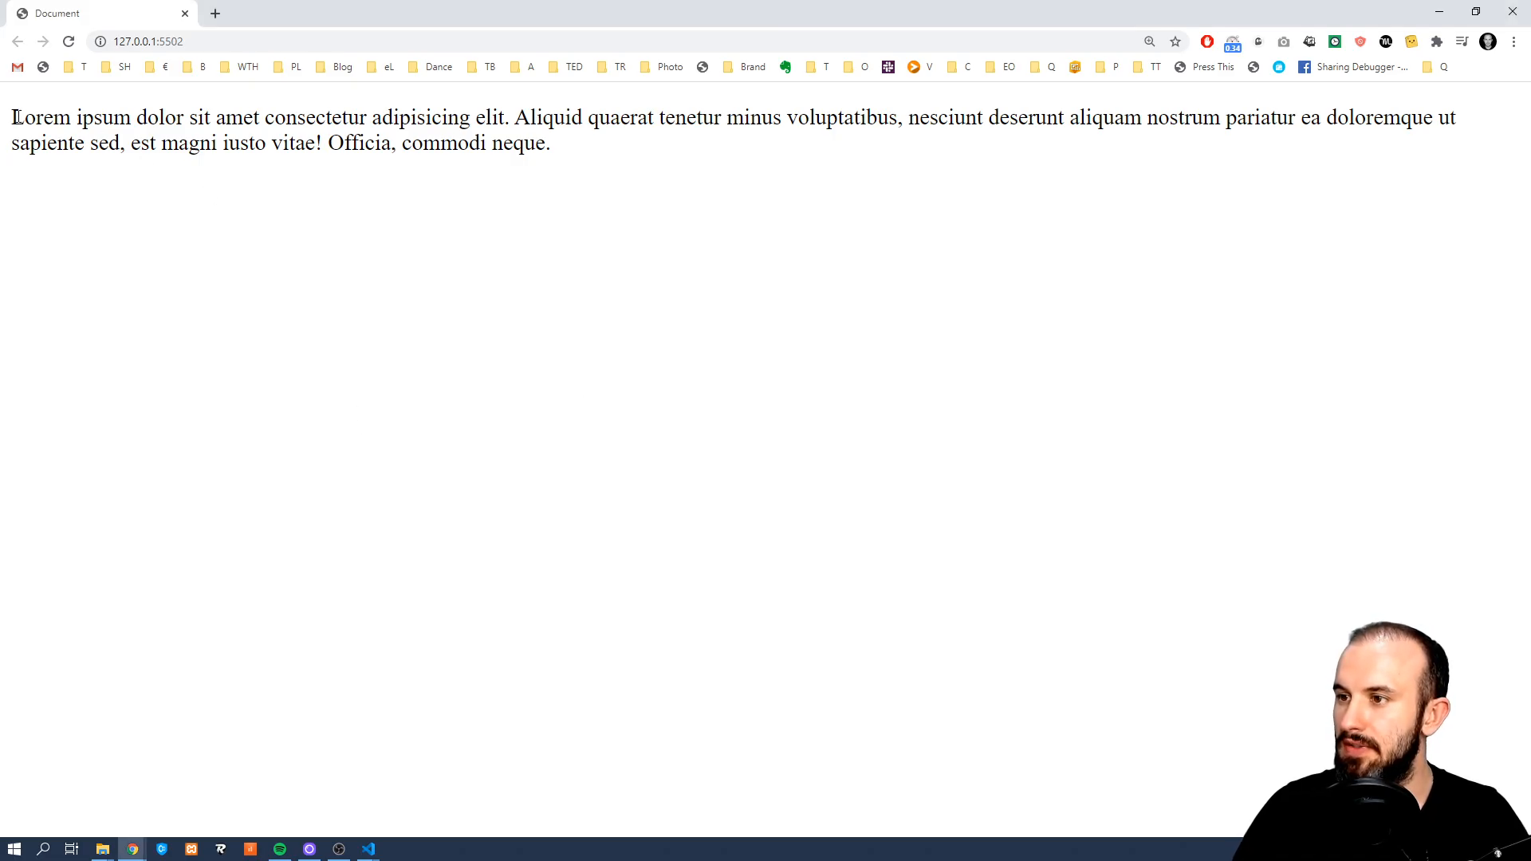
drag(12, 117, 743, 117)
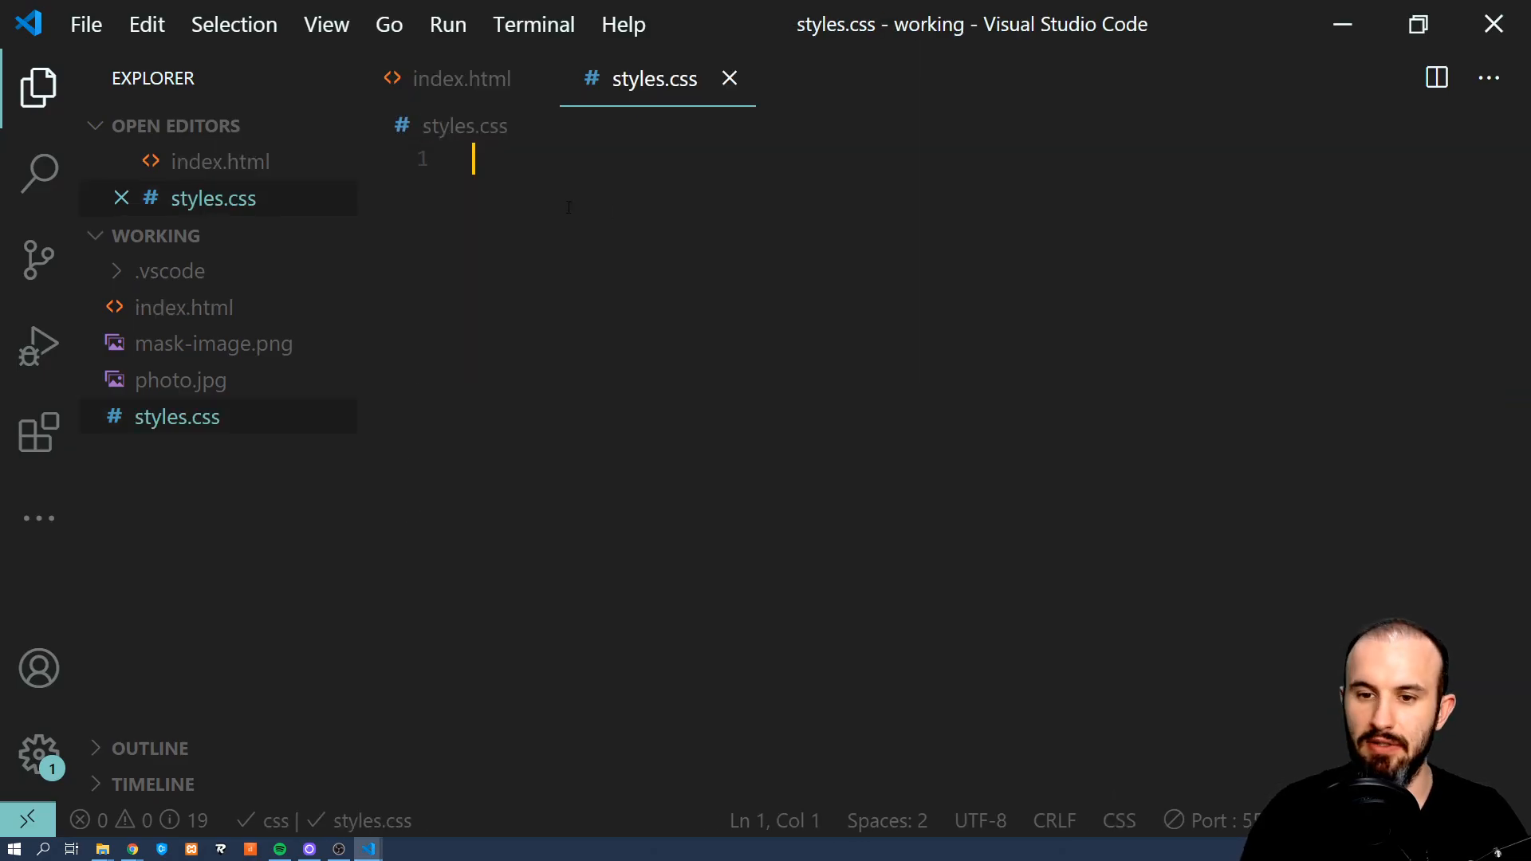
Add a ::selection rule with a background-color rgb value starting 73, 248.
text(::selection {)
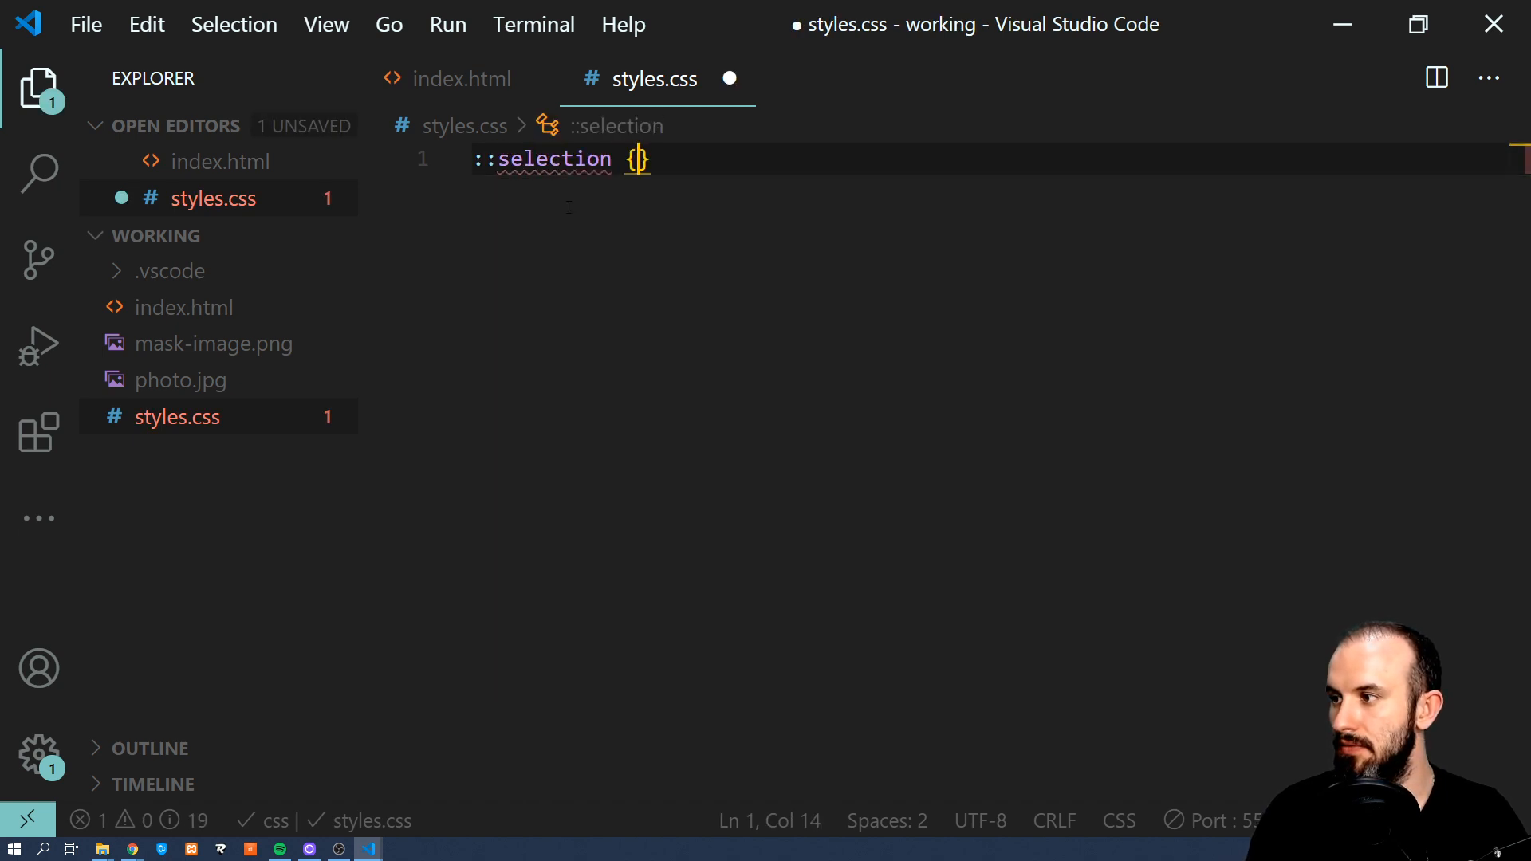
text(background-color: ;)
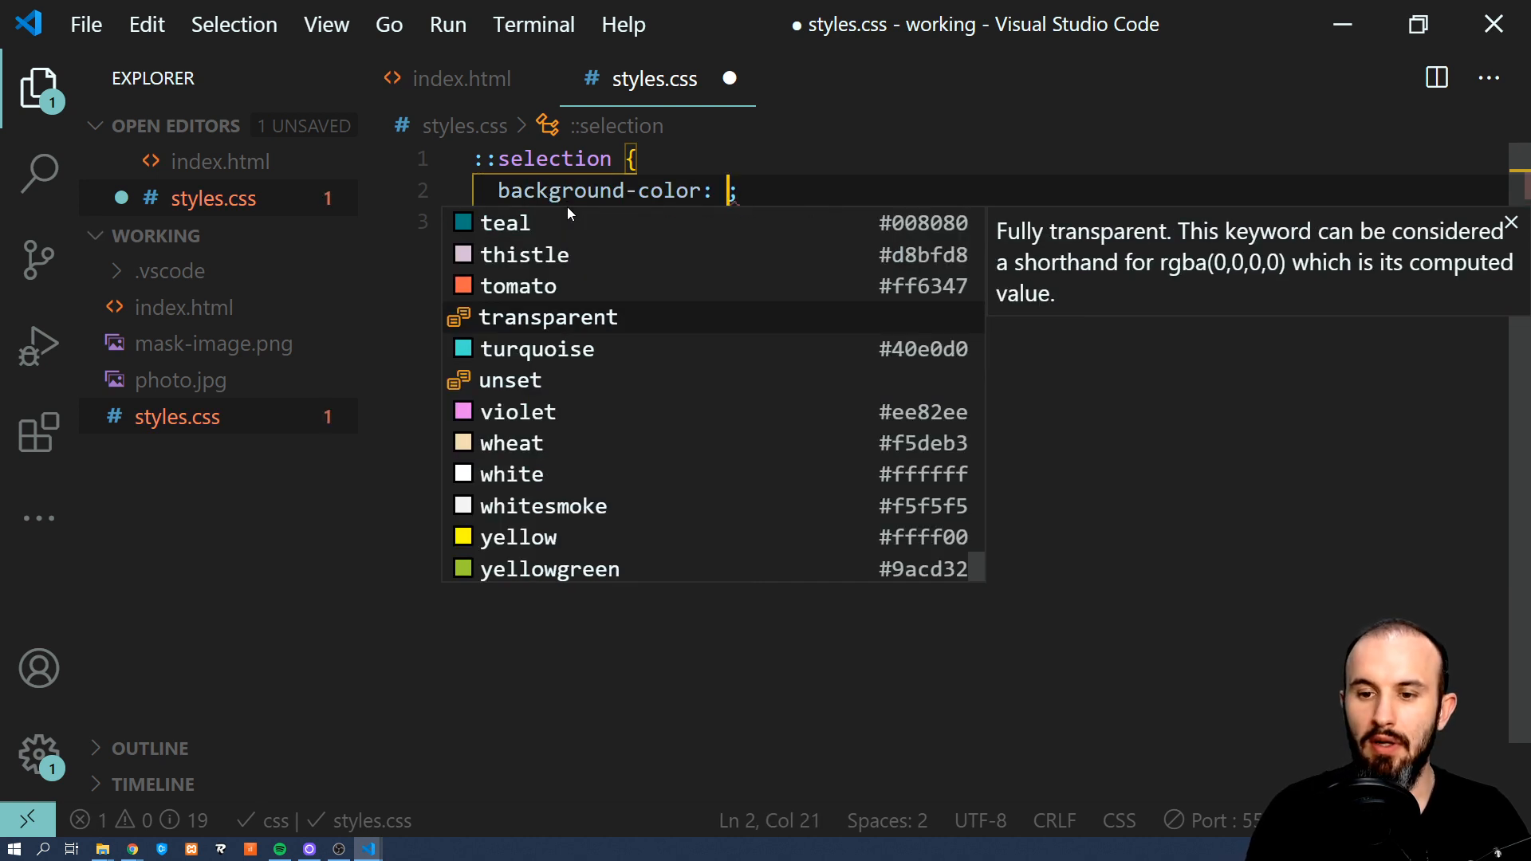
text($)
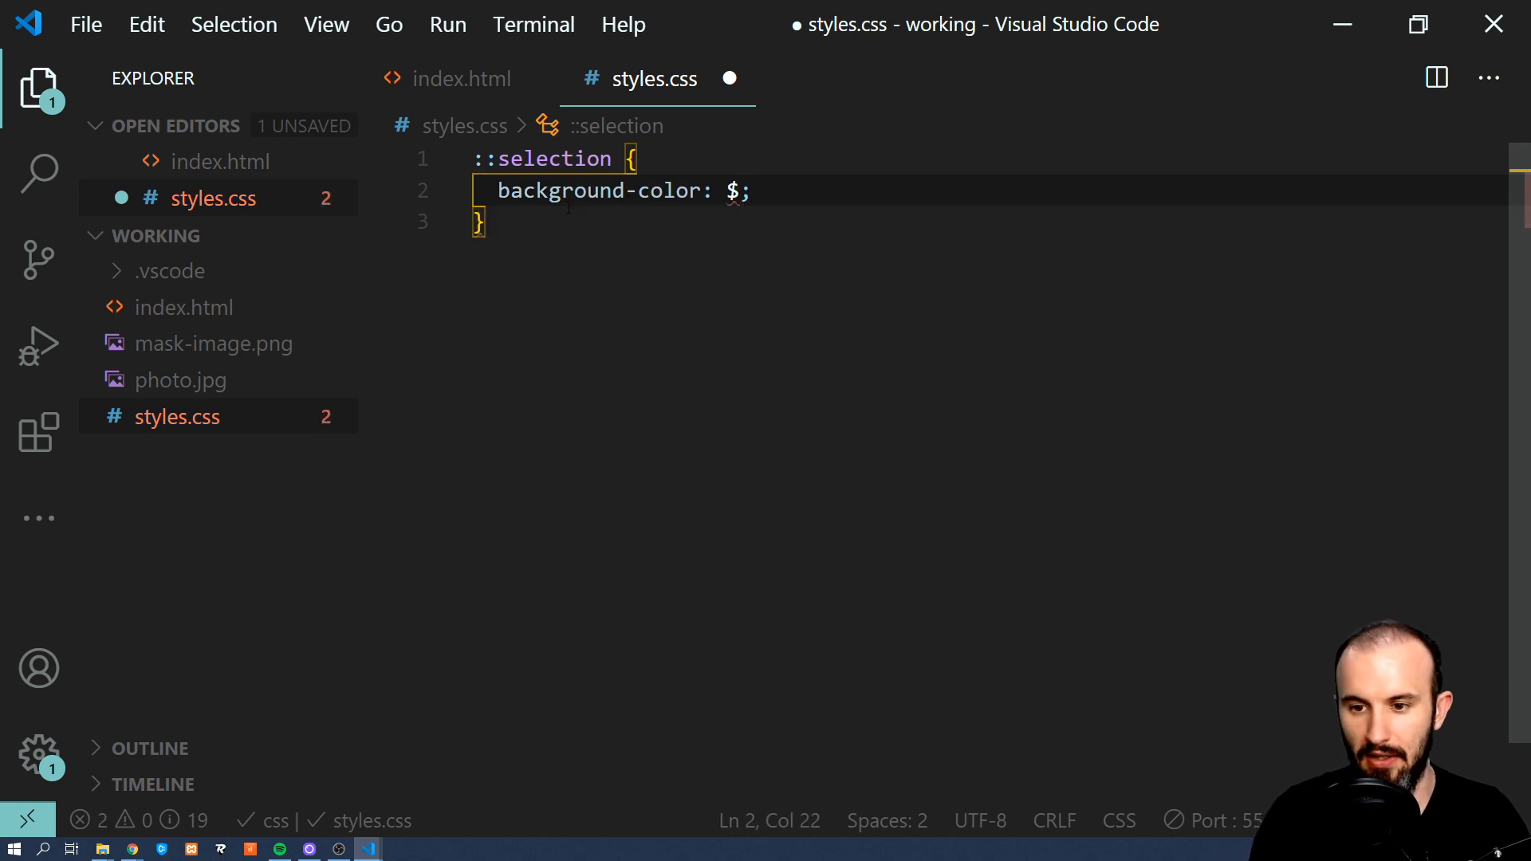
text(73)
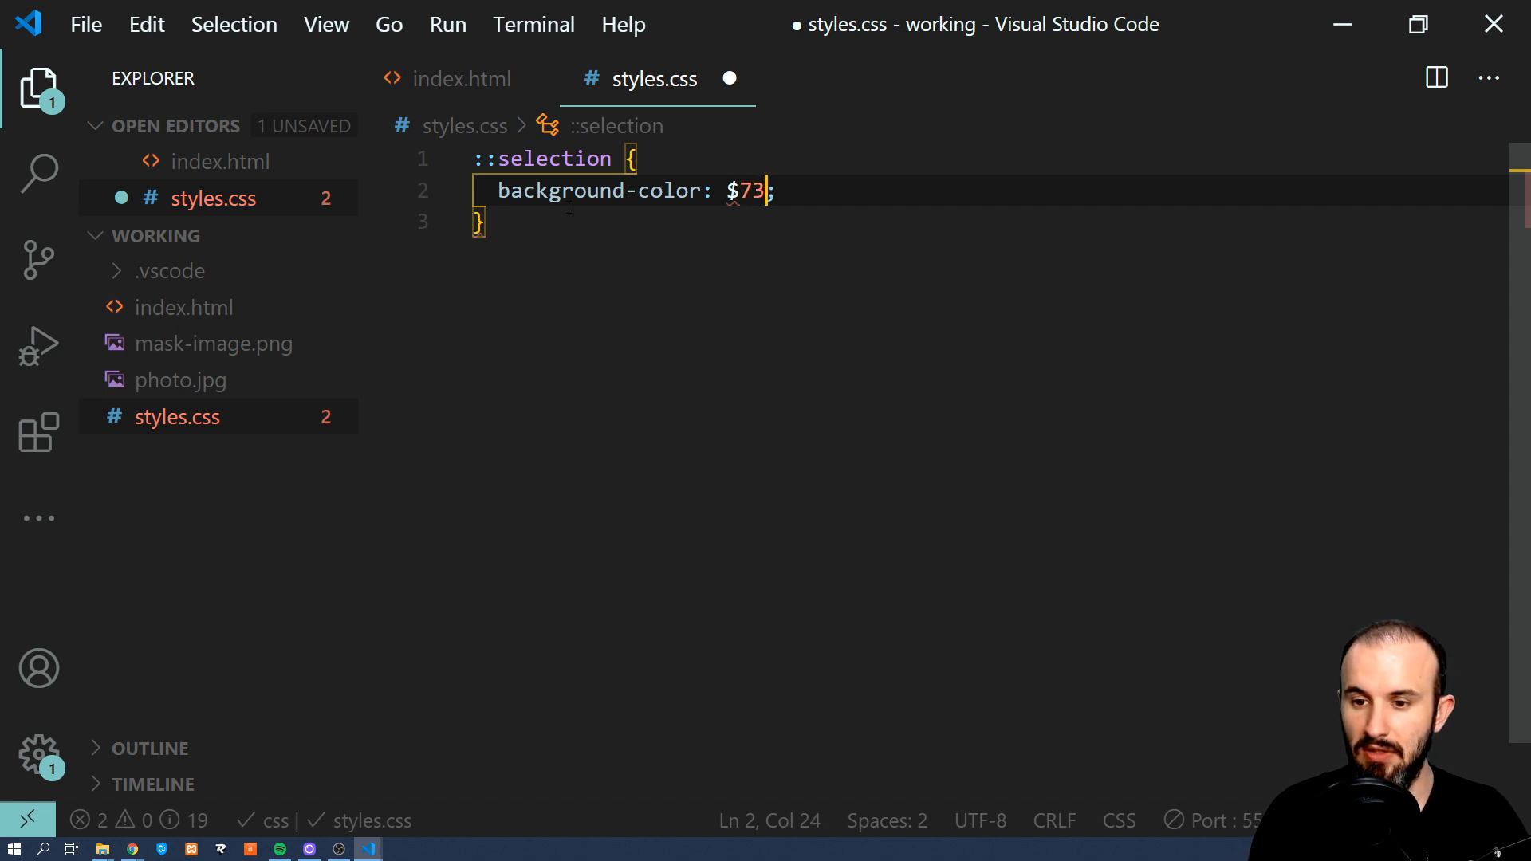
text(248)
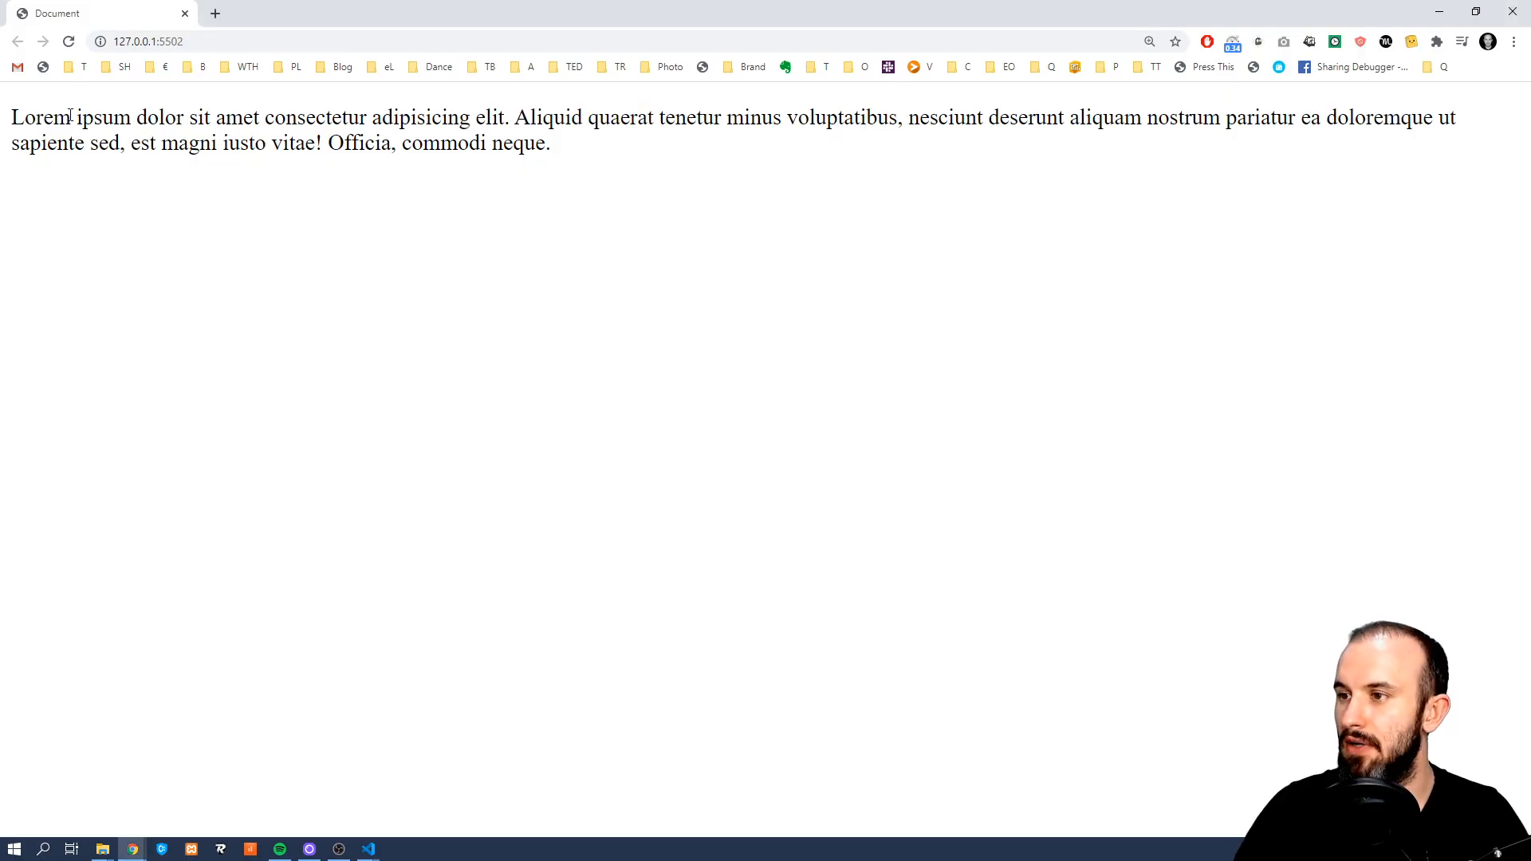
Drag across the lorem paragraph so the selected text shows the purple background.
drag(74, 117, 853, 117)
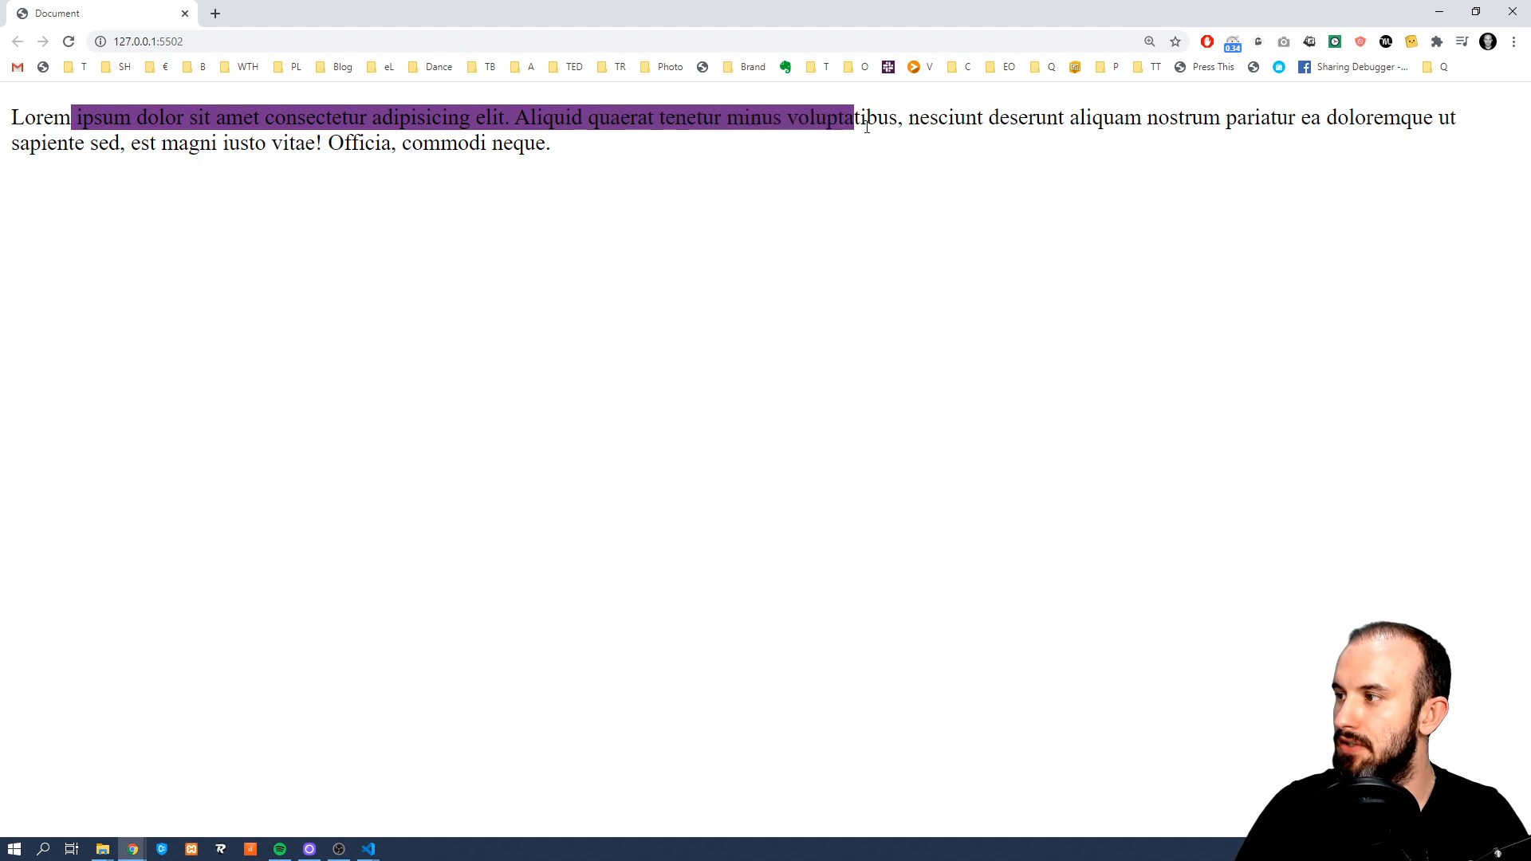